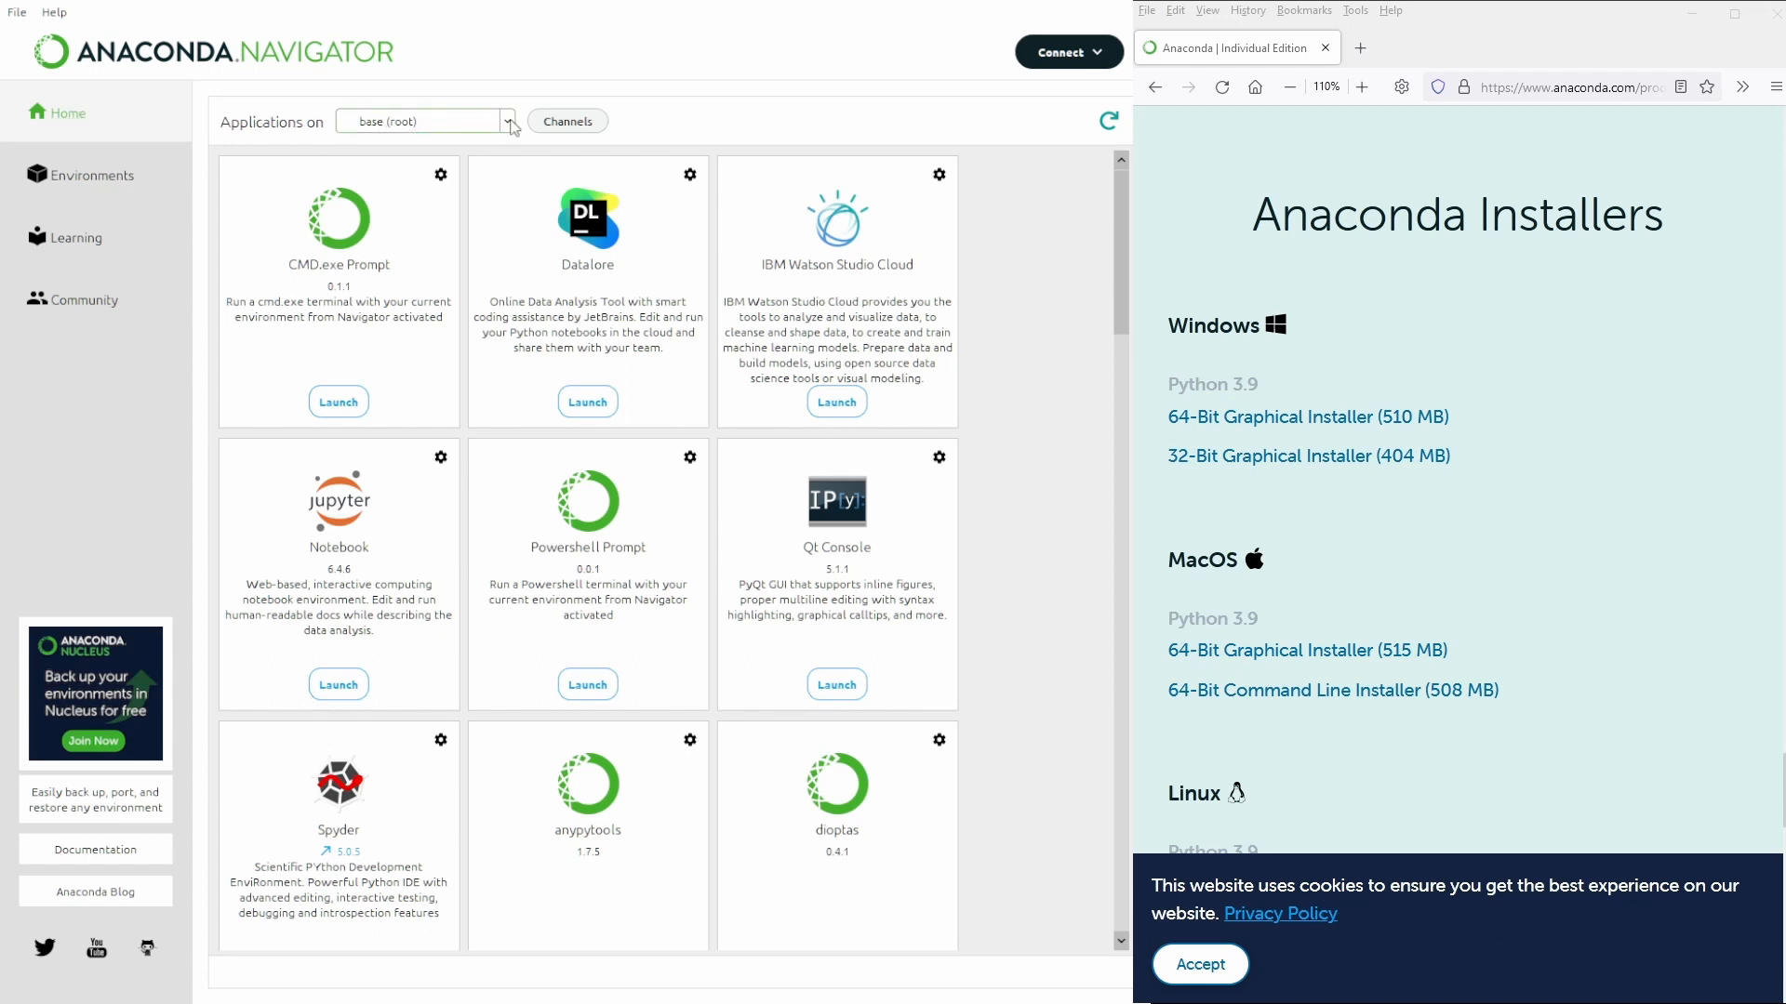
mouse_move(407, 150)
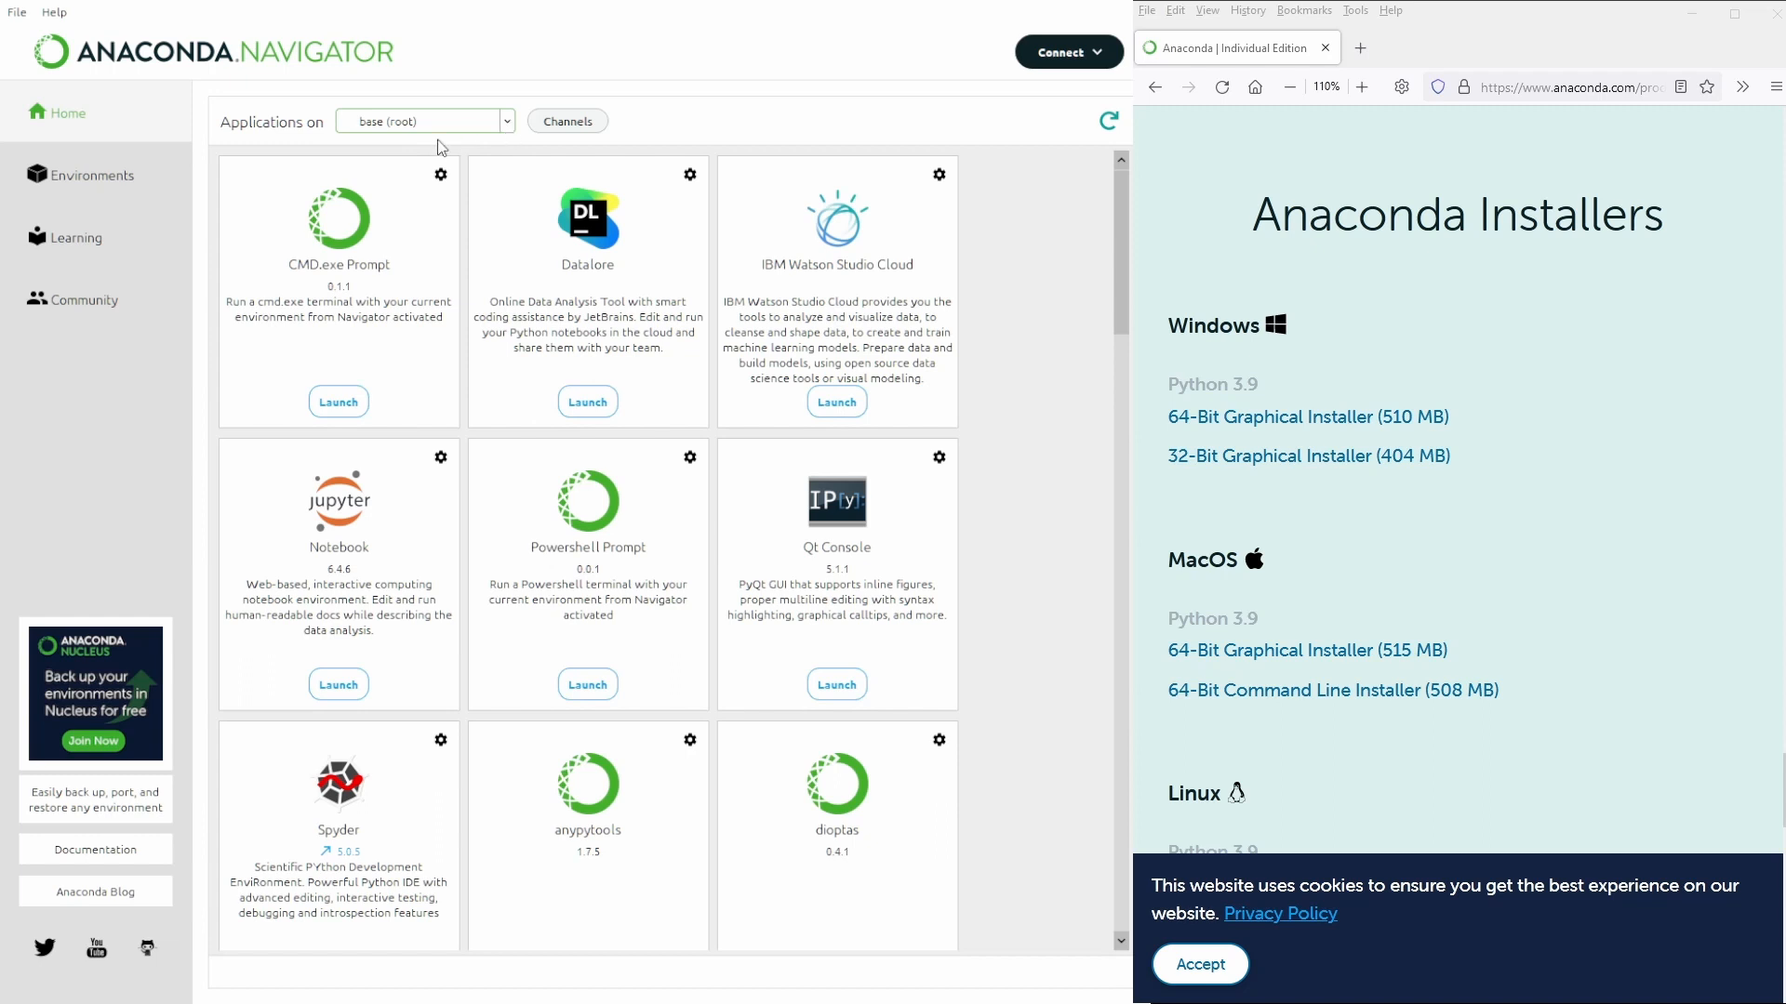
mouse_move(567, 122)
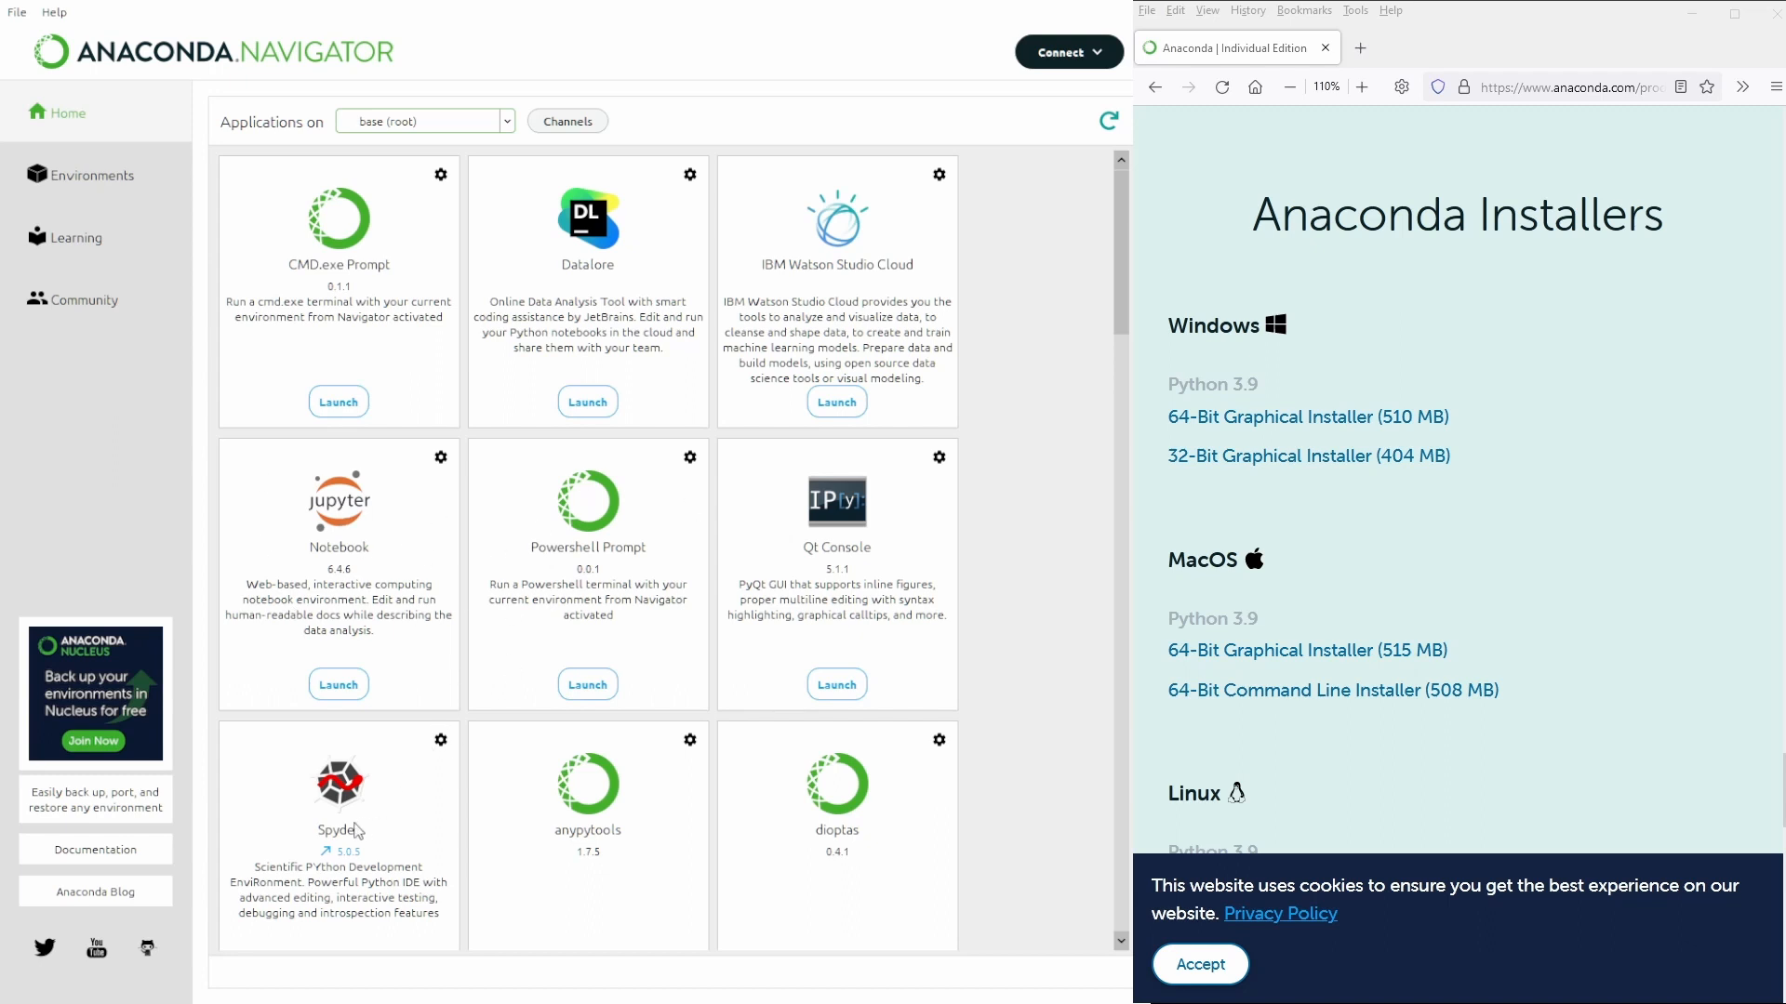
mouse_move(525, 767)
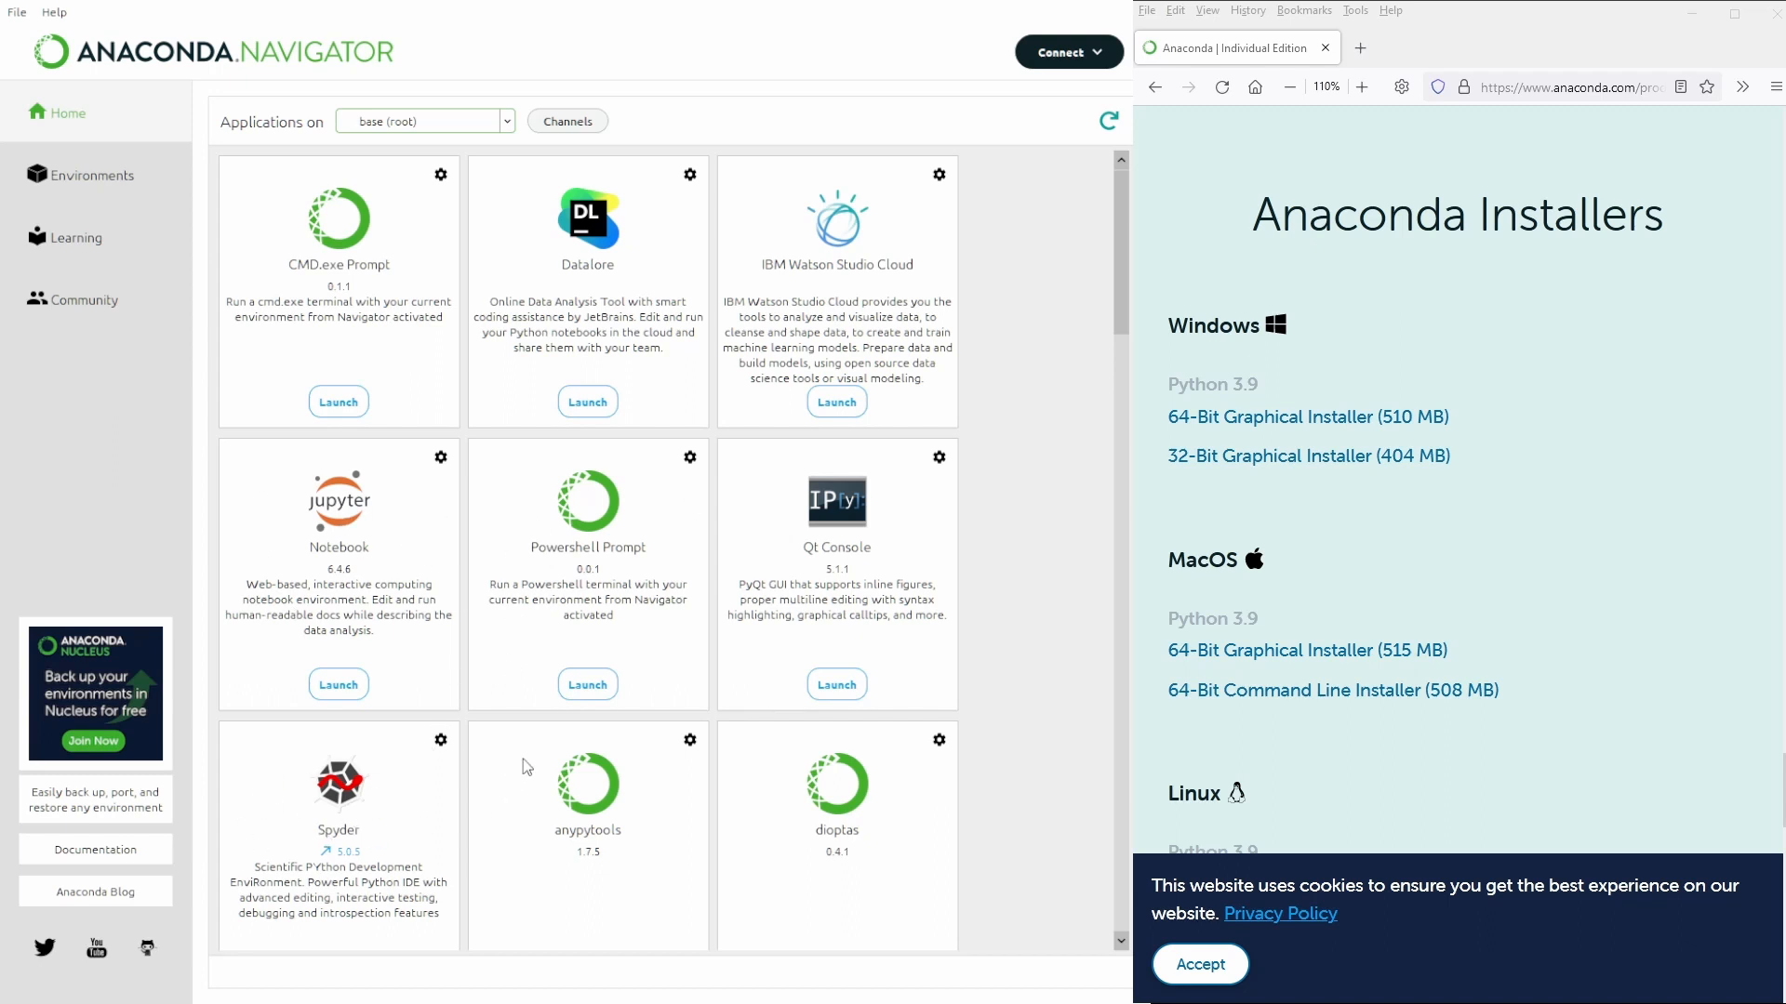
Browse the Home application tiles, then switch to the Environments overview showing base's packages
scroll("down", 3)
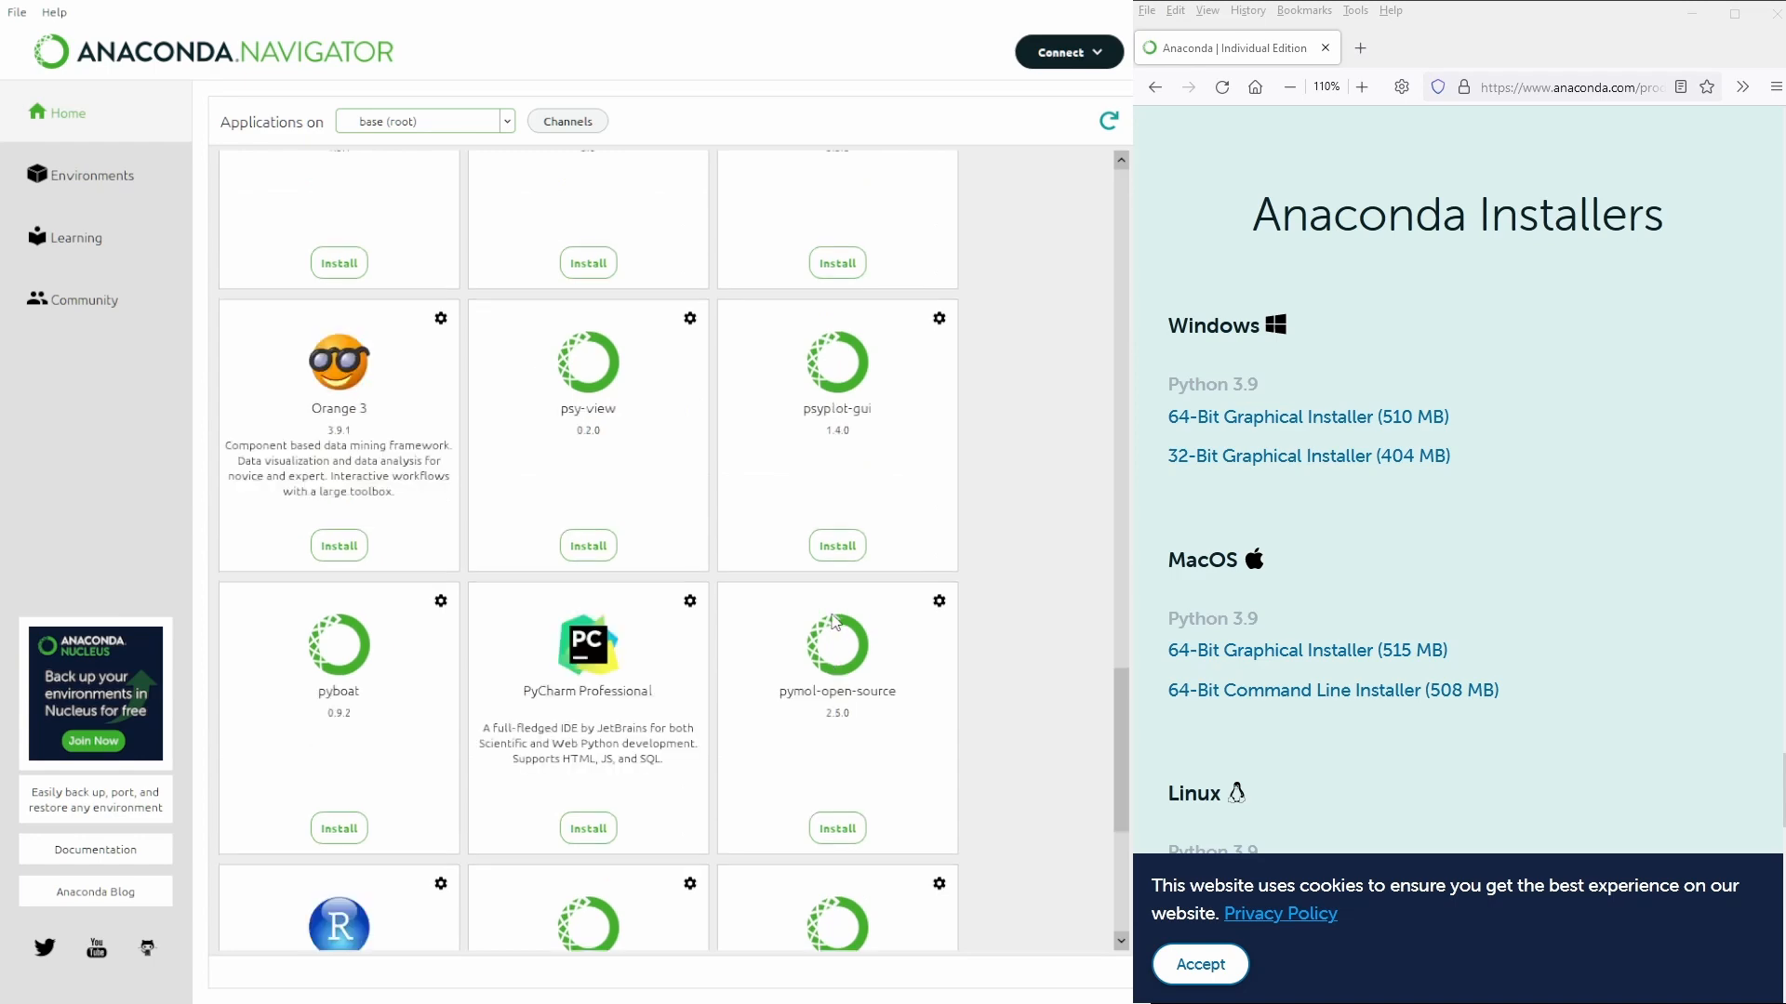
scroll("down", 3)
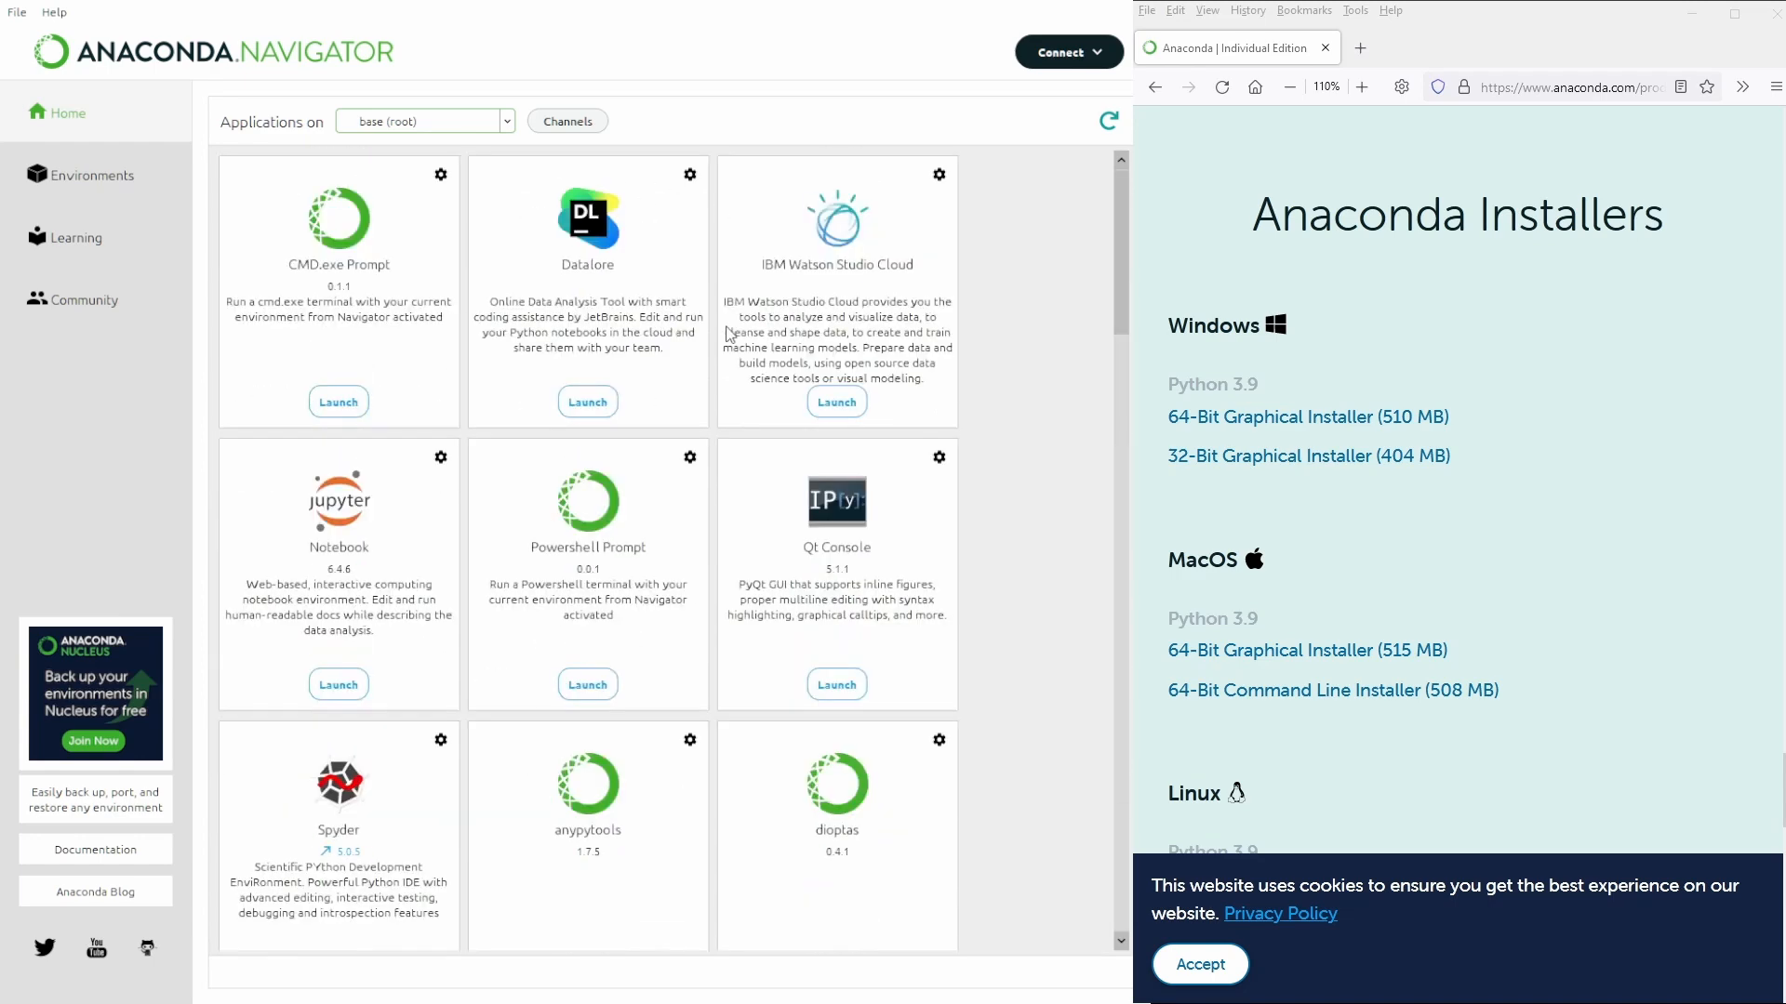
left_click(91, 174)
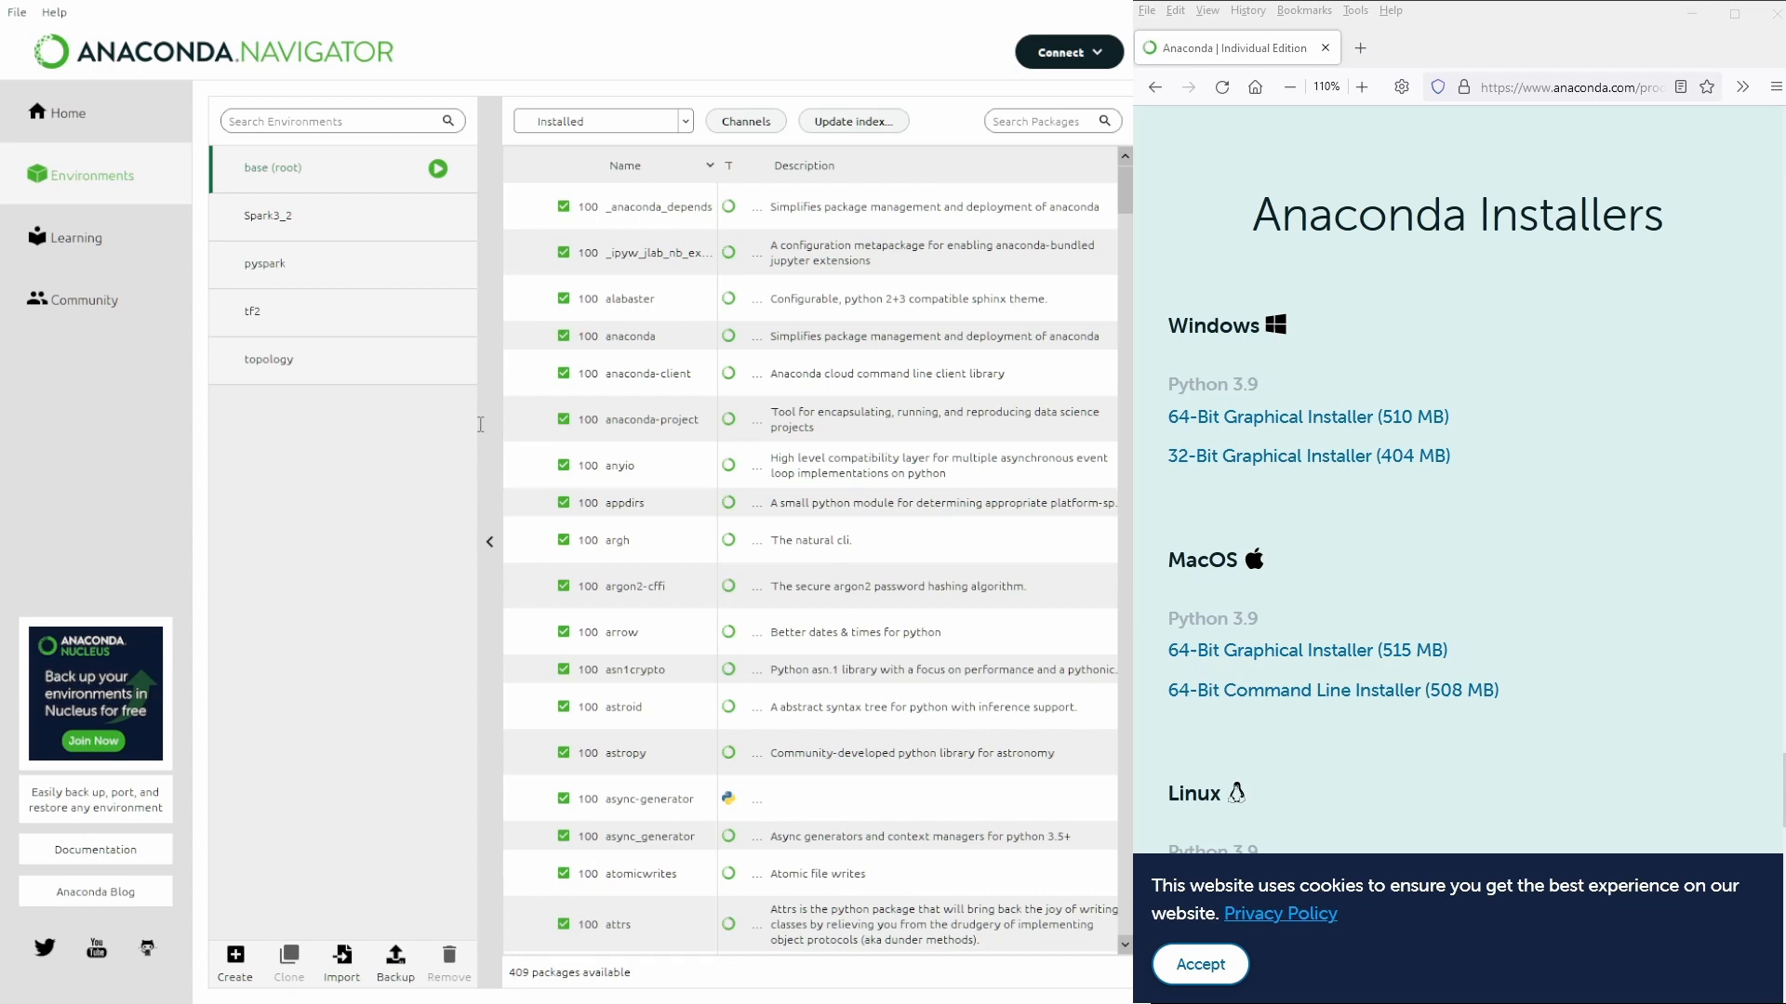
Start a new environment named TestDemo and review the offered Python versions
left_click(234, 961)
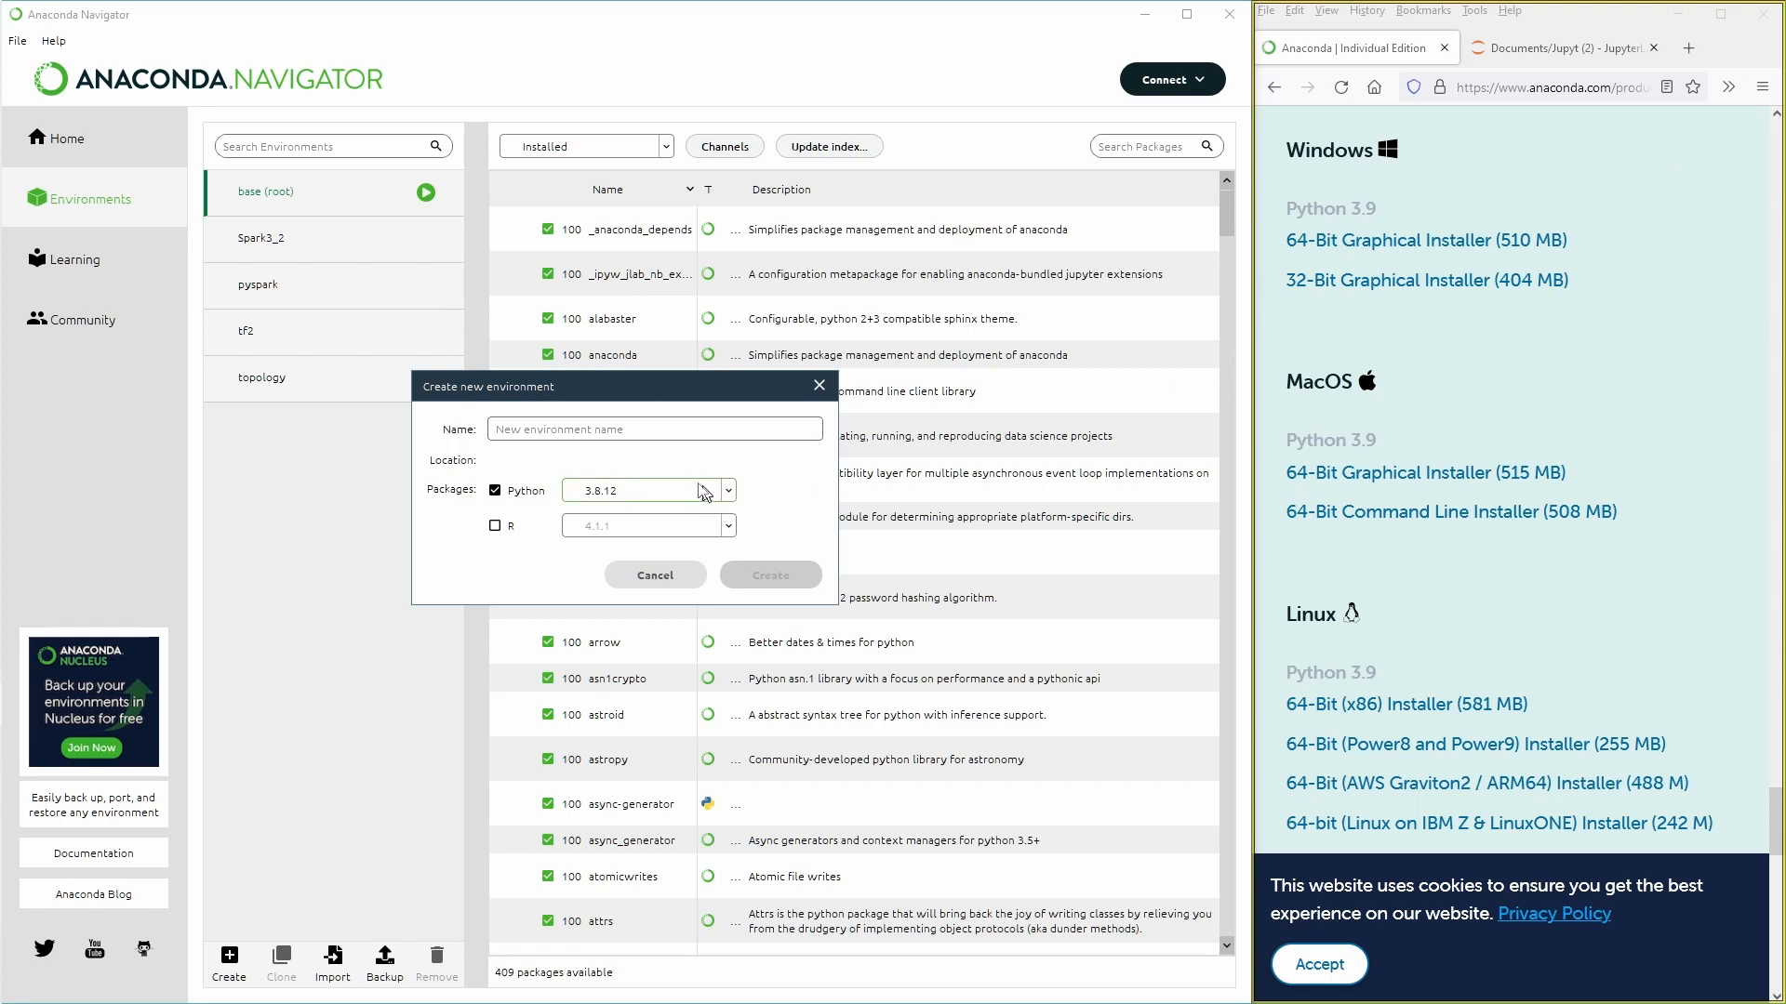
left_click(653, 430)
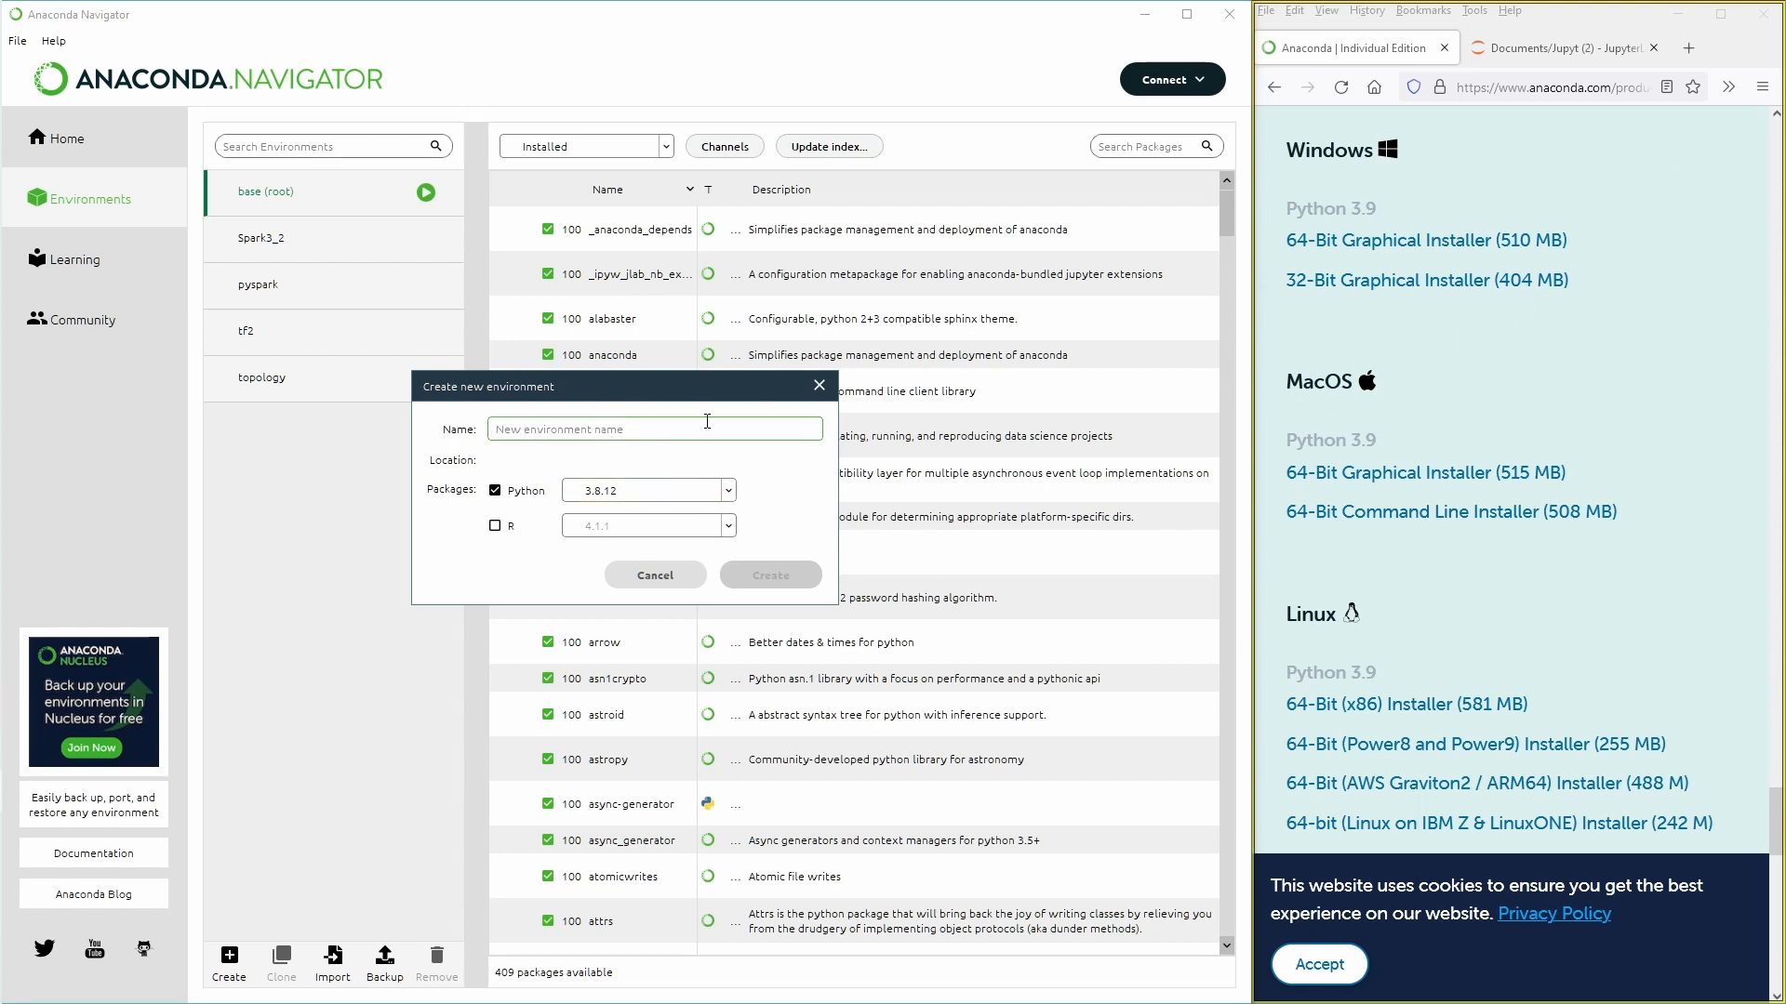
type("TestDemo")
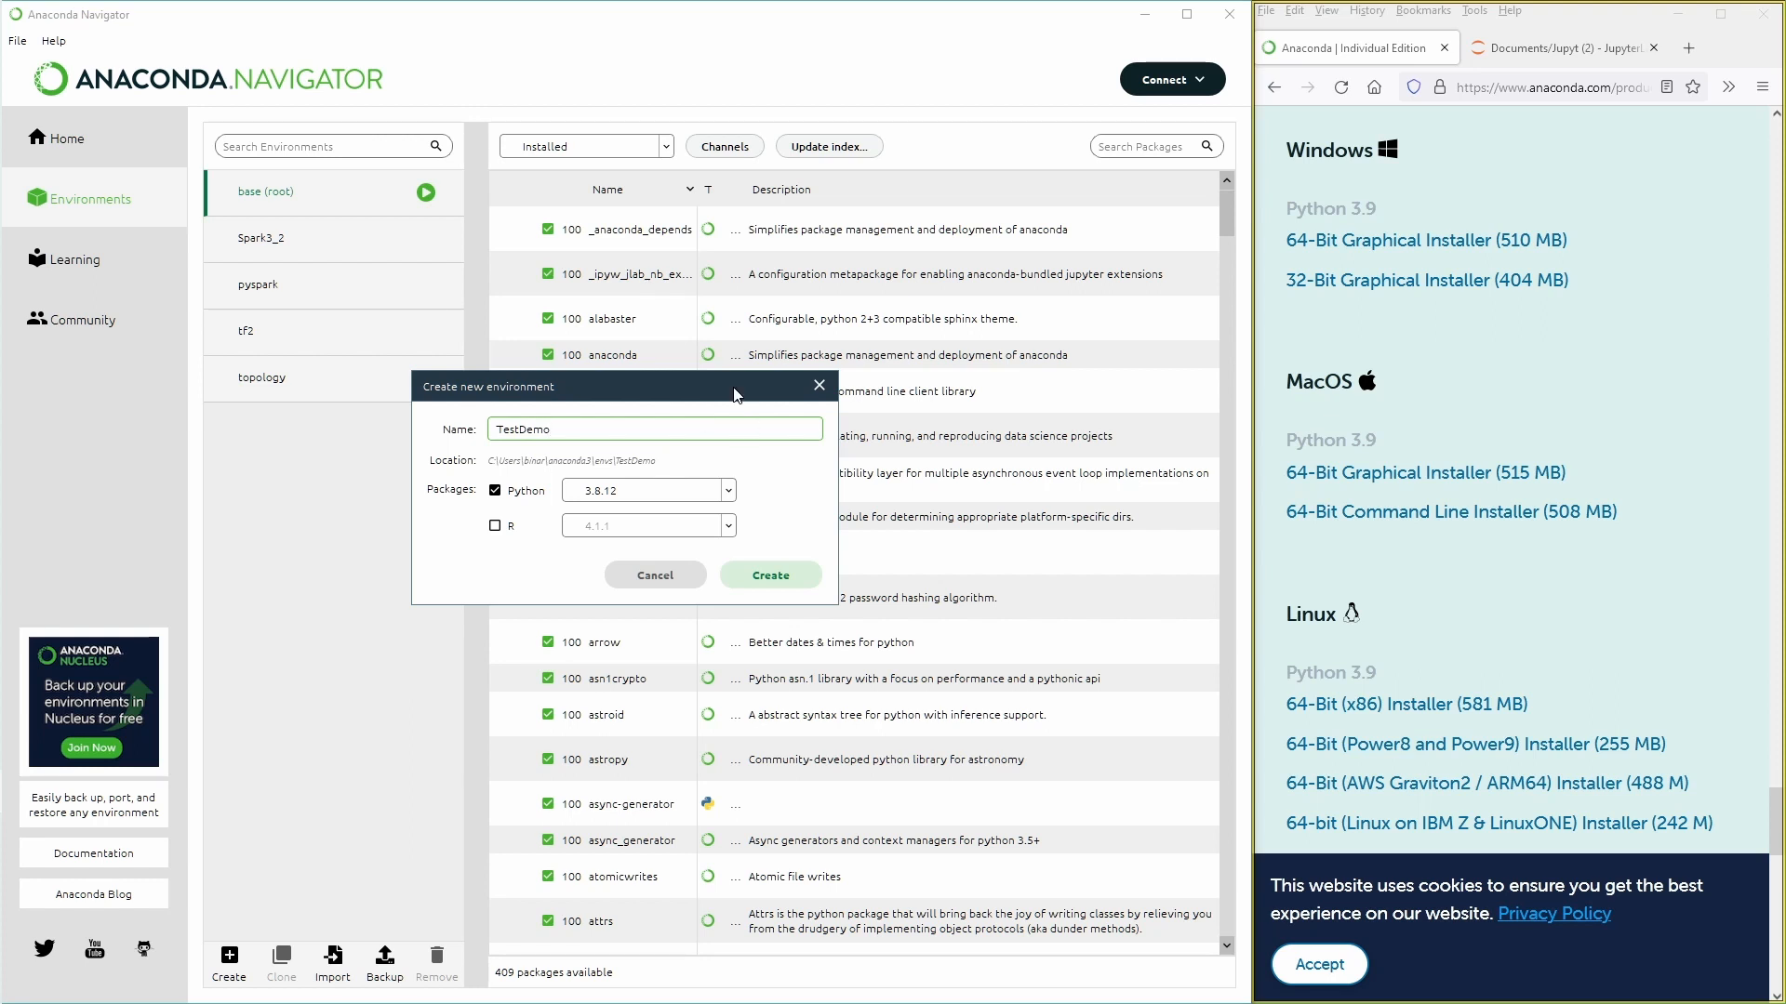
left_click(728, 491)
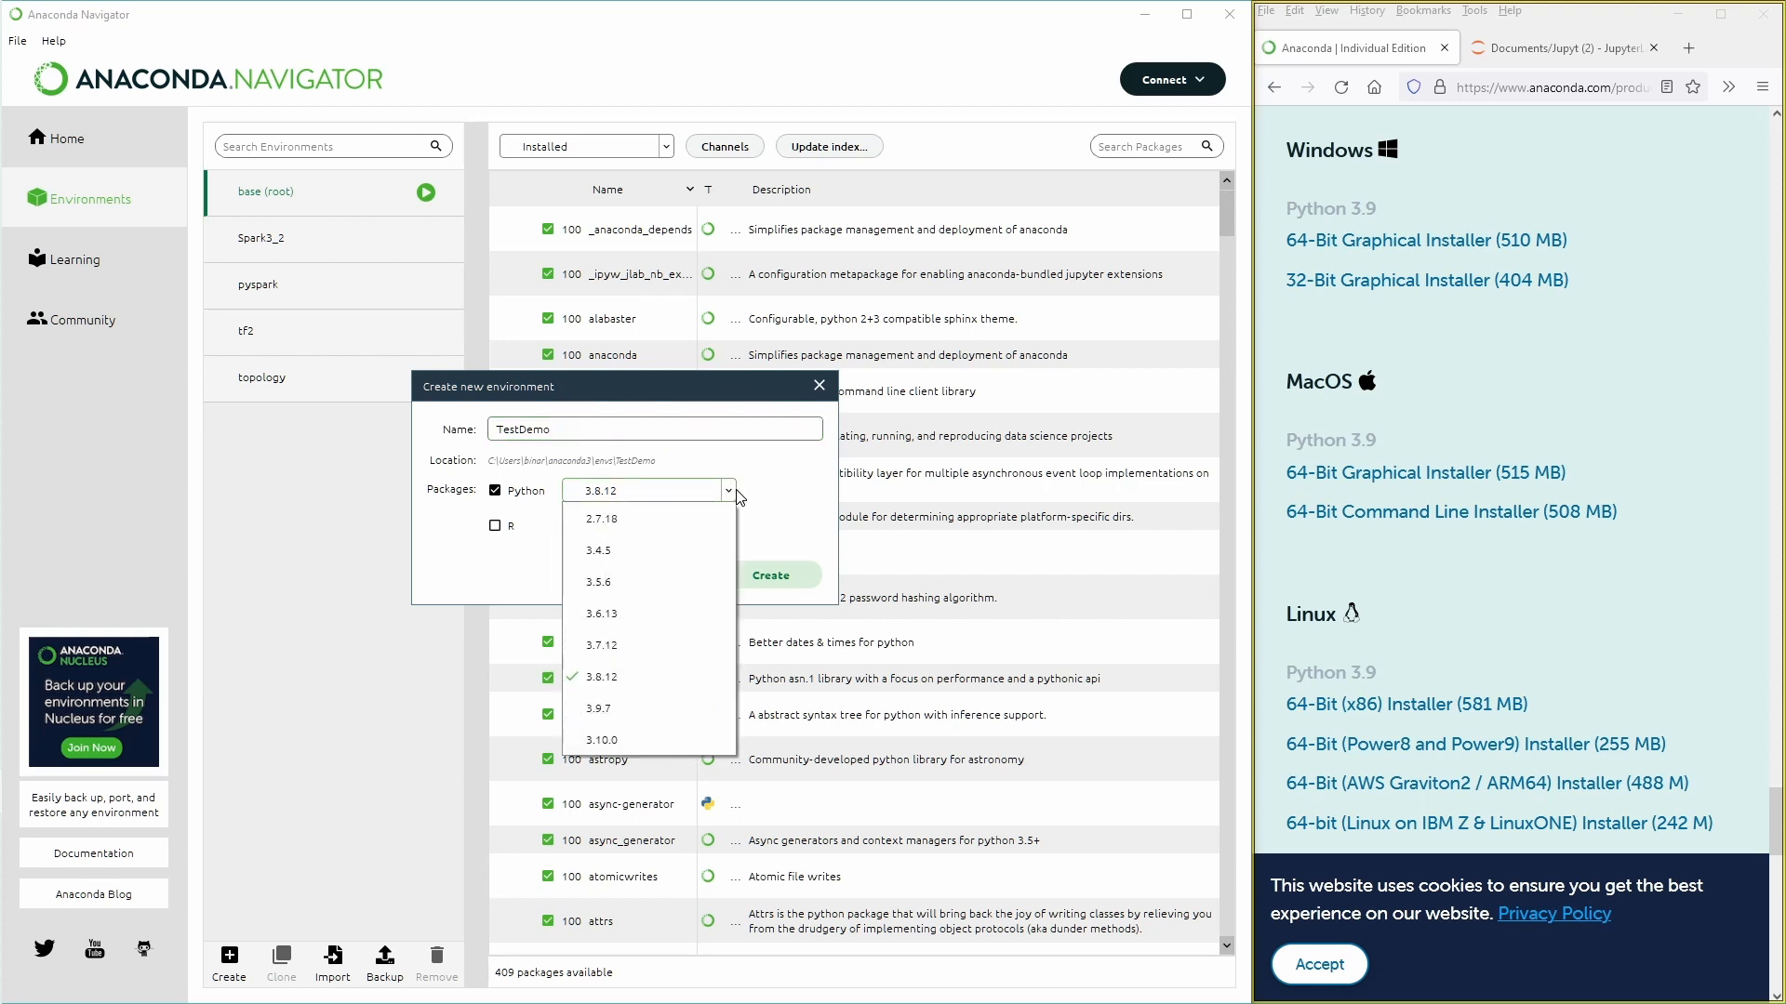
mouse_move(649, 551)
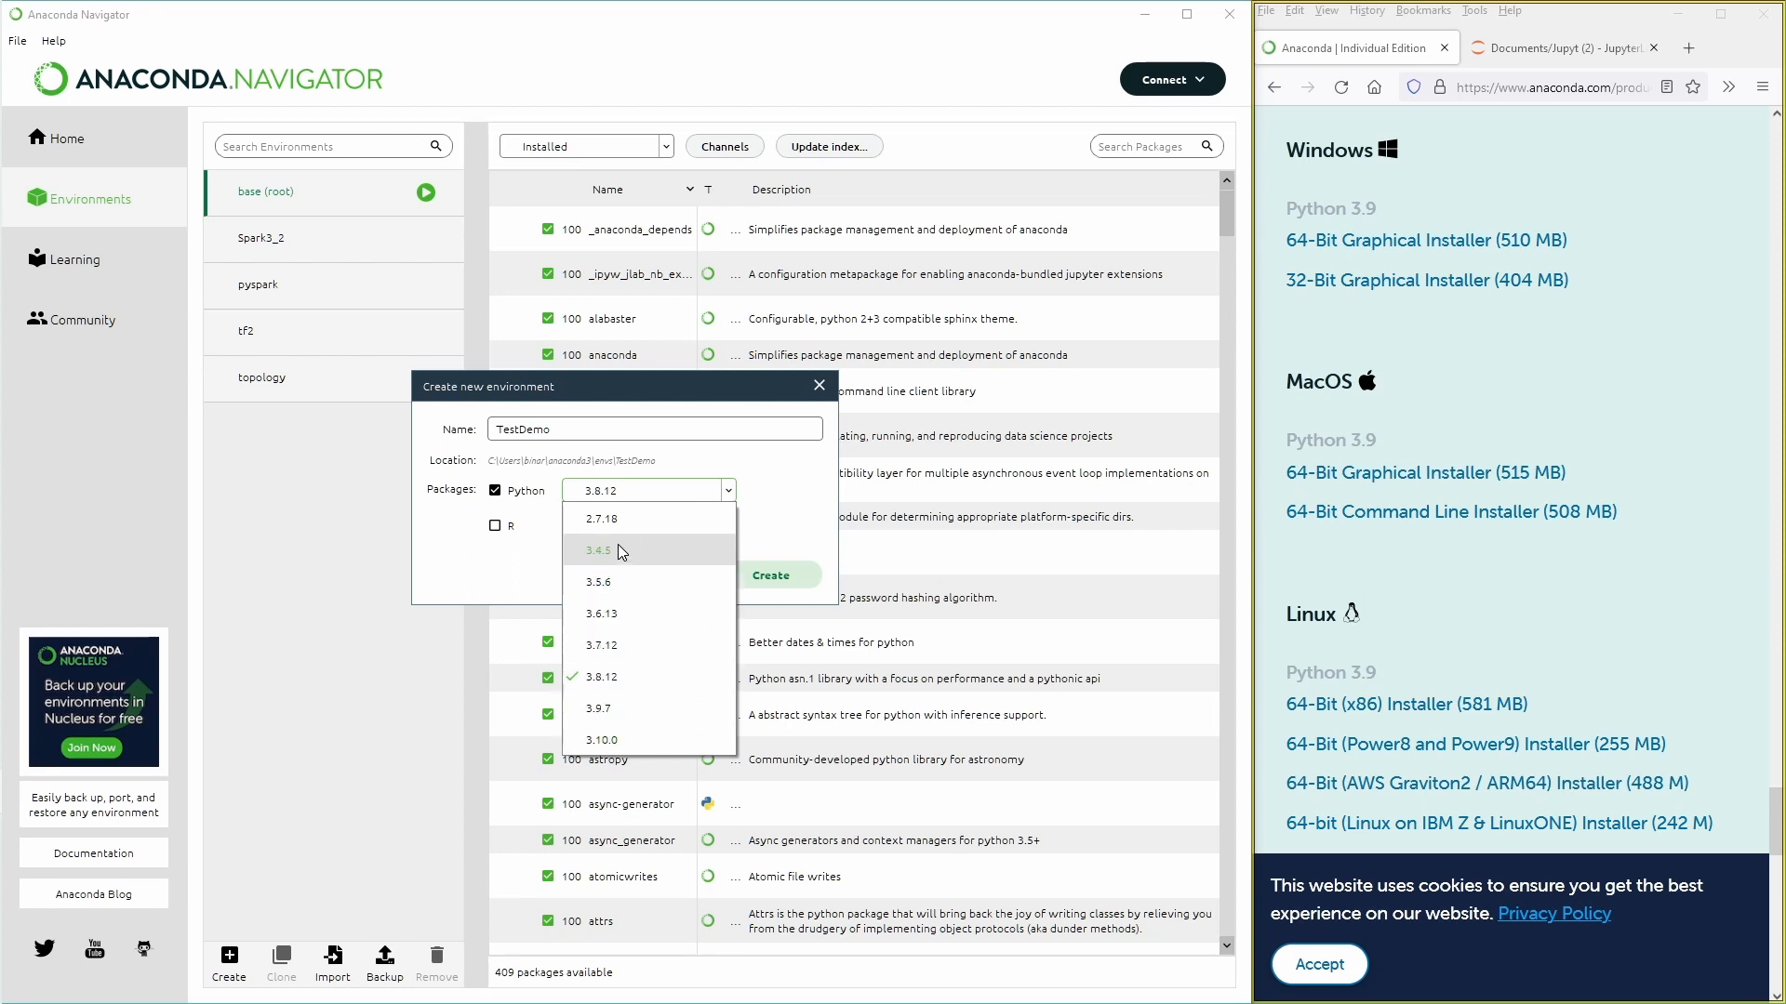
mouse_move(692, 563)
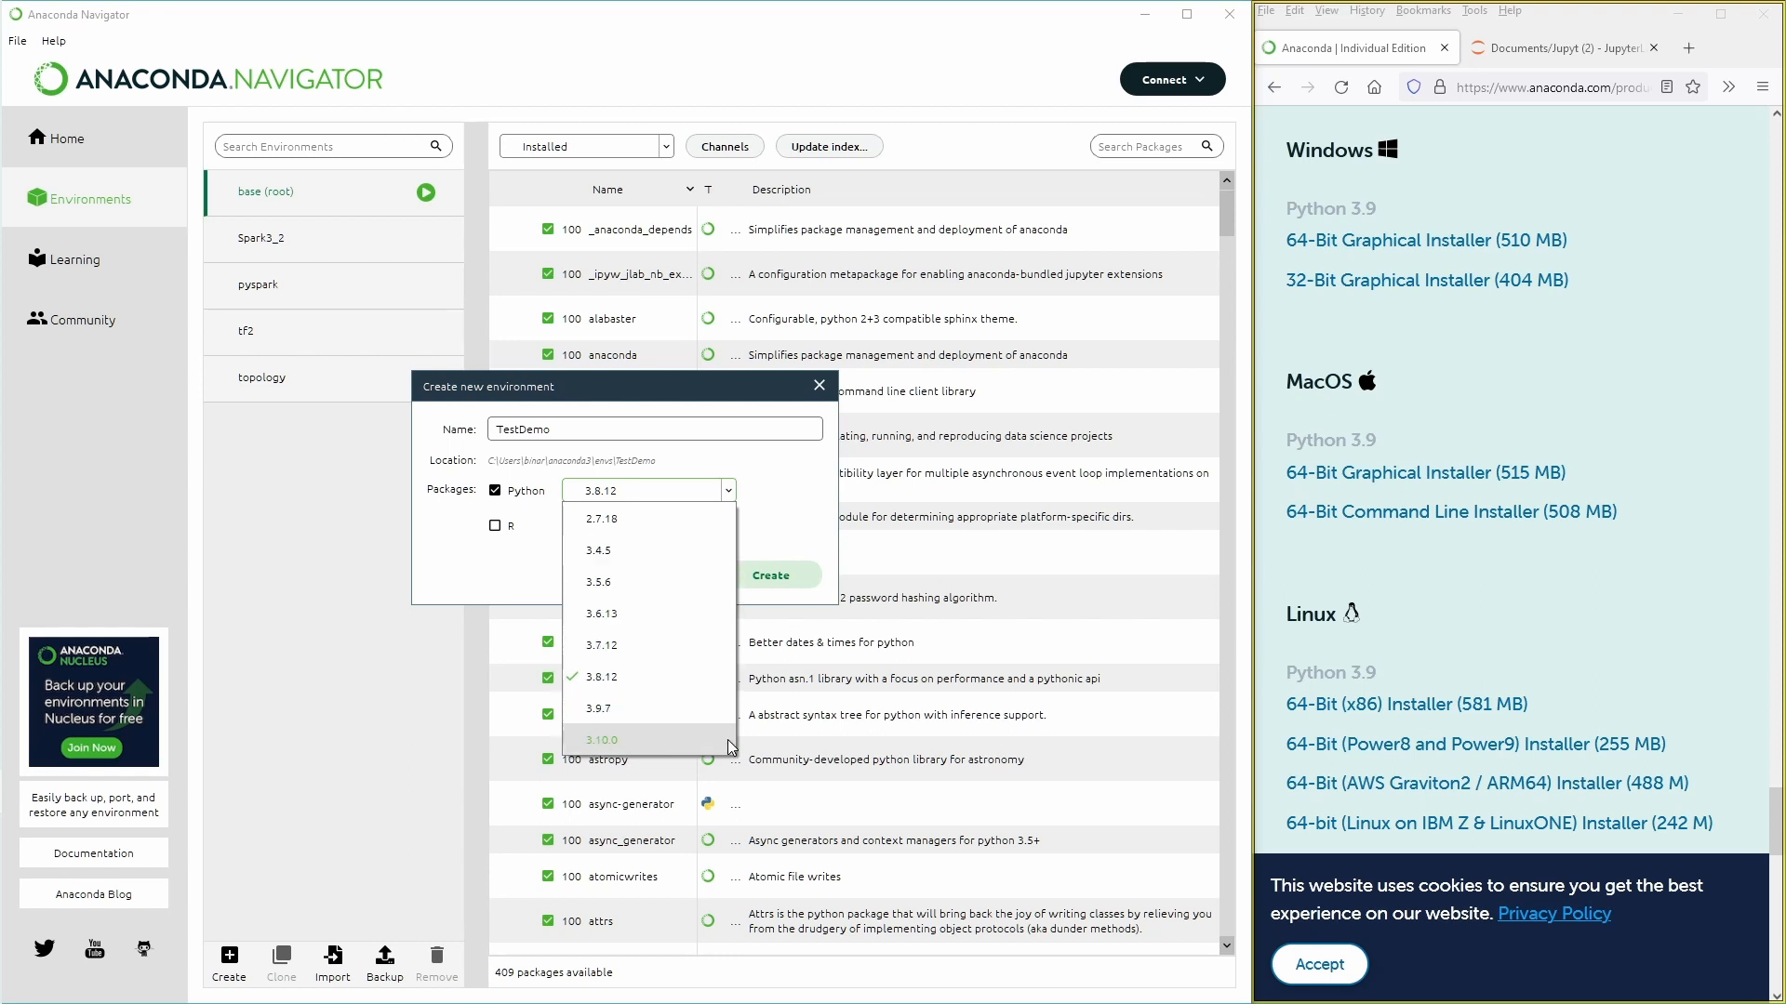
mouse_move(707, 709)
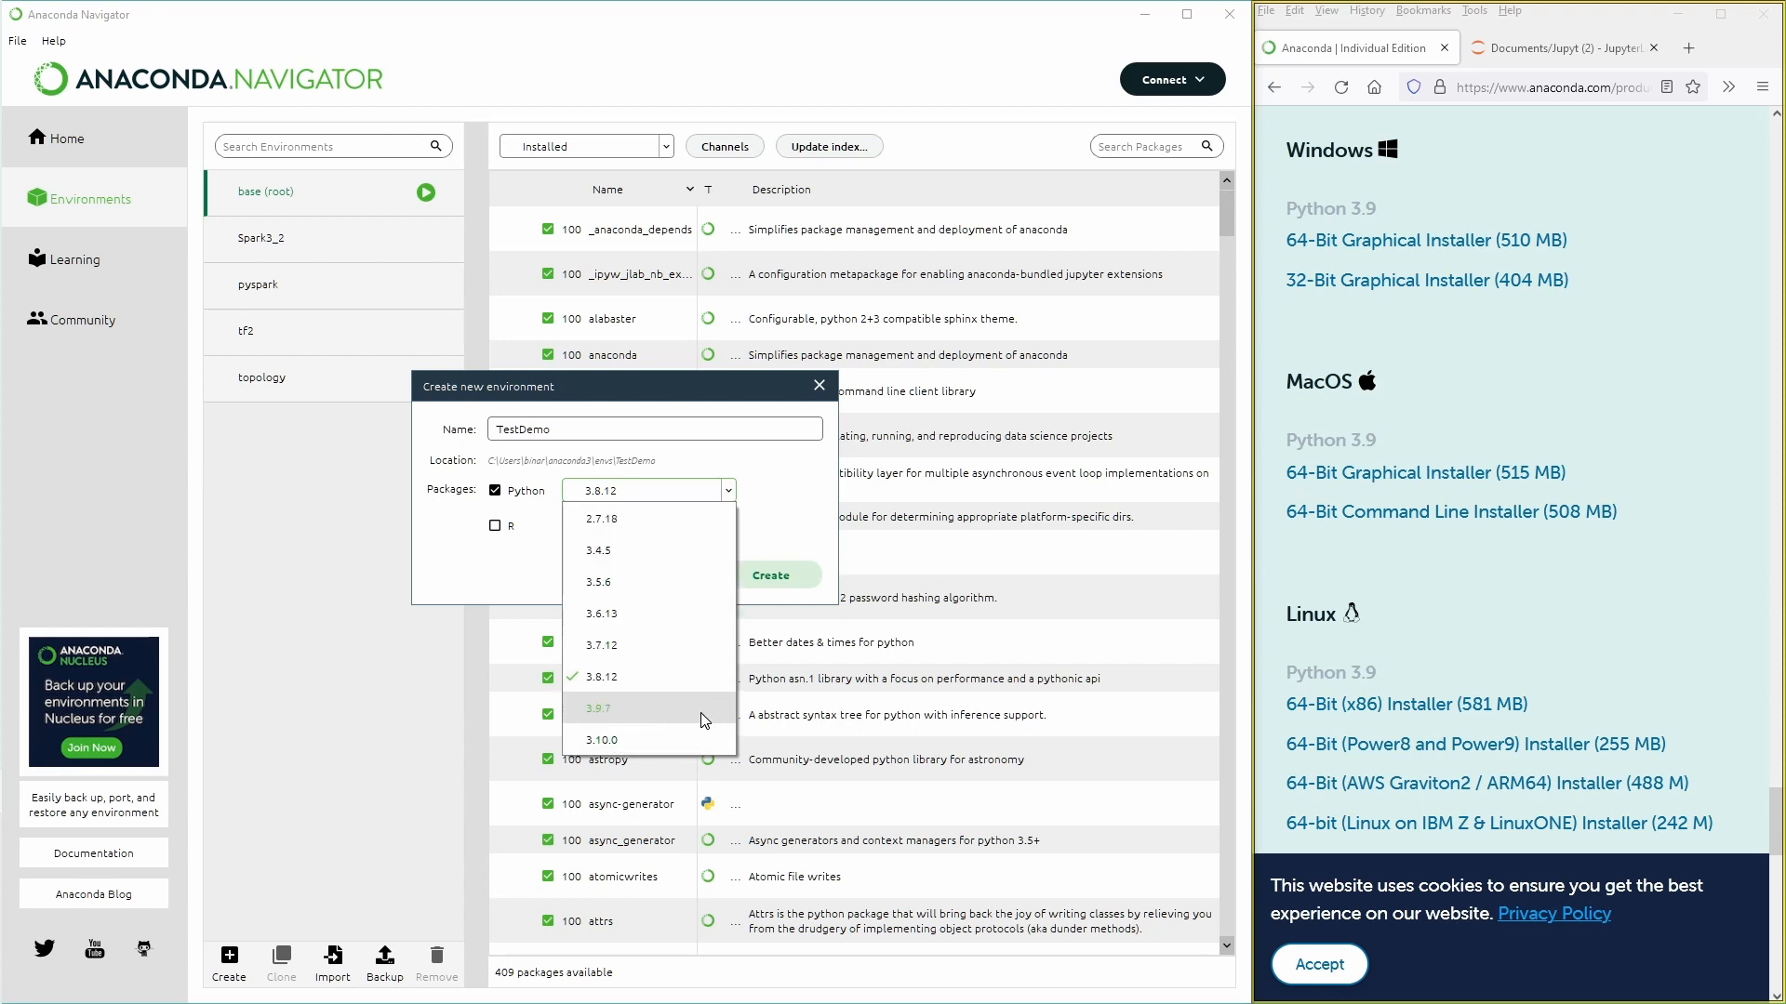
Choose Python 3.9.7 and create the TestDemo environment
left_click(597, 707)
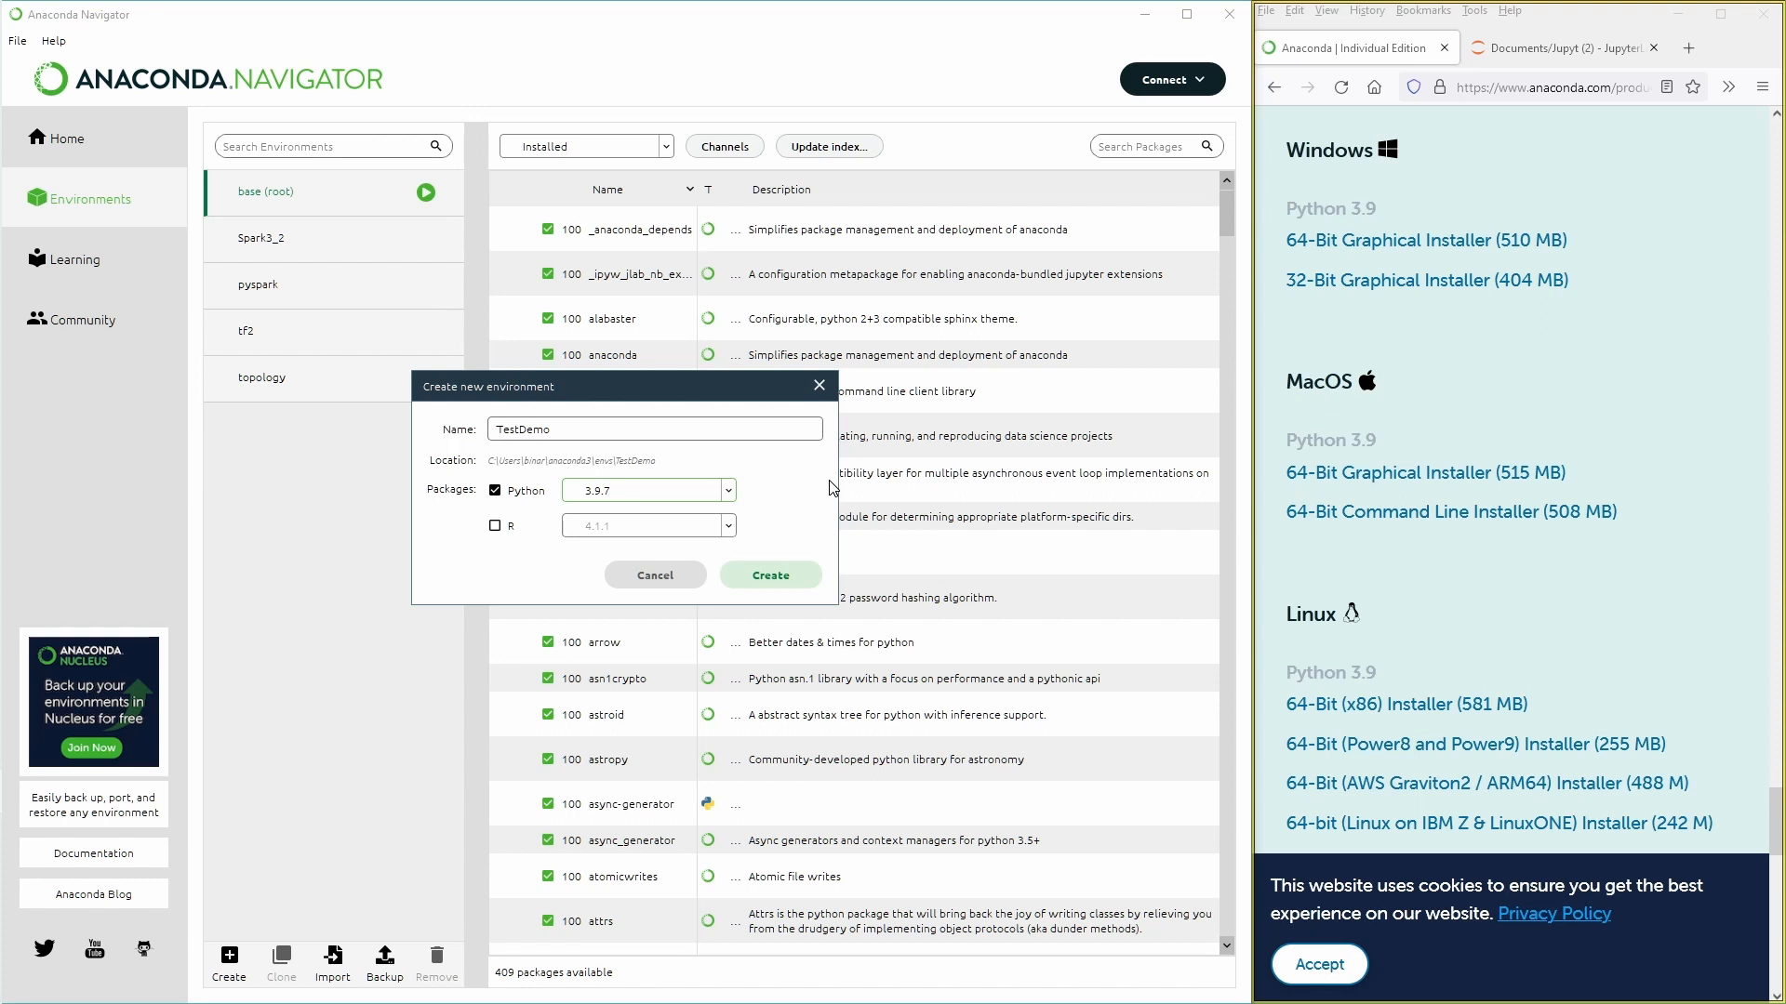
left_click(655, 427)
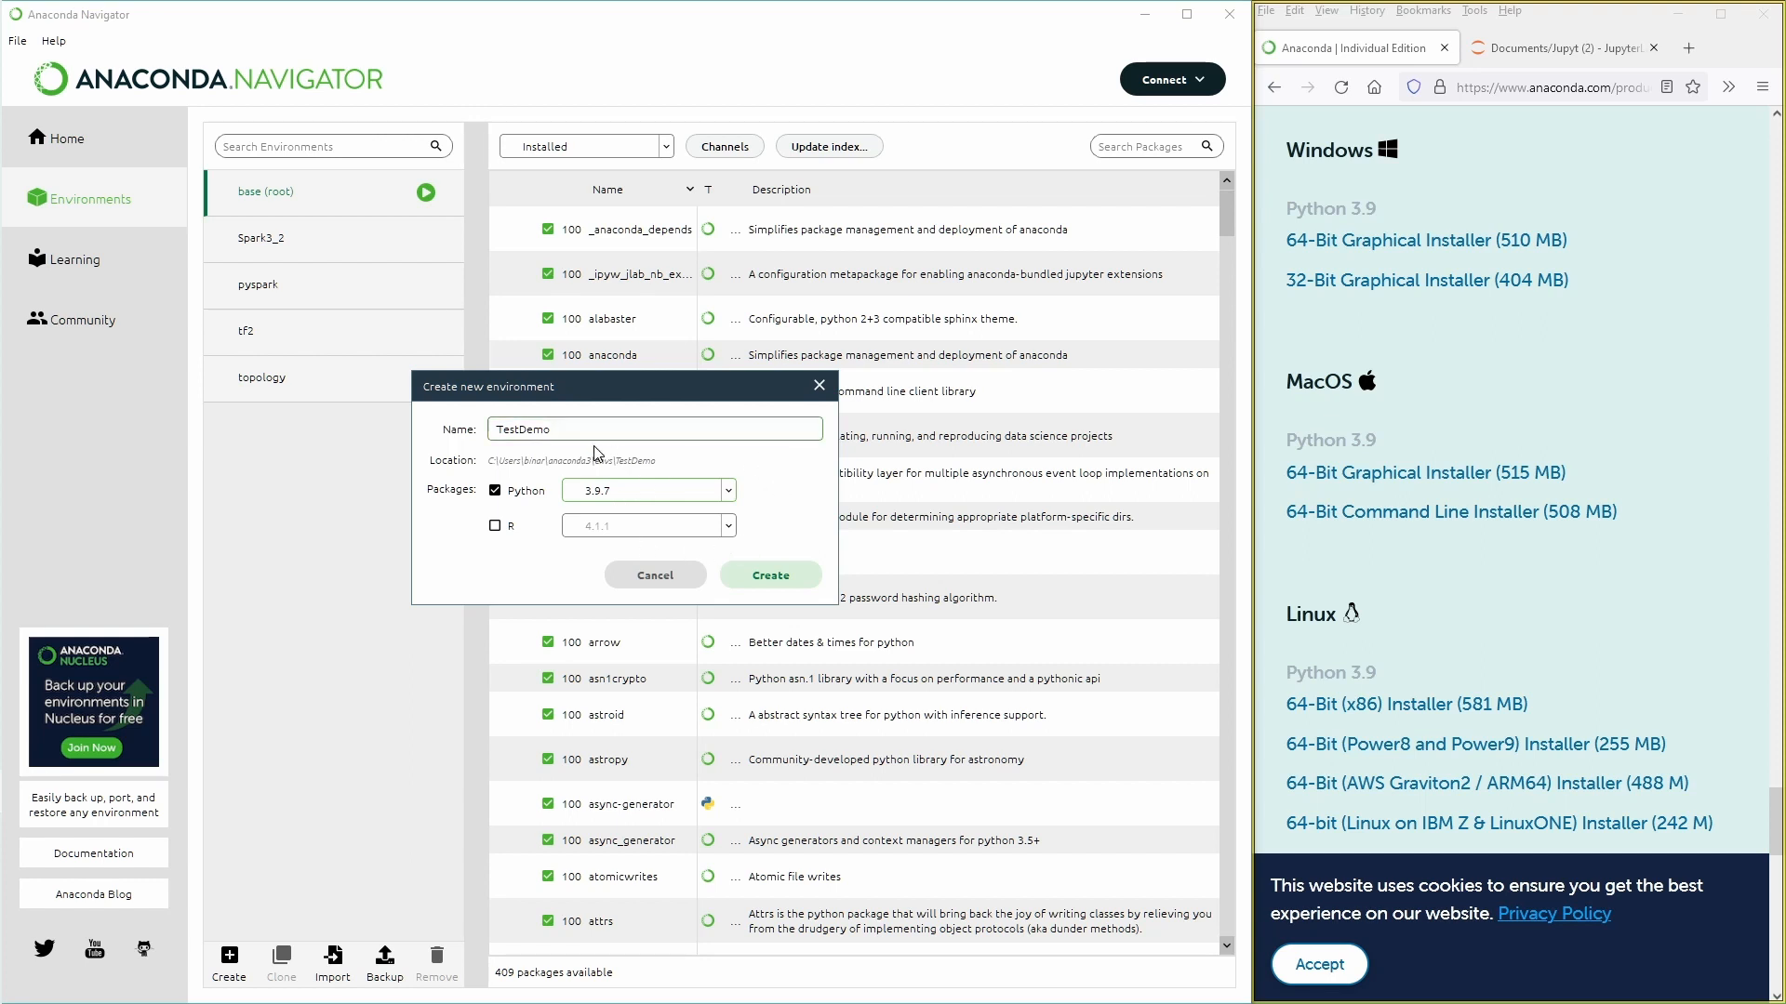
mouse_move(733, 351)
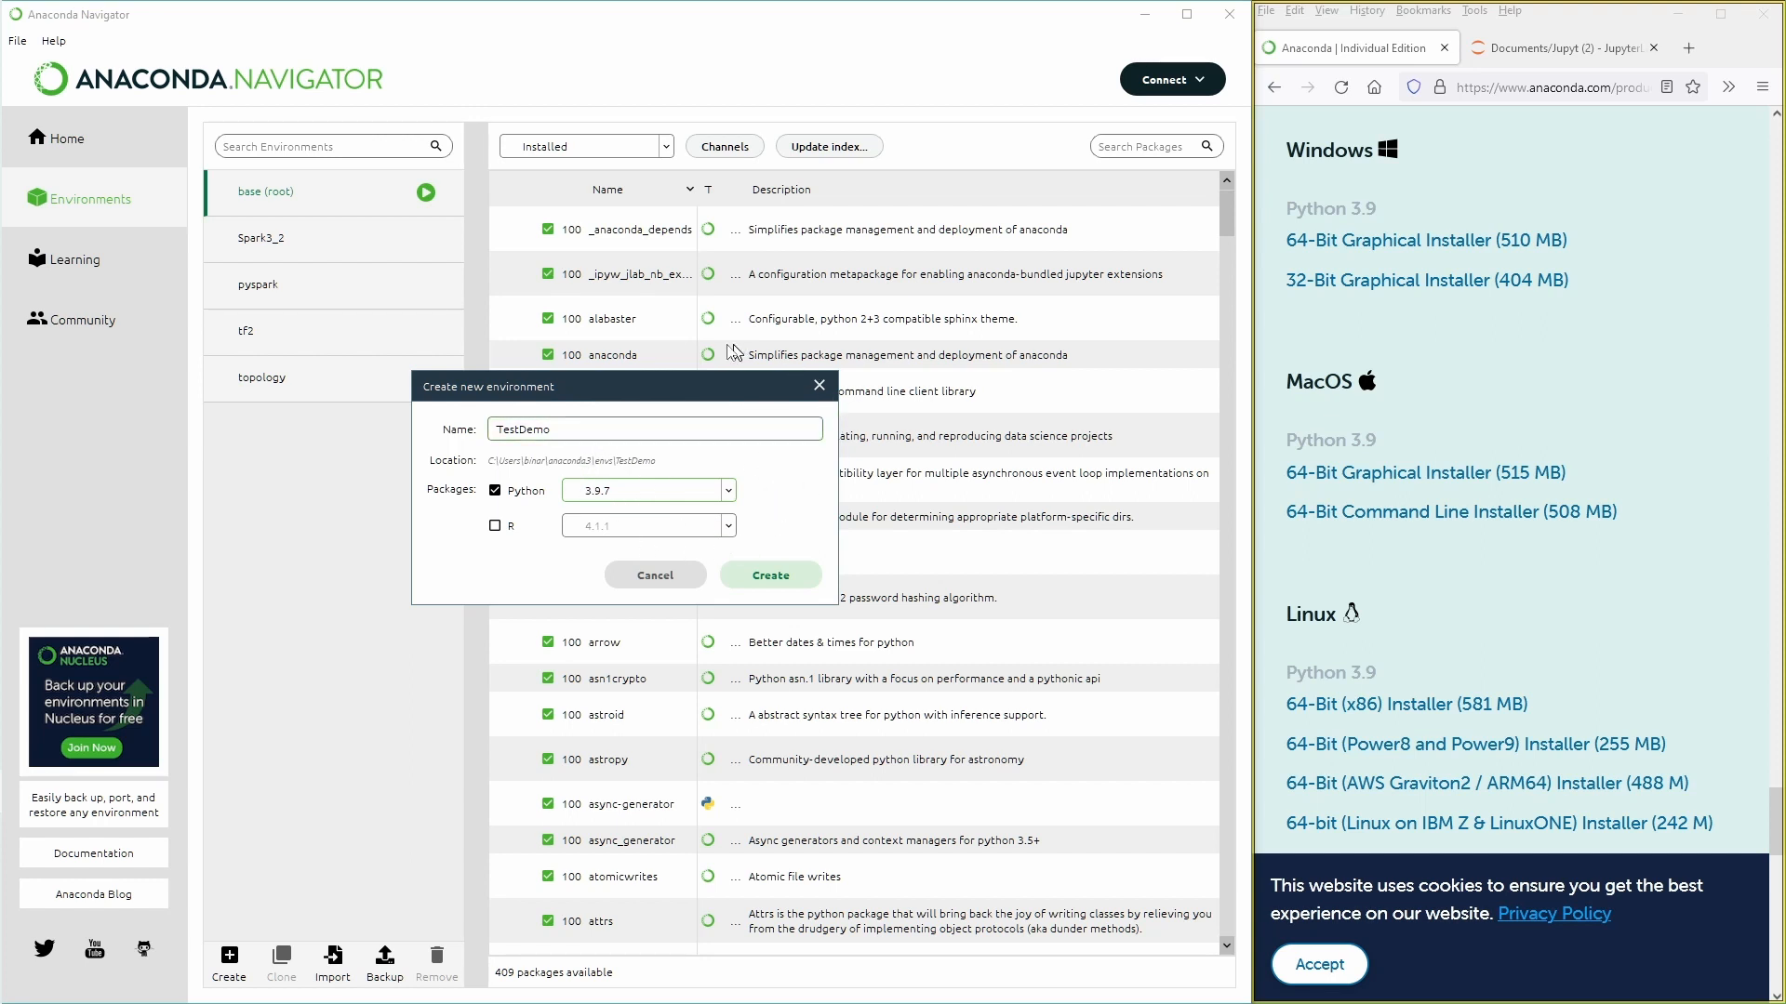
left_click(770, 574)
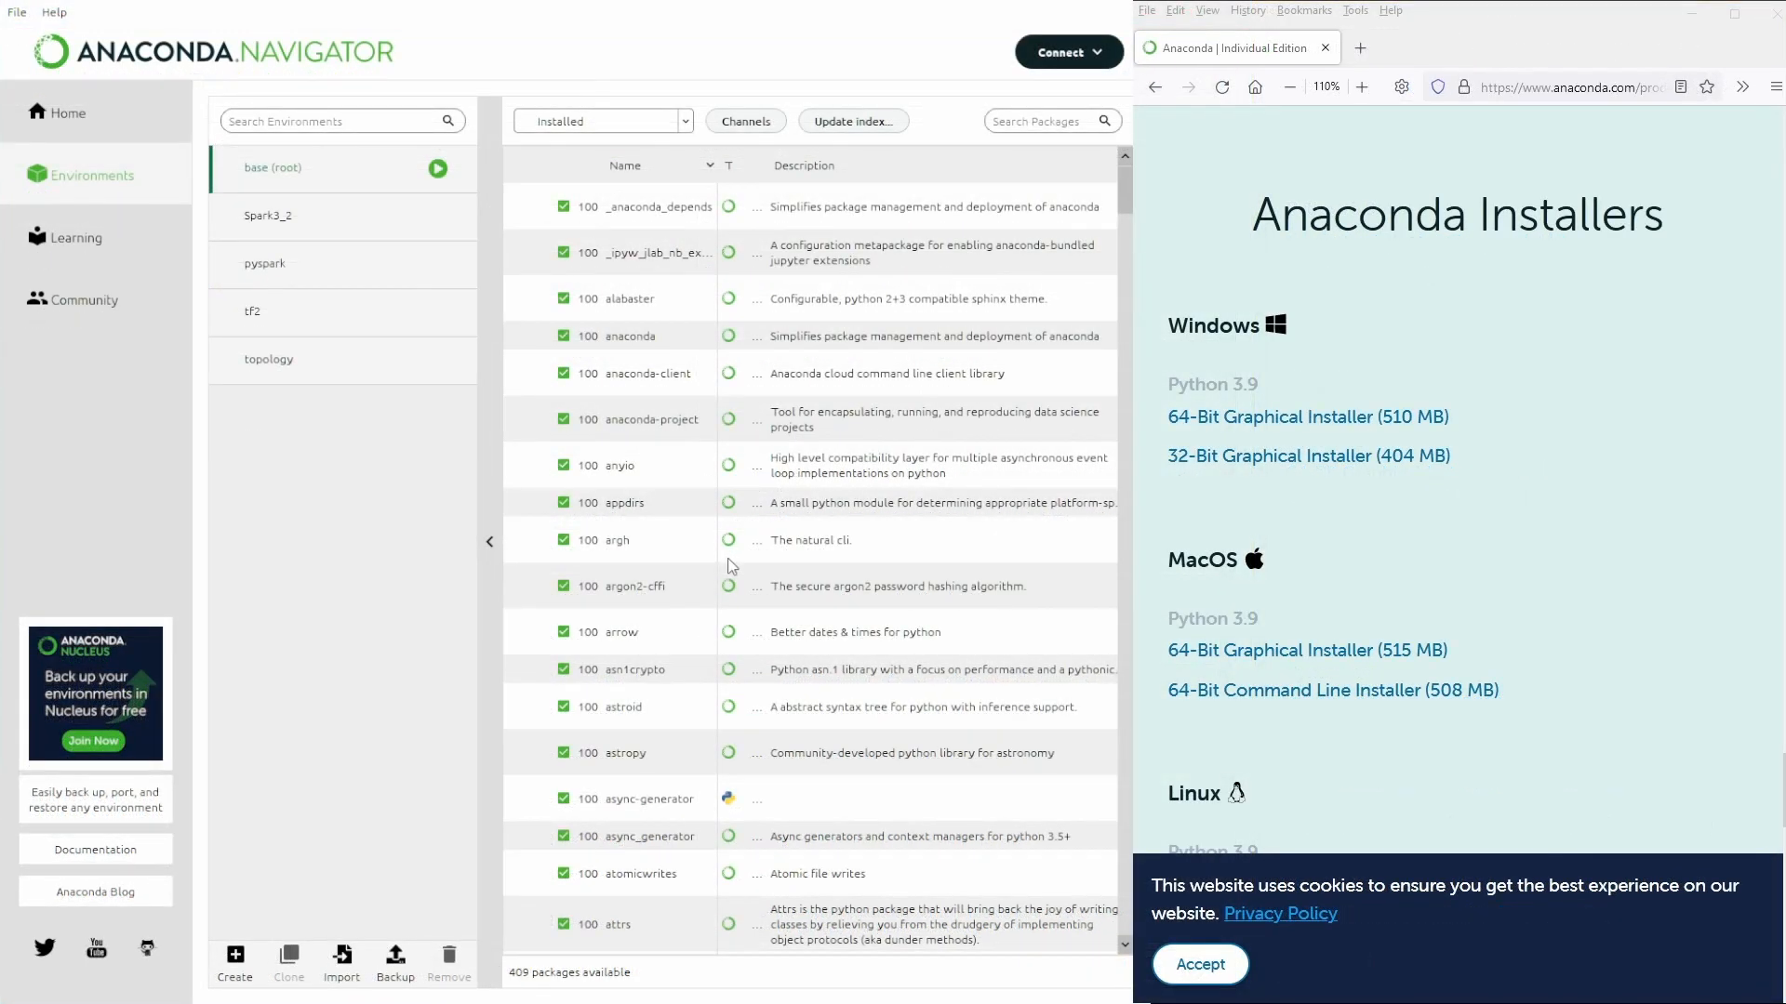
Select the finished TestDemo environment to show its 12 installed packages
left_click(234, 954)
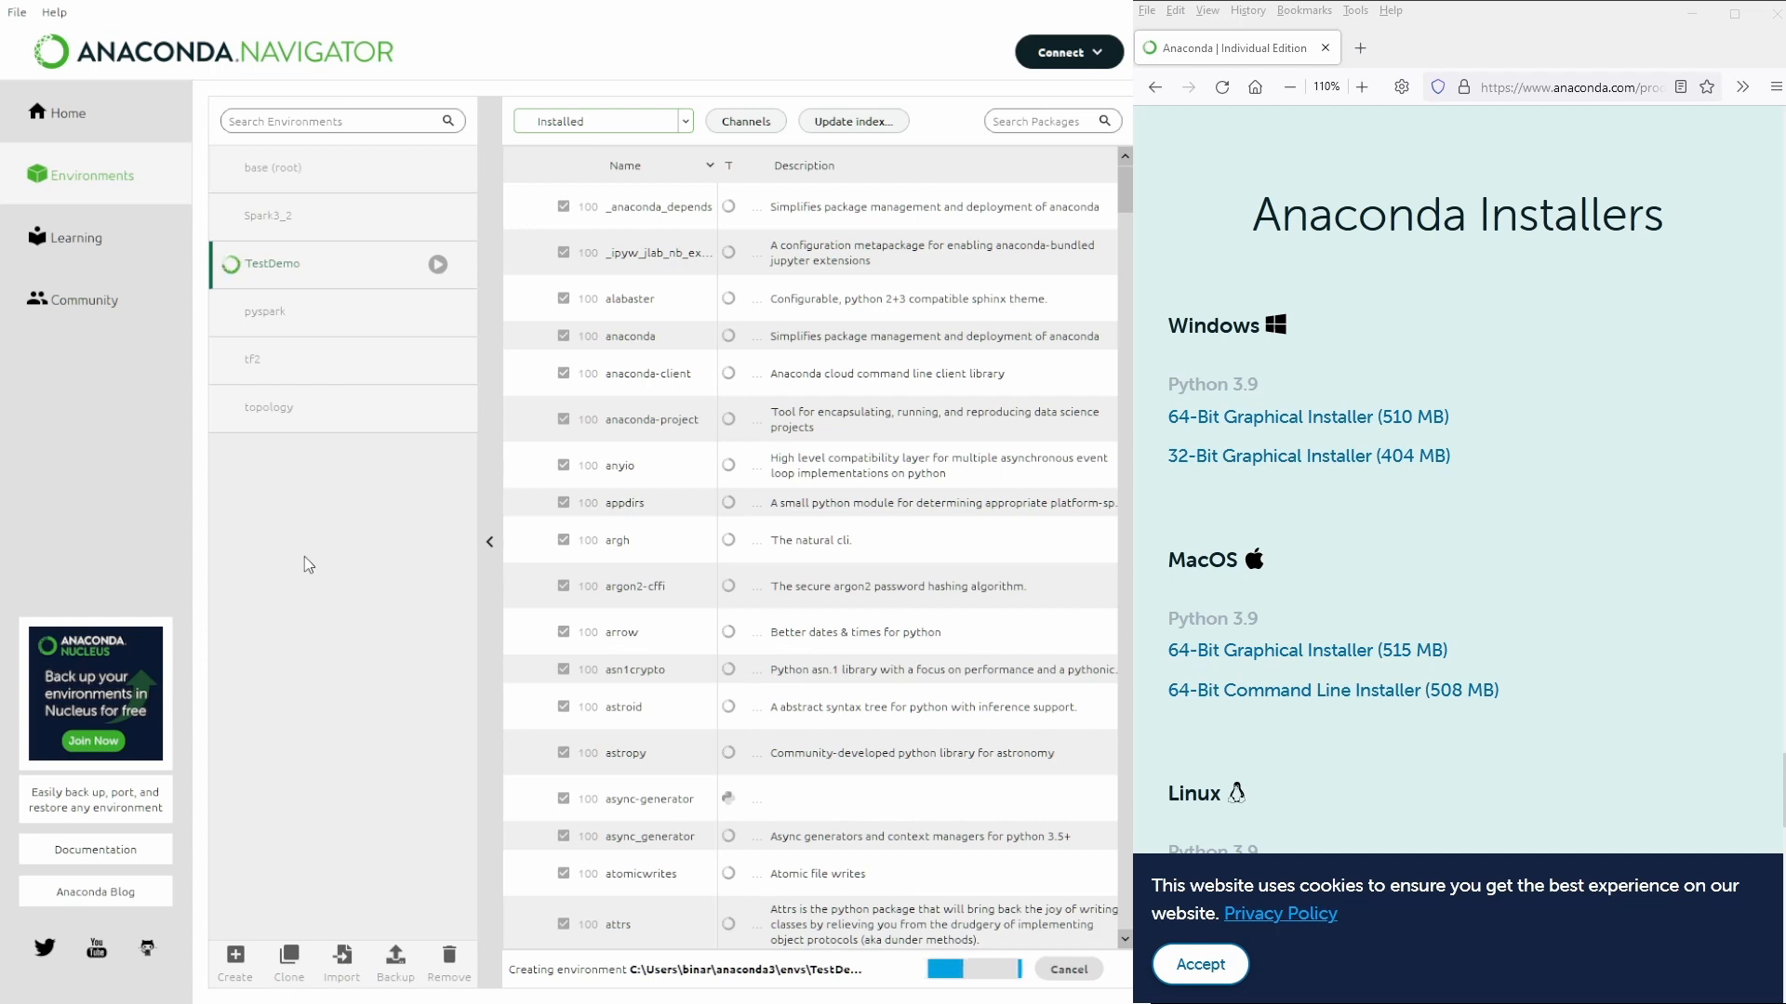
mouse_move(359, 207)
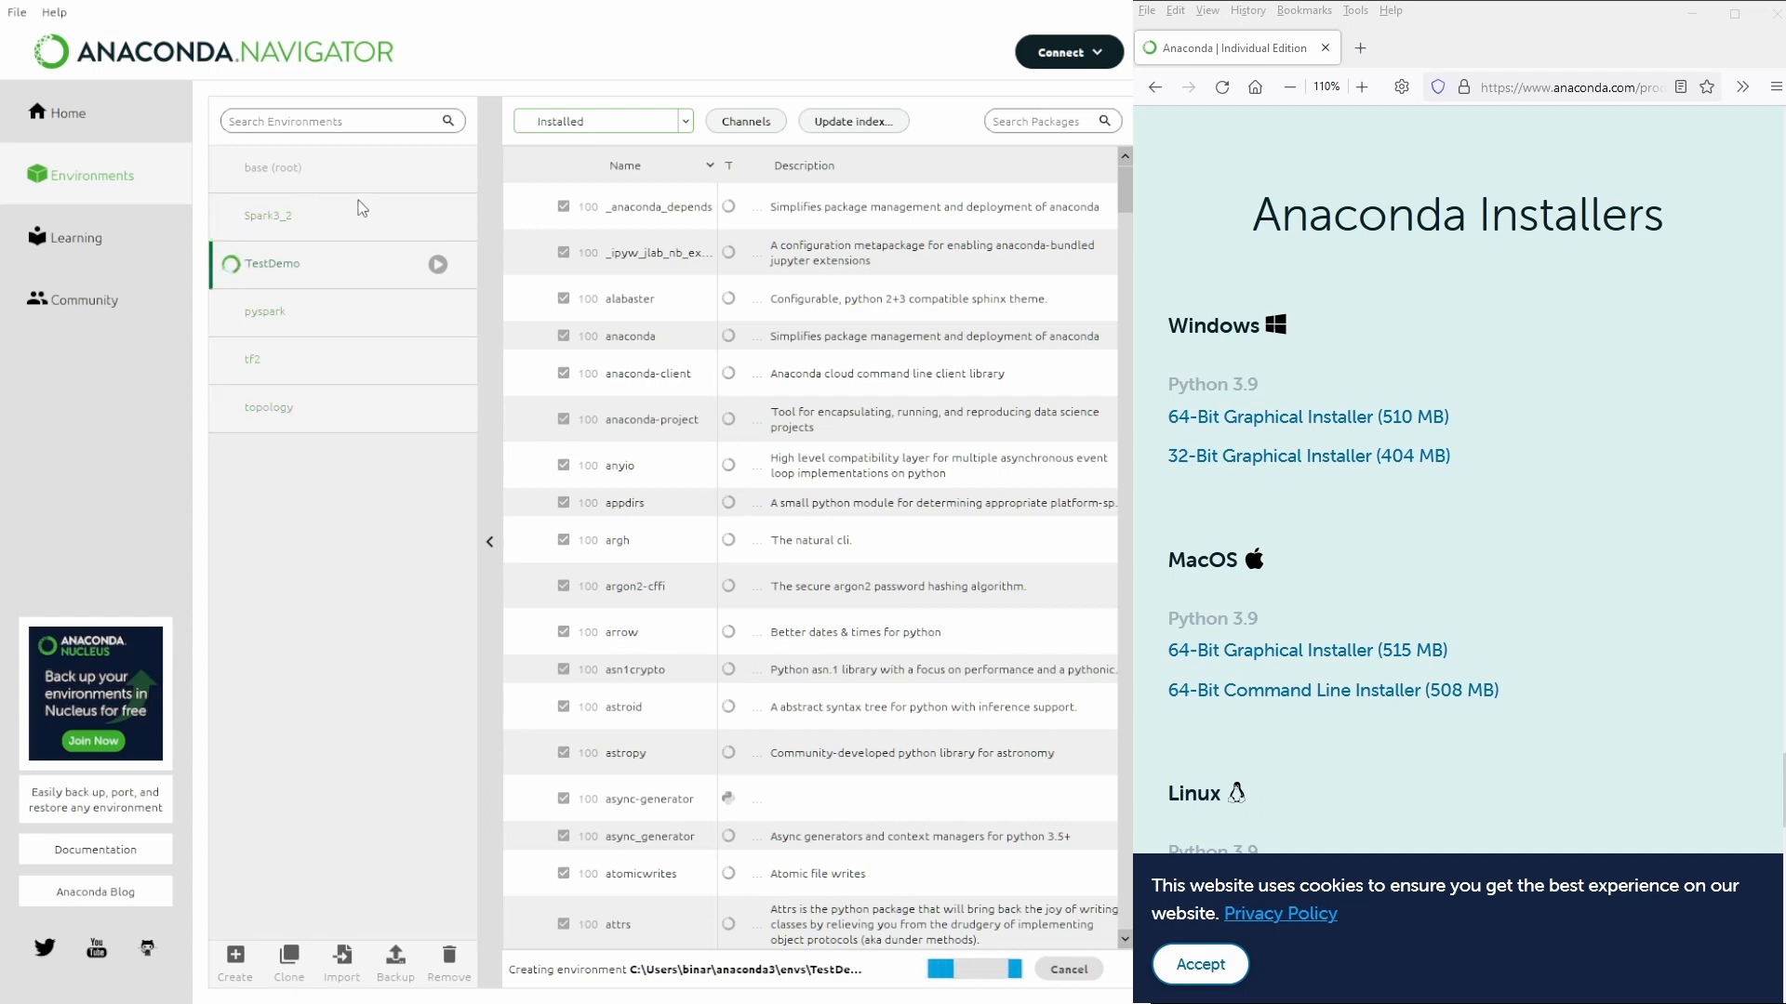
left_click(268, 216)
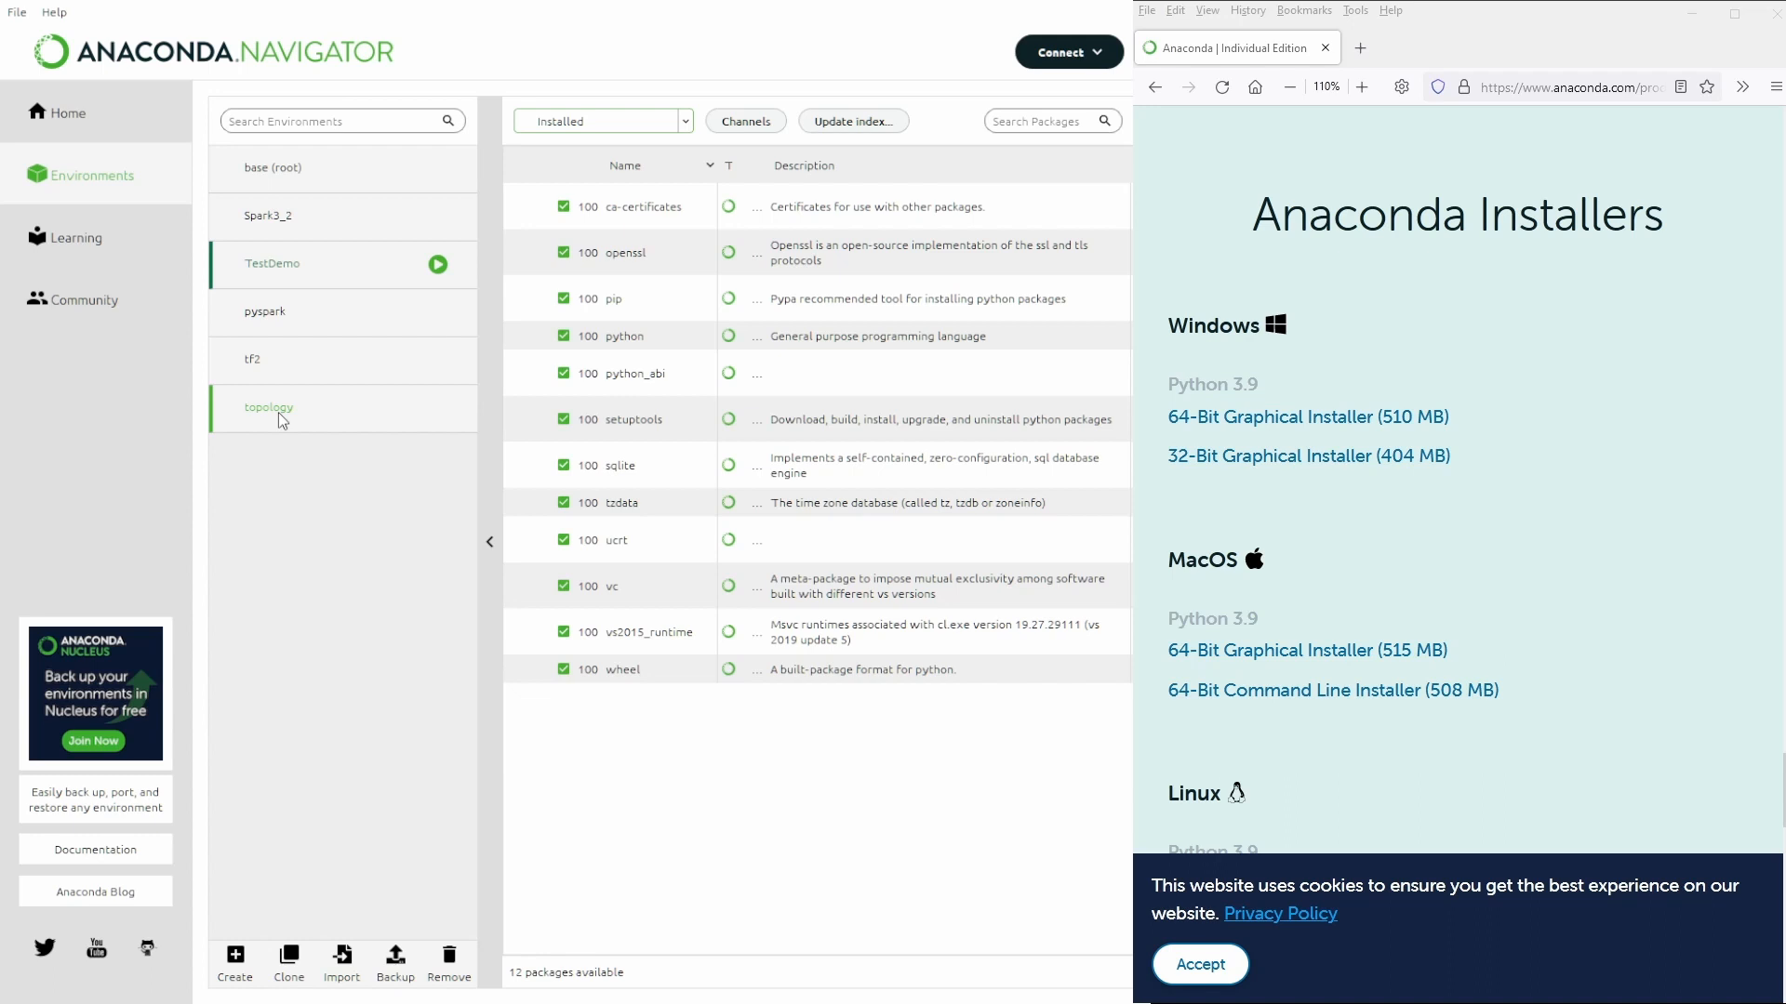
mouse_move(273, 422)
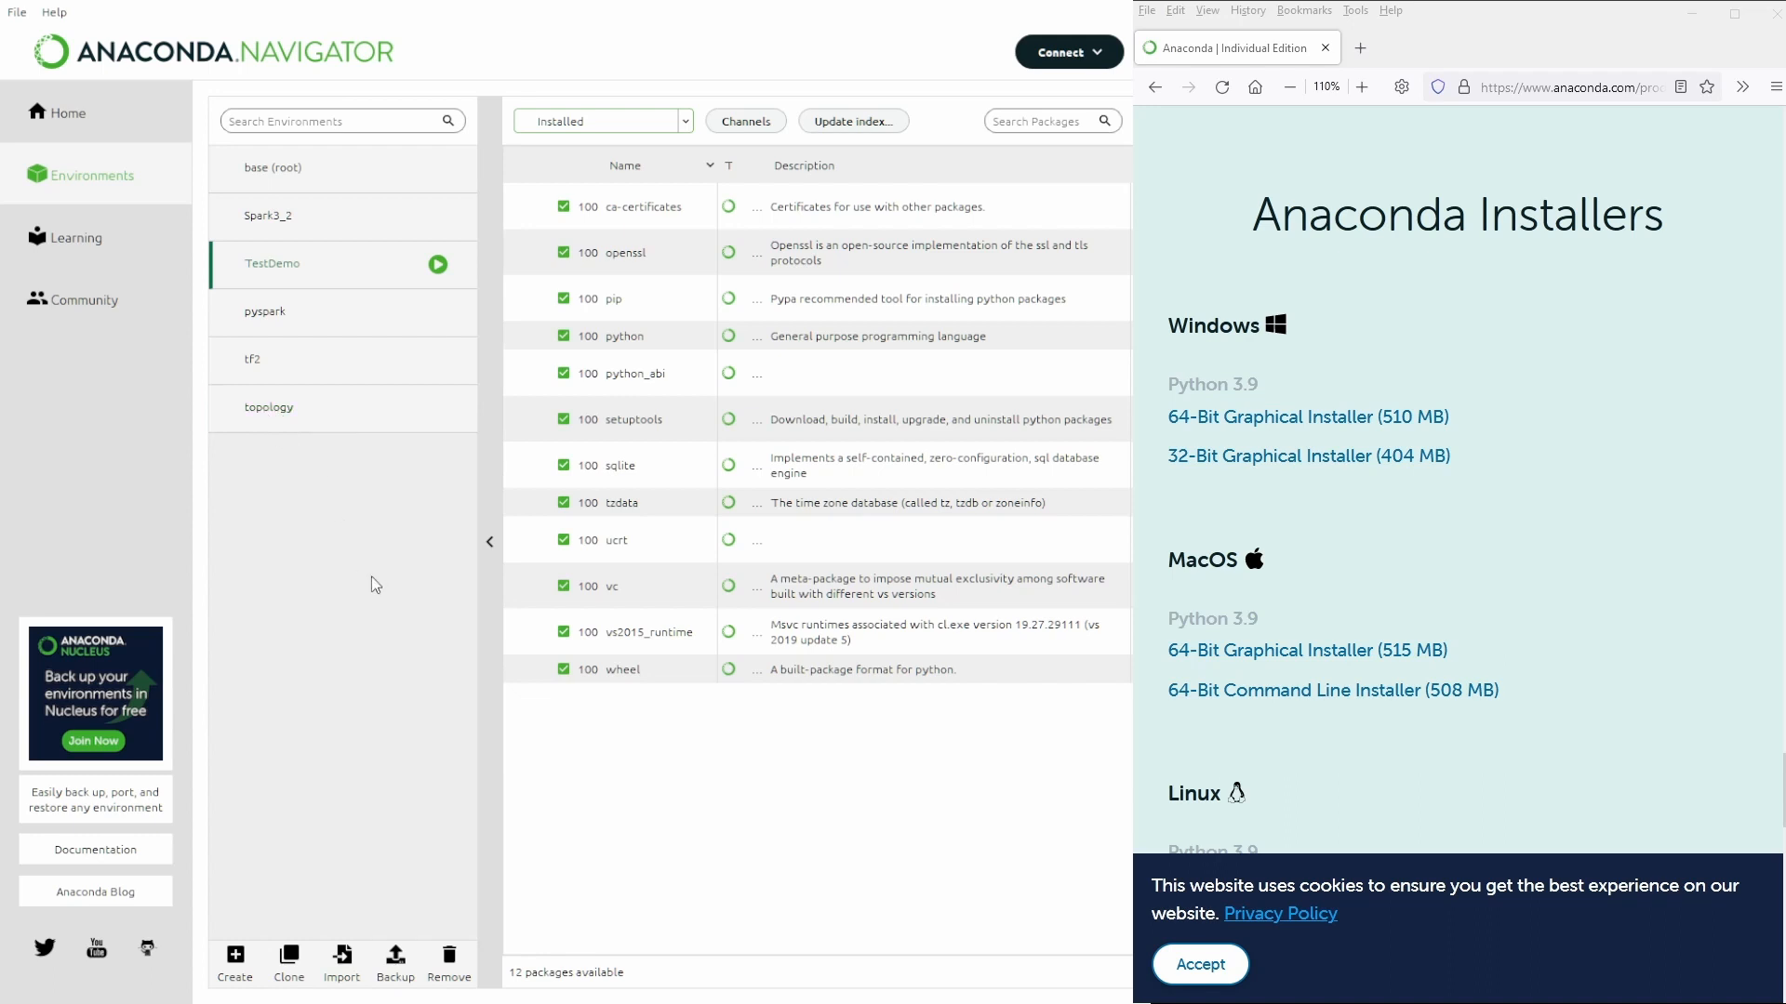
mouse_move(339, 266)
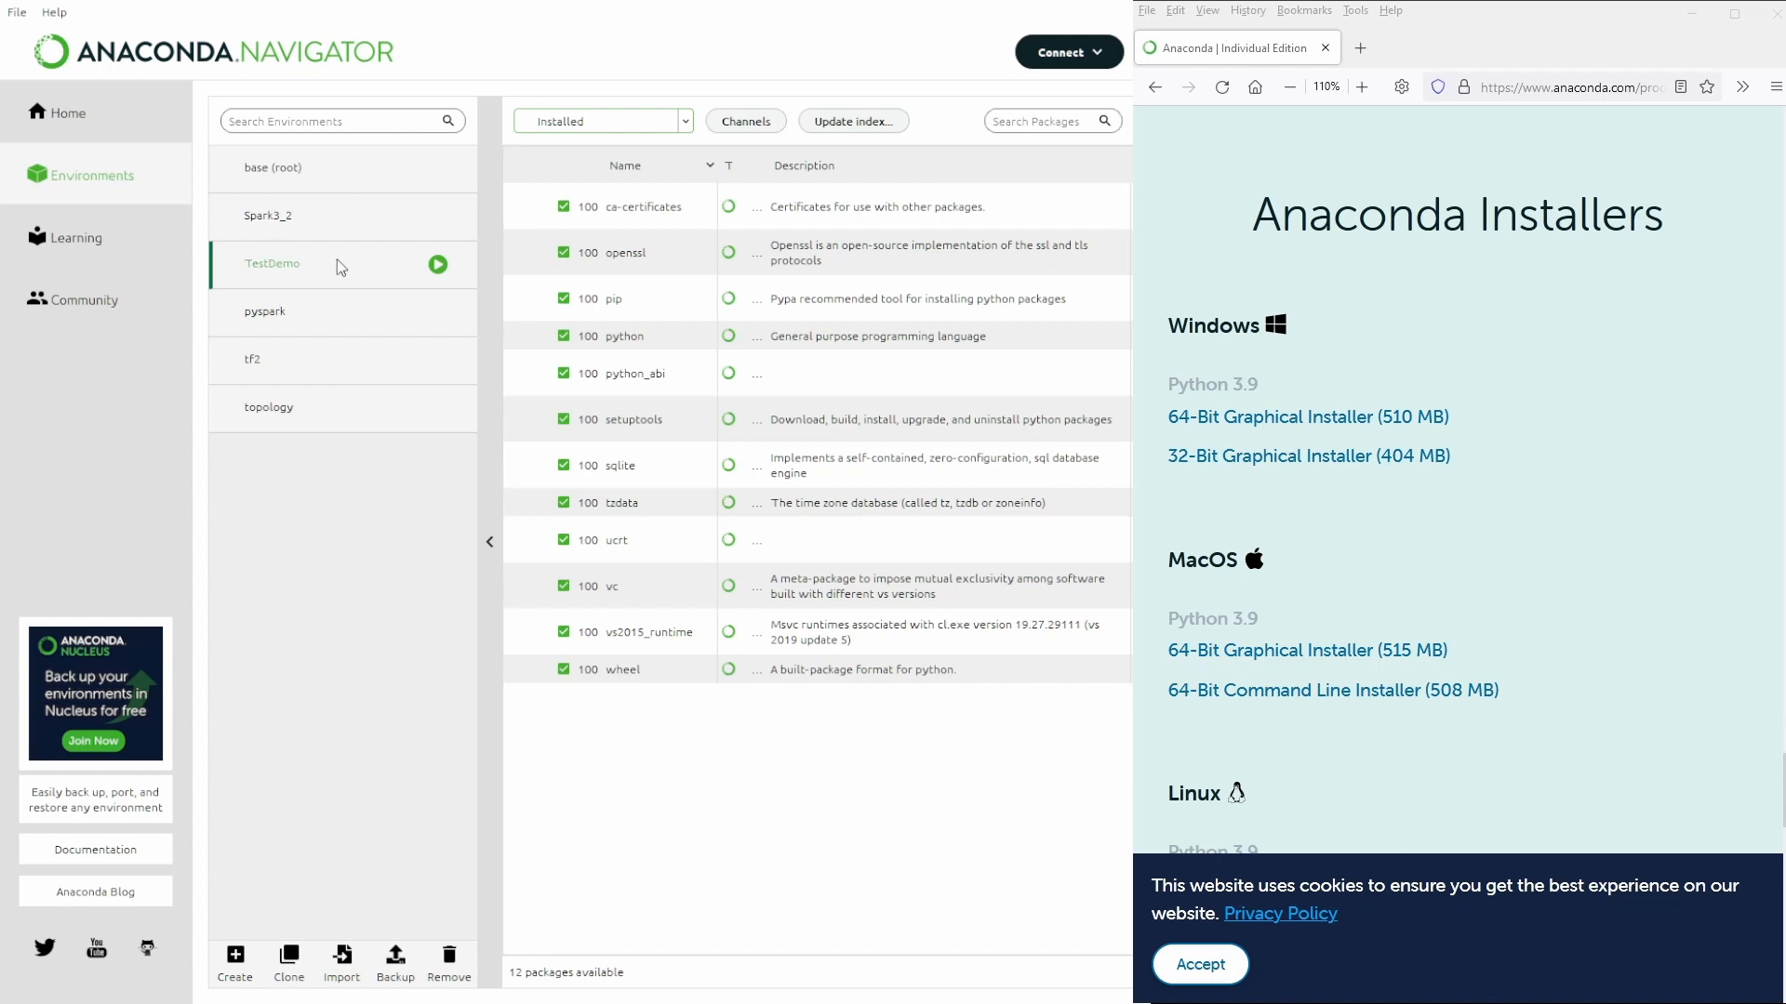
left_click(268, 216)
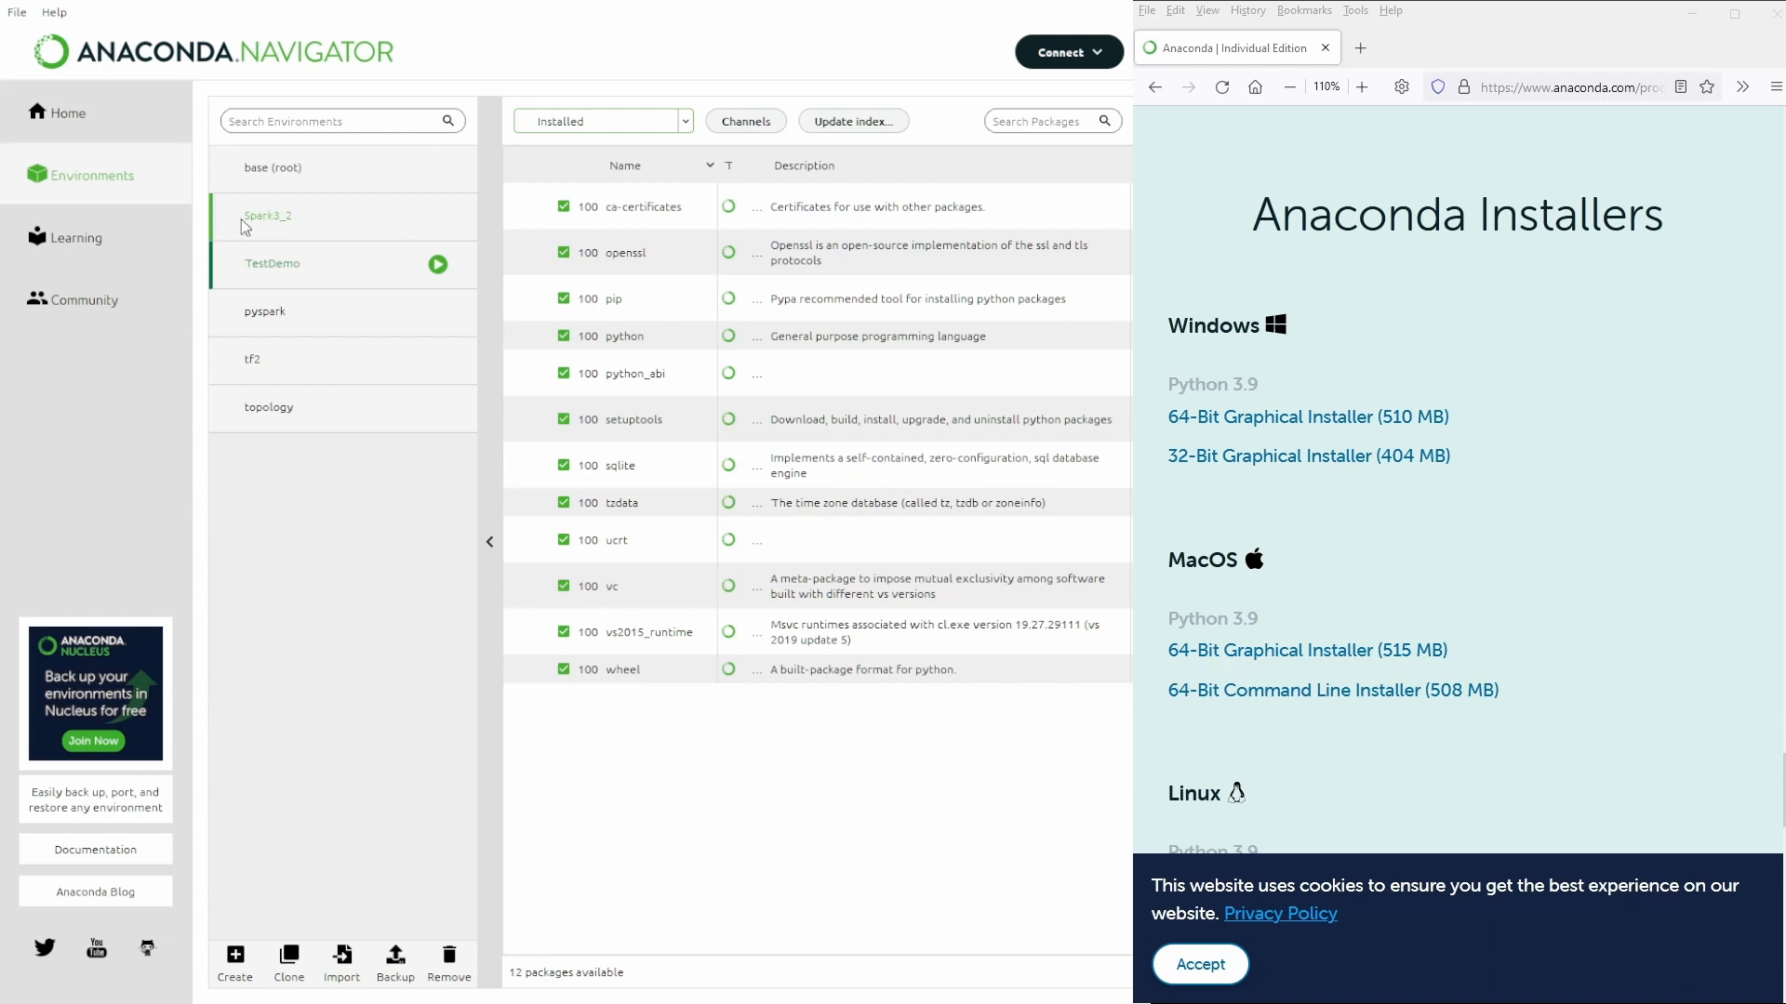
left_click(273, 262)
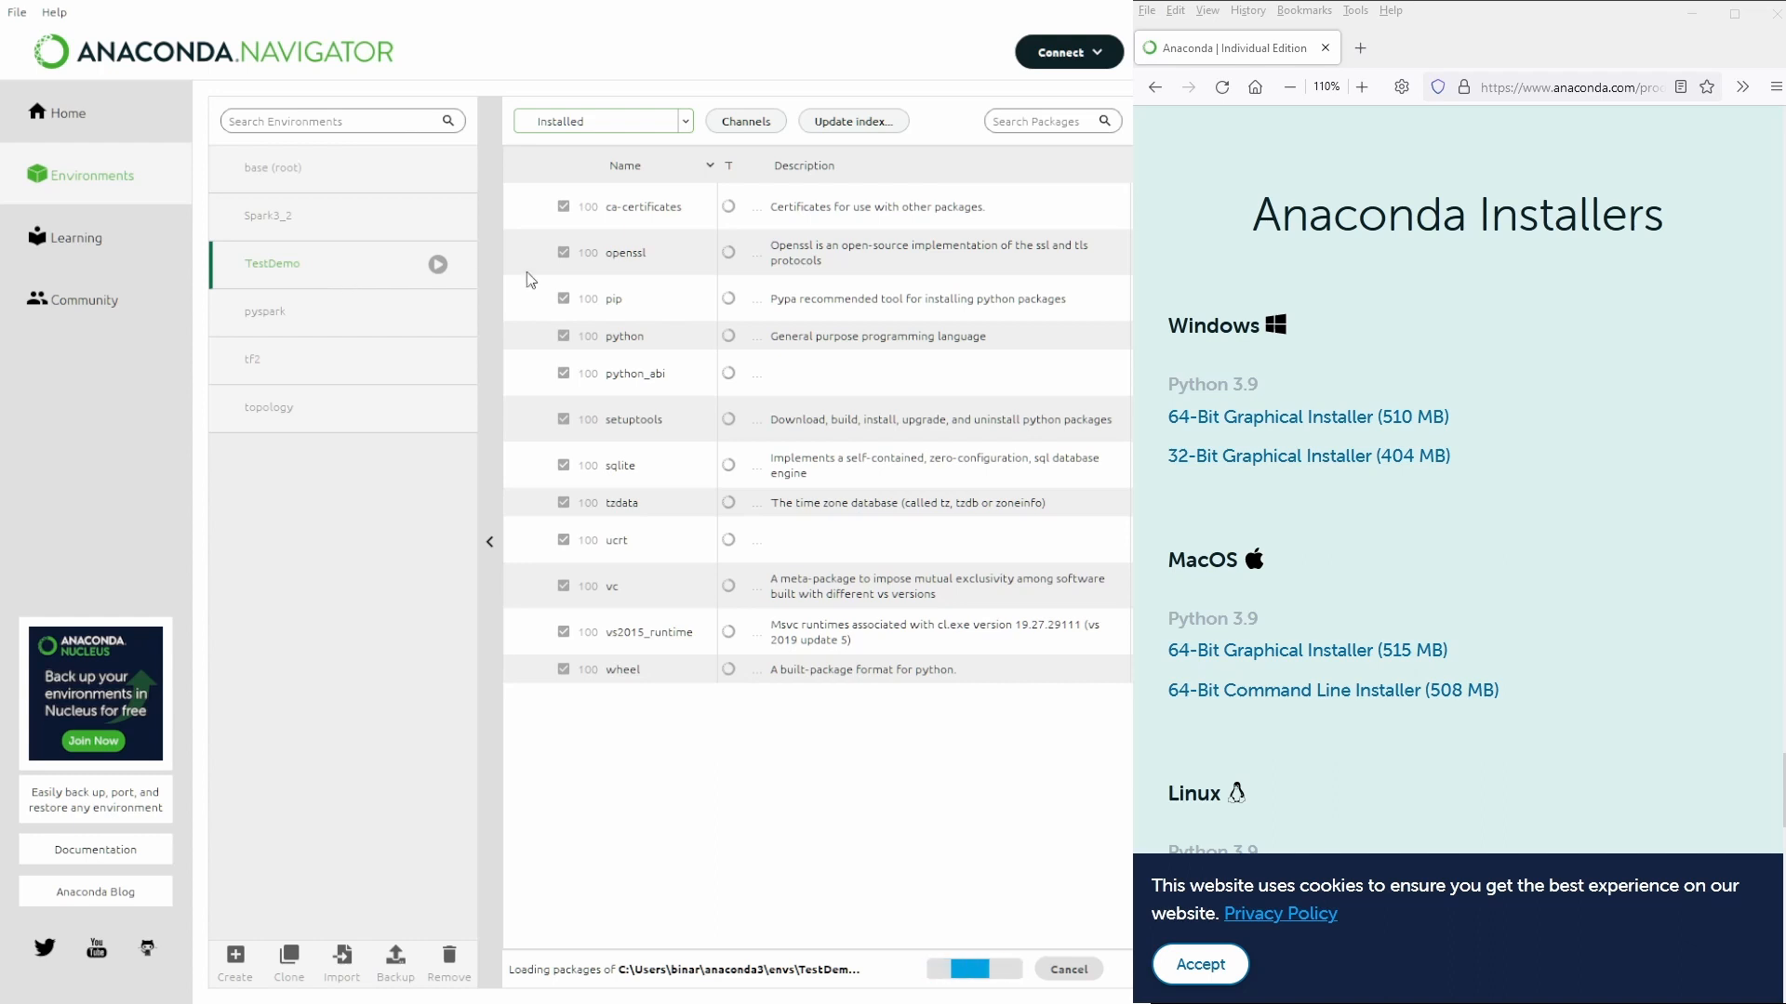
mouse_move(683, 128)
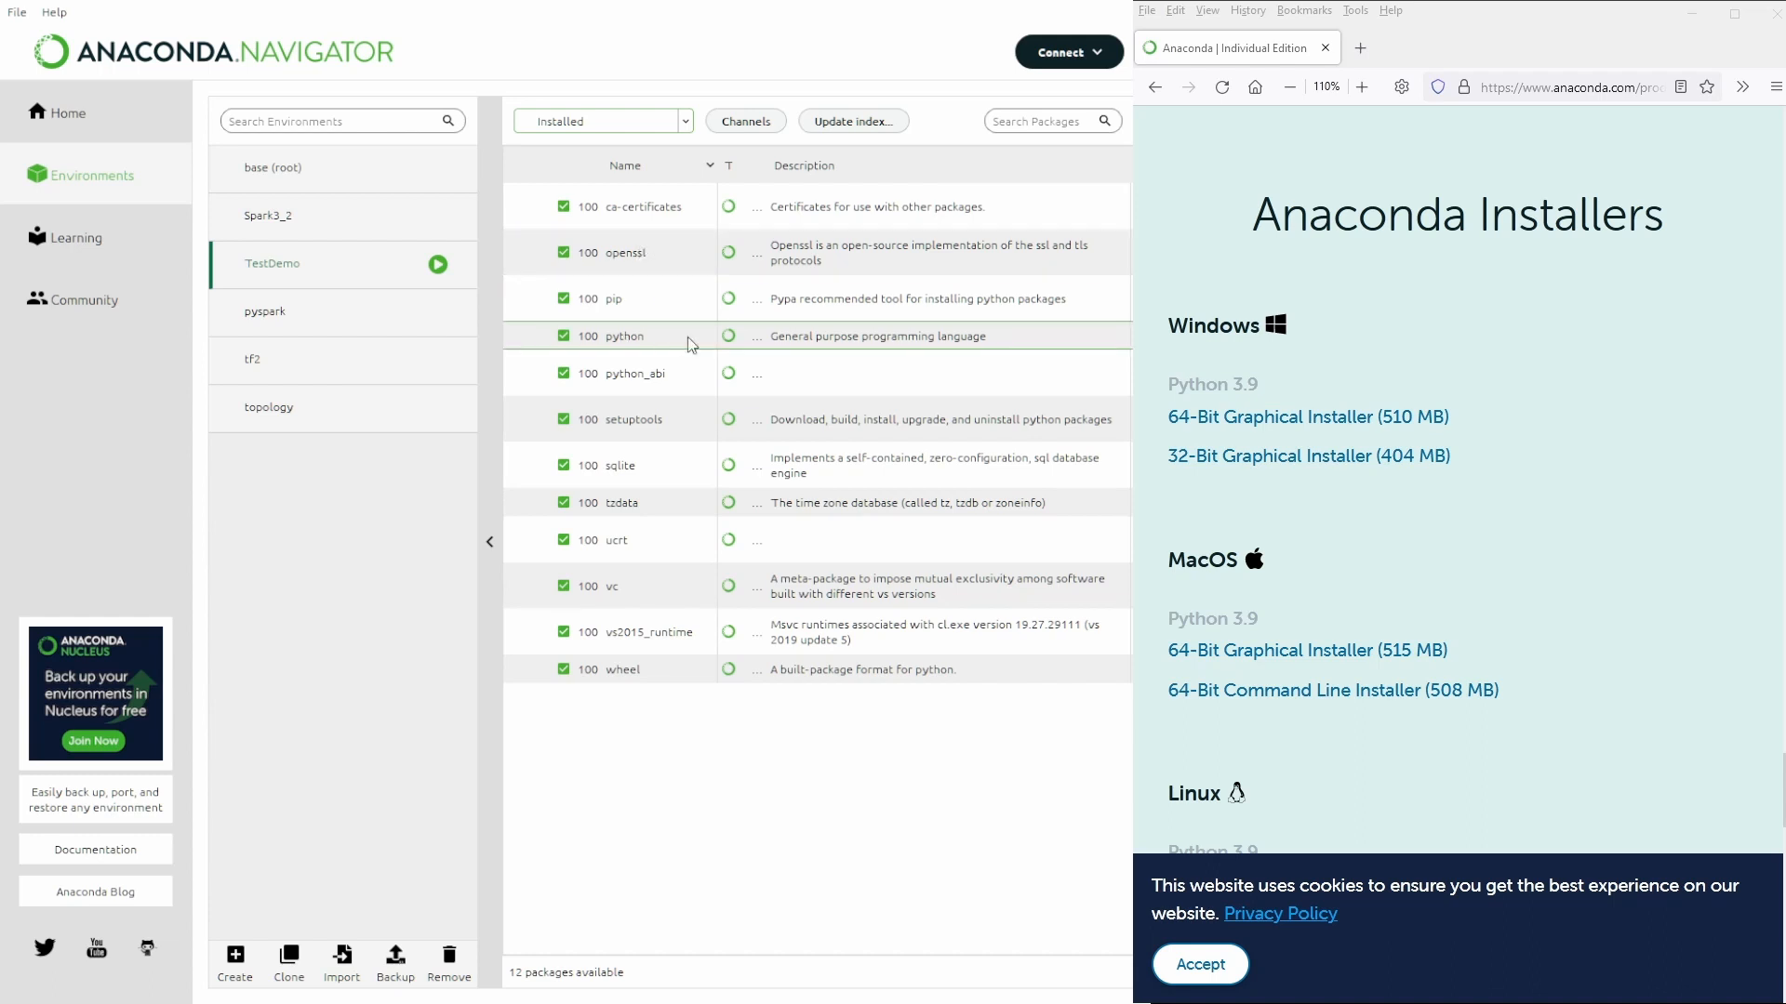
mouse_move(646, 545)
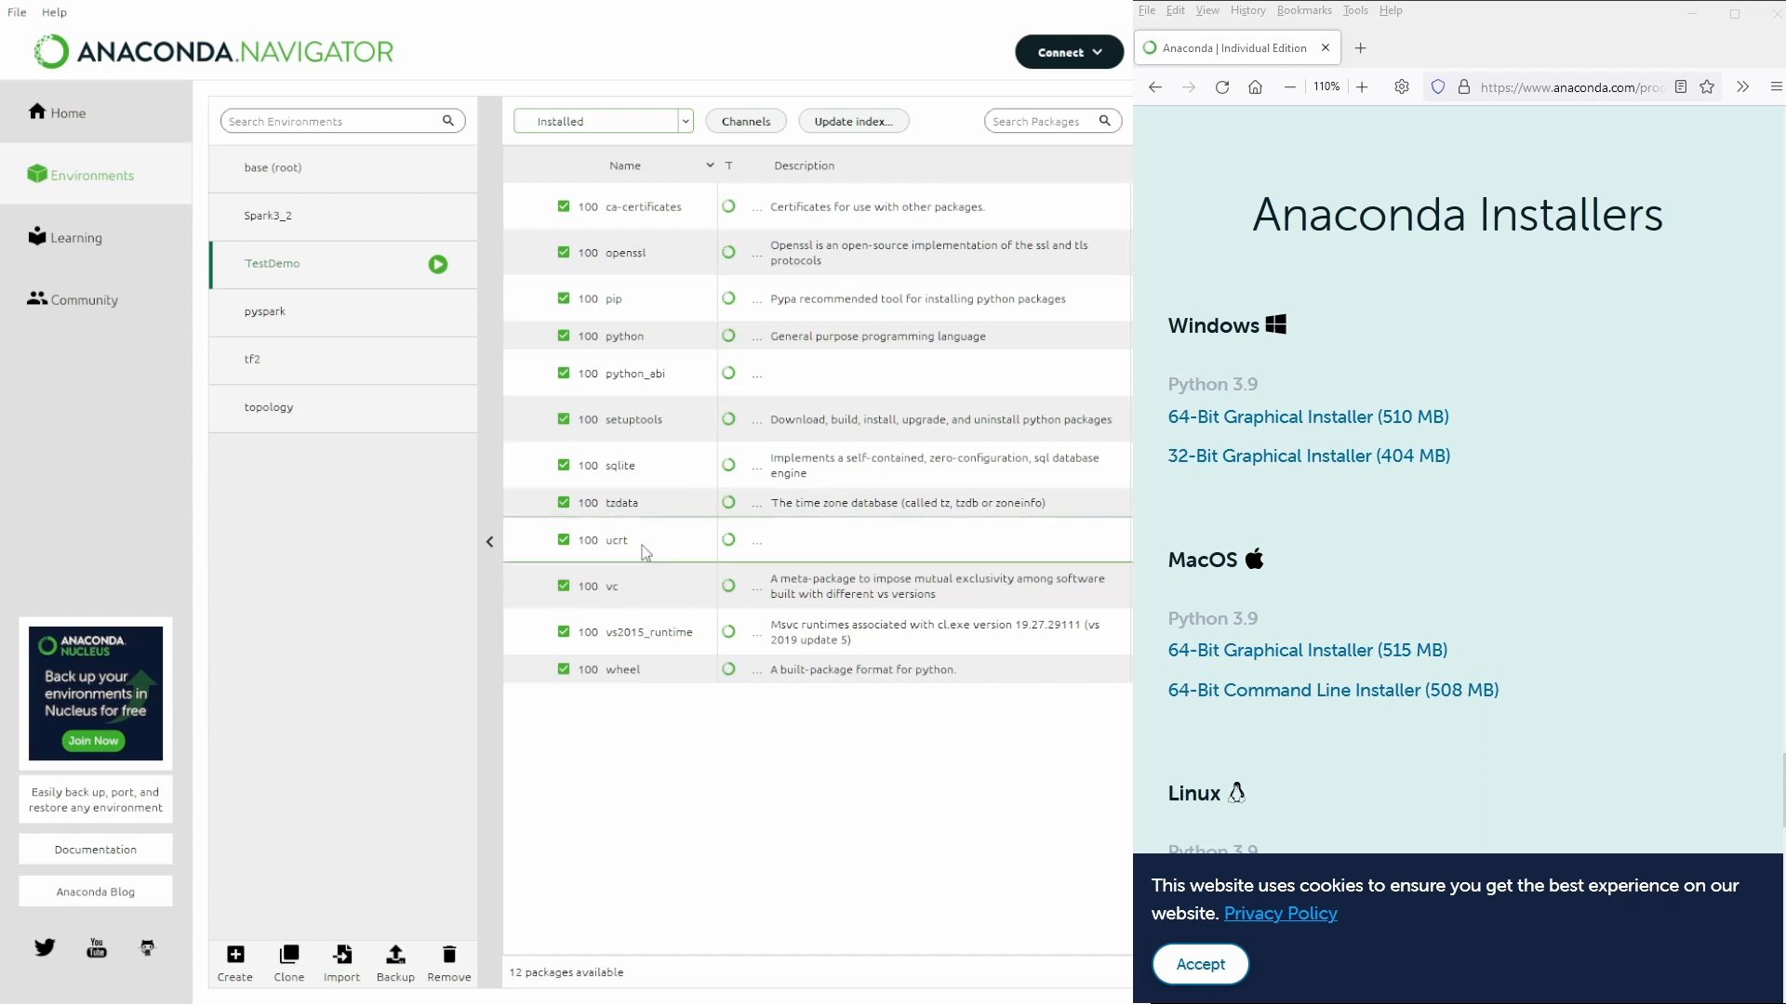
mouse_move(930, 578)
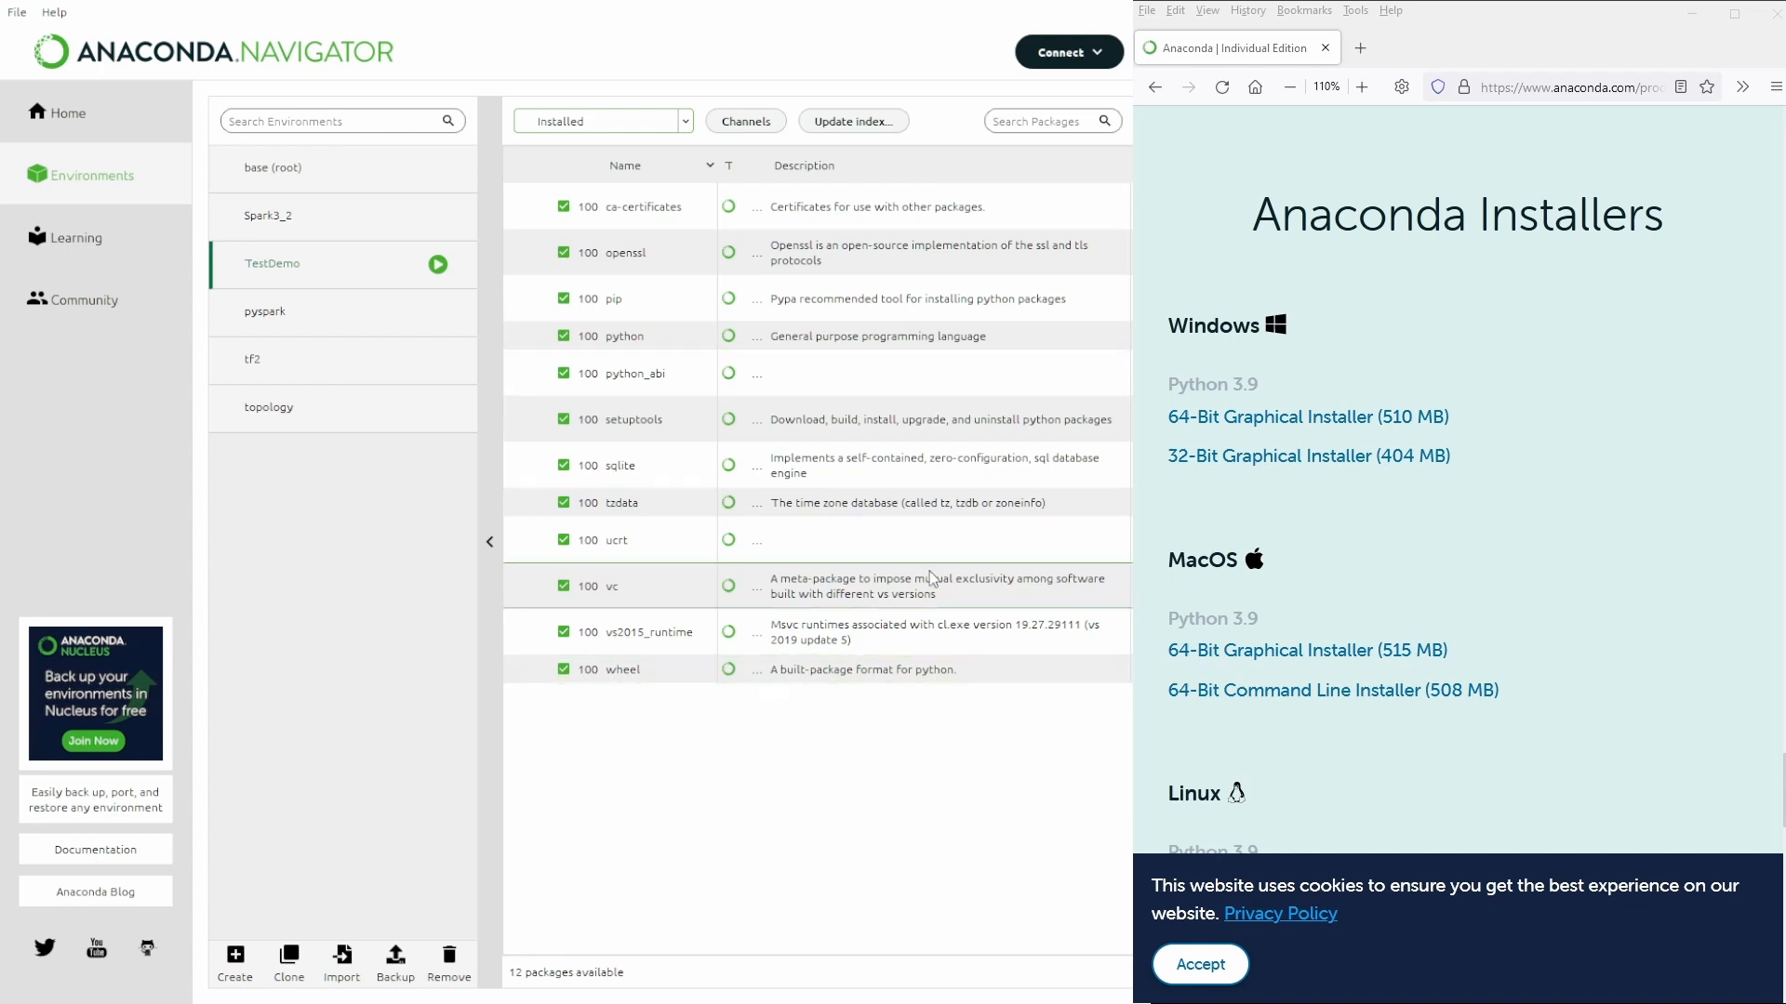
mouse_move(900, 813)
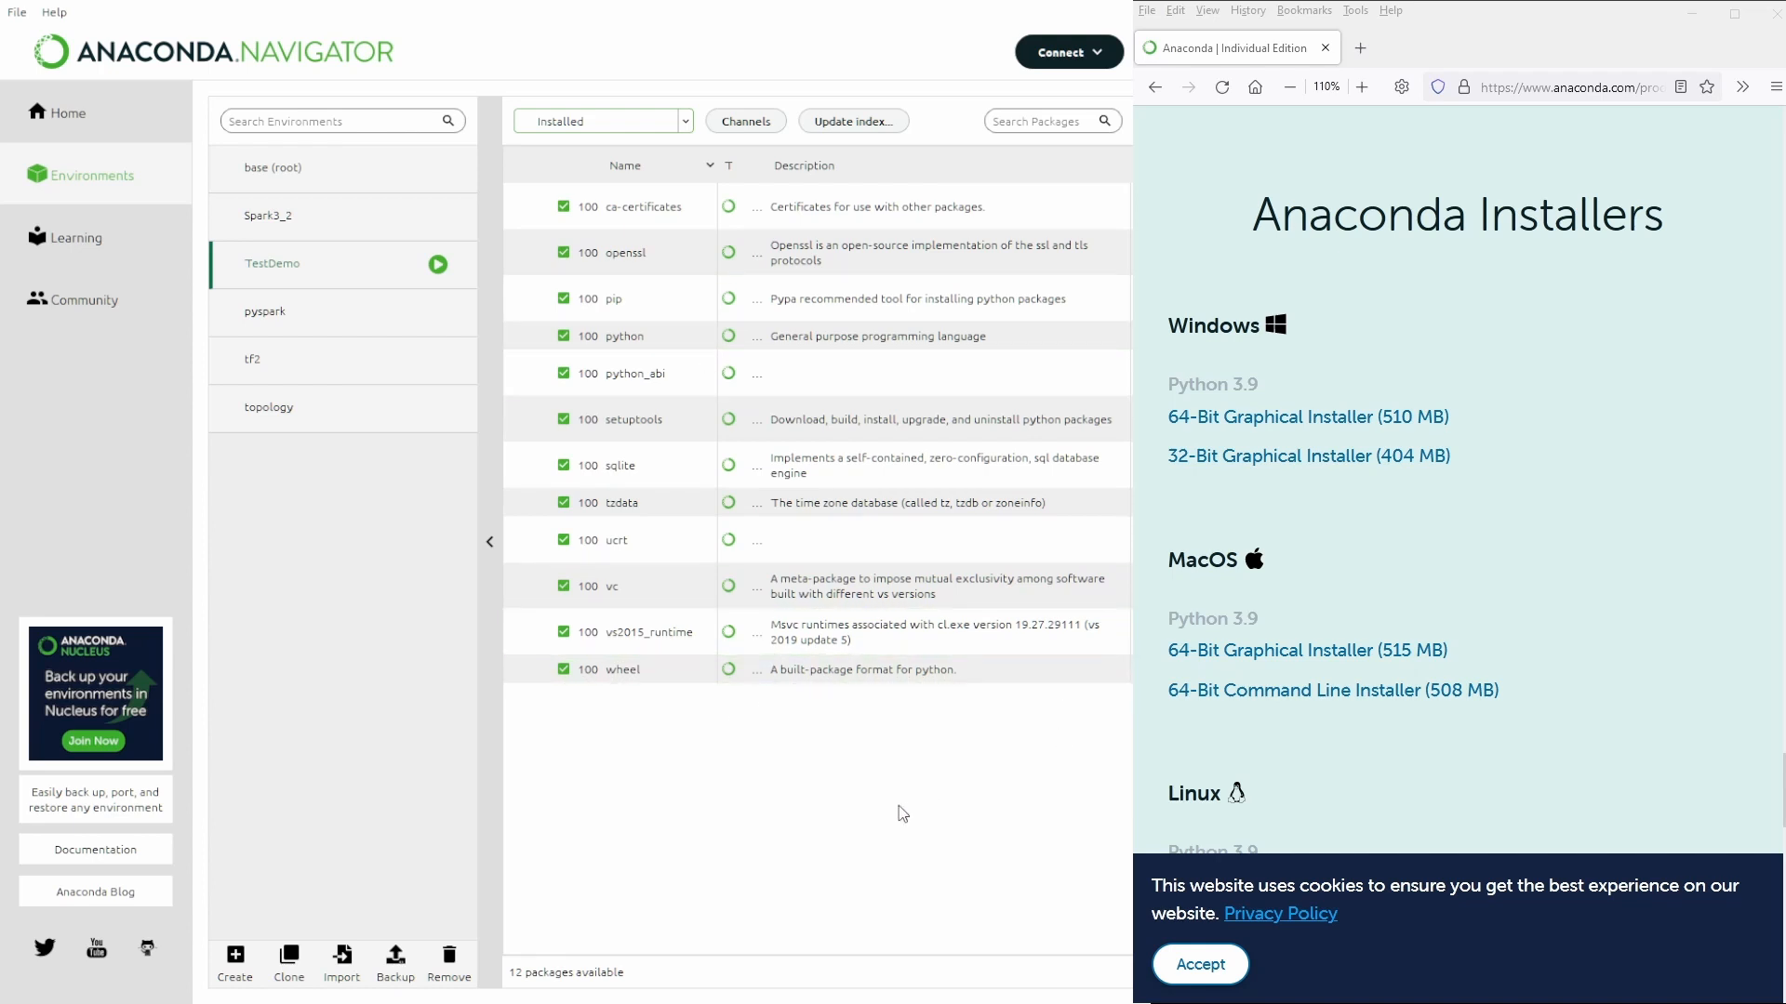
mouse_move(909, 774)
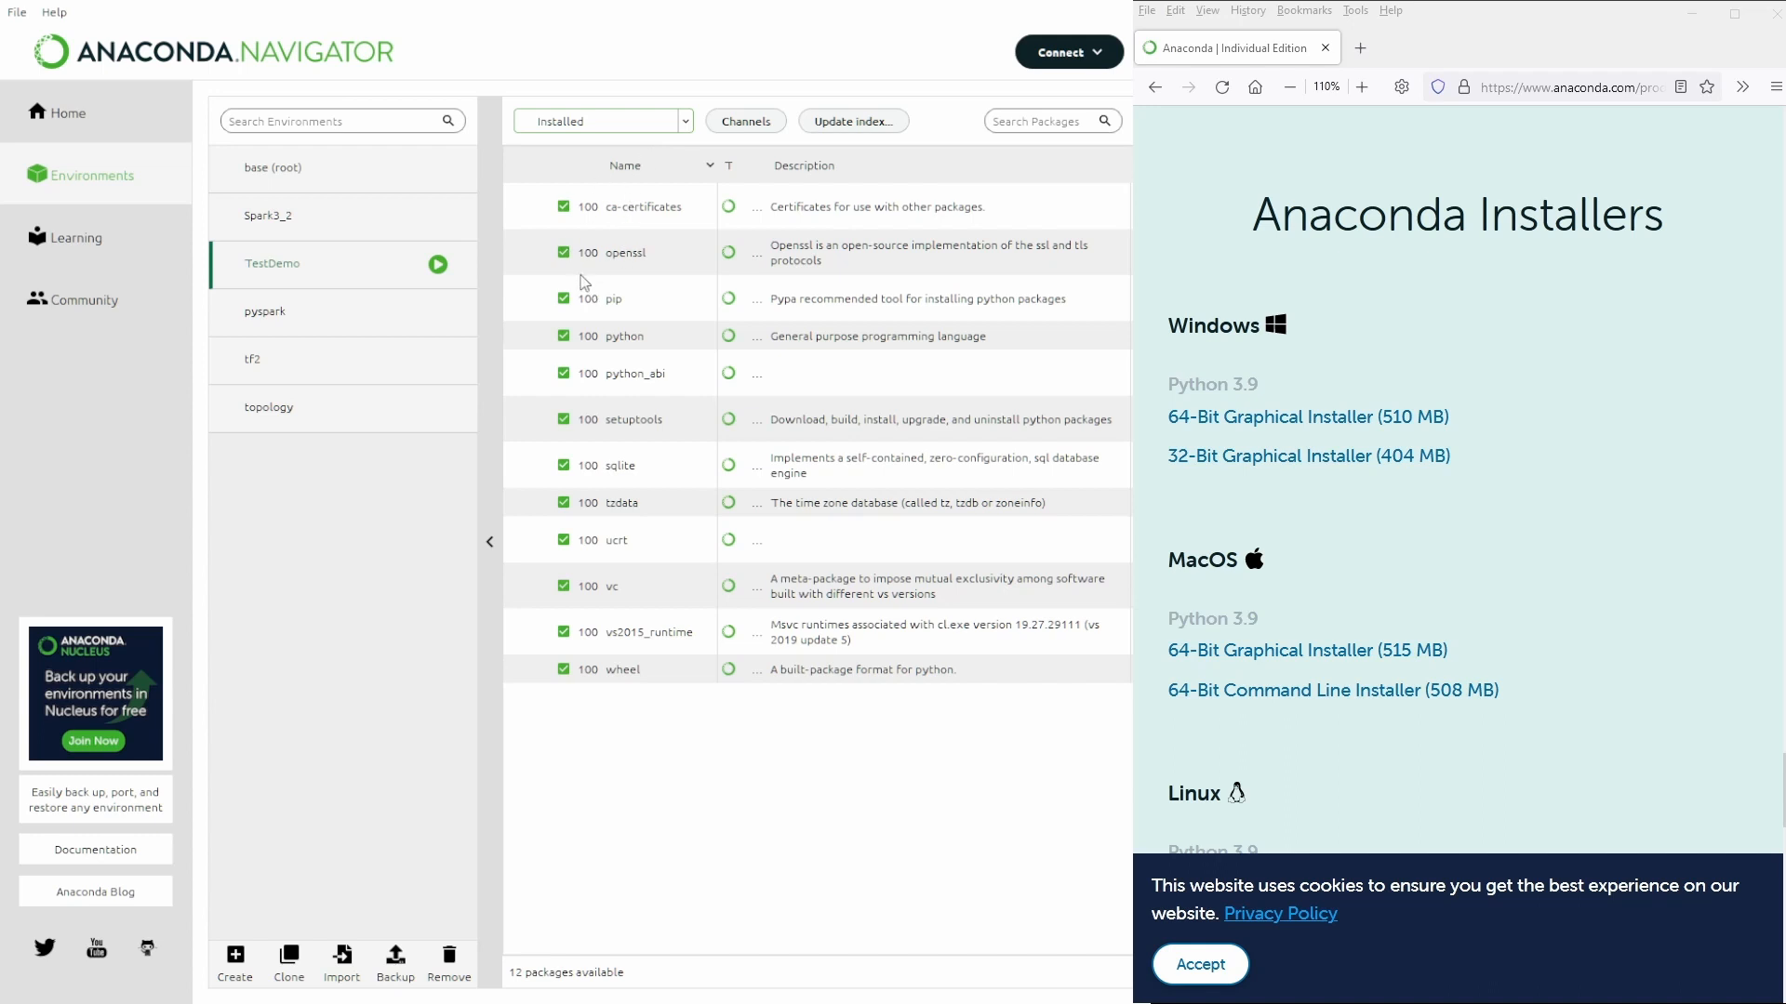
Show all packages, filter them by 'pandas' and mark pandas for installation
left_click(602, 121)
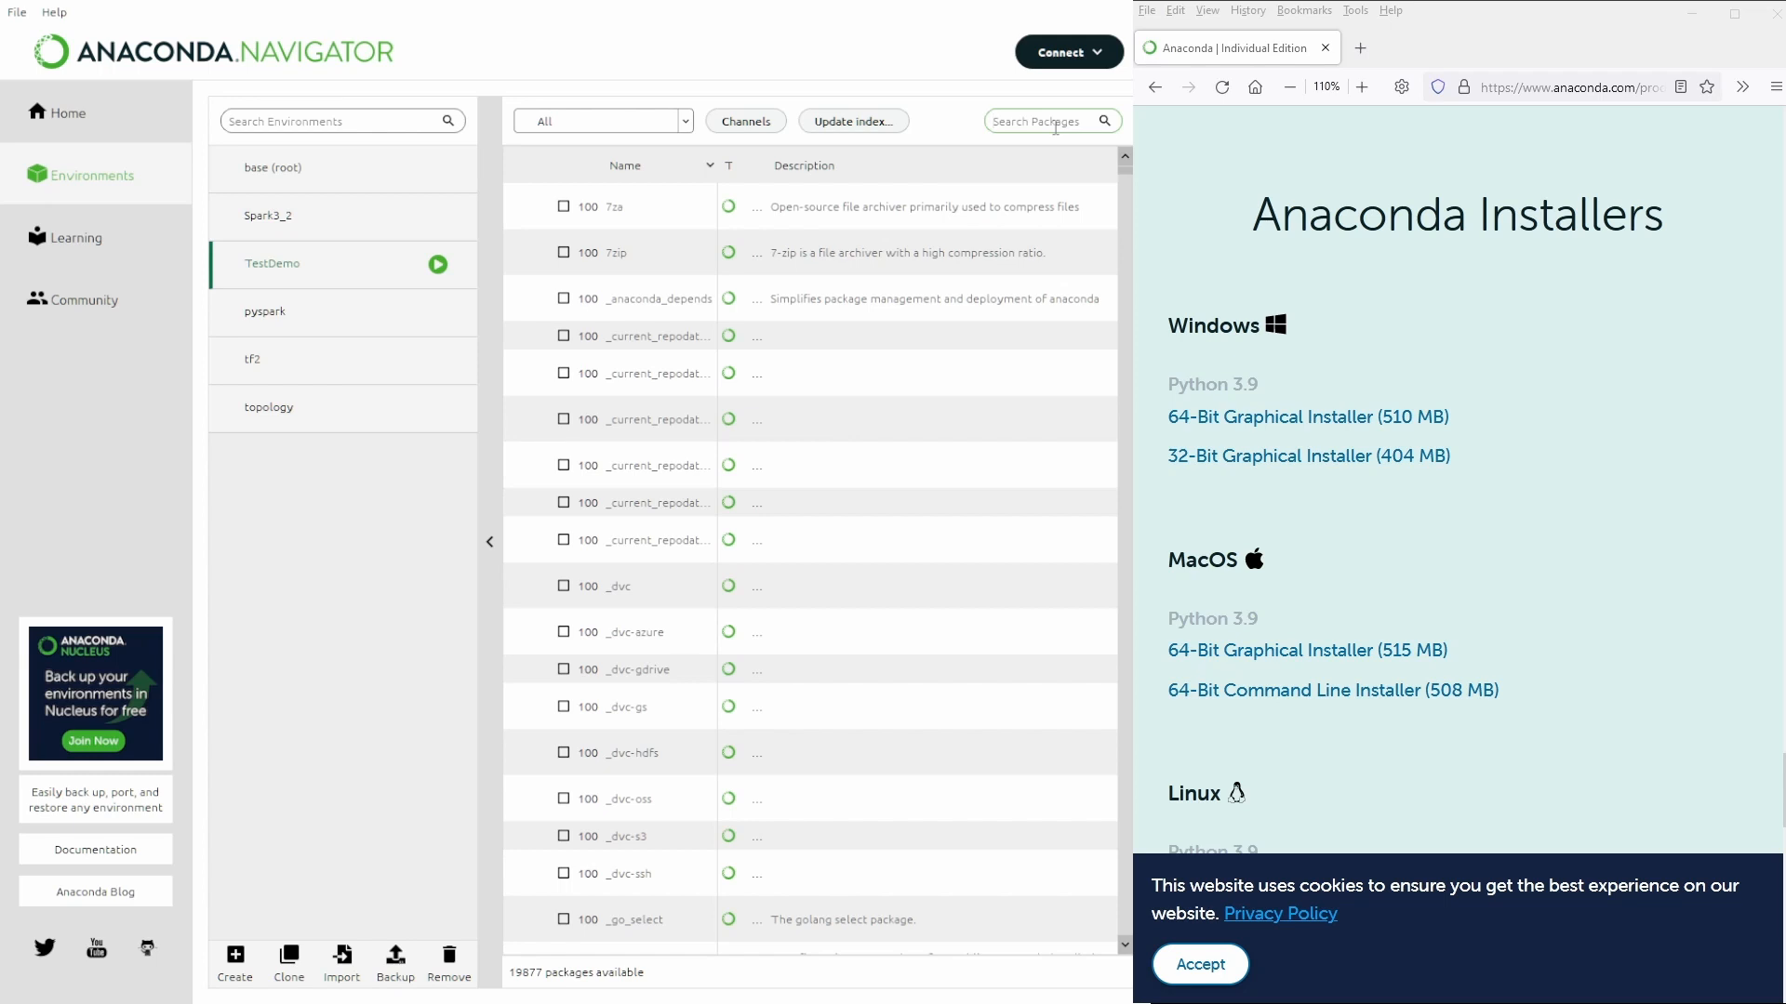
type("p")
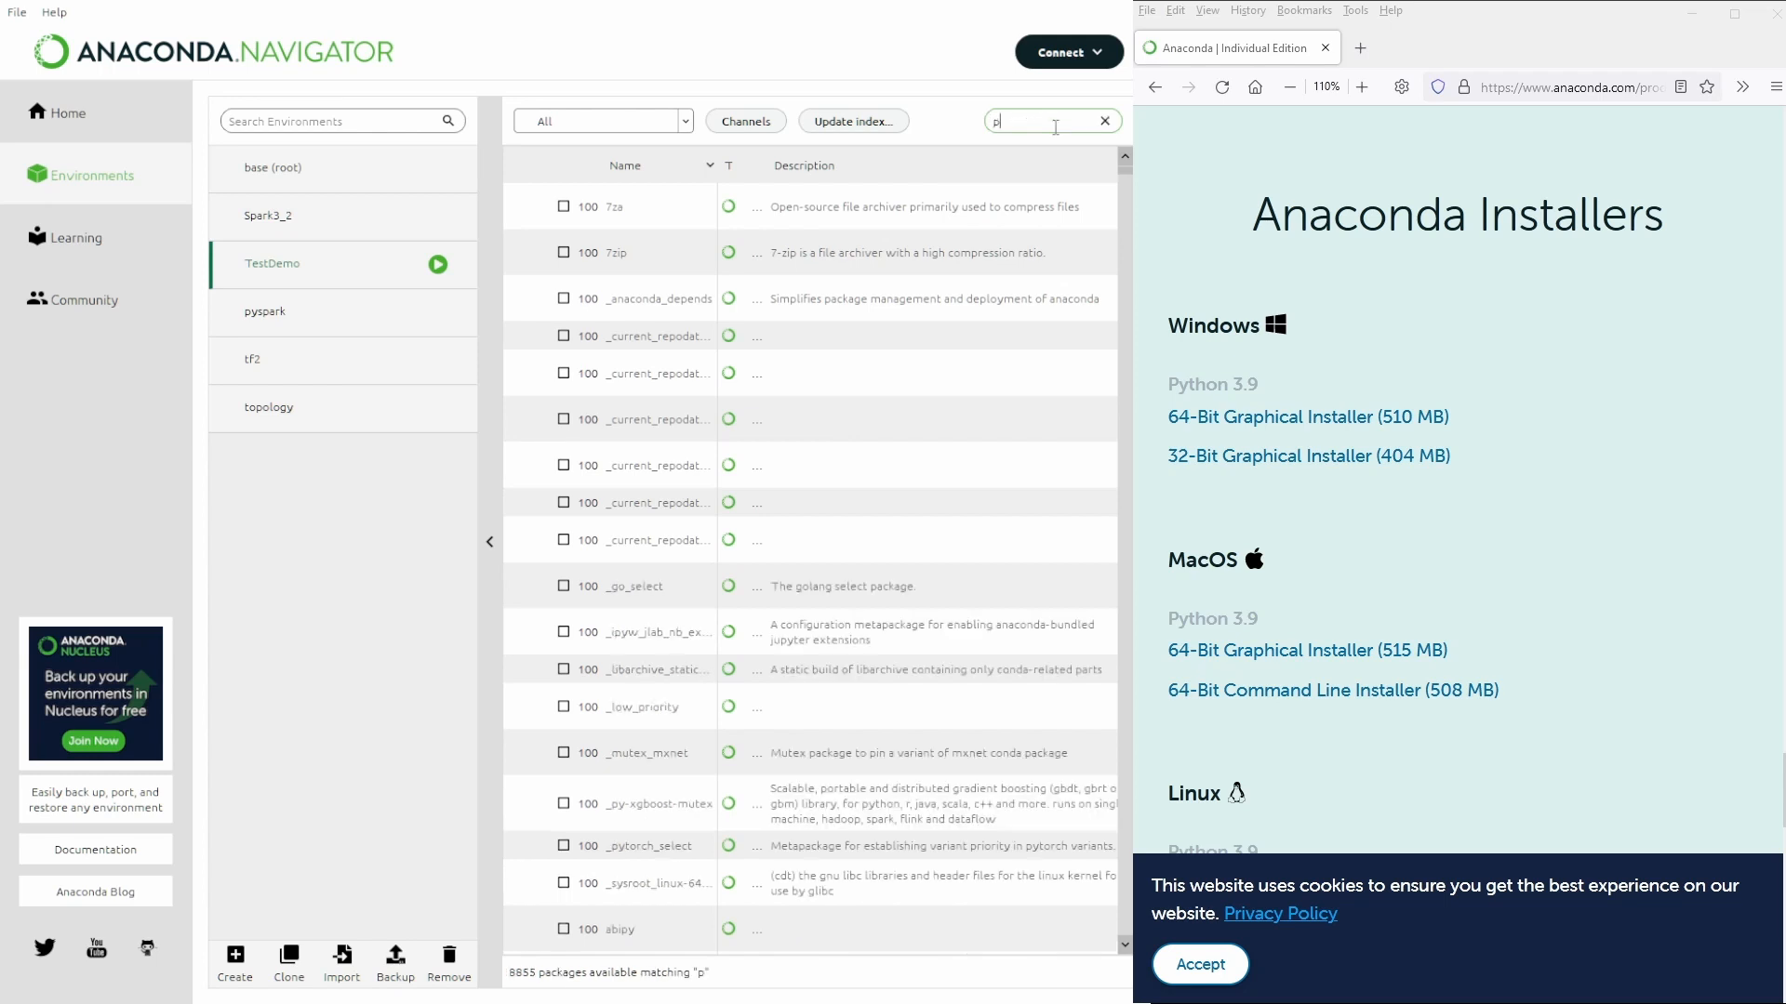
type("andas")
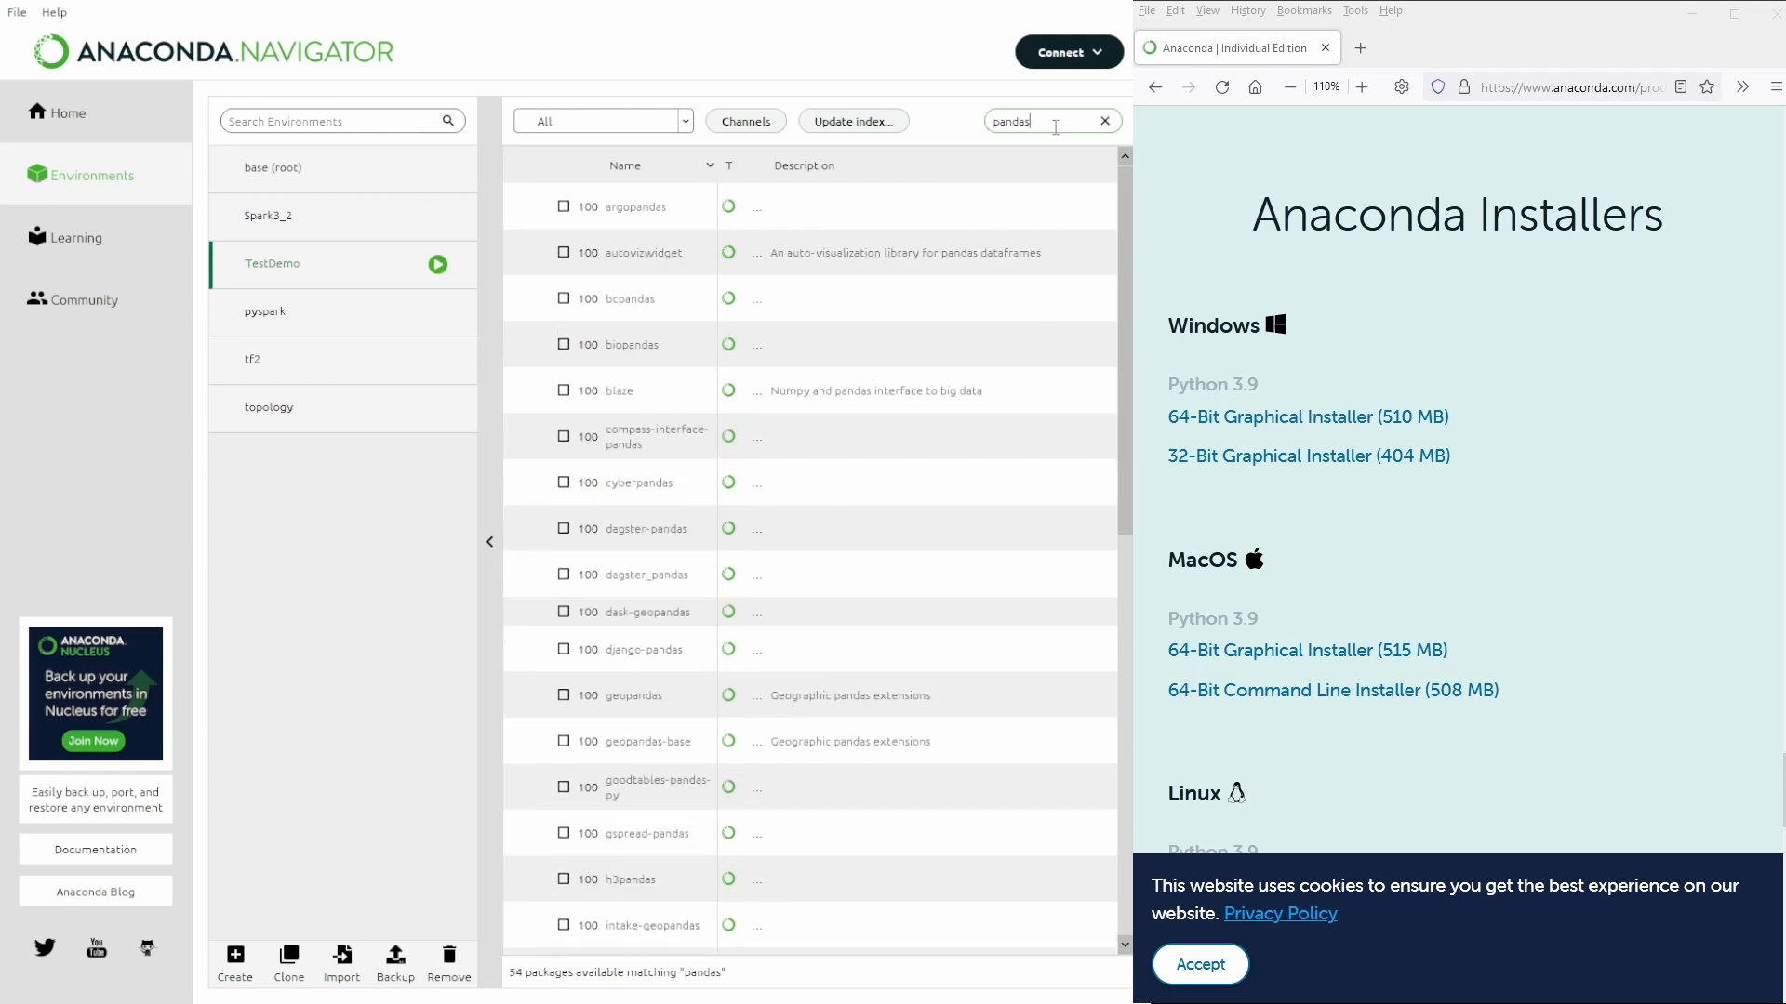
mouse_move(673, 297)
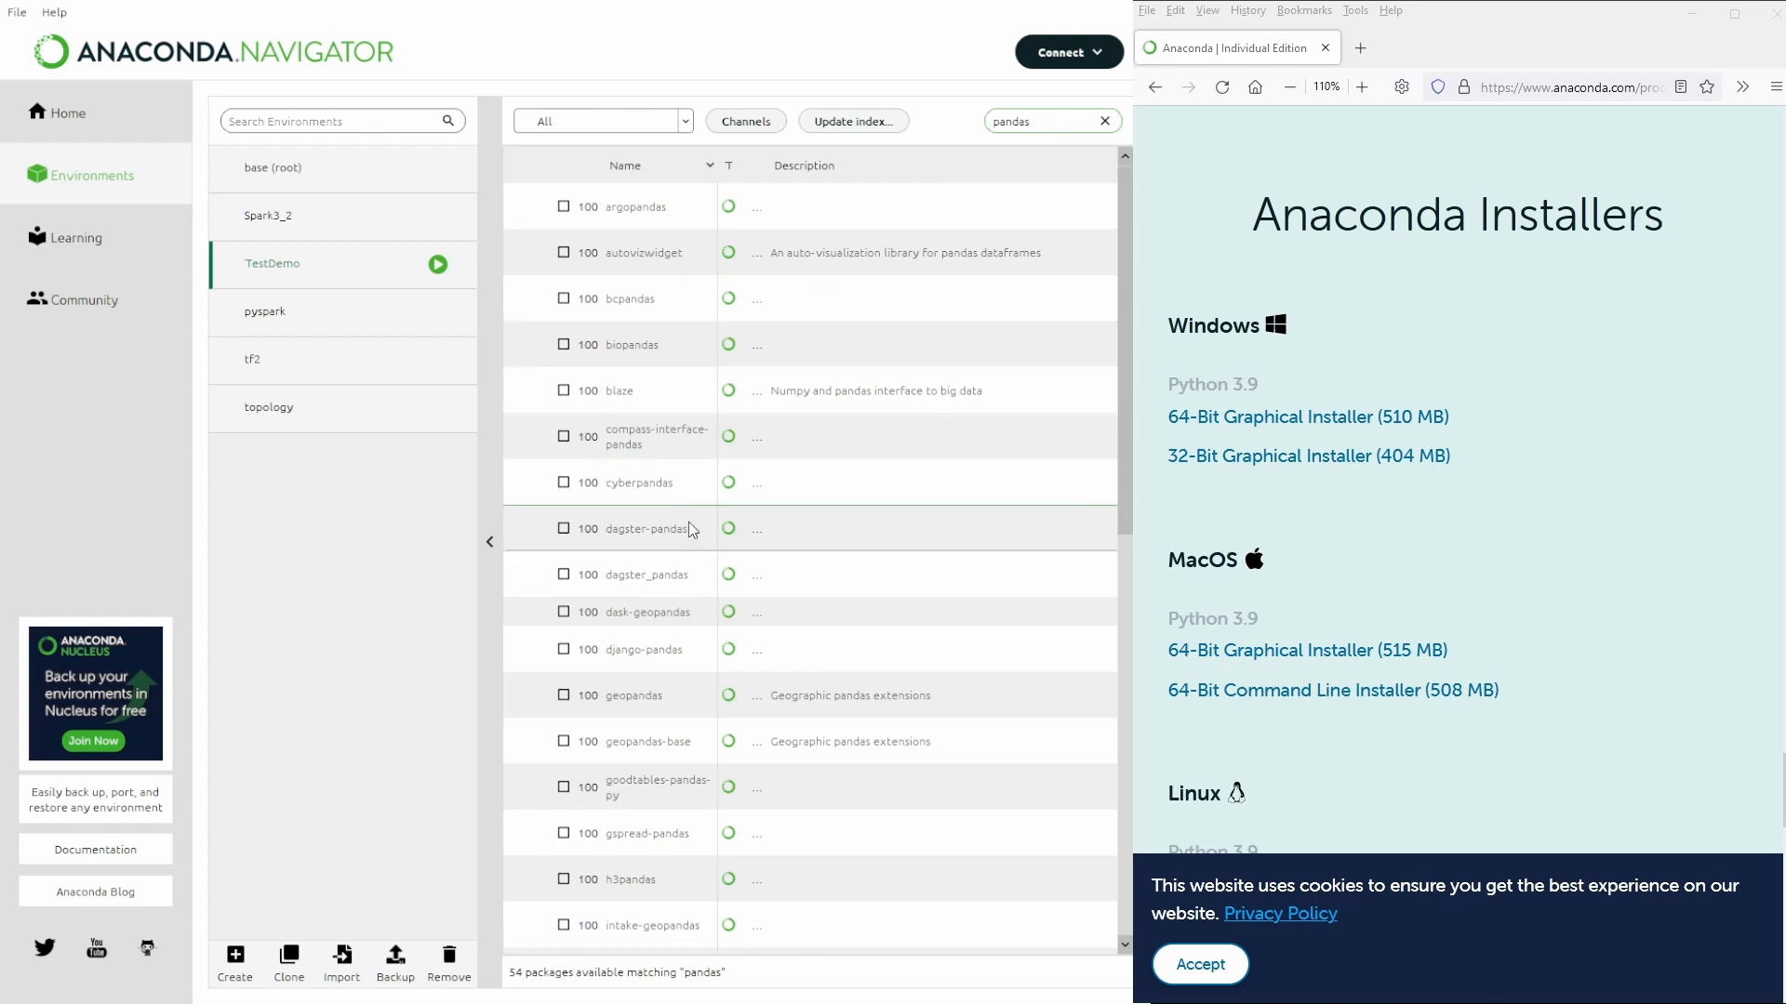
mouse_move(666, 419)
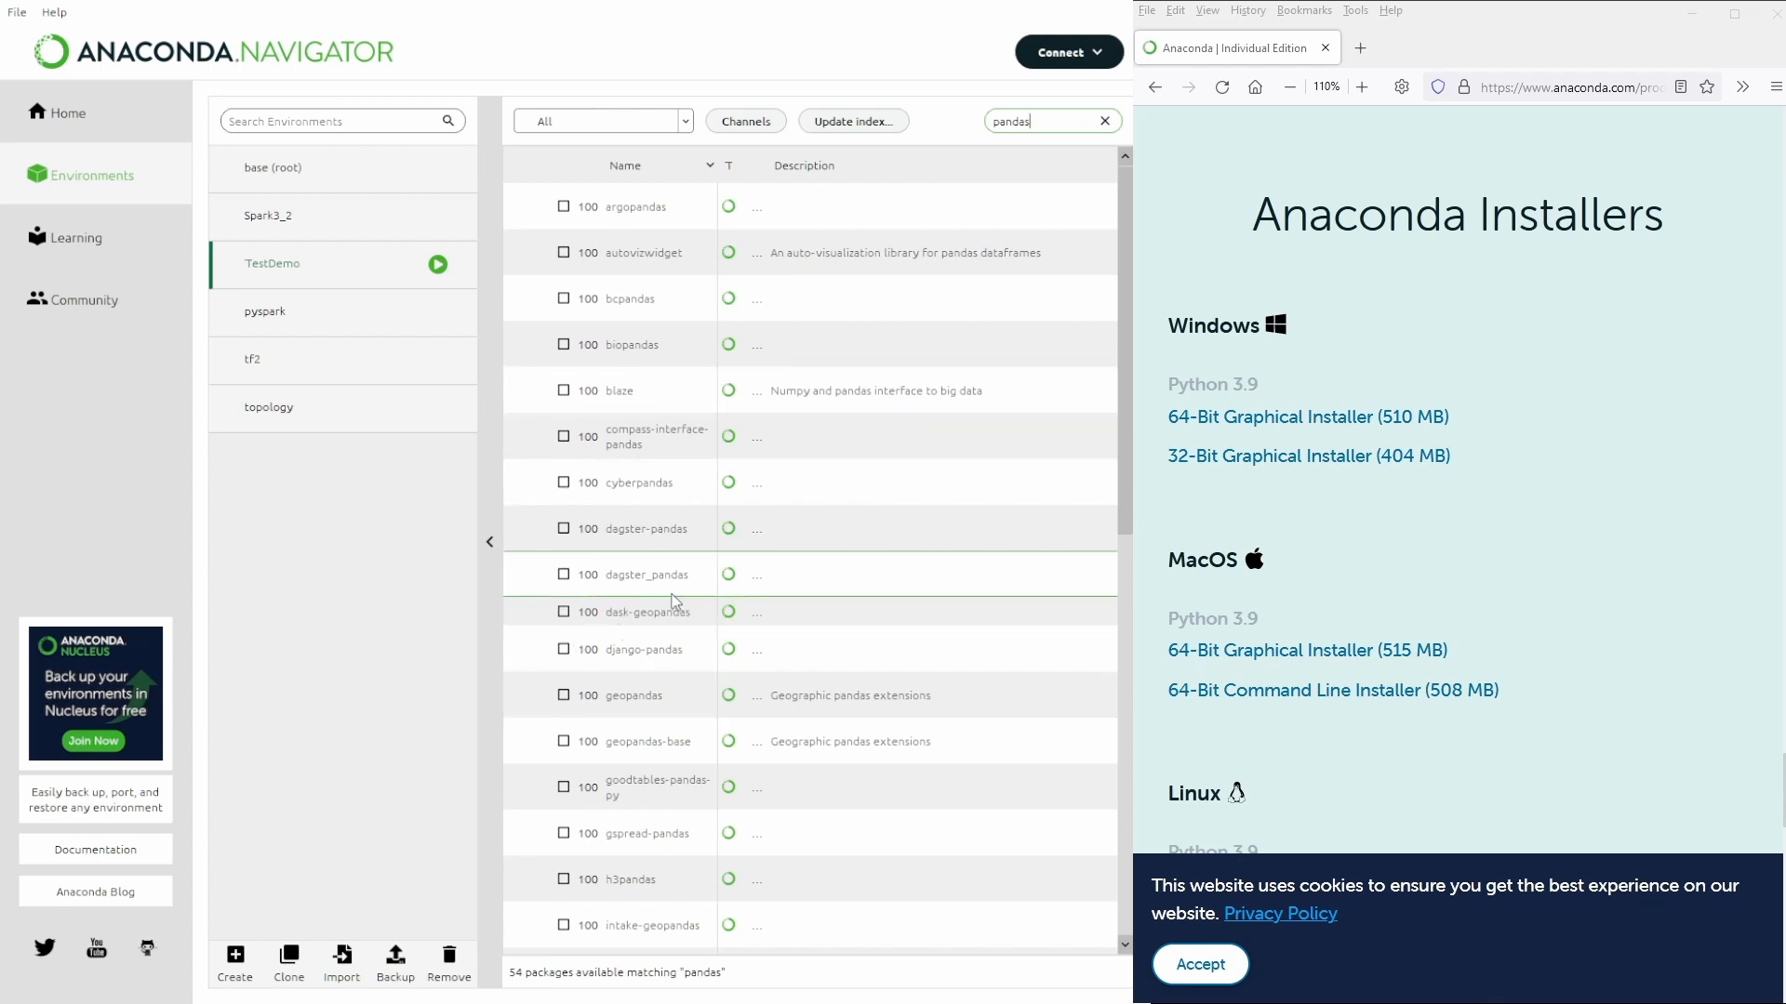
scroll("down", 3)
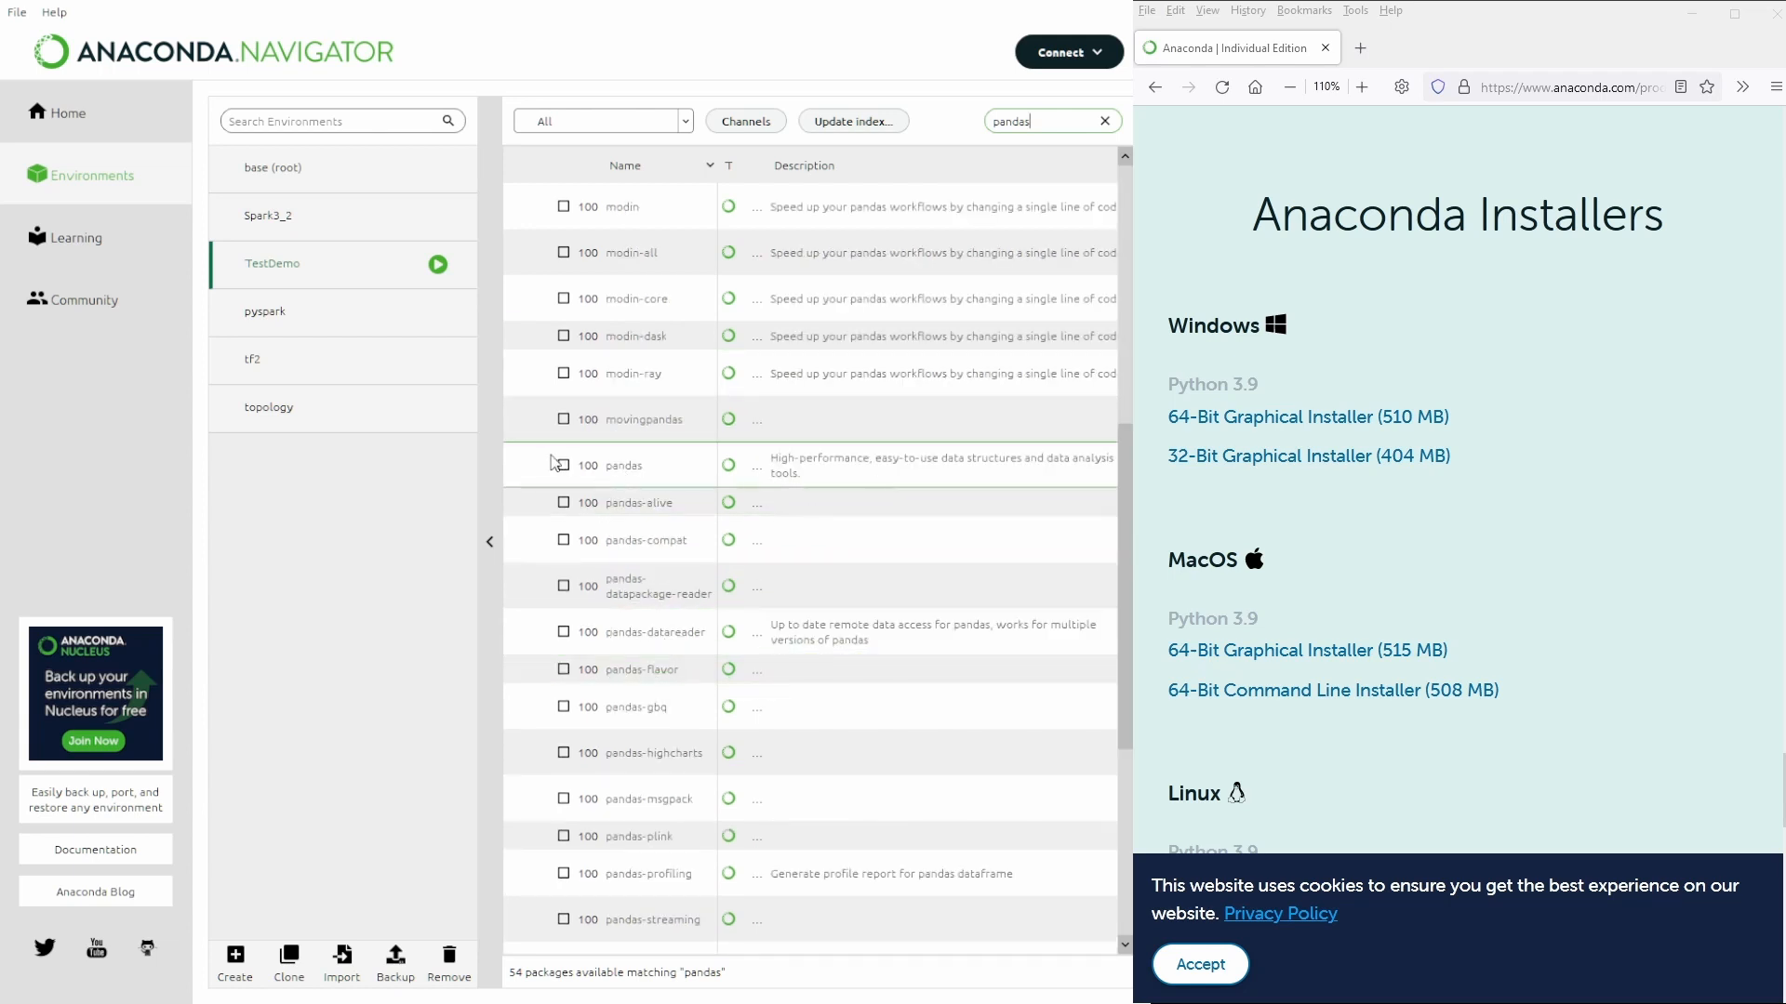
left_click(562, 465)
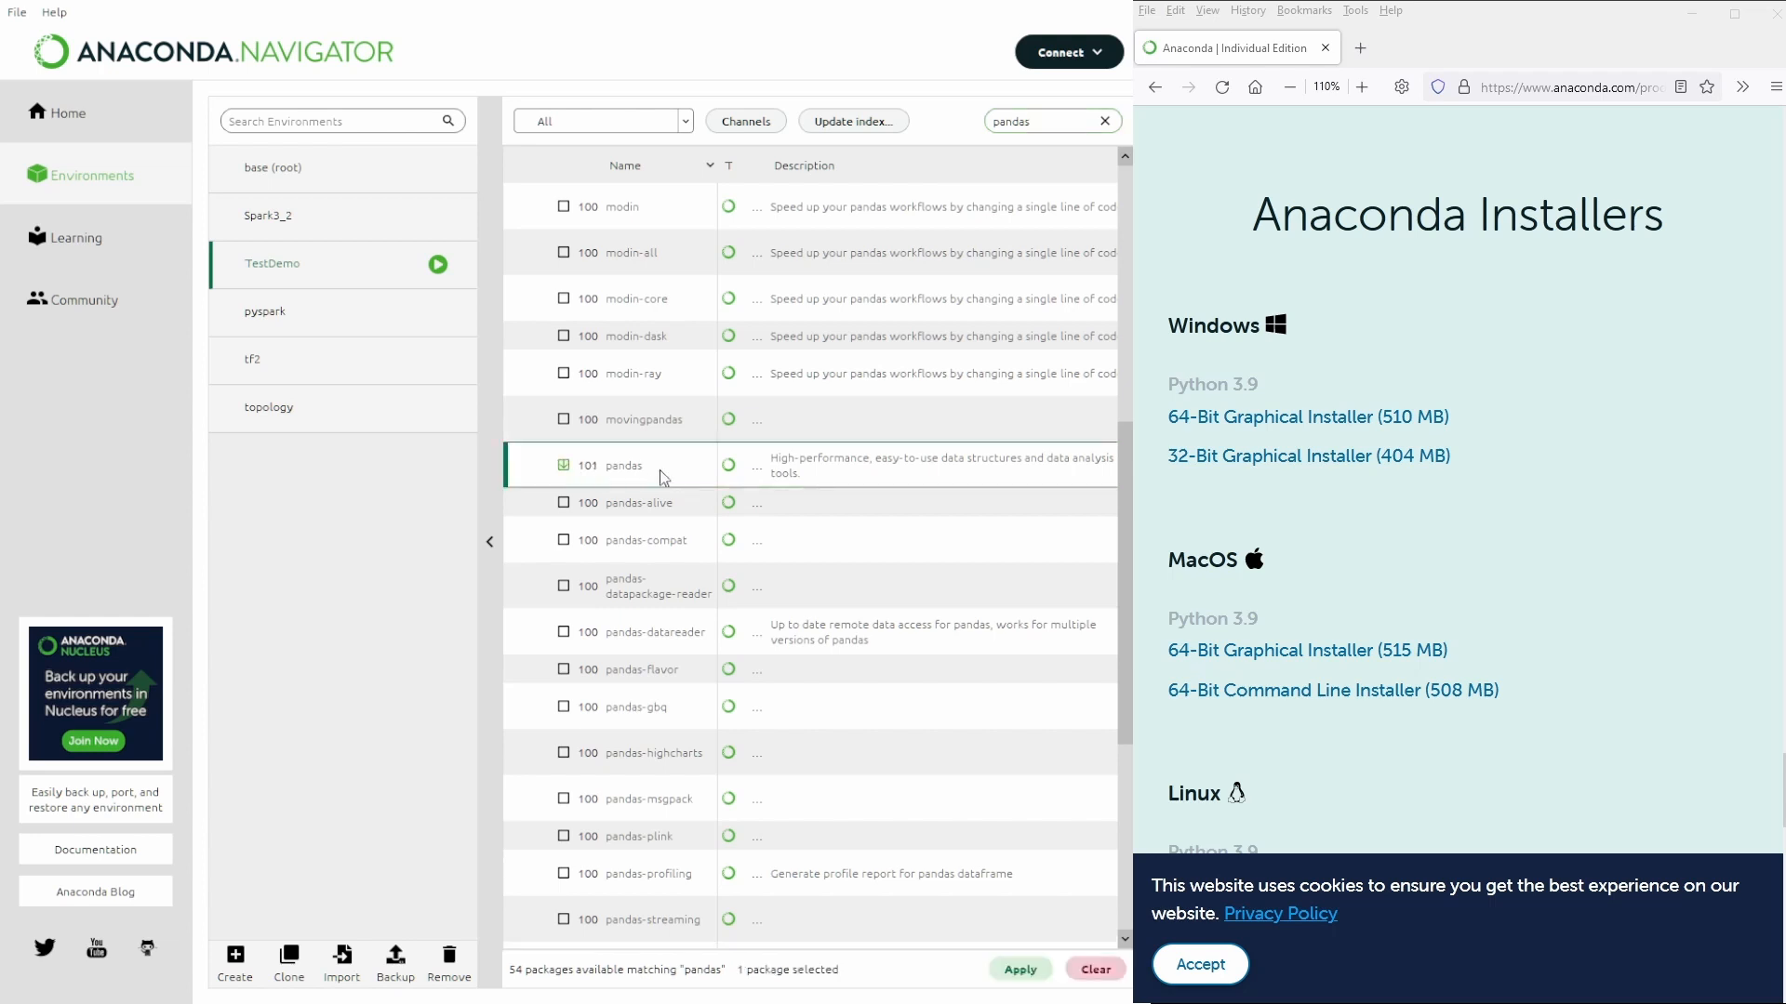
mouse_move(882, 487)
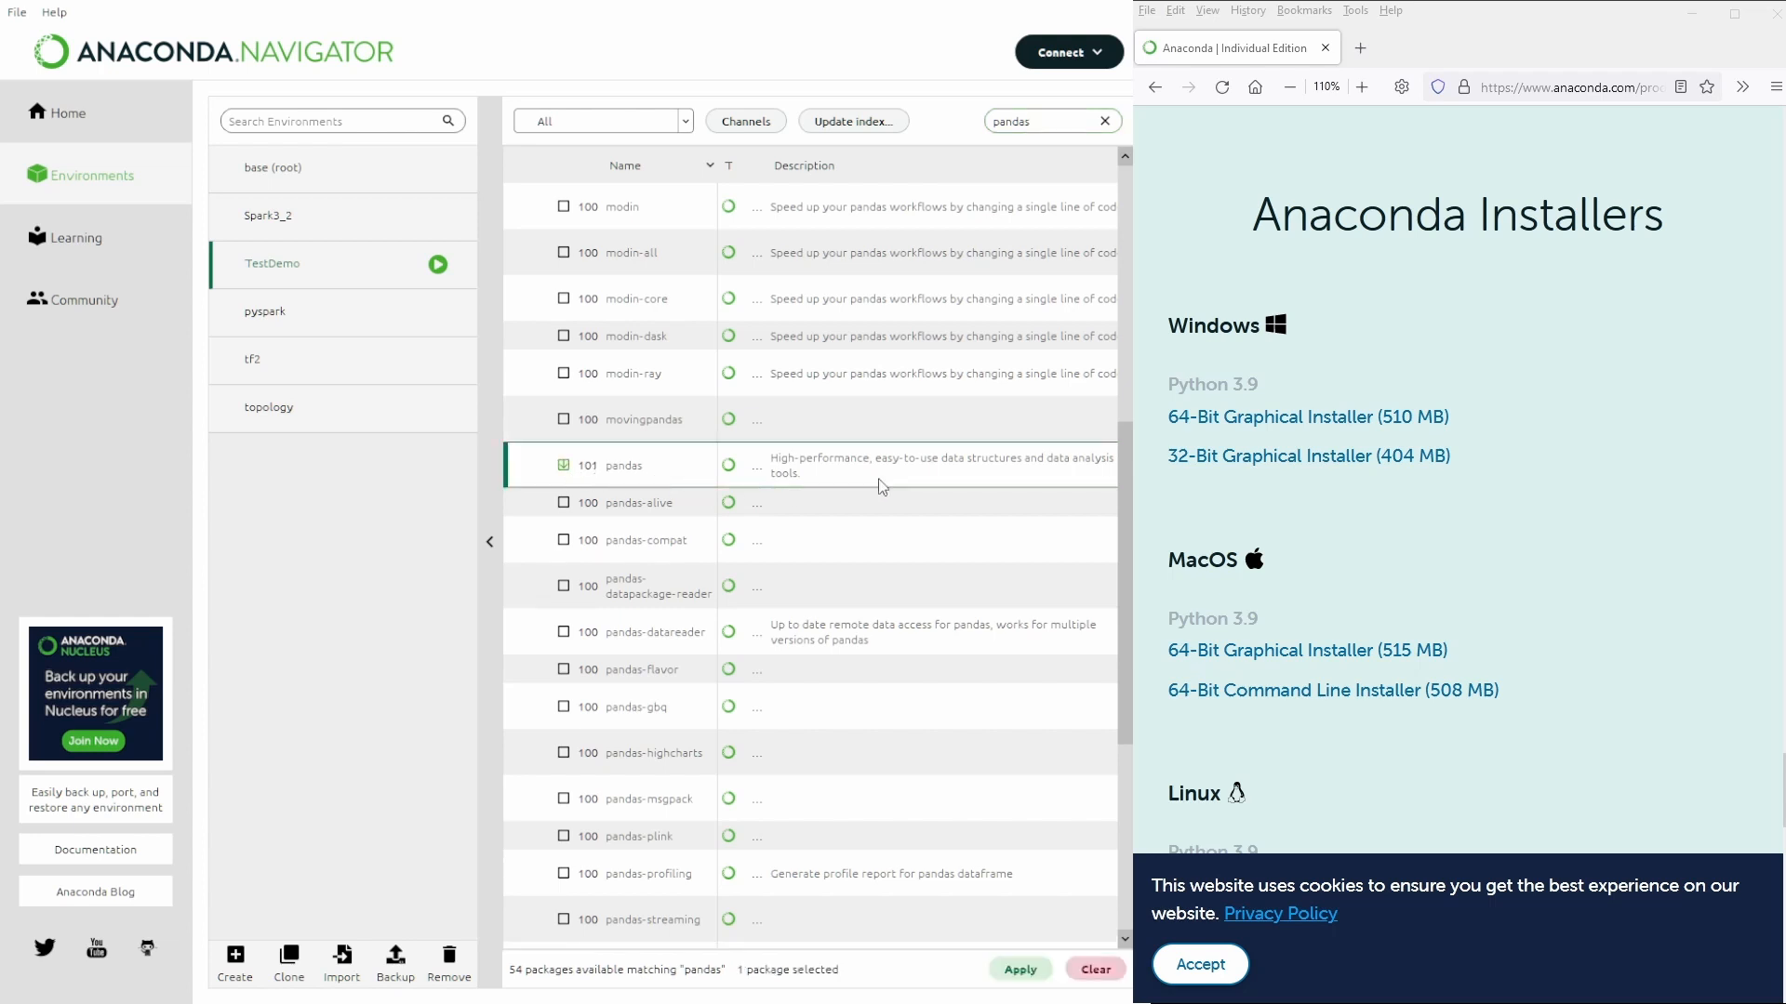
mouse_move(706, 947)
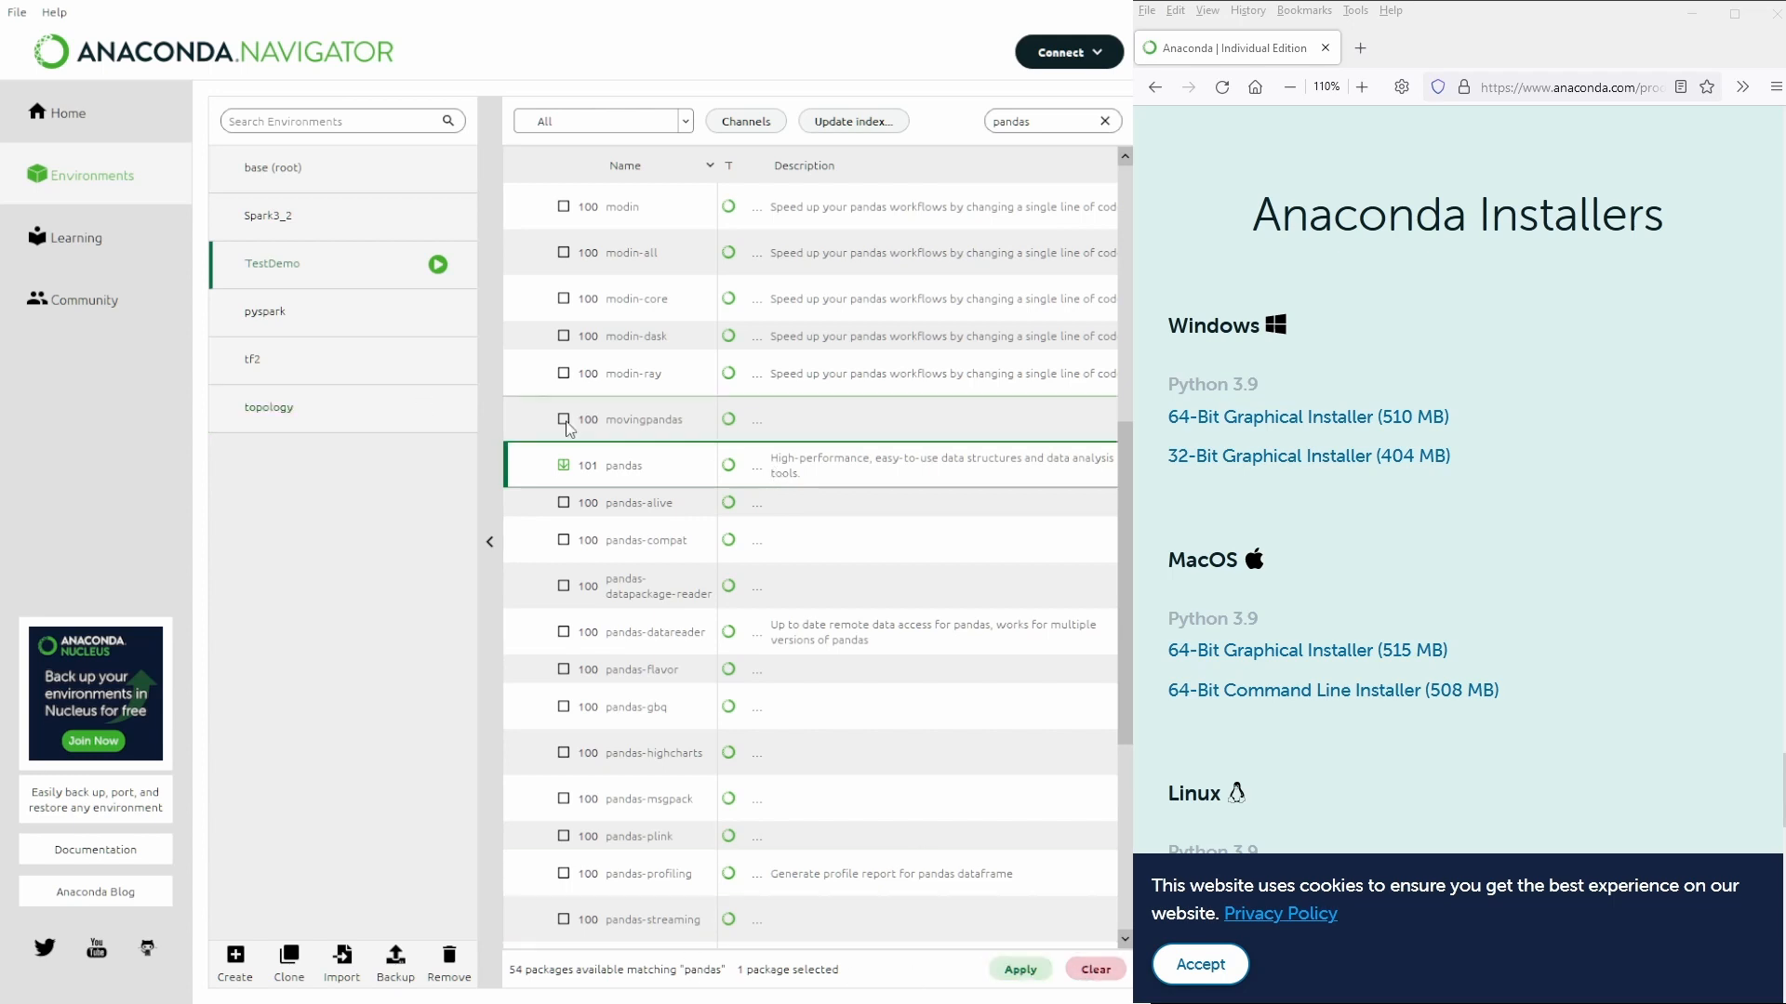
mouse_move(621, 475)
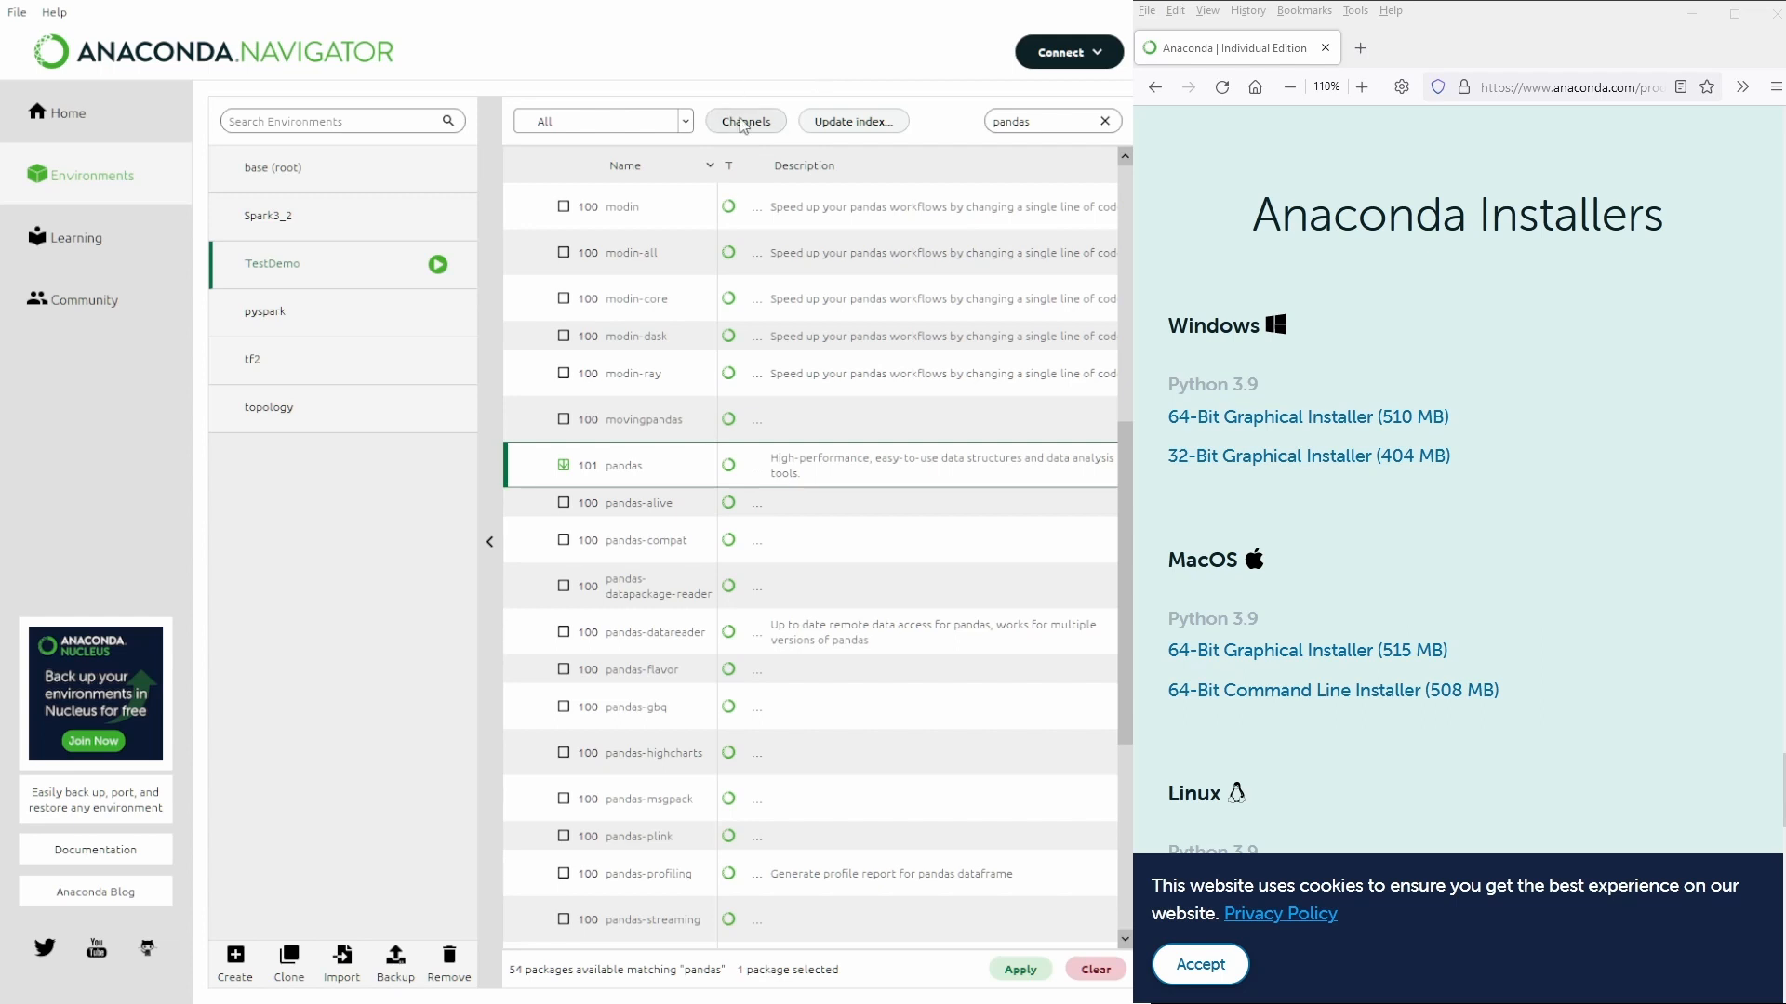
mouse_move(770, 79)
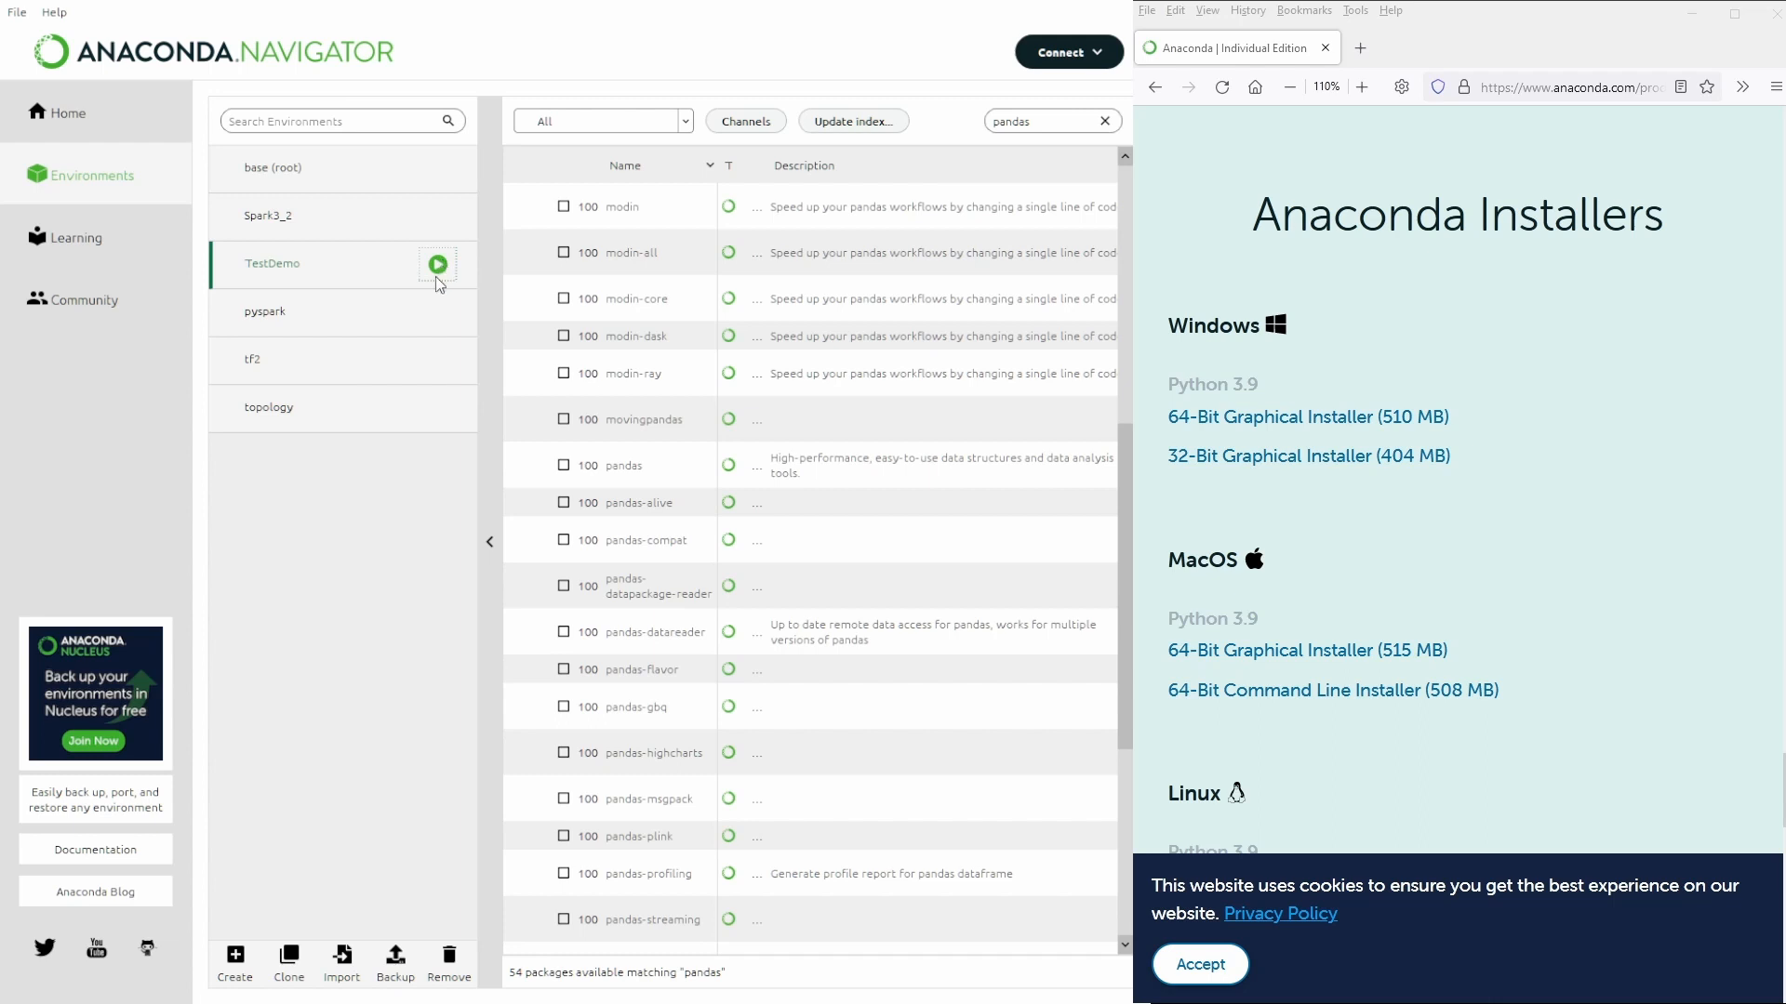
Launch a terminal in TestDemo and begin a conda list command
left_click(437, 264)
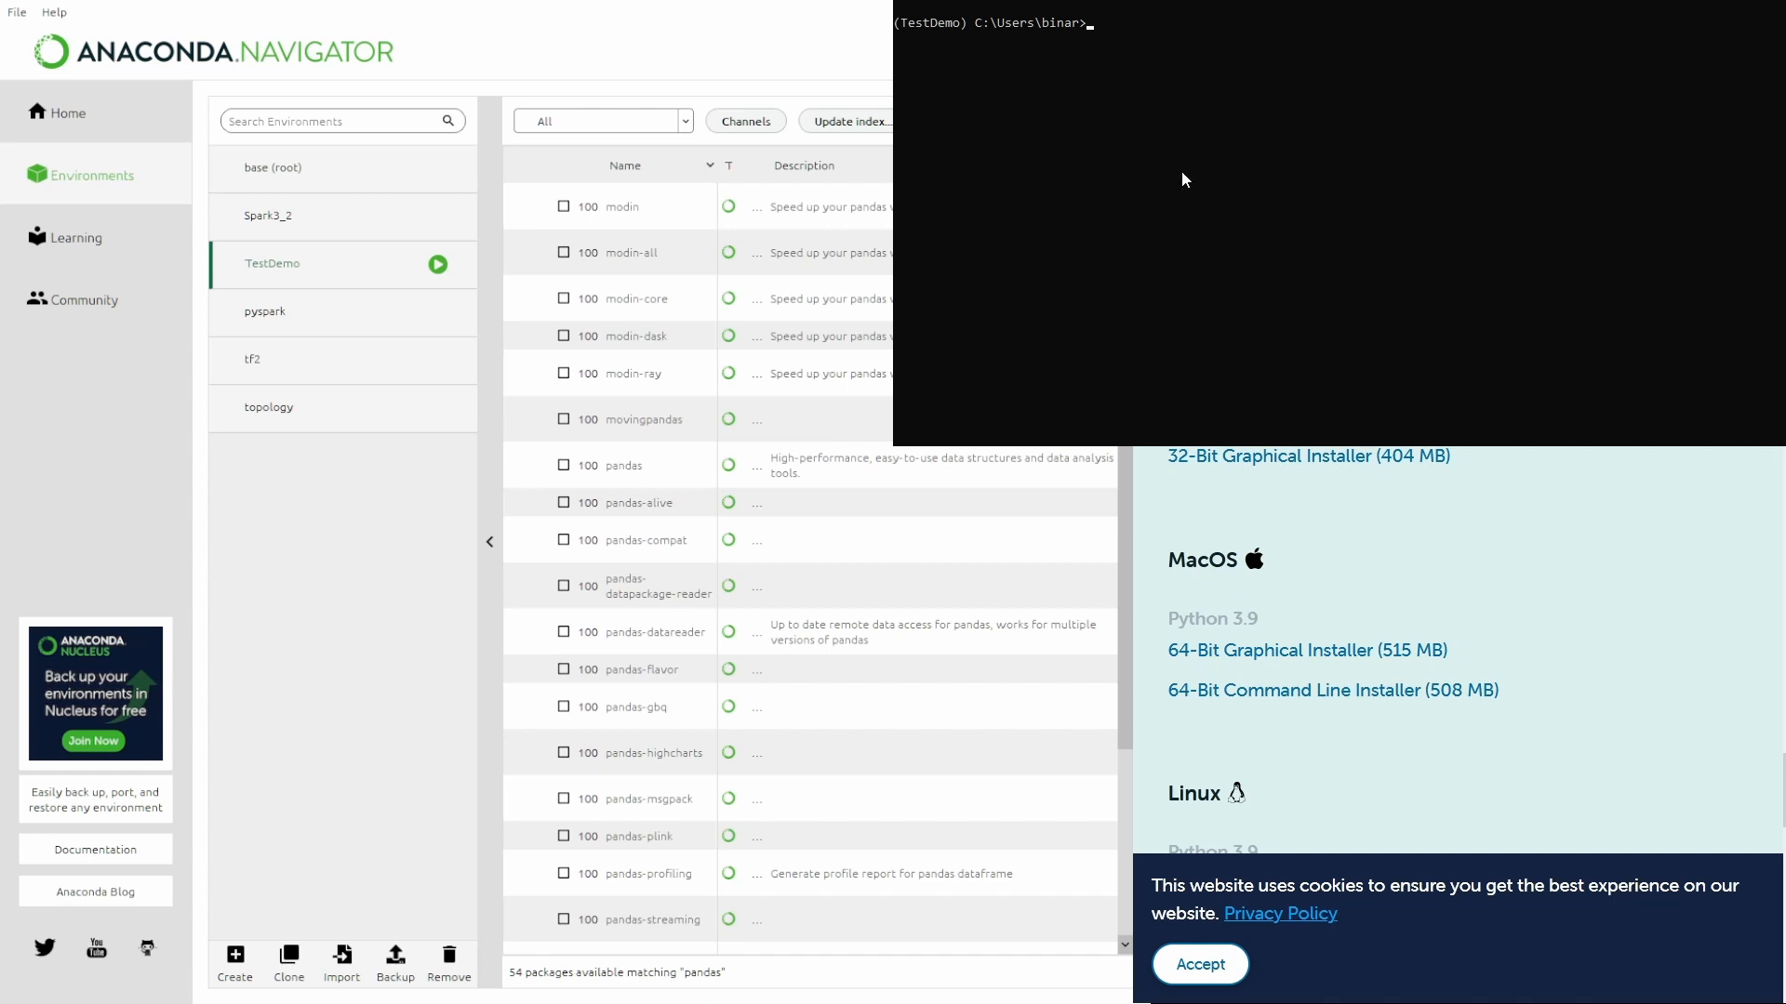
type("conda list")
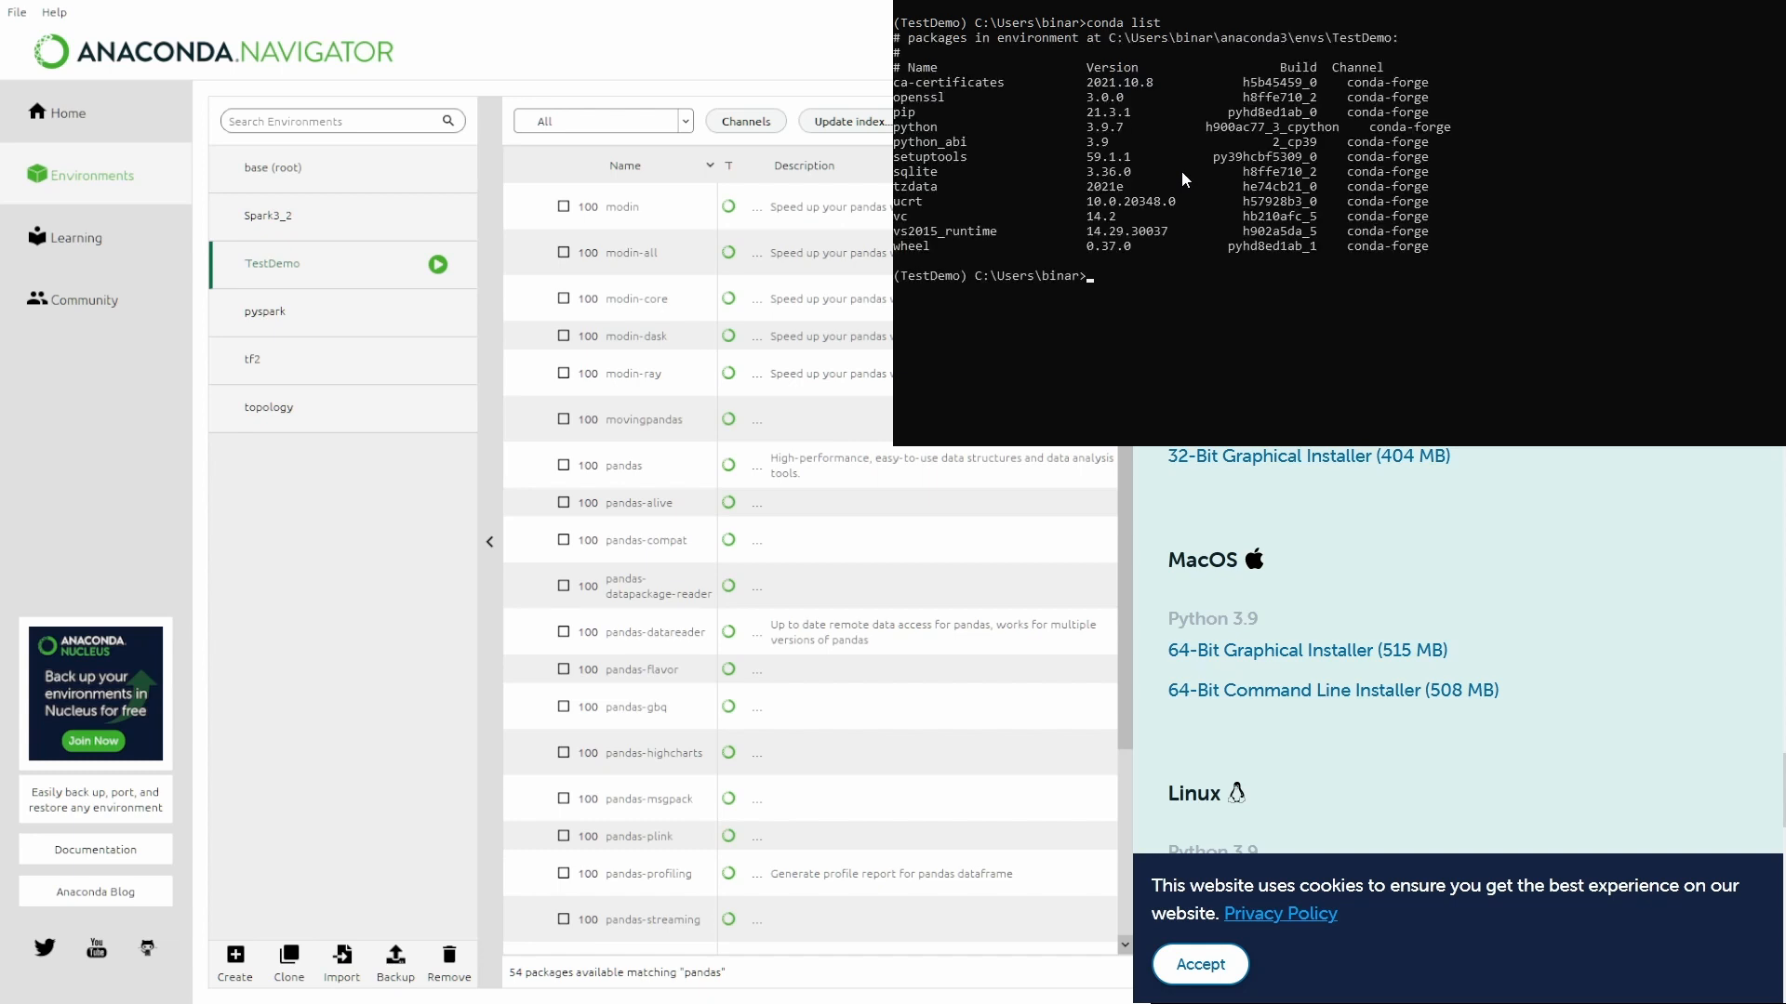
mouse_move(951, 105)
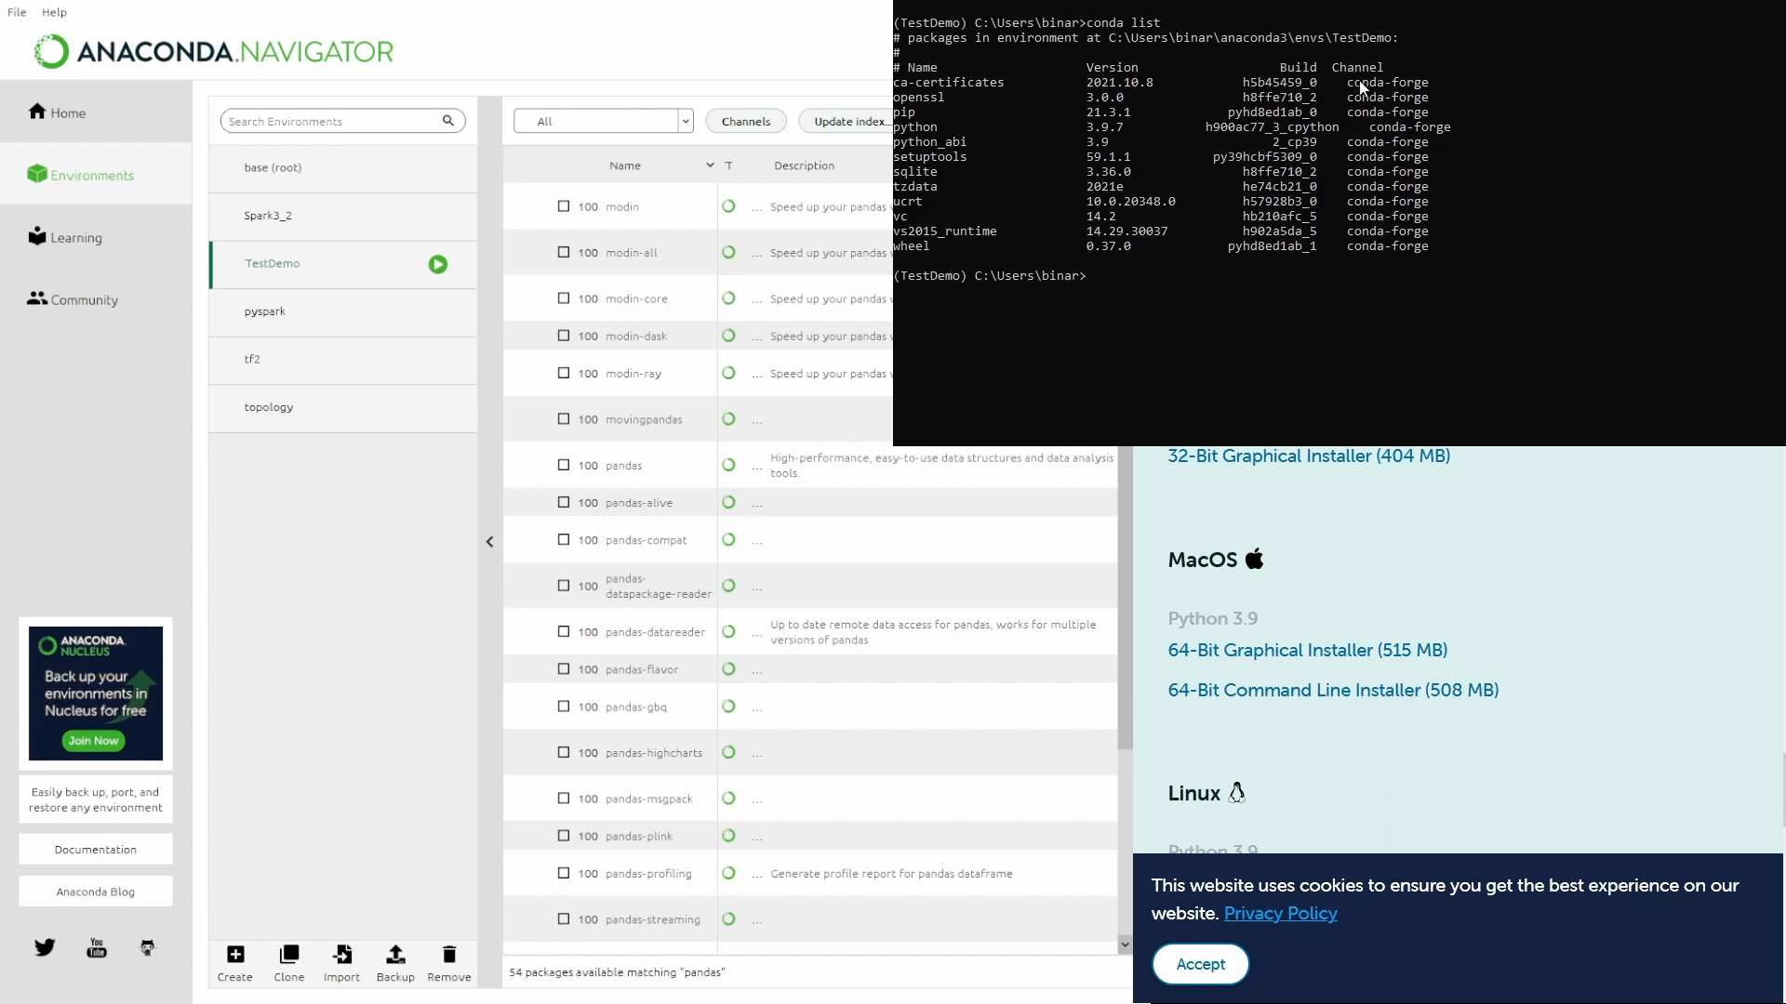
mouse_move(1142, 271)
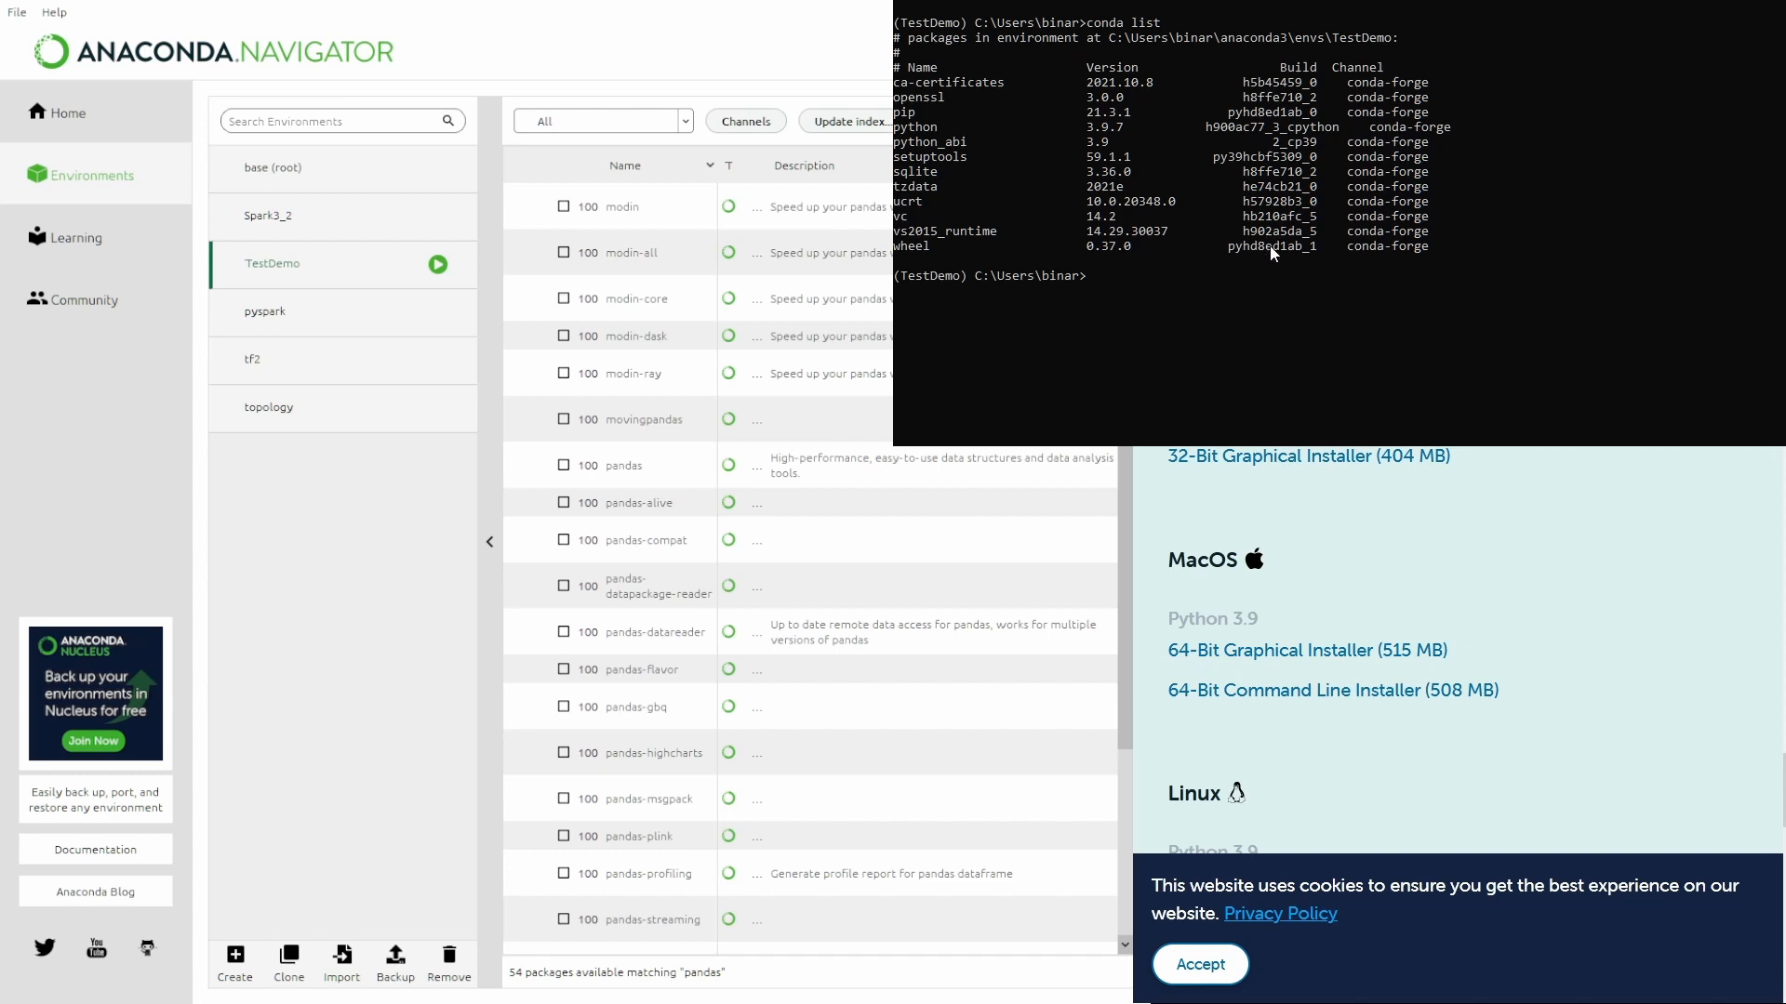
mouse_move(1402, 57)
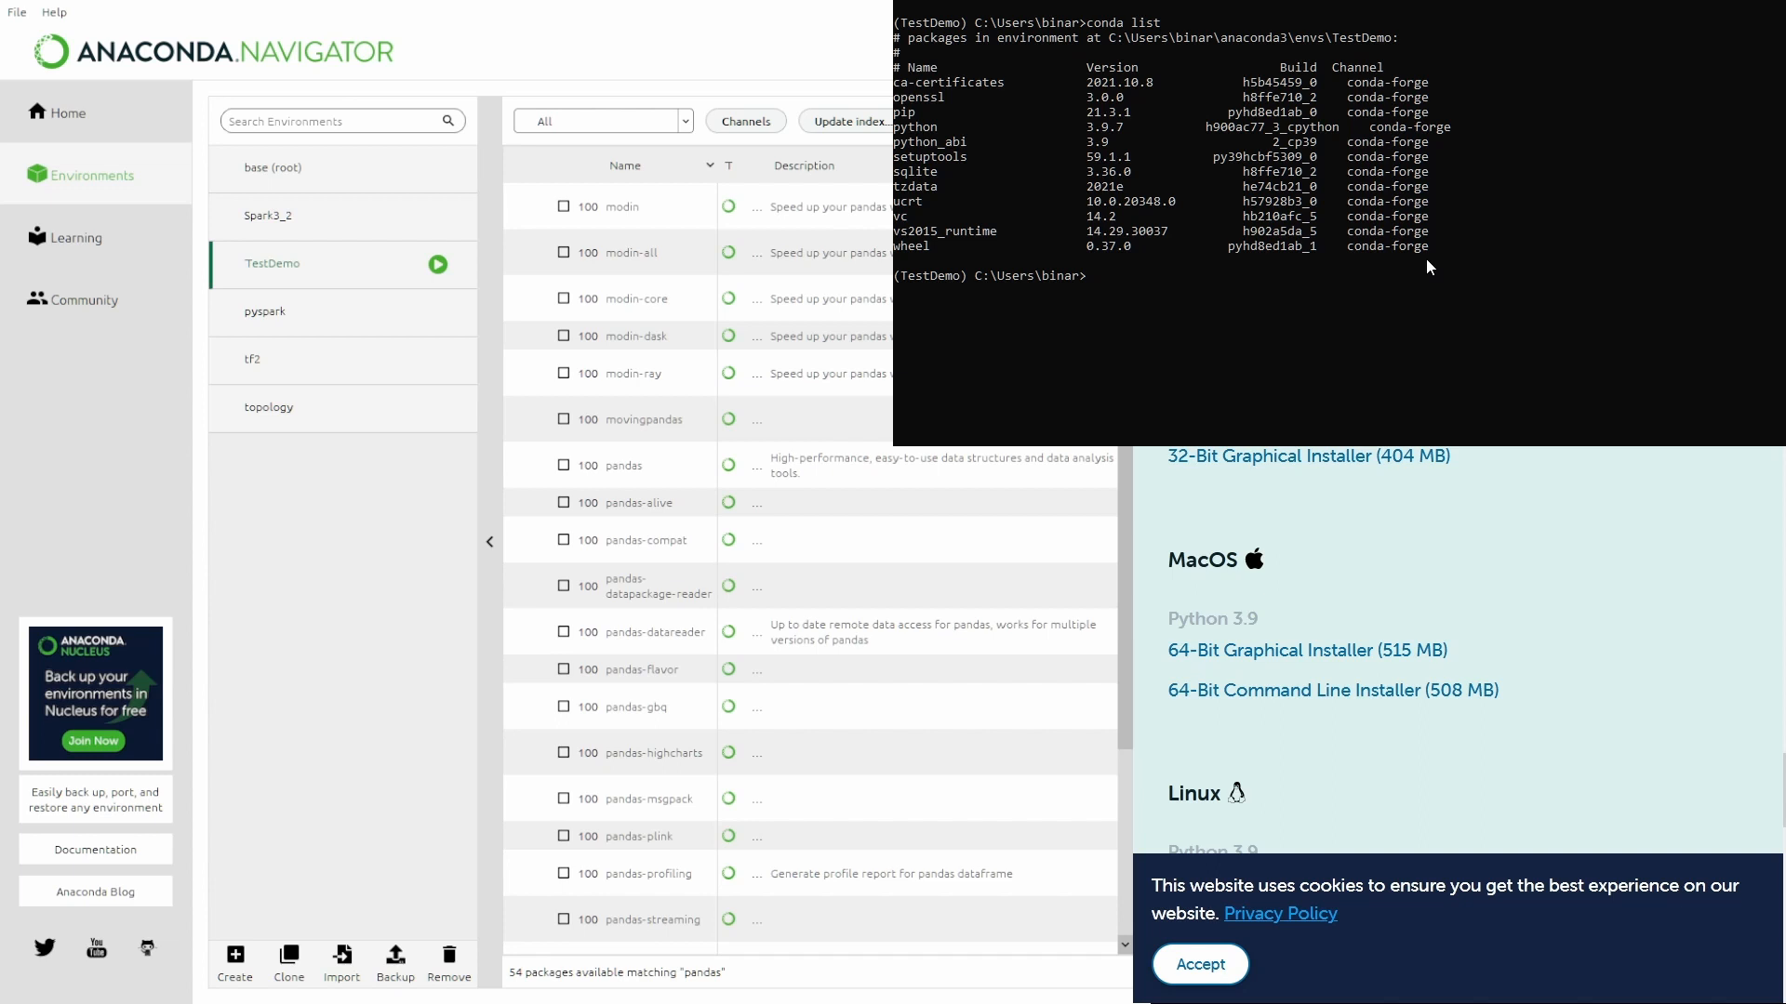
mouse_move(1332, 161)
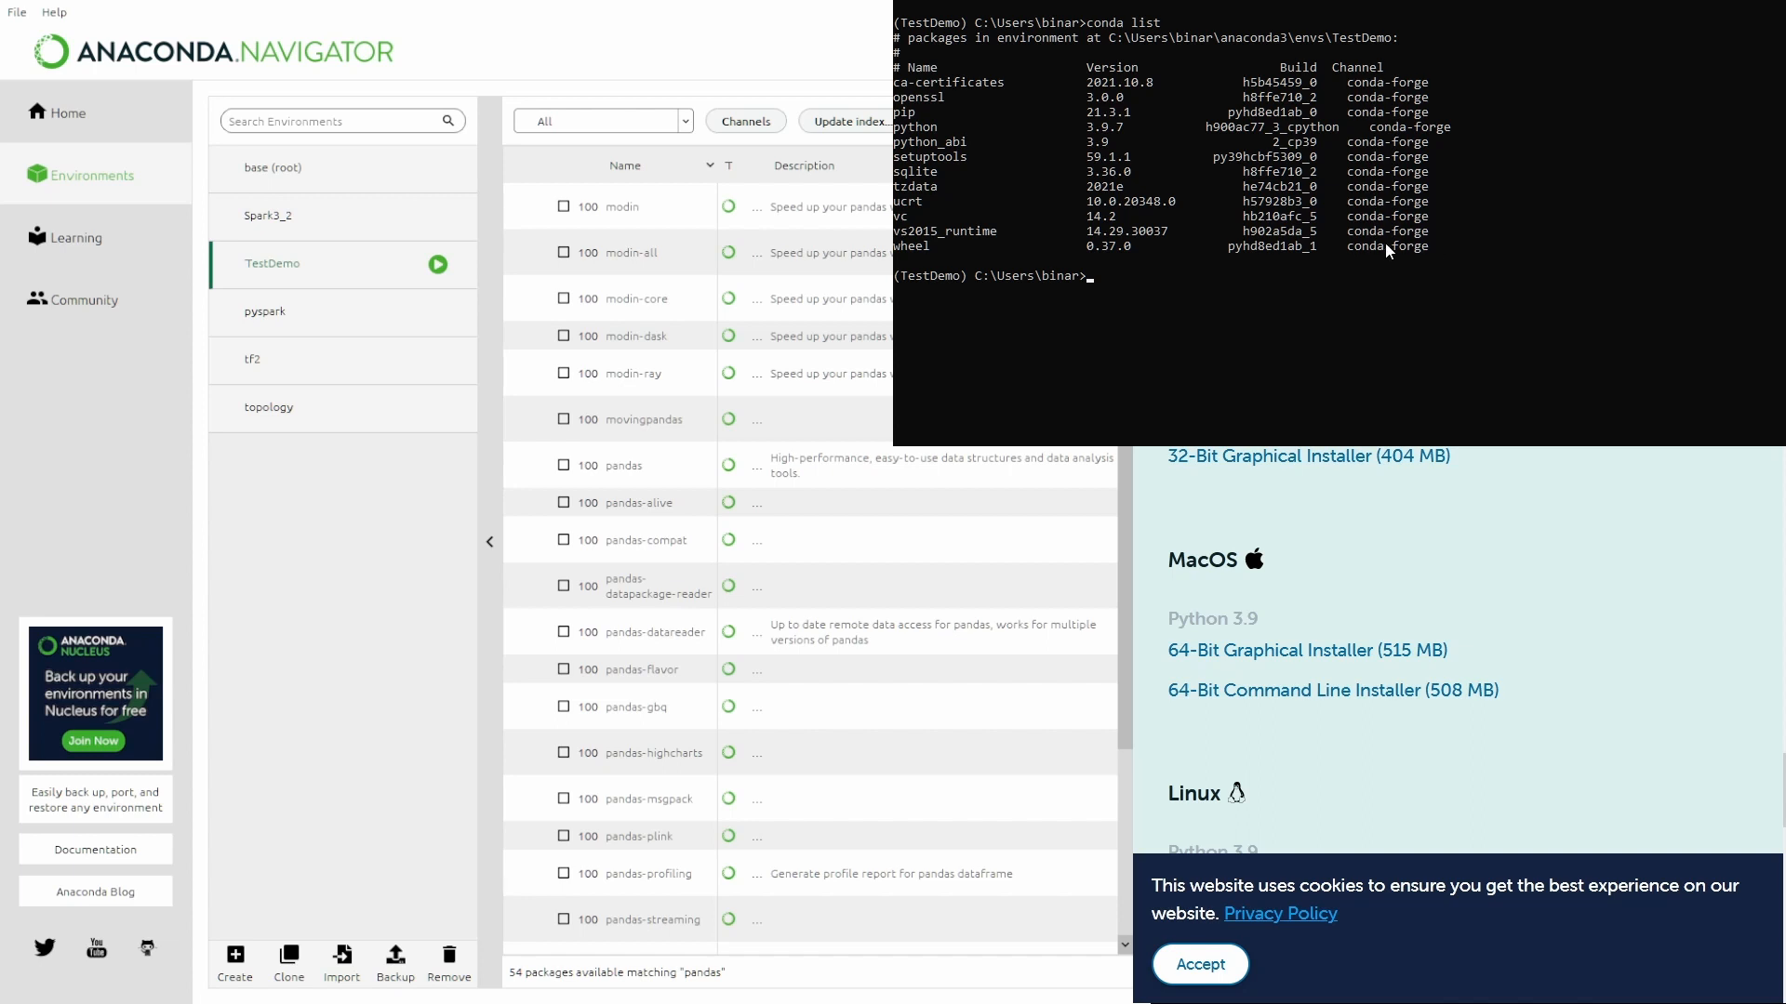
mouse_move(1449, 166)
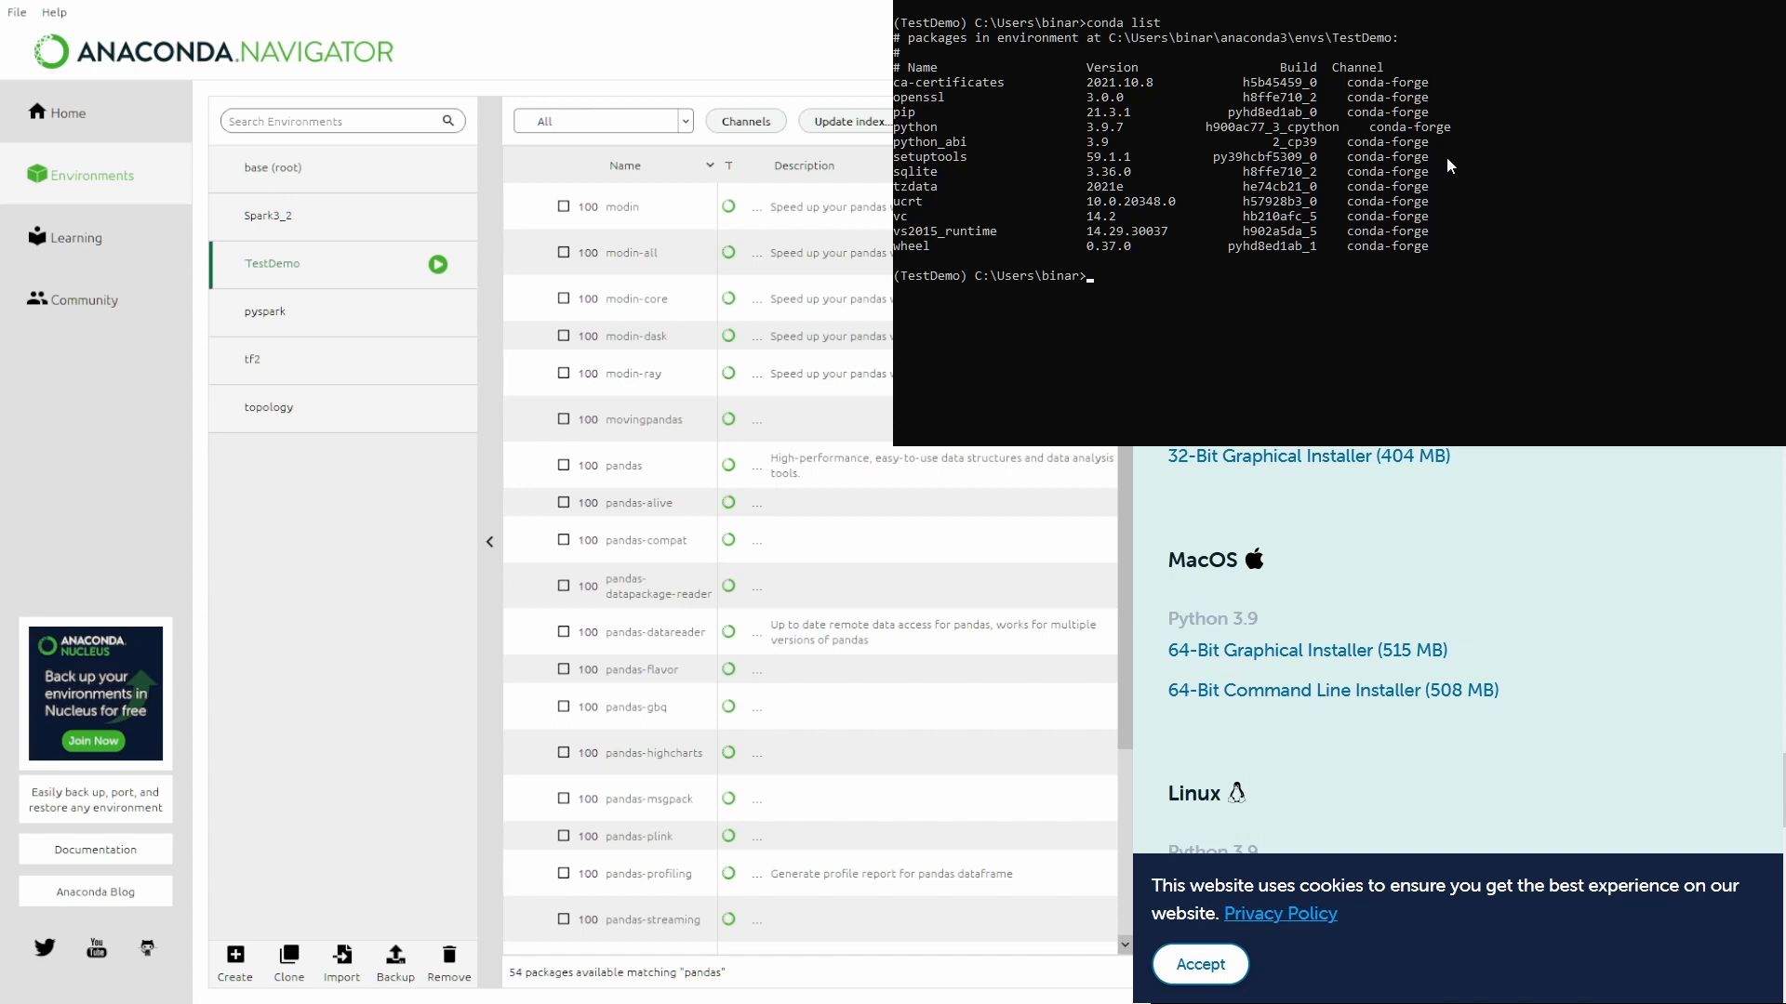
mouse_move(1285, 223)
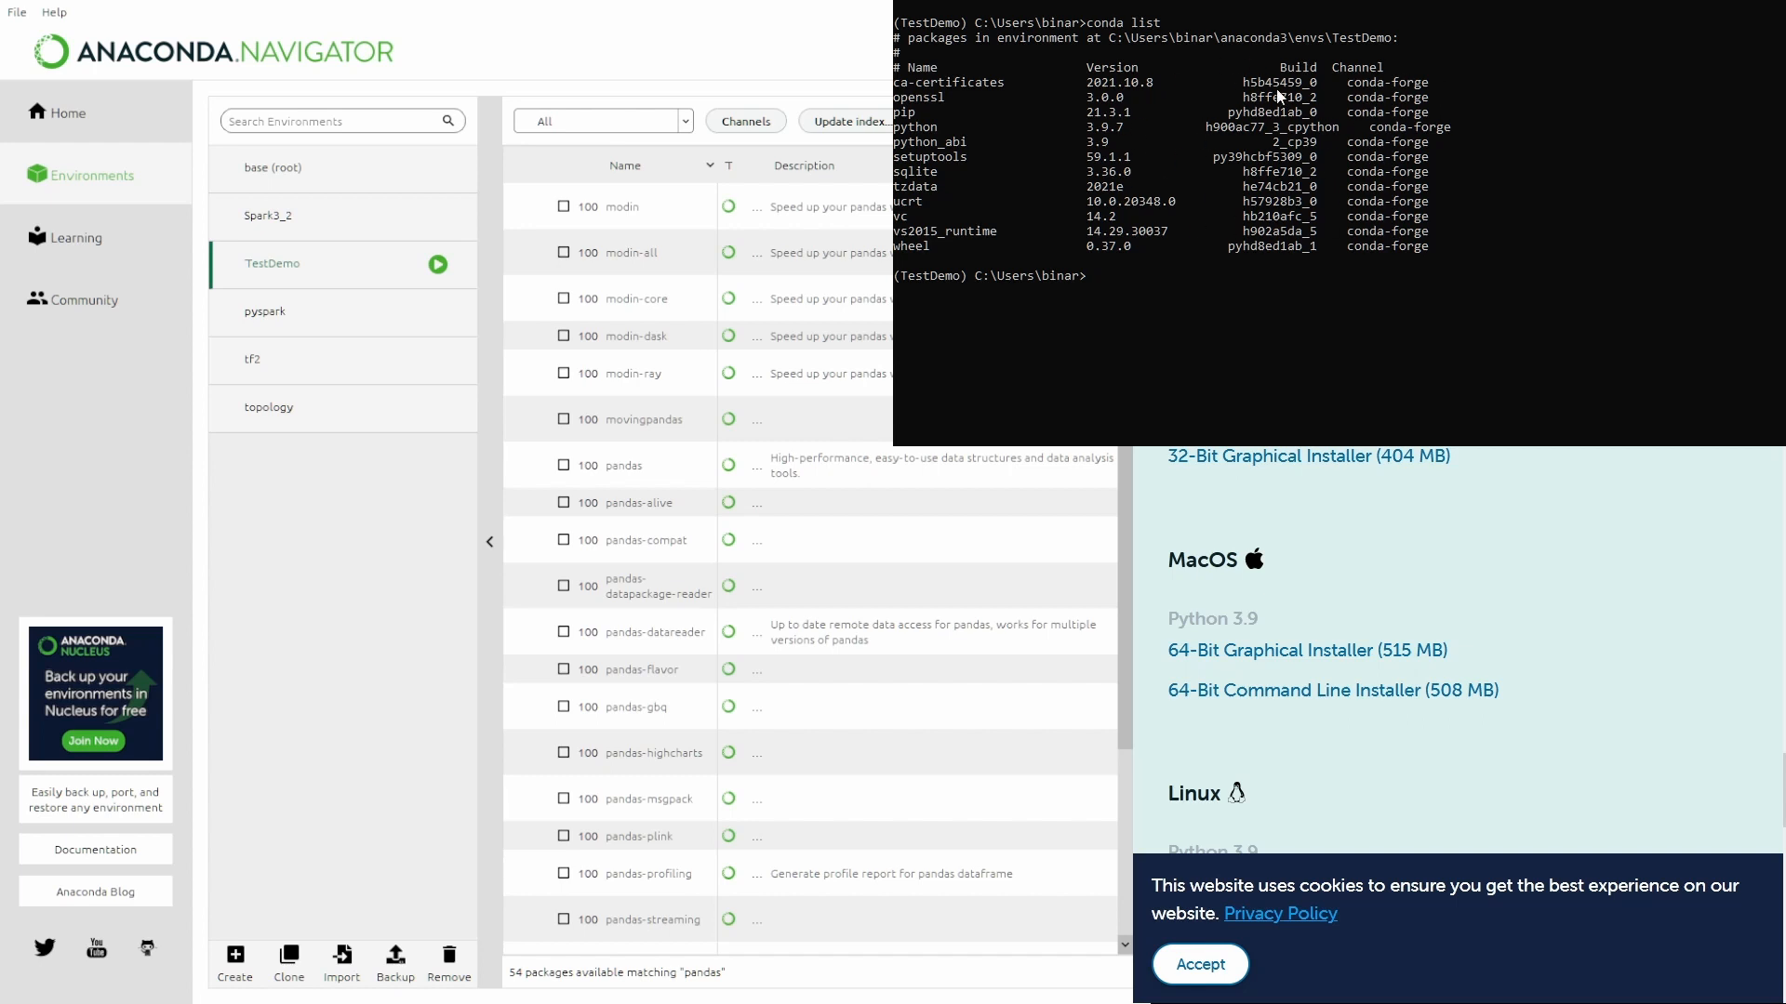
mouse_move(1211, 219)
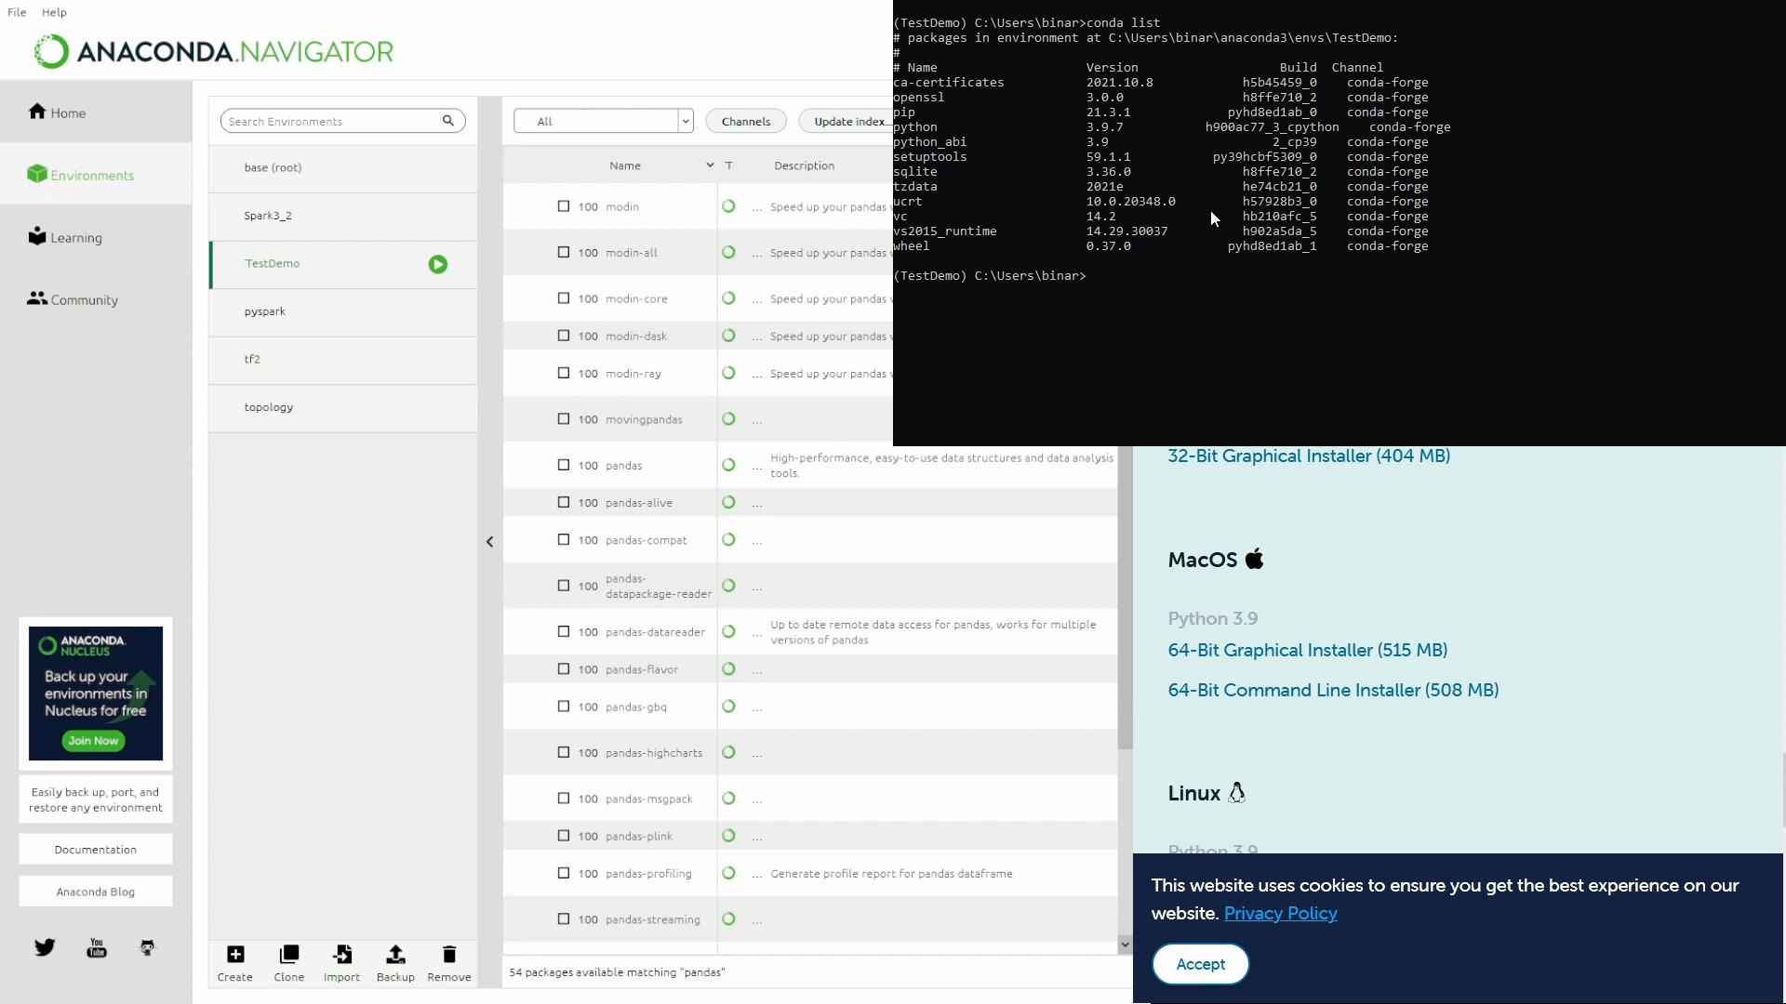
mouse_move(1371, 242)
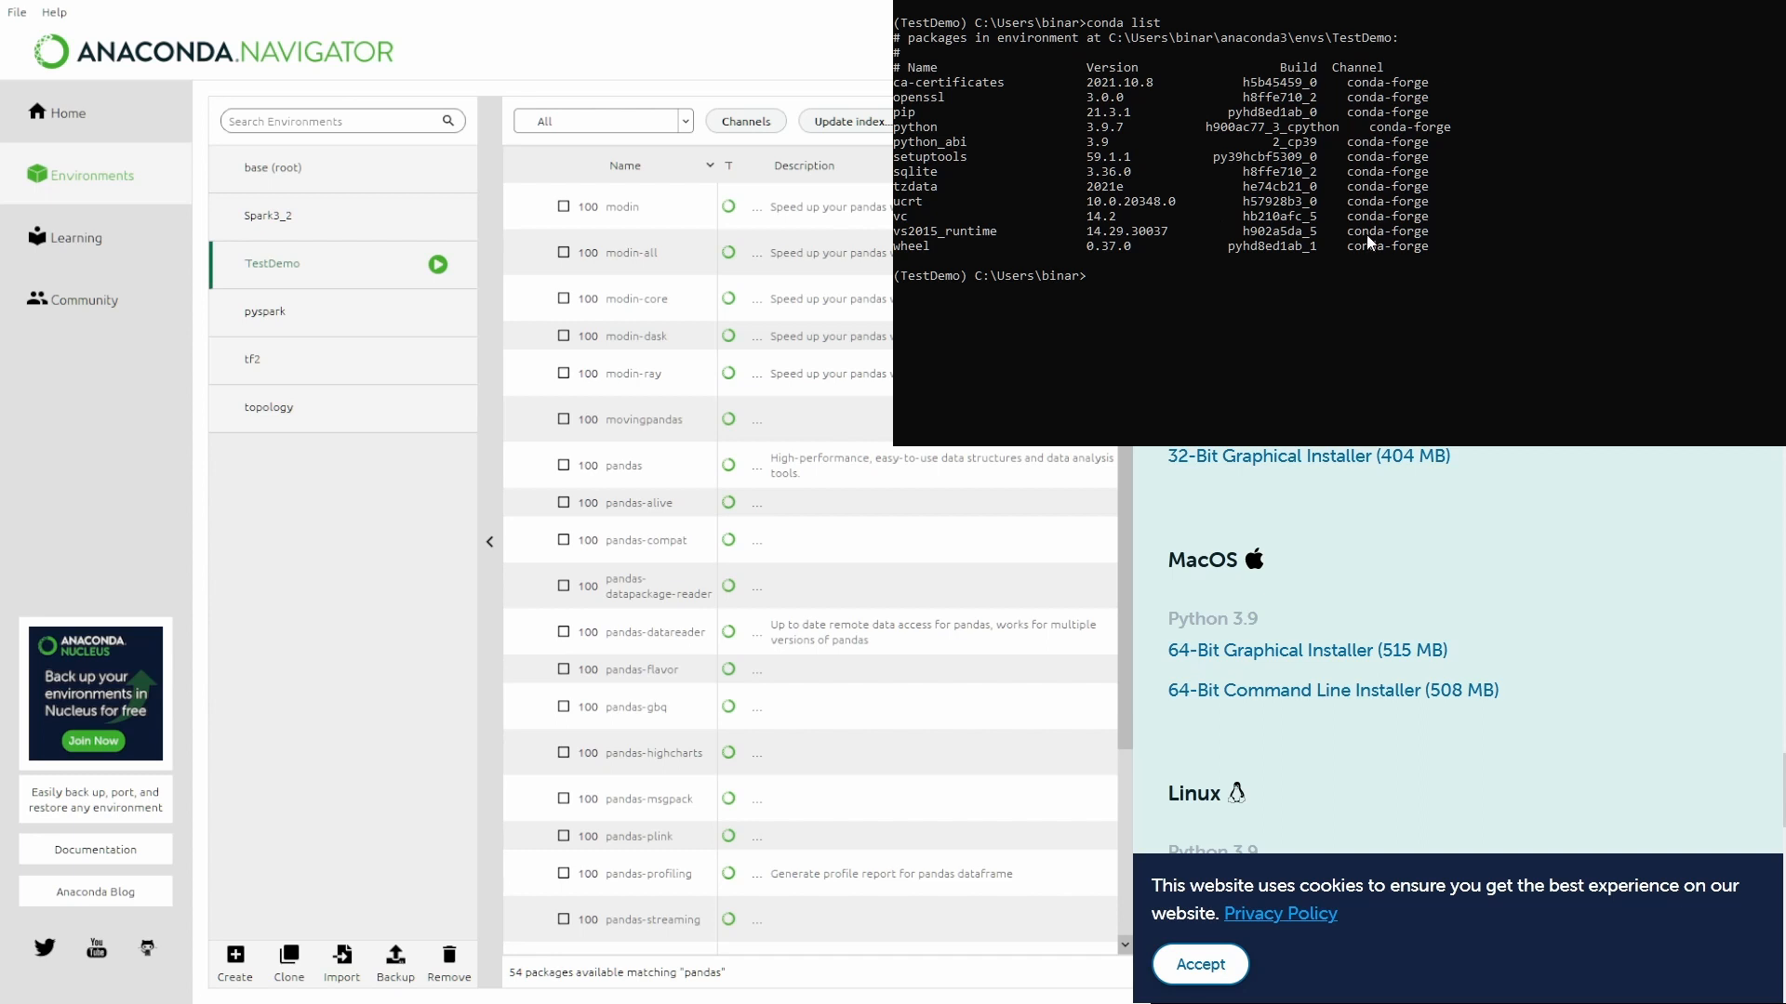
mouse_move(1444, 261)
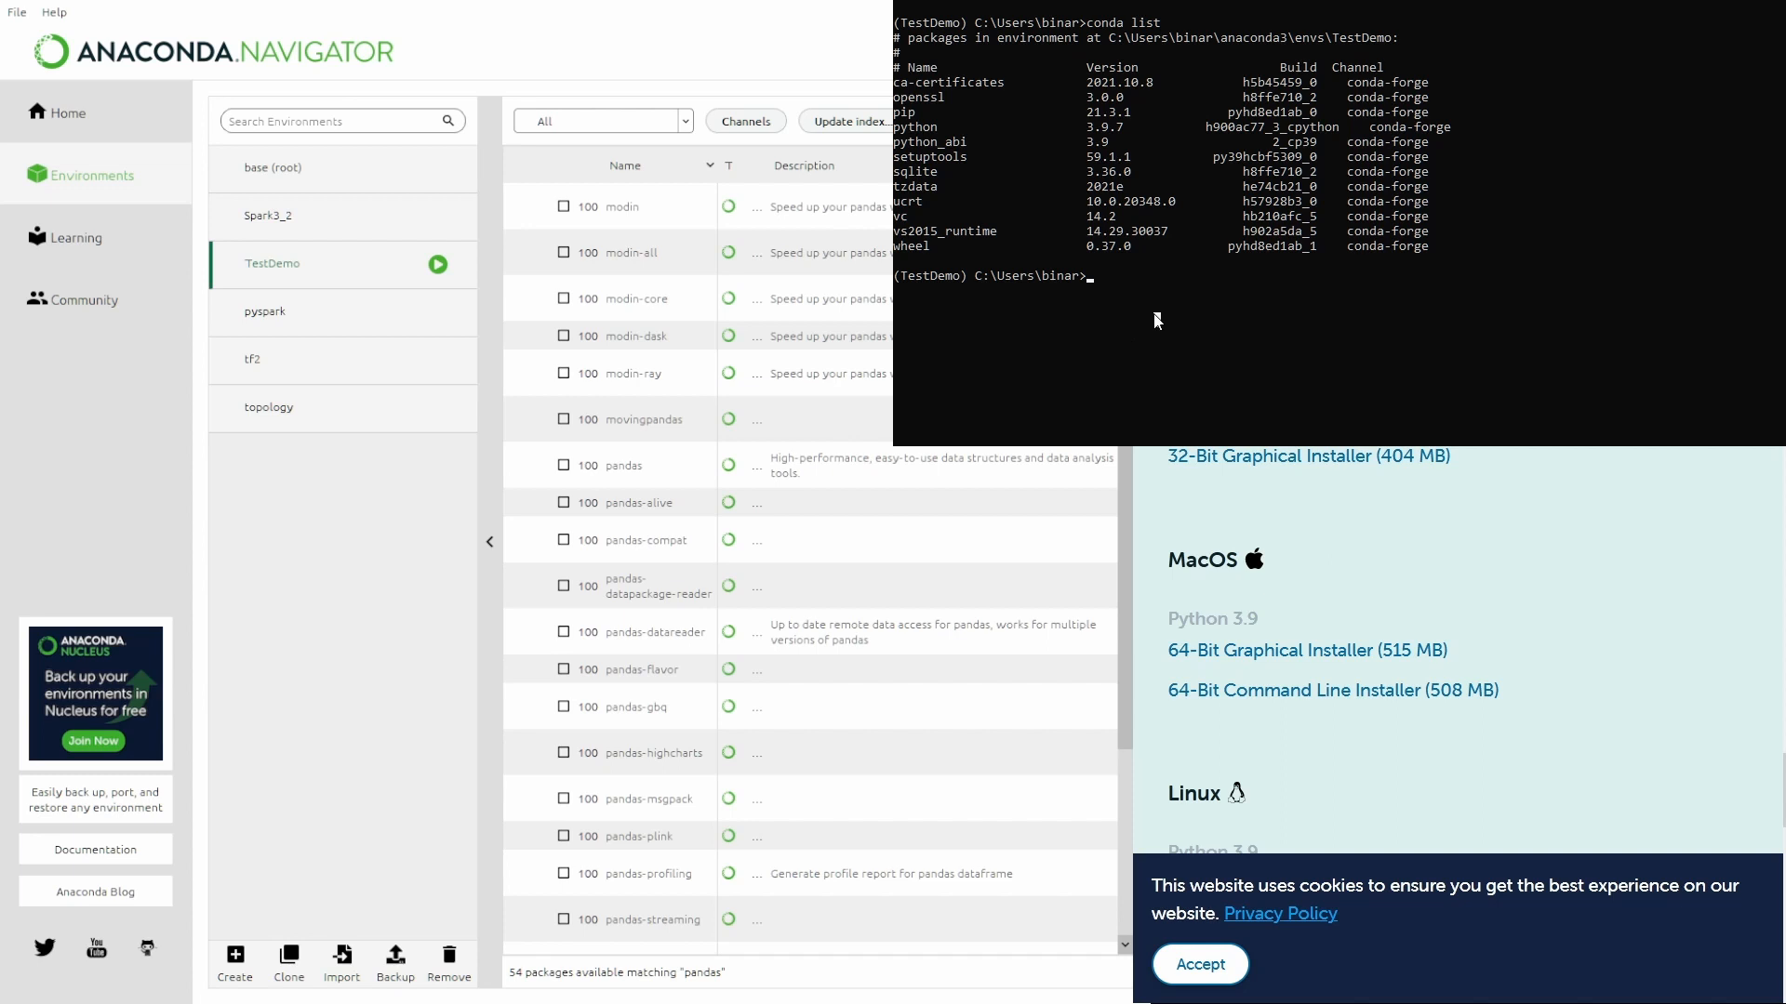
Enter 'conda install -c conda-forge pandas==' at the TestDemo prompt
type("condsa")
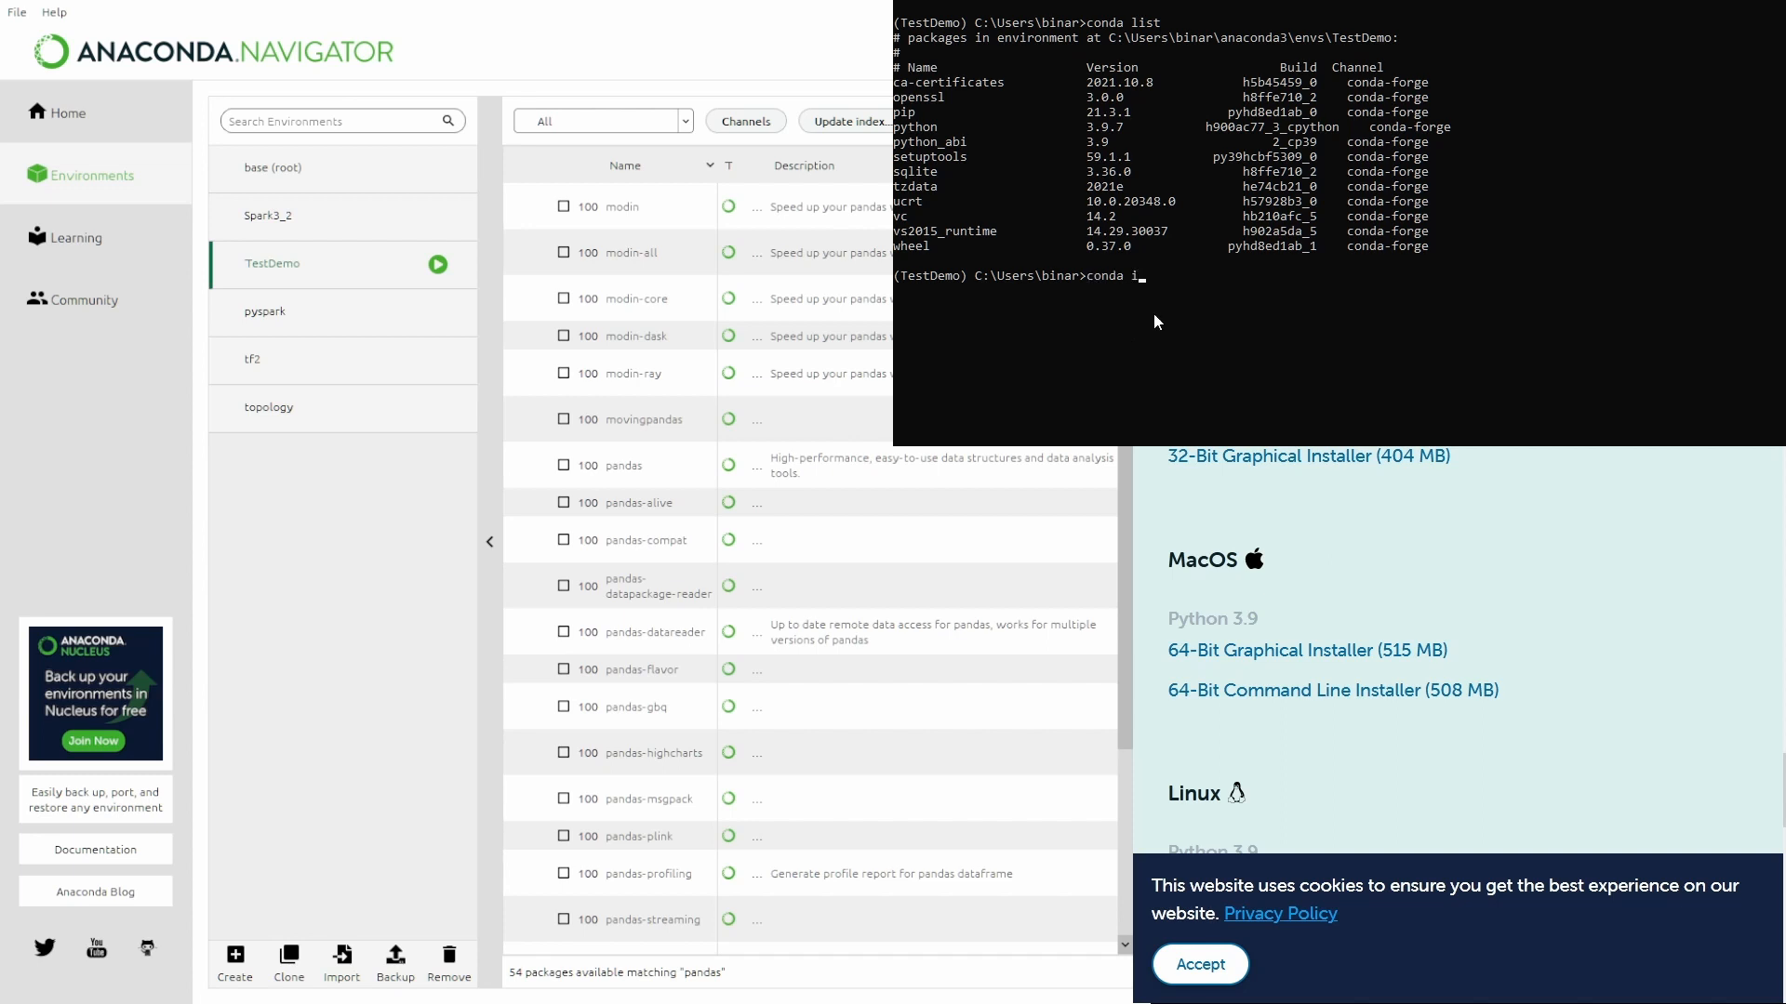
type("nstall -")
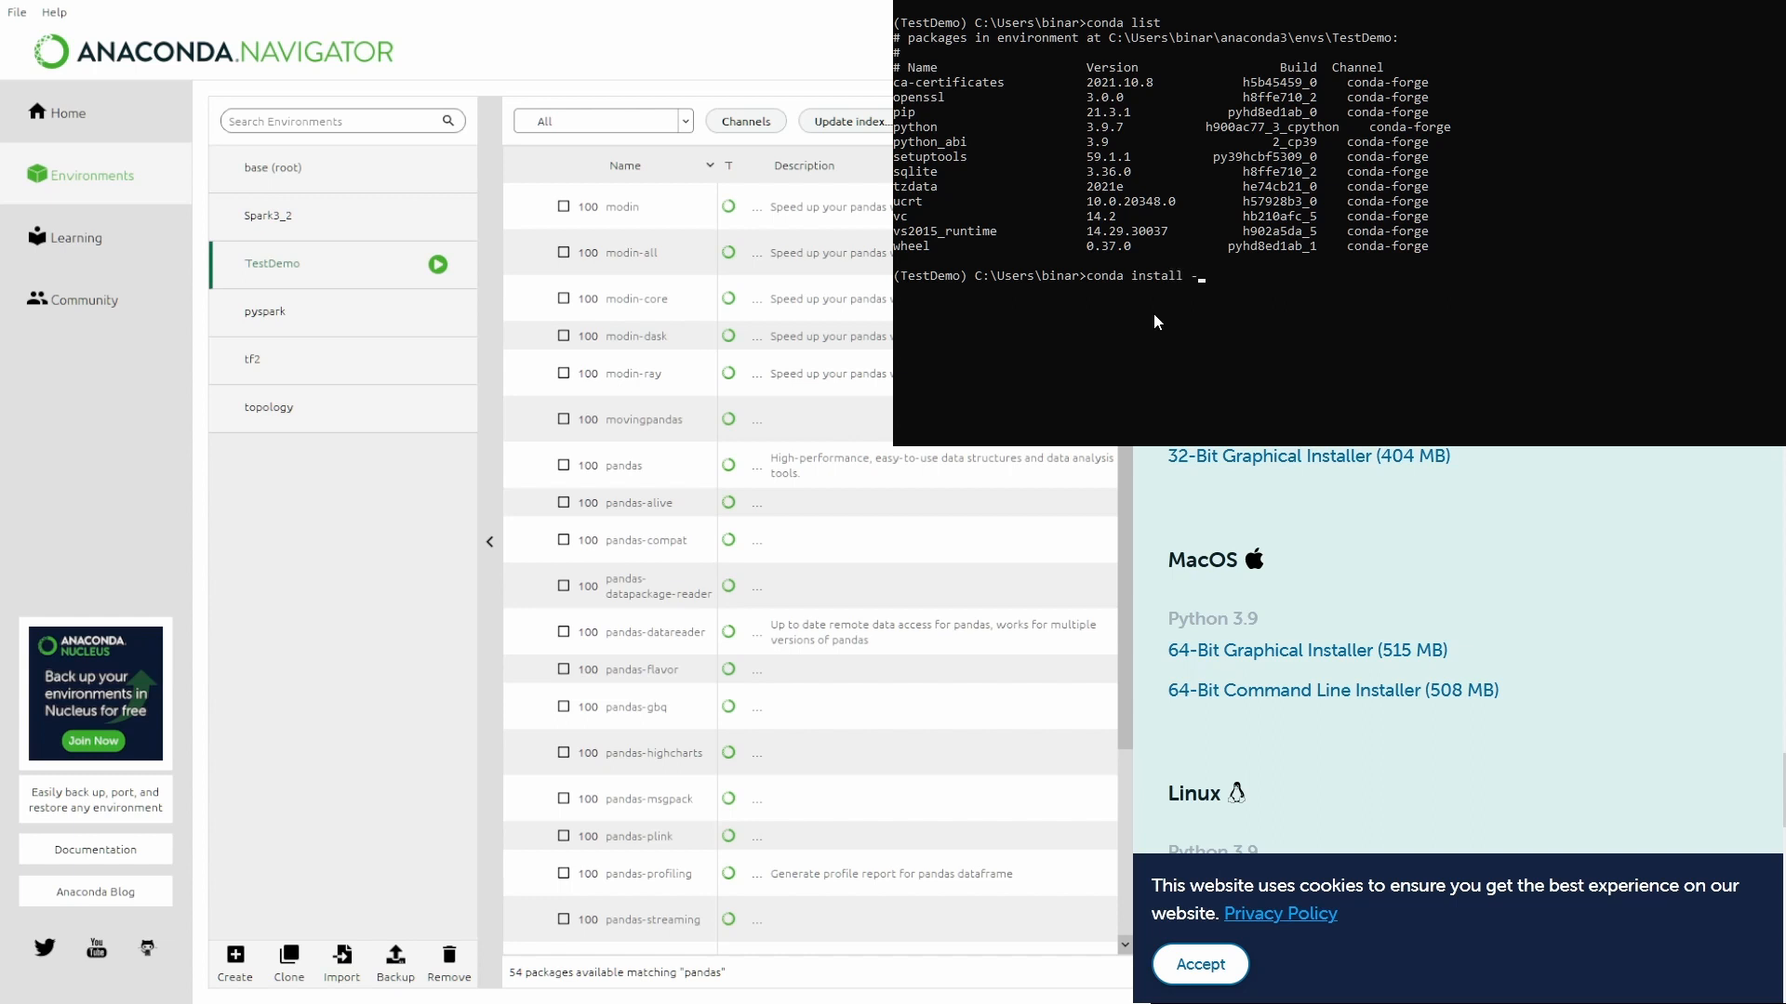
type("c conda")
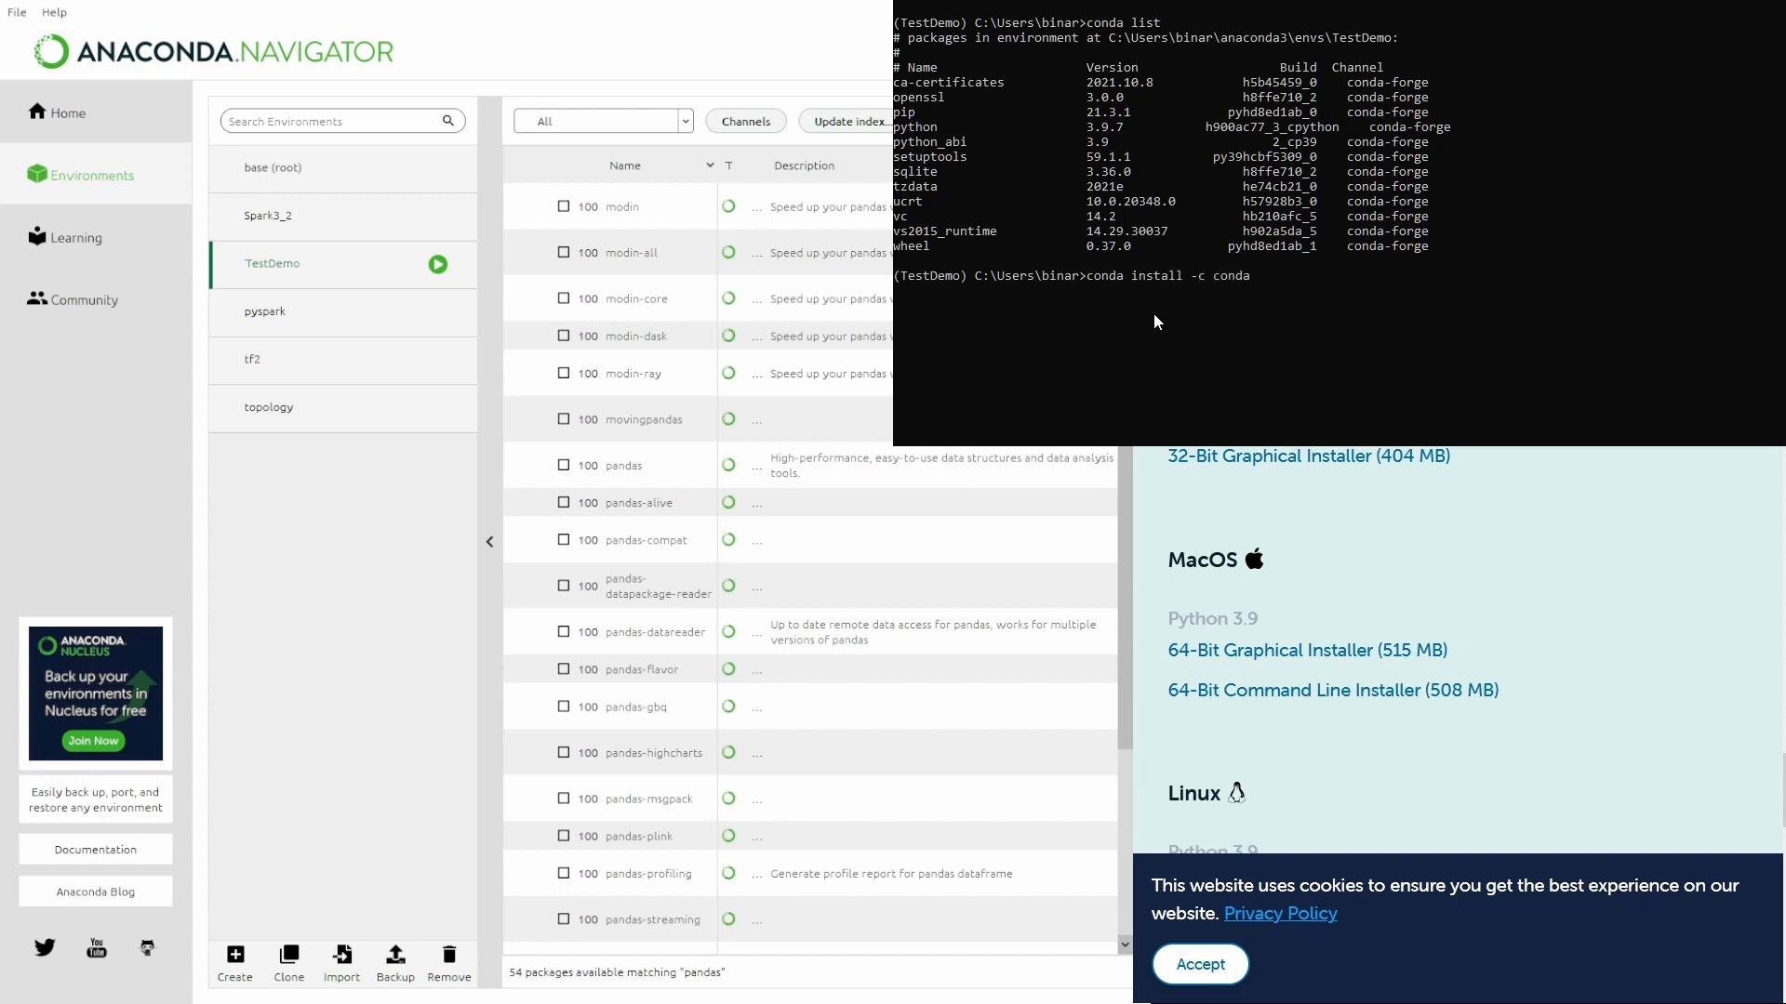
type("-forge")
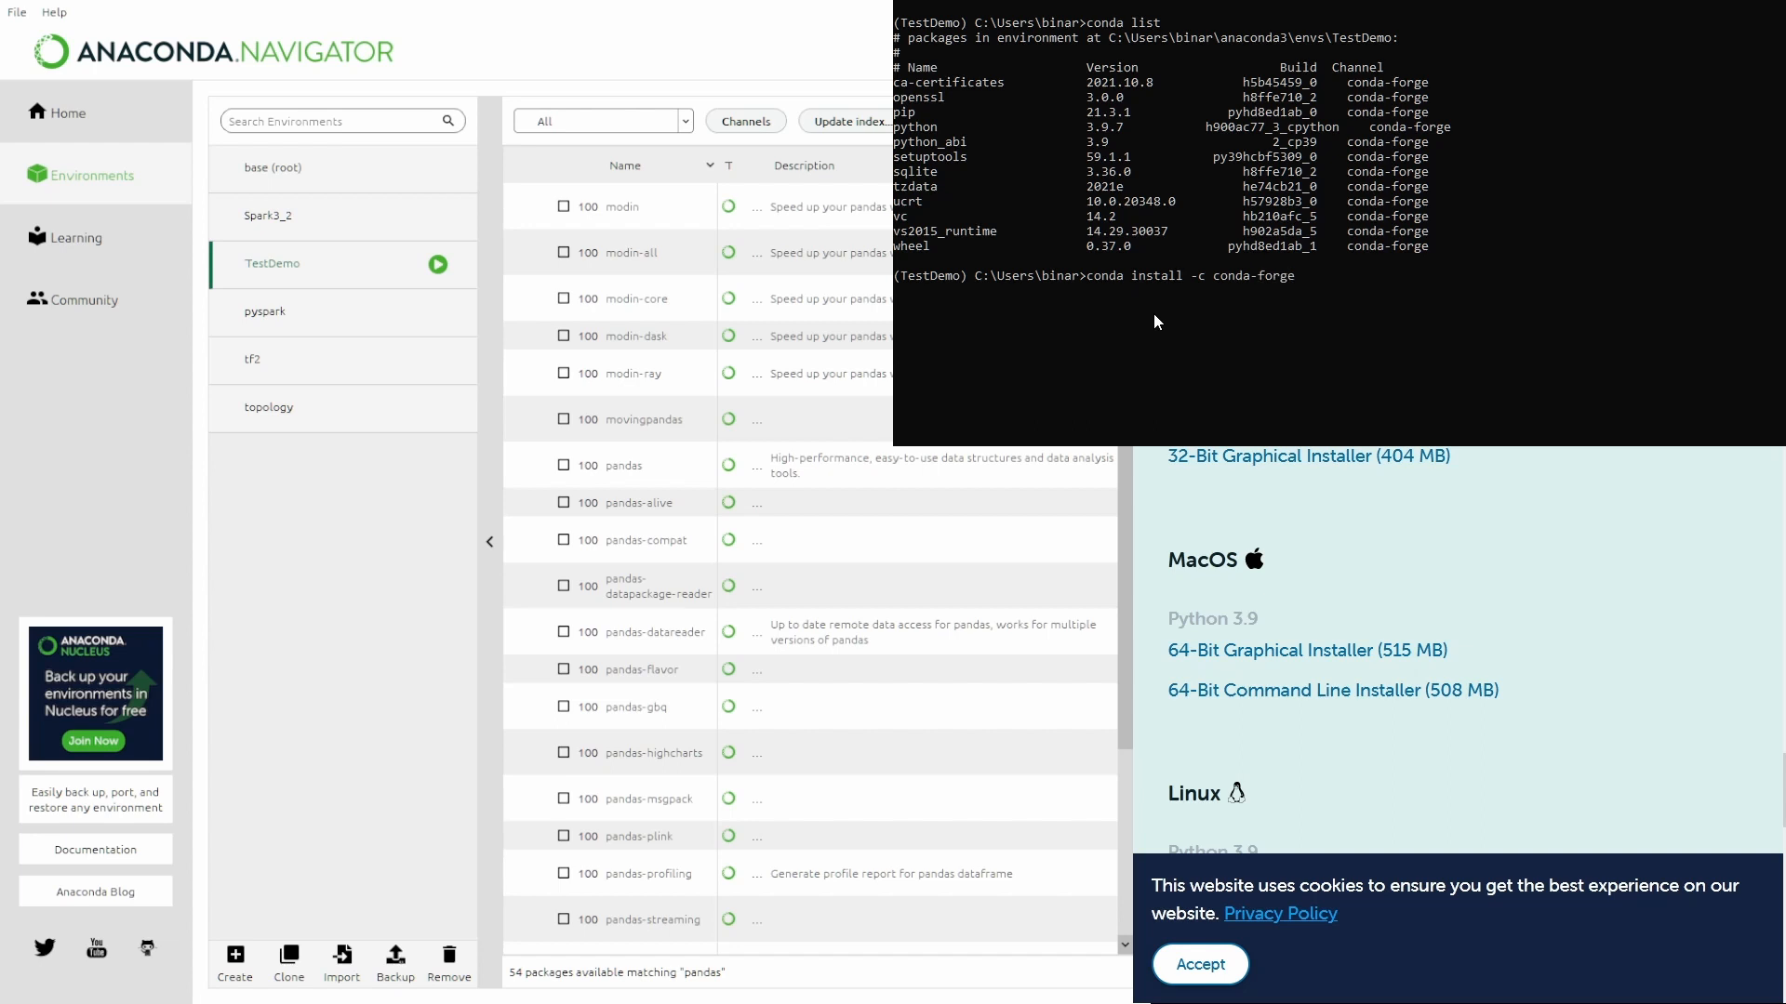
type("pandas")
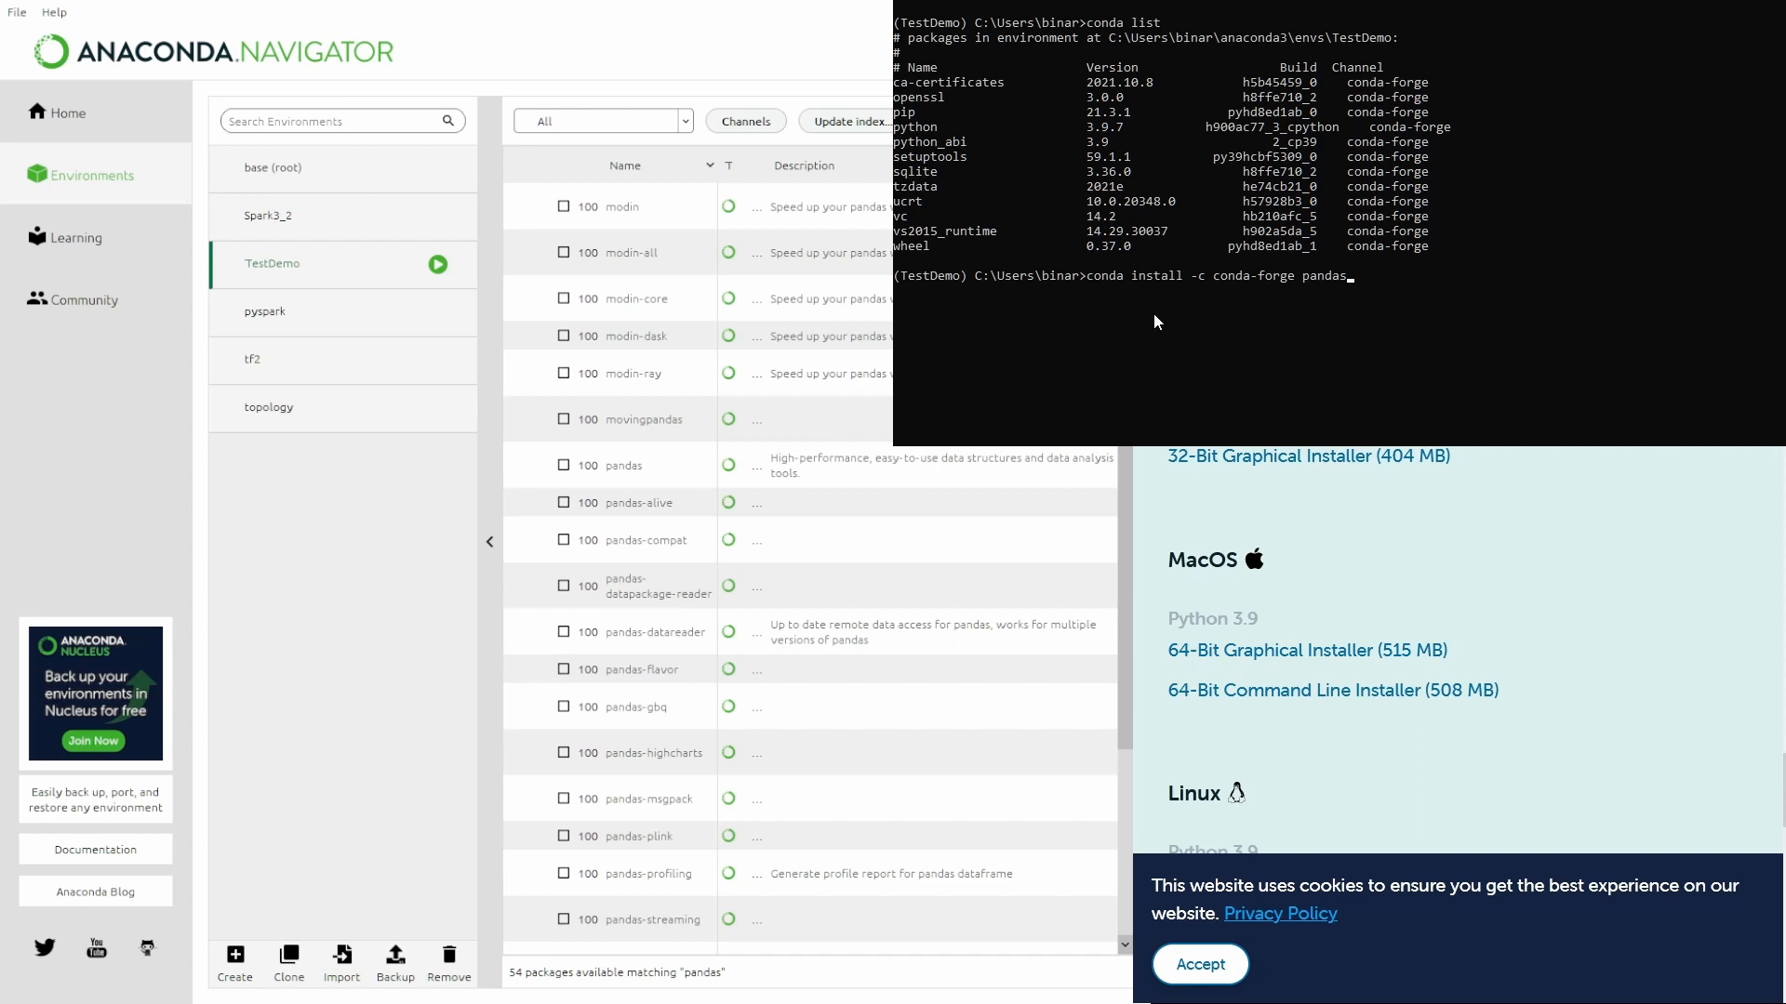
type("==")
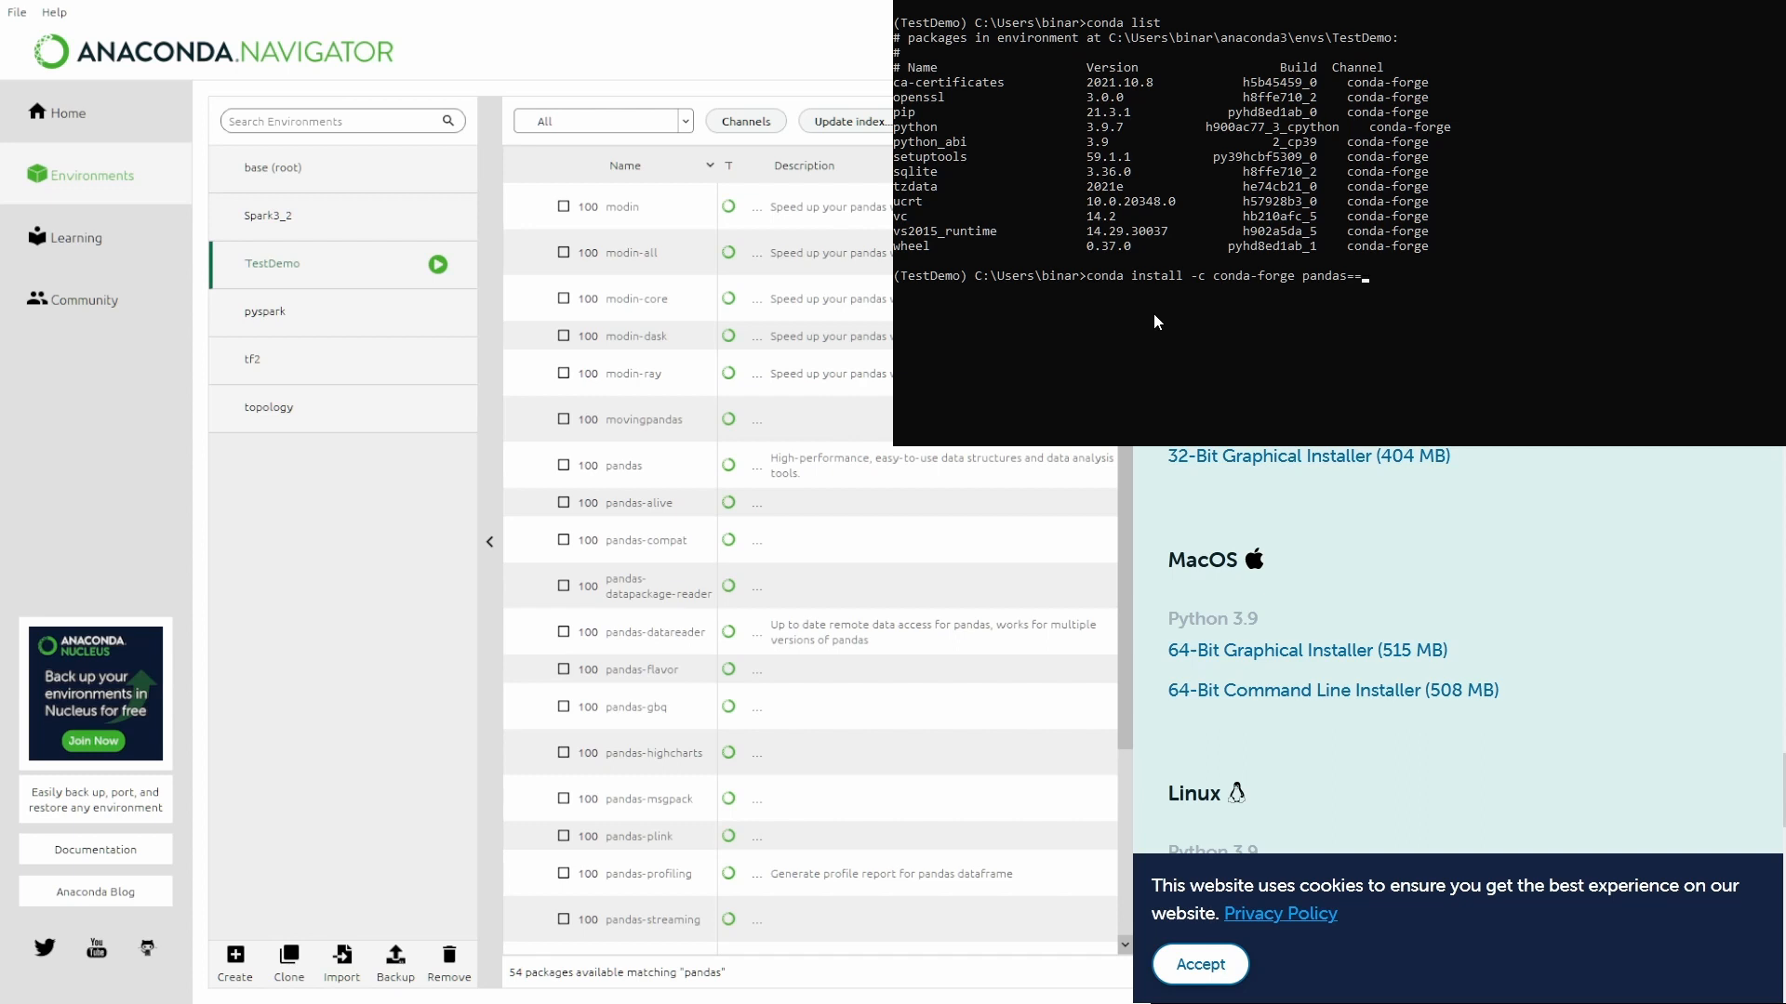
Run the pandas install, getting the plan for pandas 1.3.4 and its dependencies
key("BackSpace")
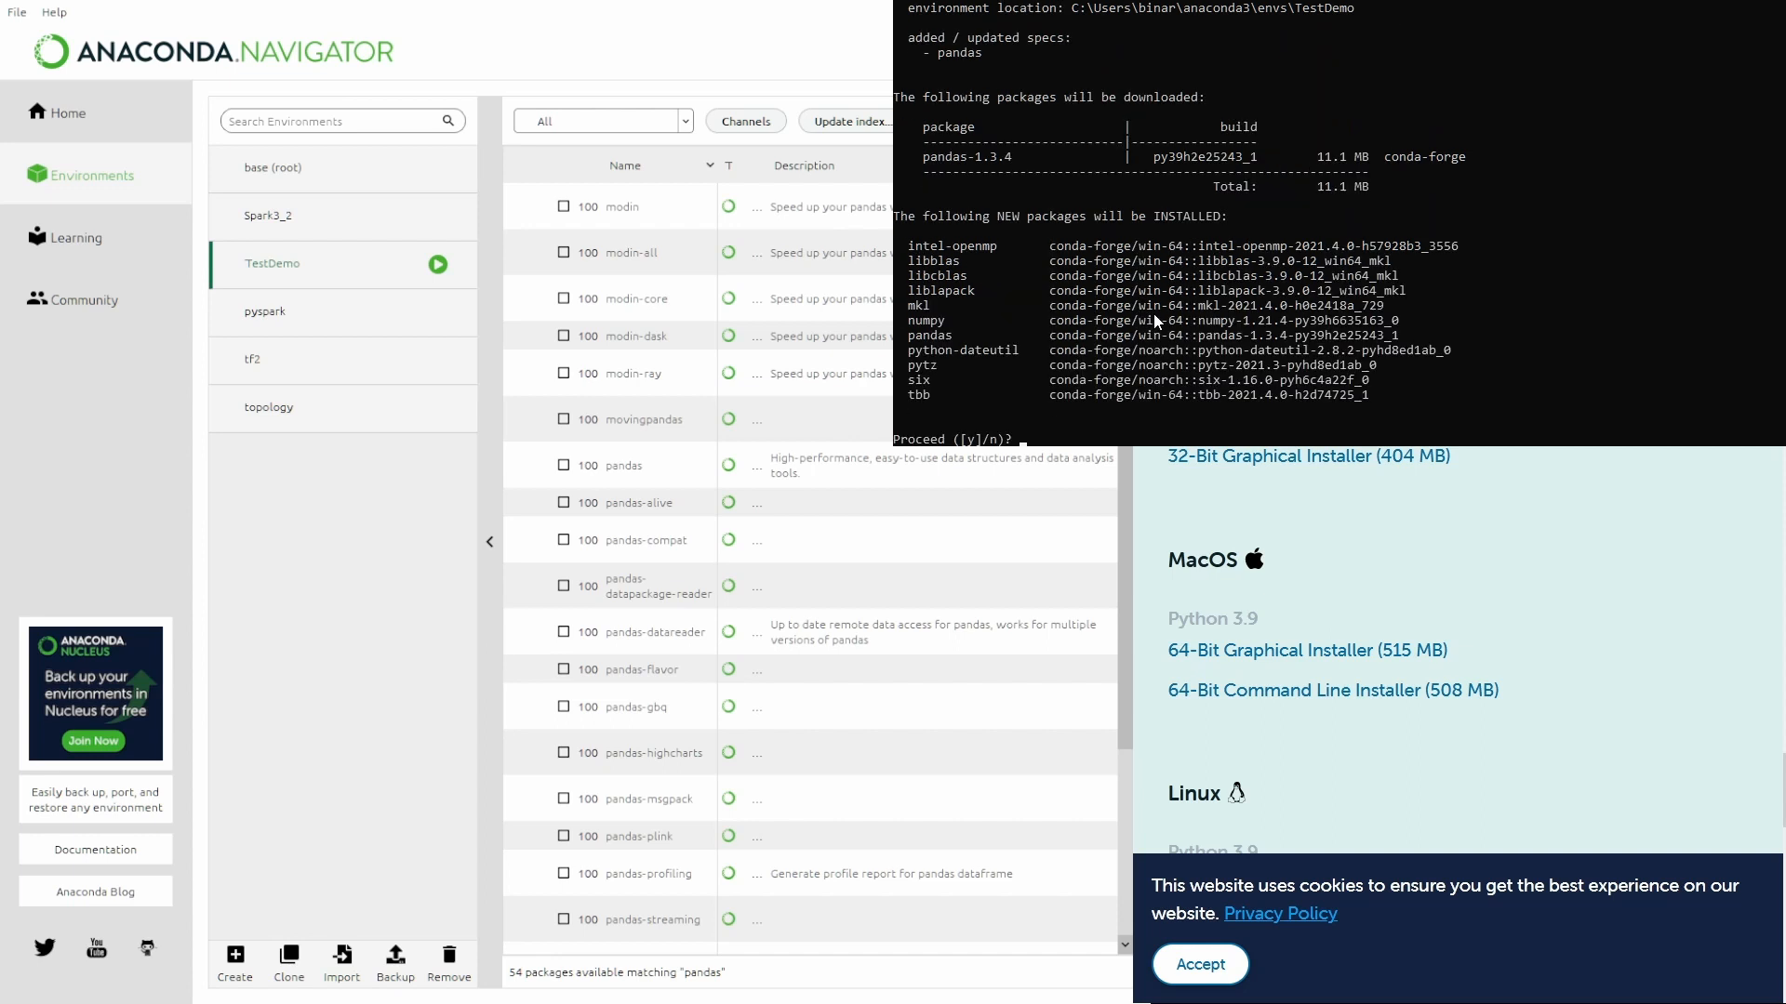
mouse_move(1387, 383)
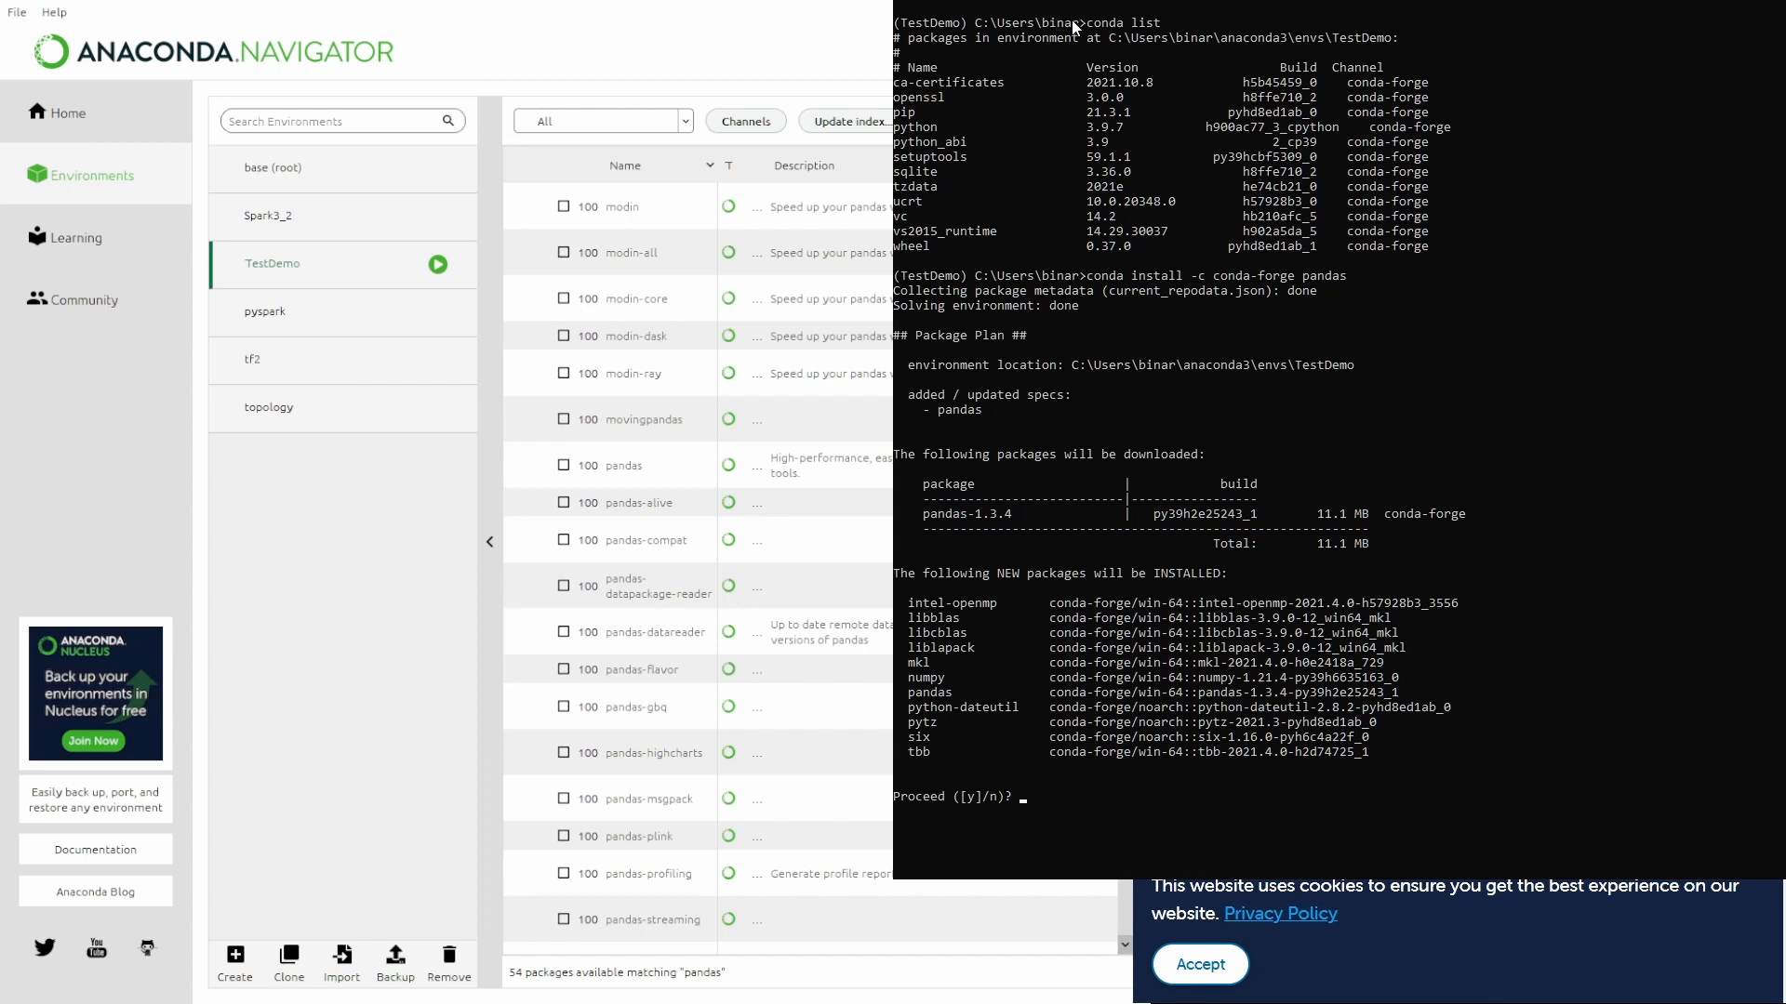
mouse_move(982, 362)
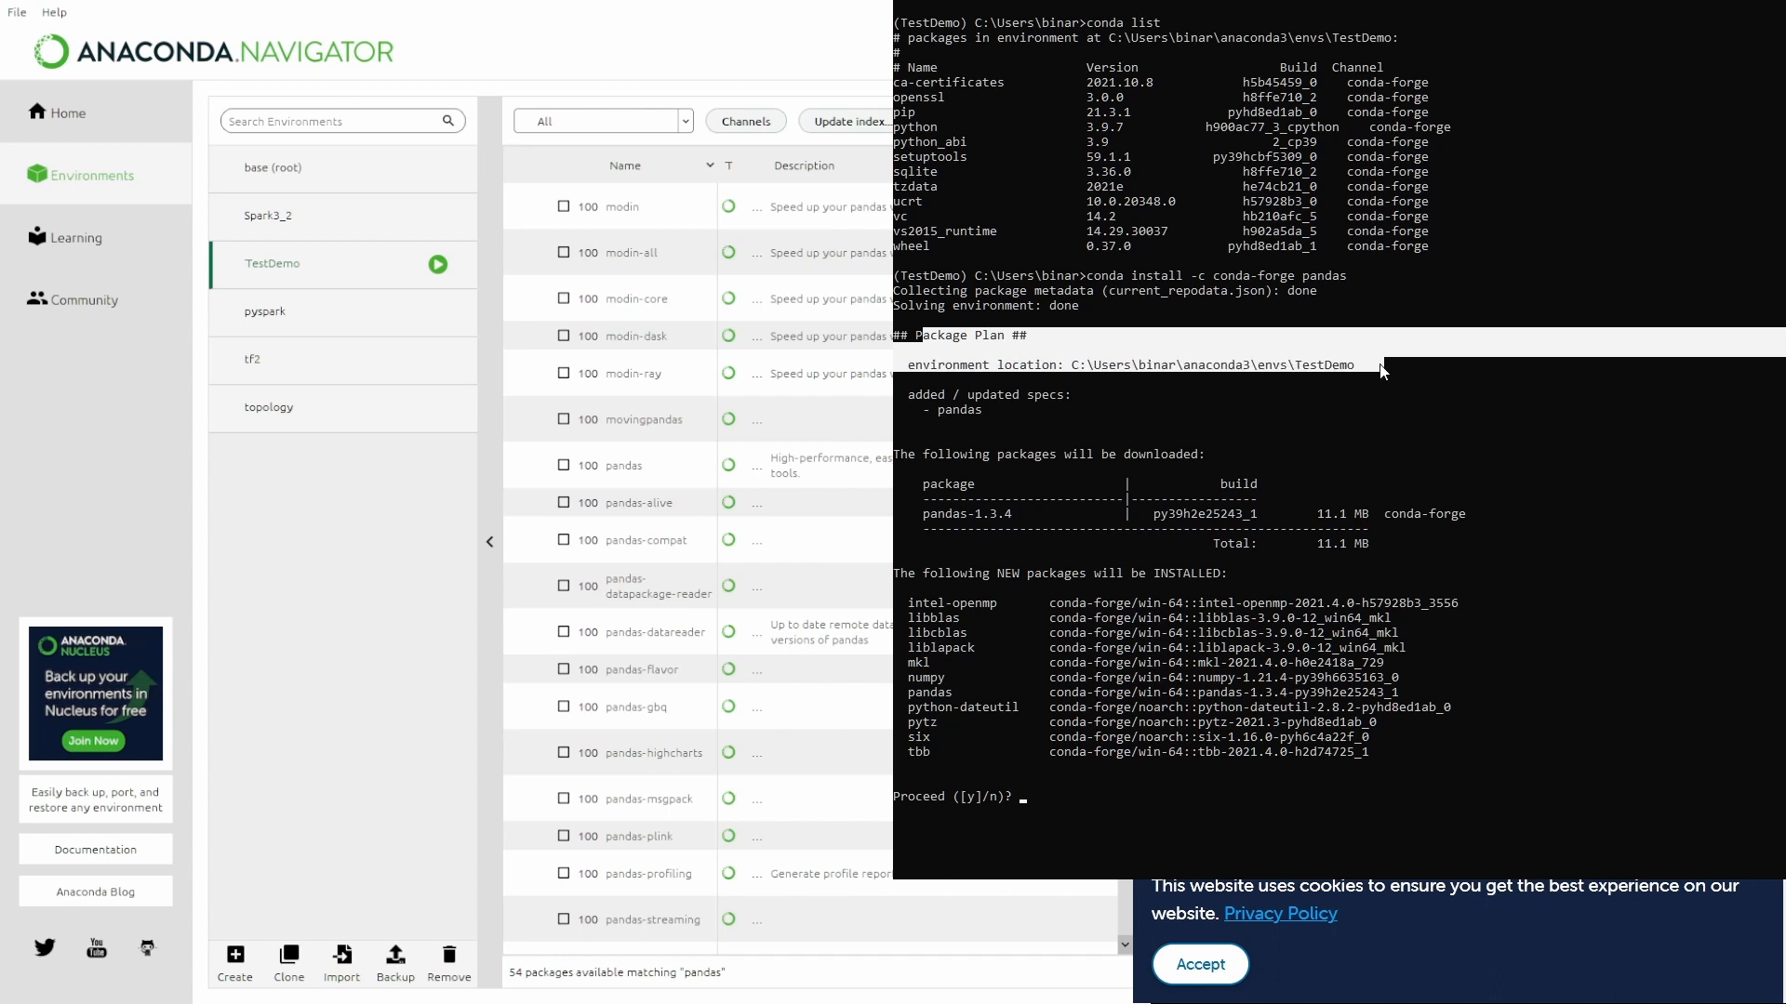
mouse_move(924, 413)
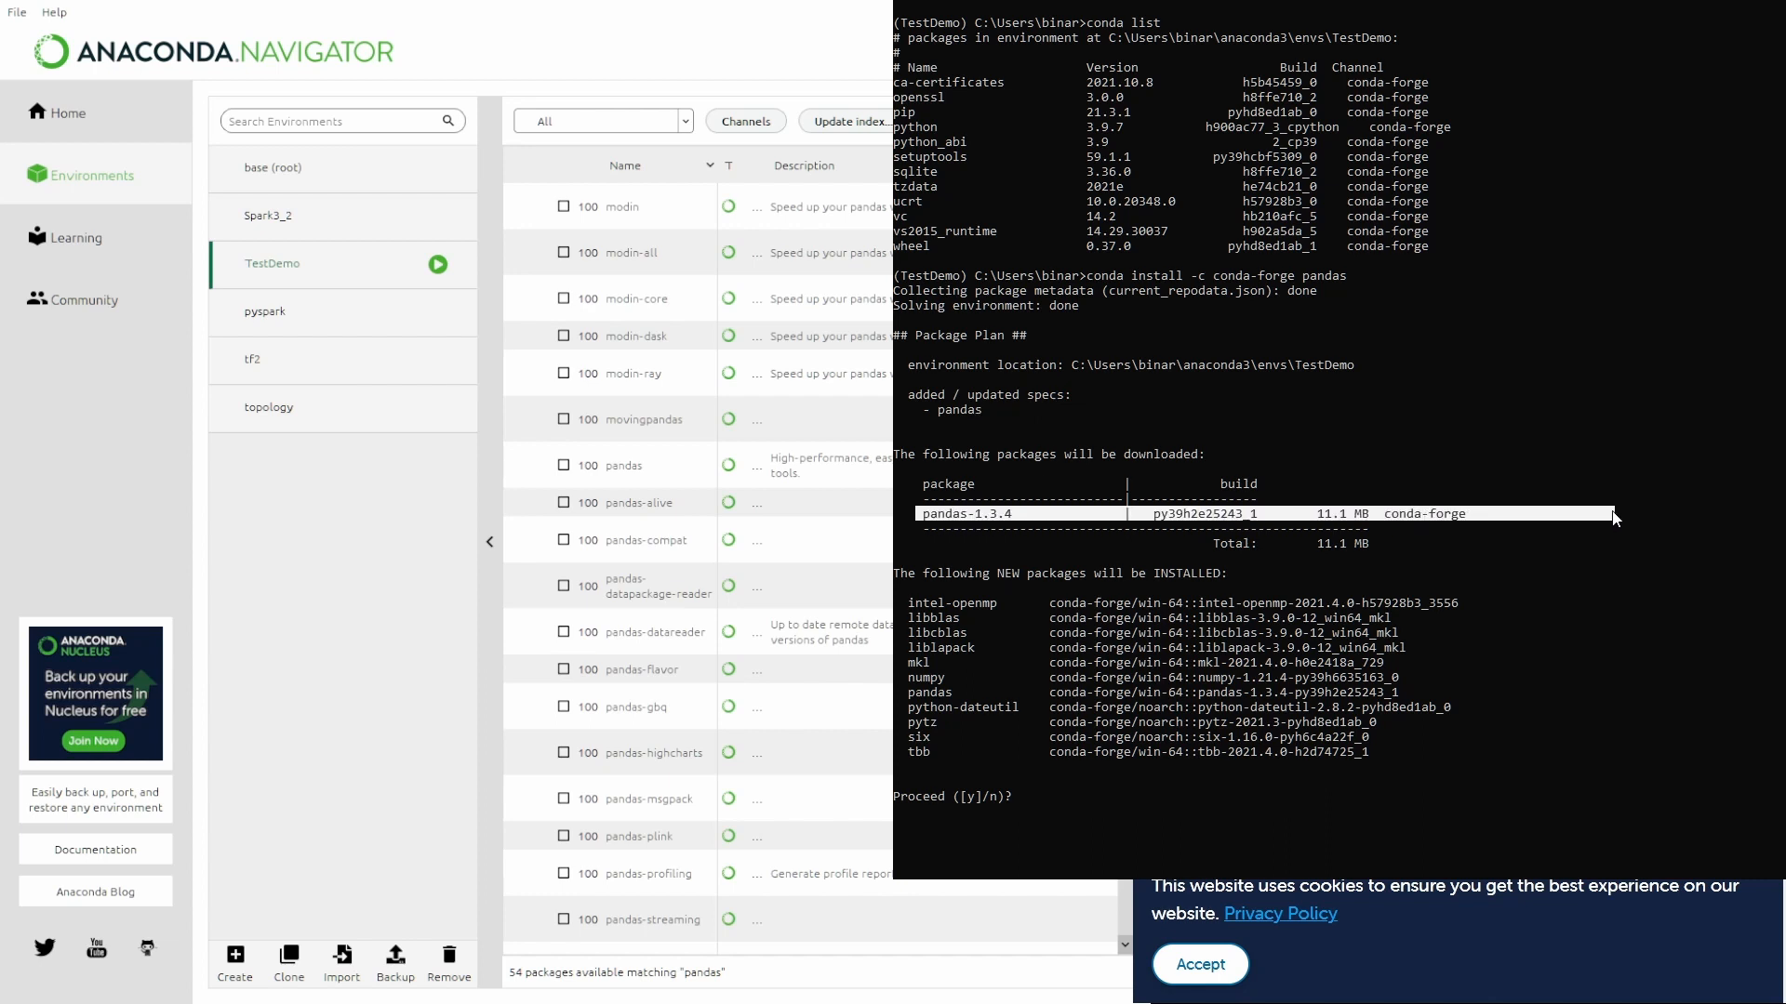
mouse_move(1194, 519)
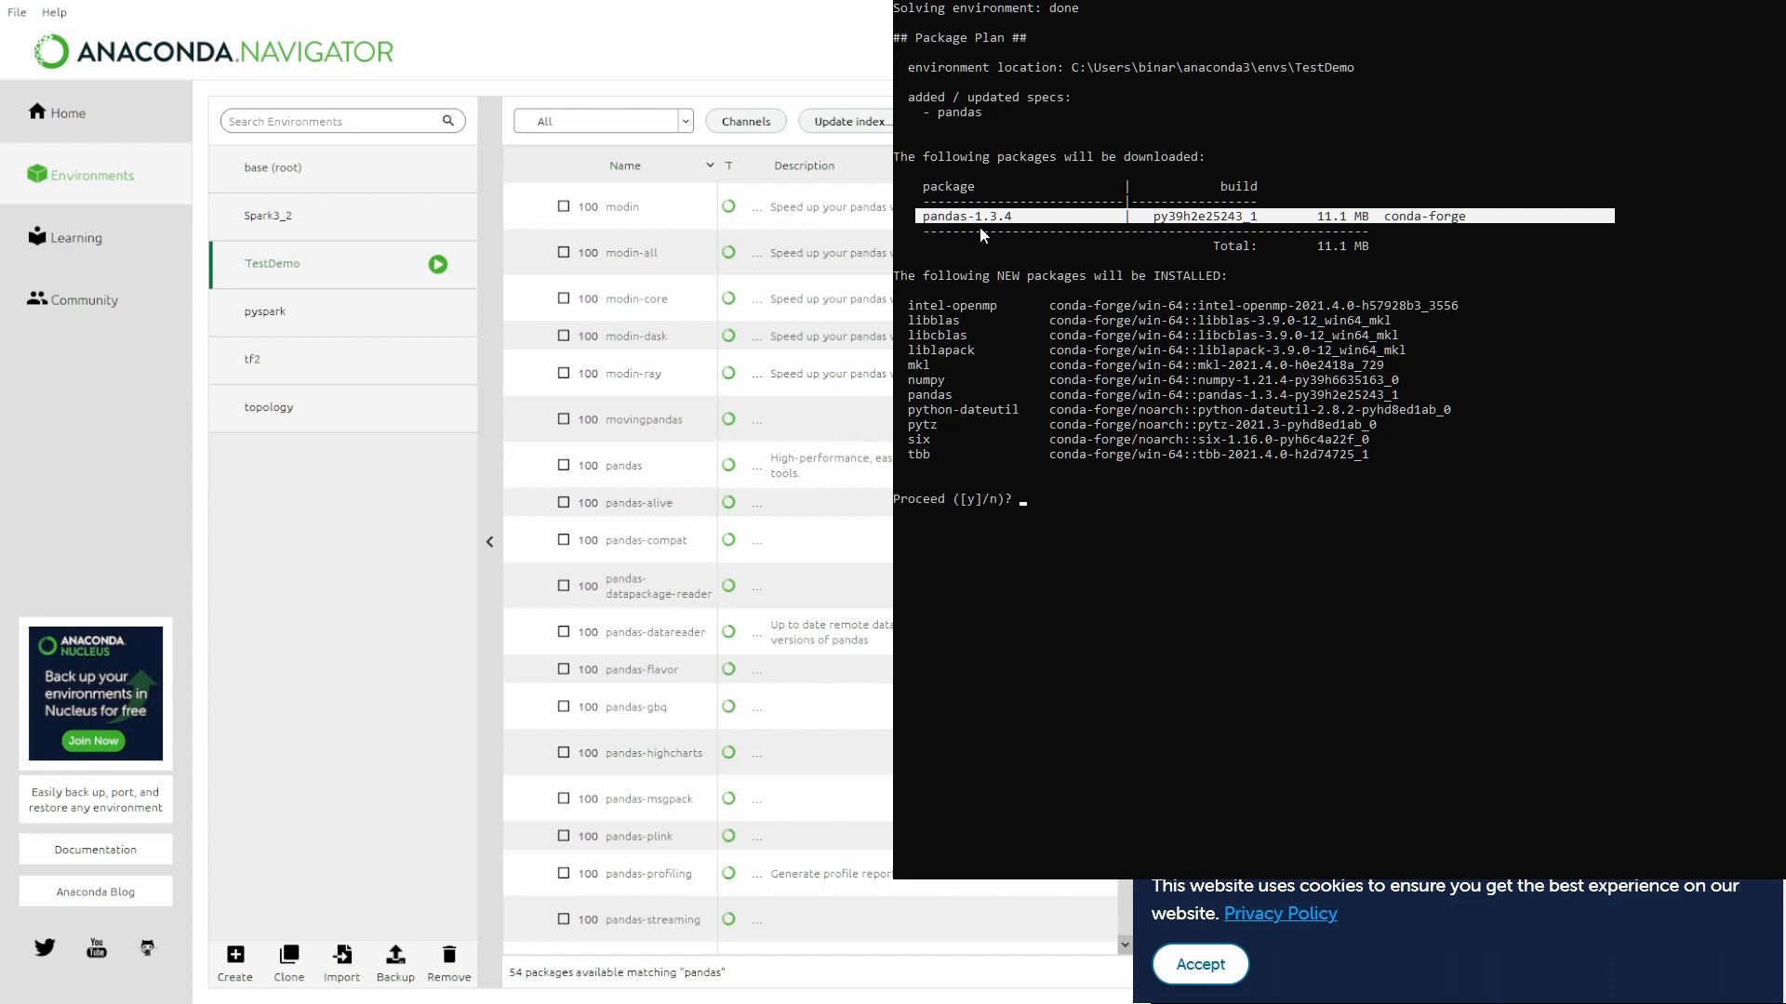
mouse_move(963, 356)
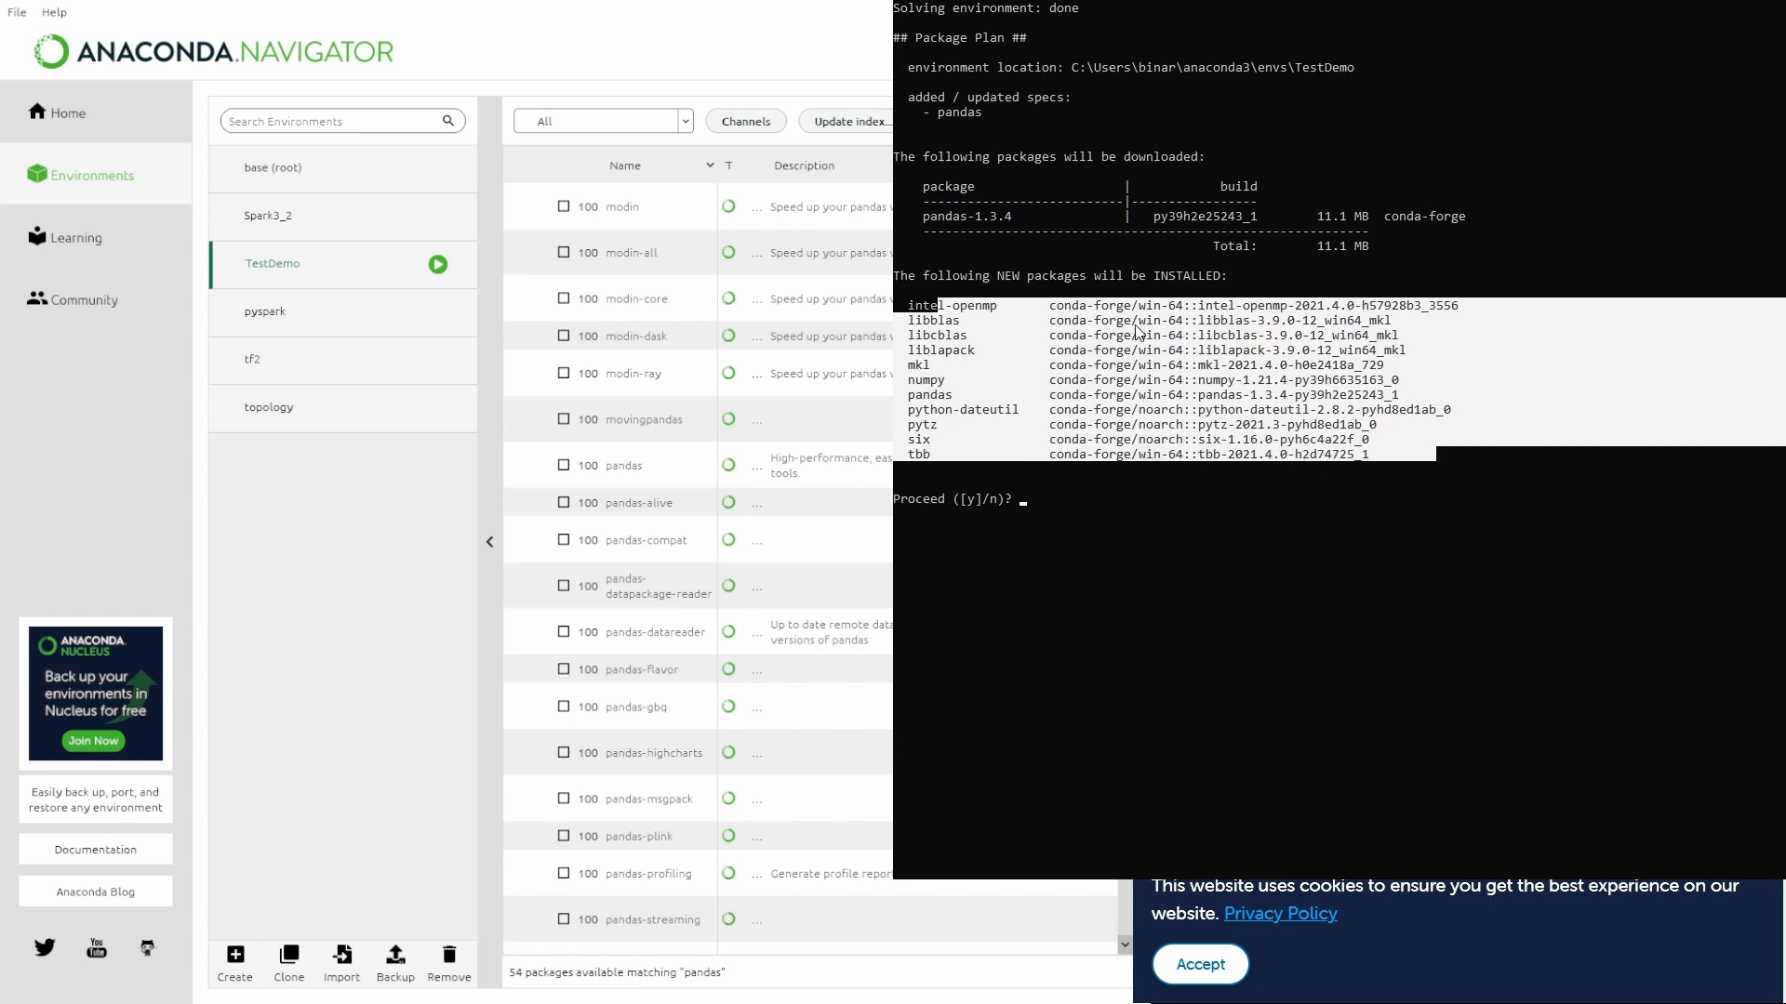
mouse_move(1092, 458)
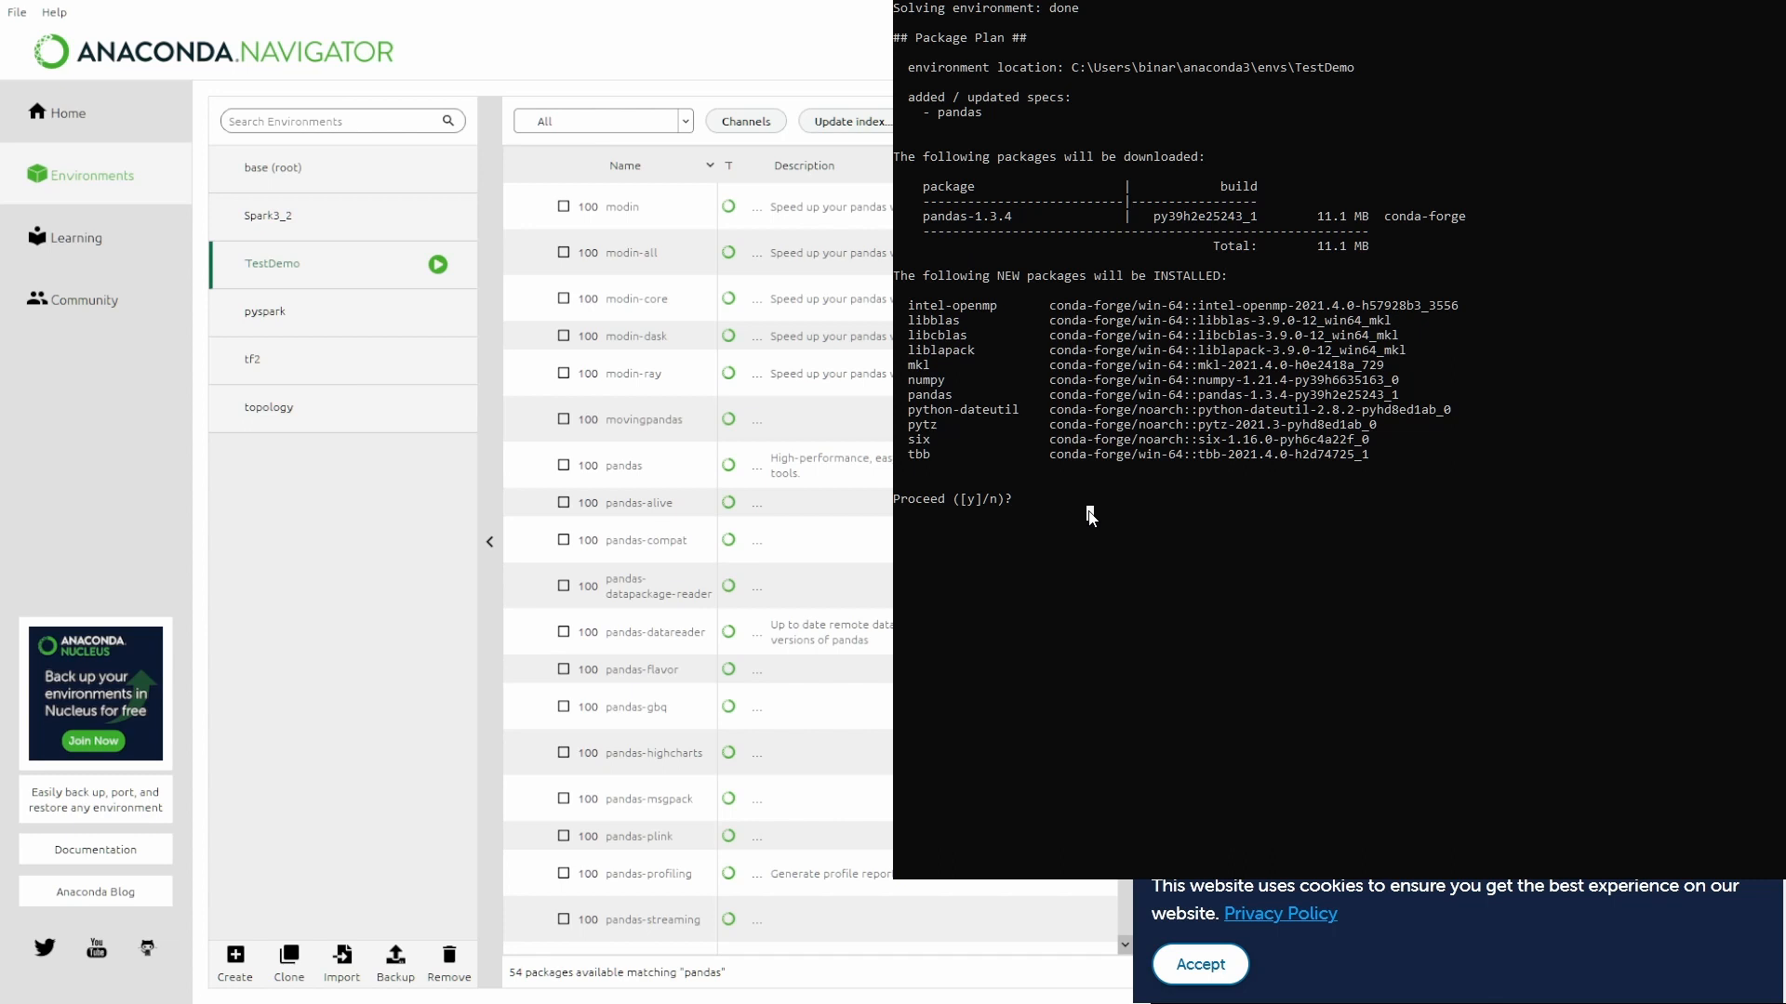
Confirm the pandas 1.3.4 install with 'y' and verify it via conda list
type("y")
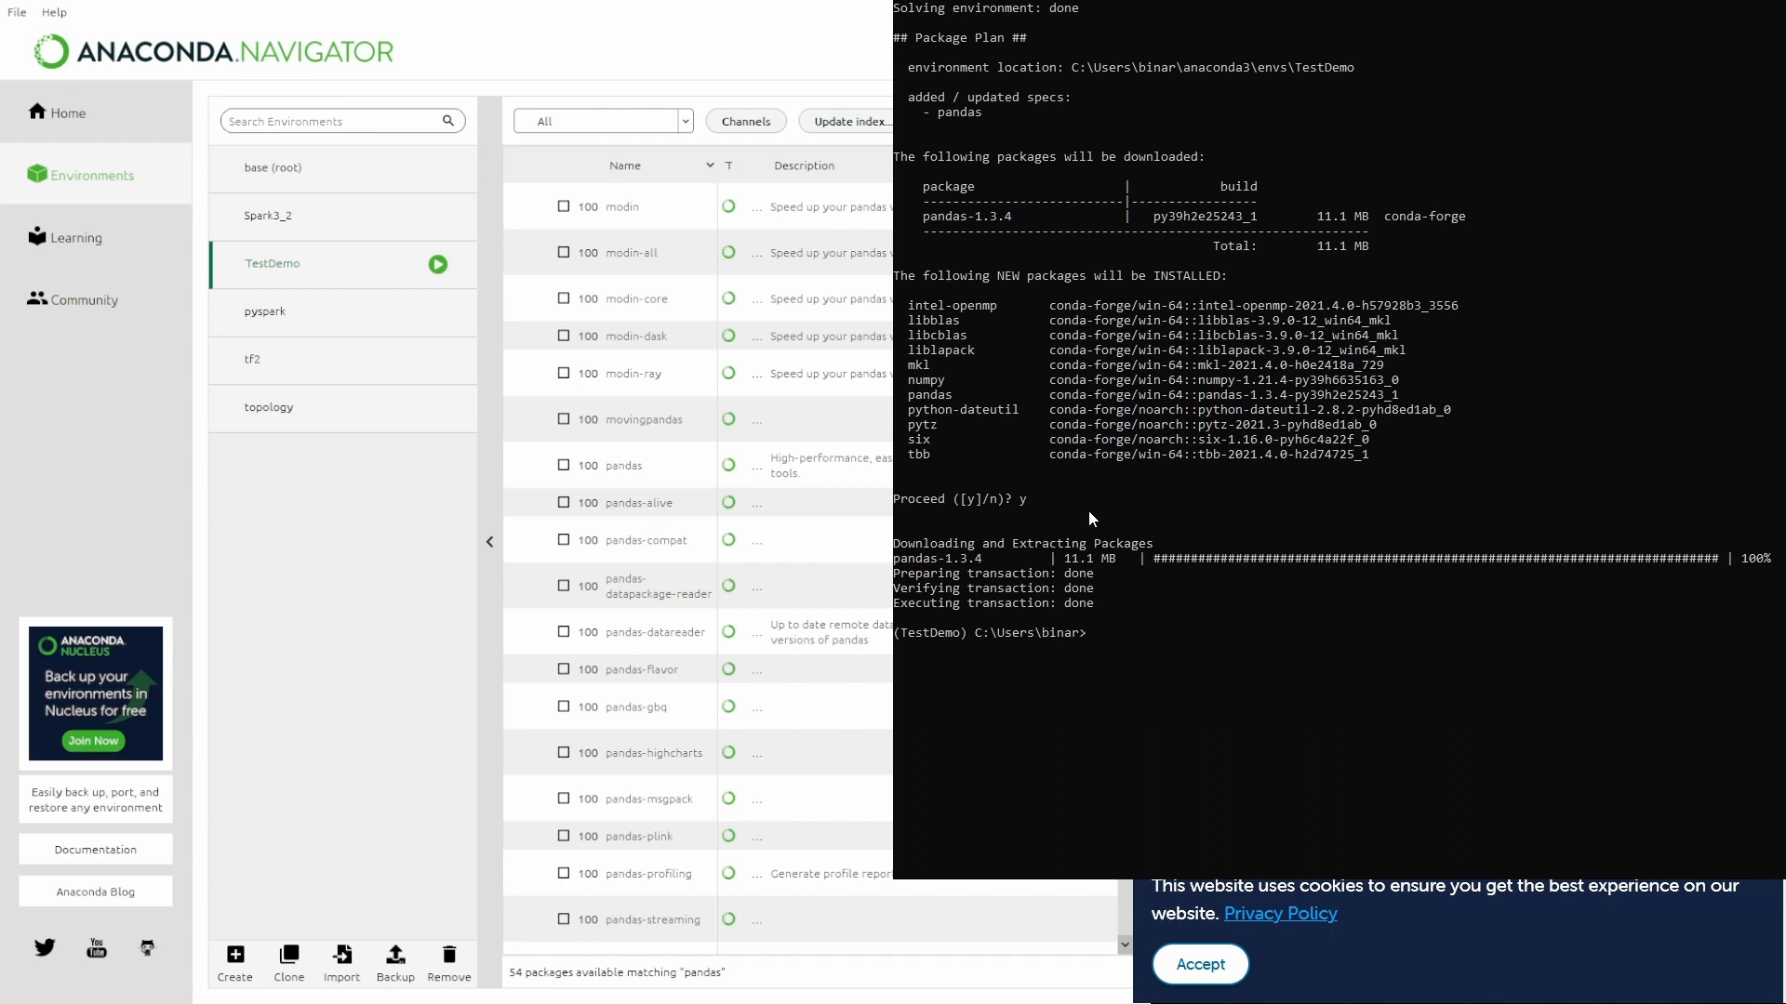
type("conda list")
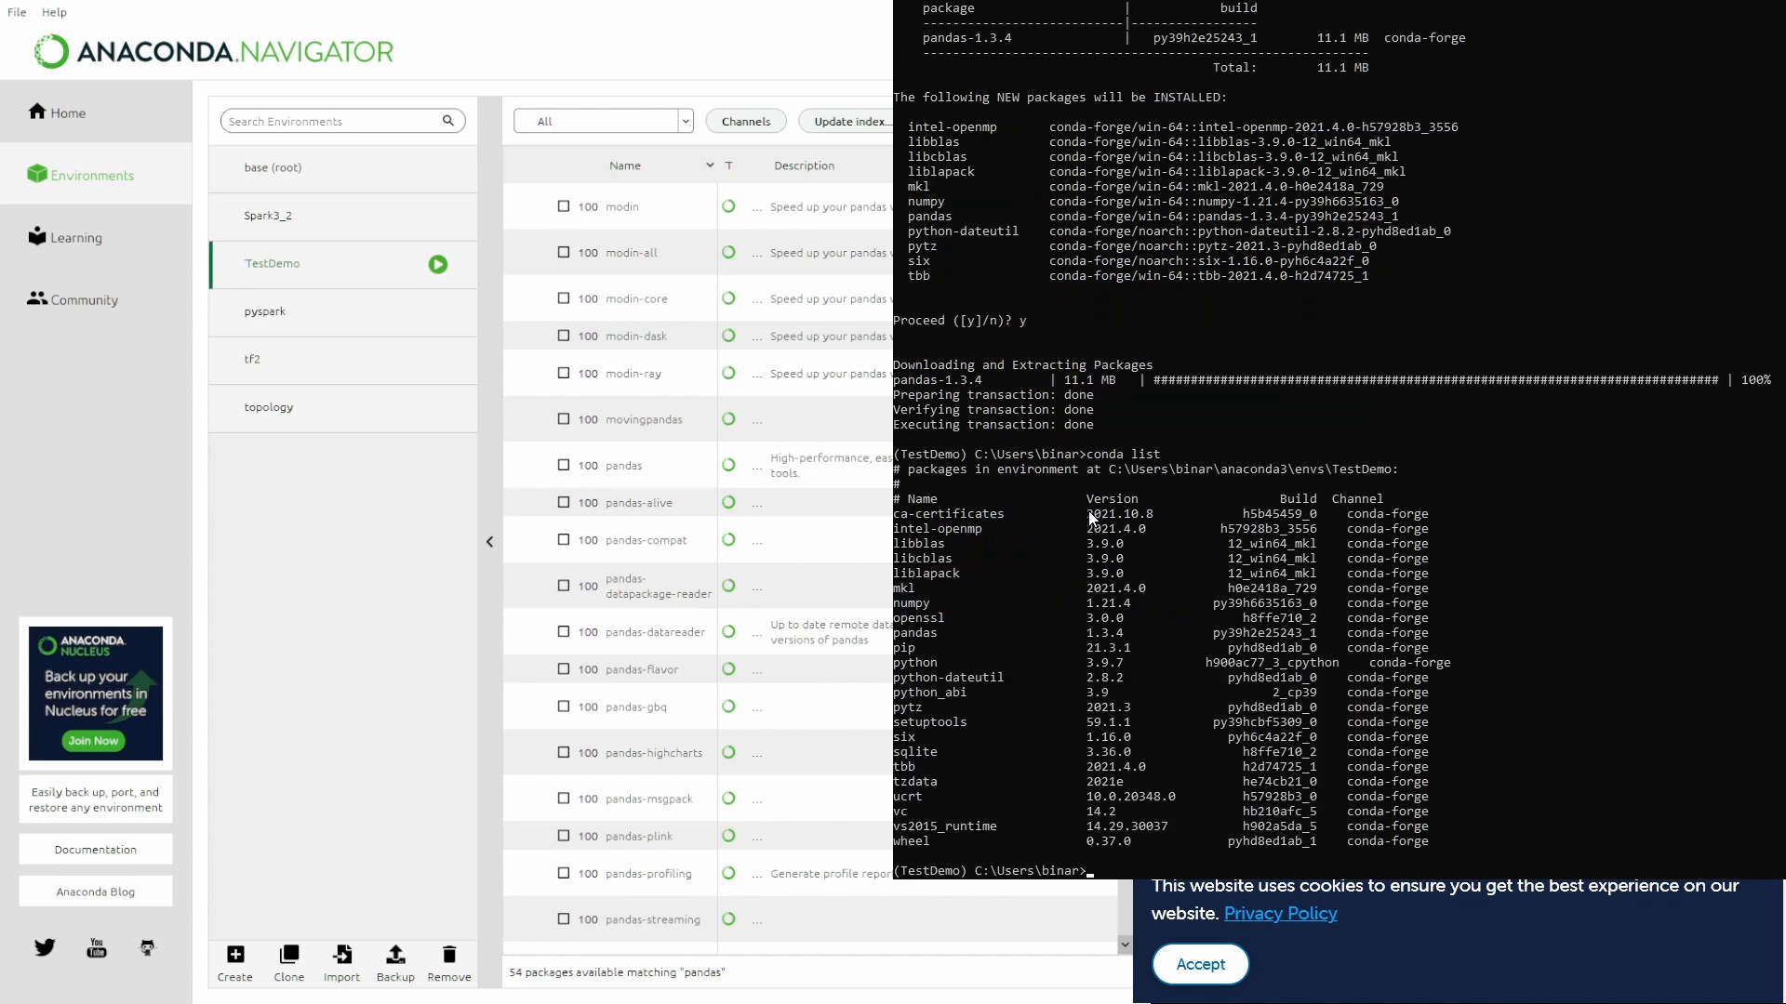
mouse_move(943, 715)
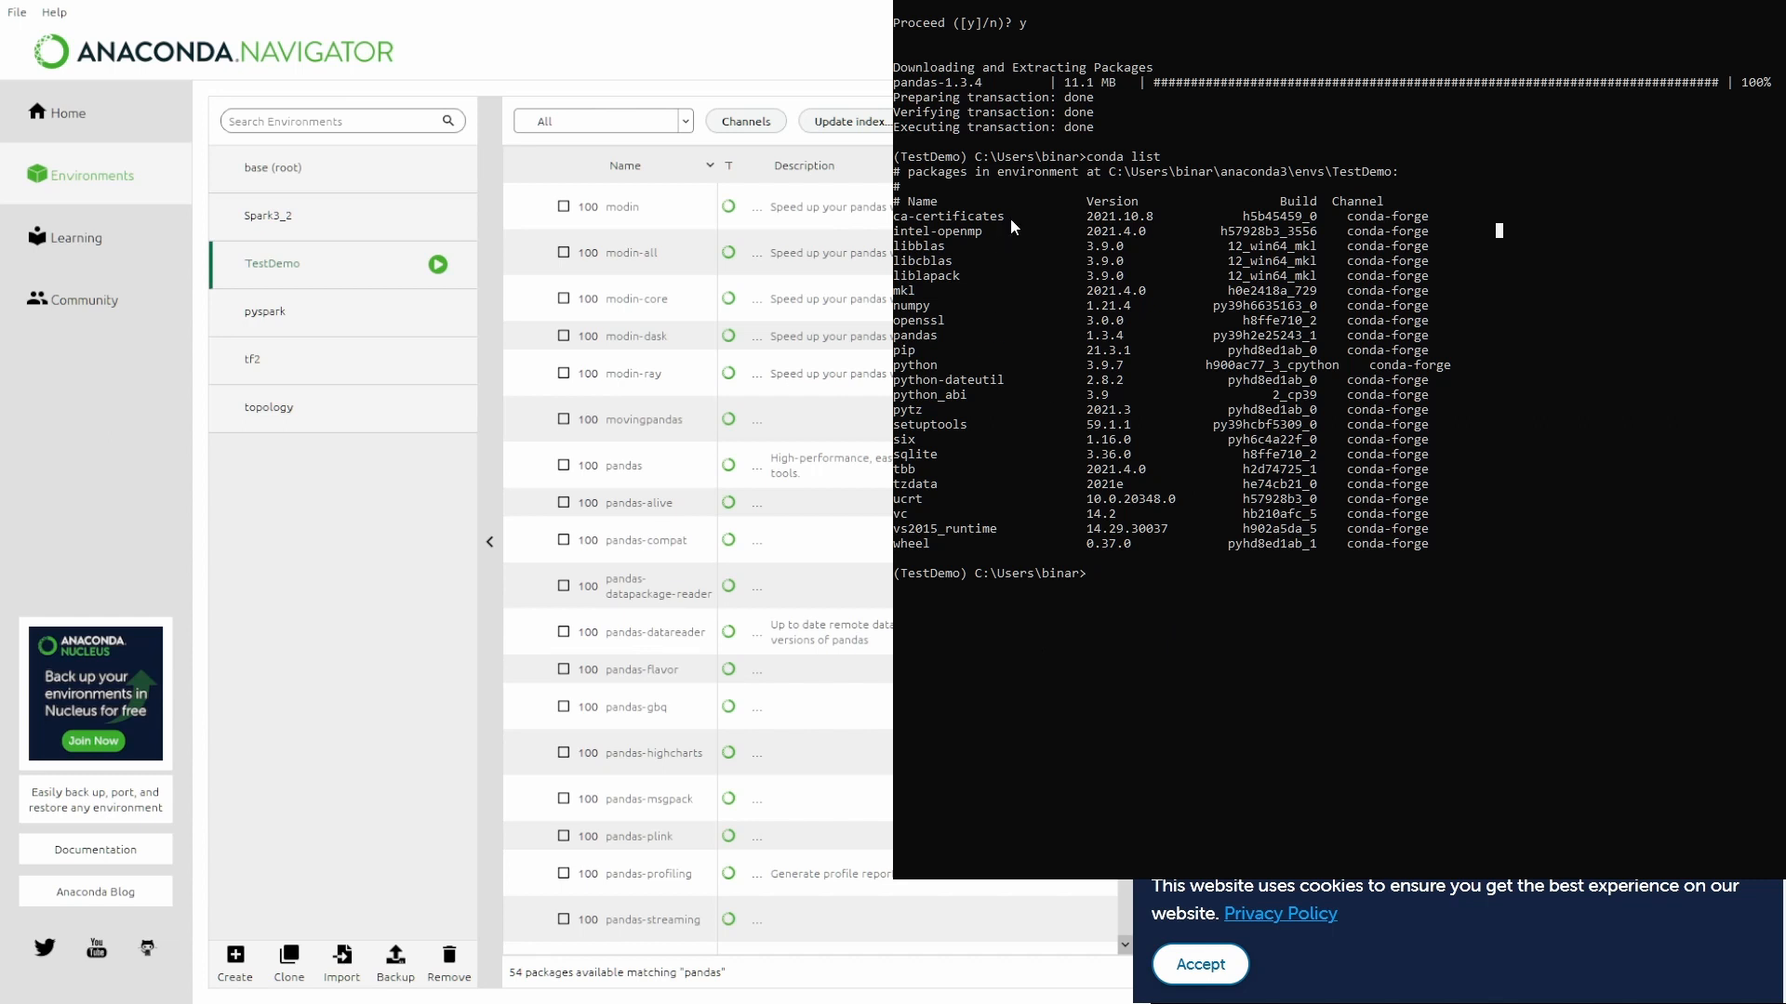
mouse_move(1190, 205)
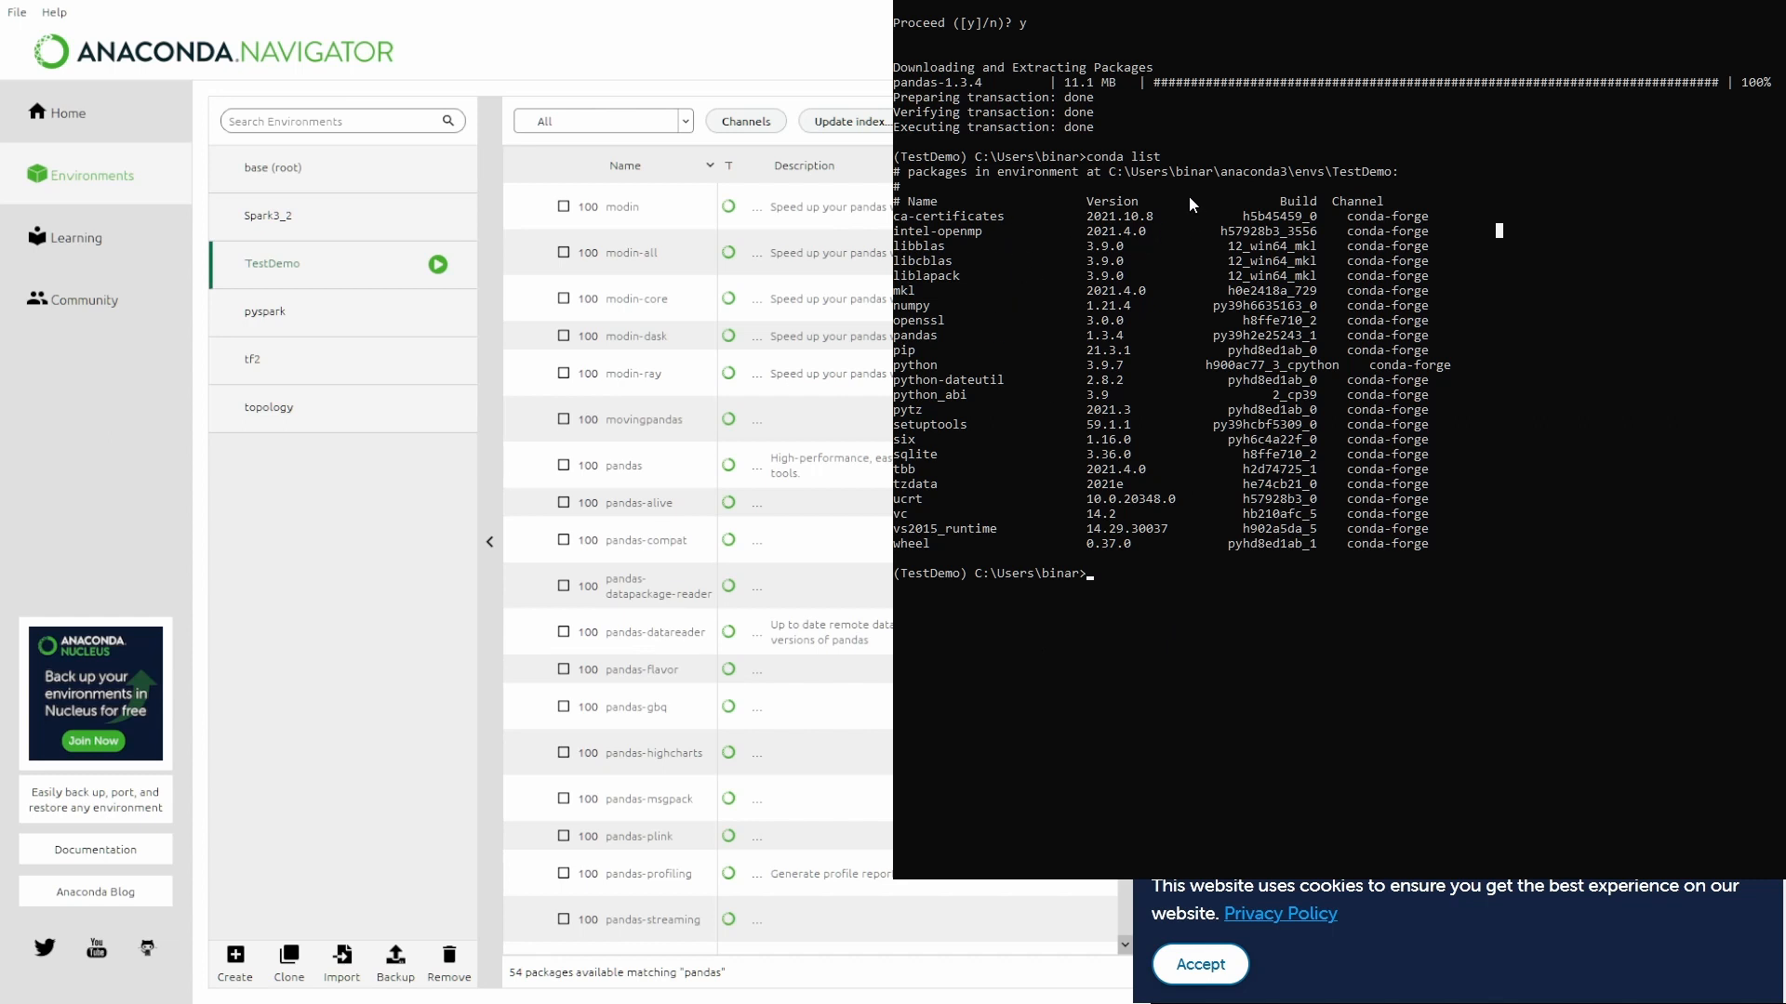
mouse_move(1085, 556)
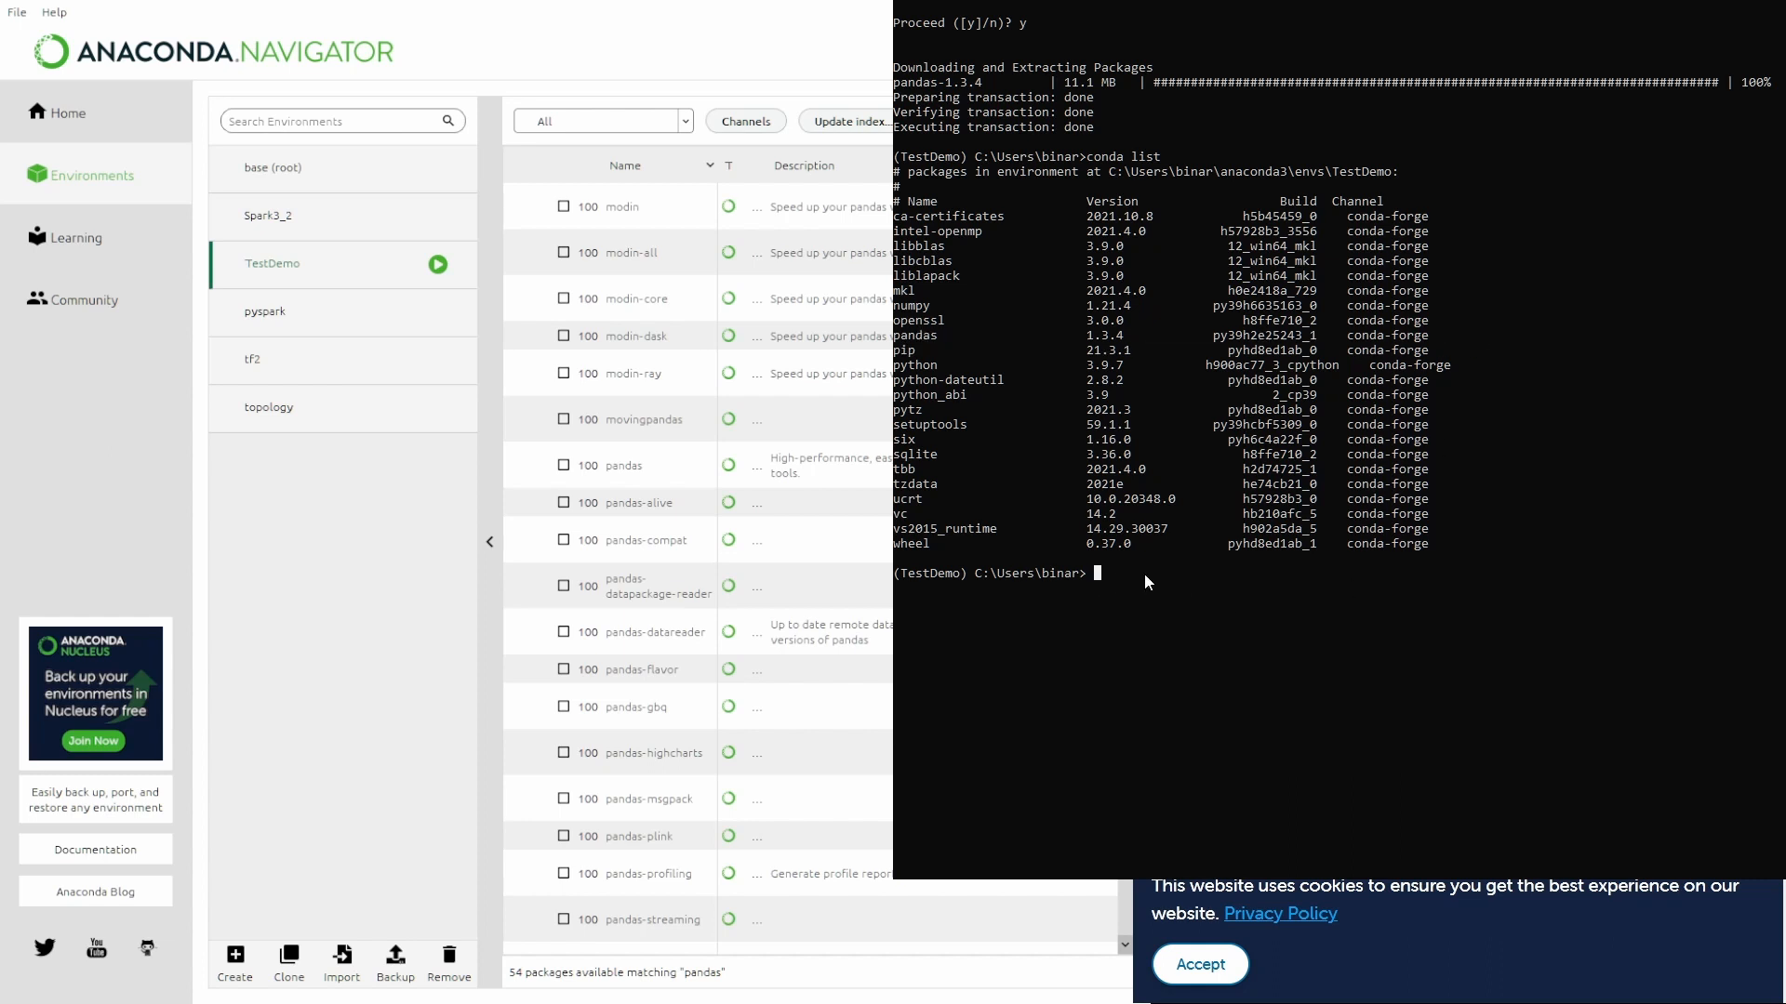
Start jupyter lab from the prompt and log in to the Jupyter server page
type("ju")
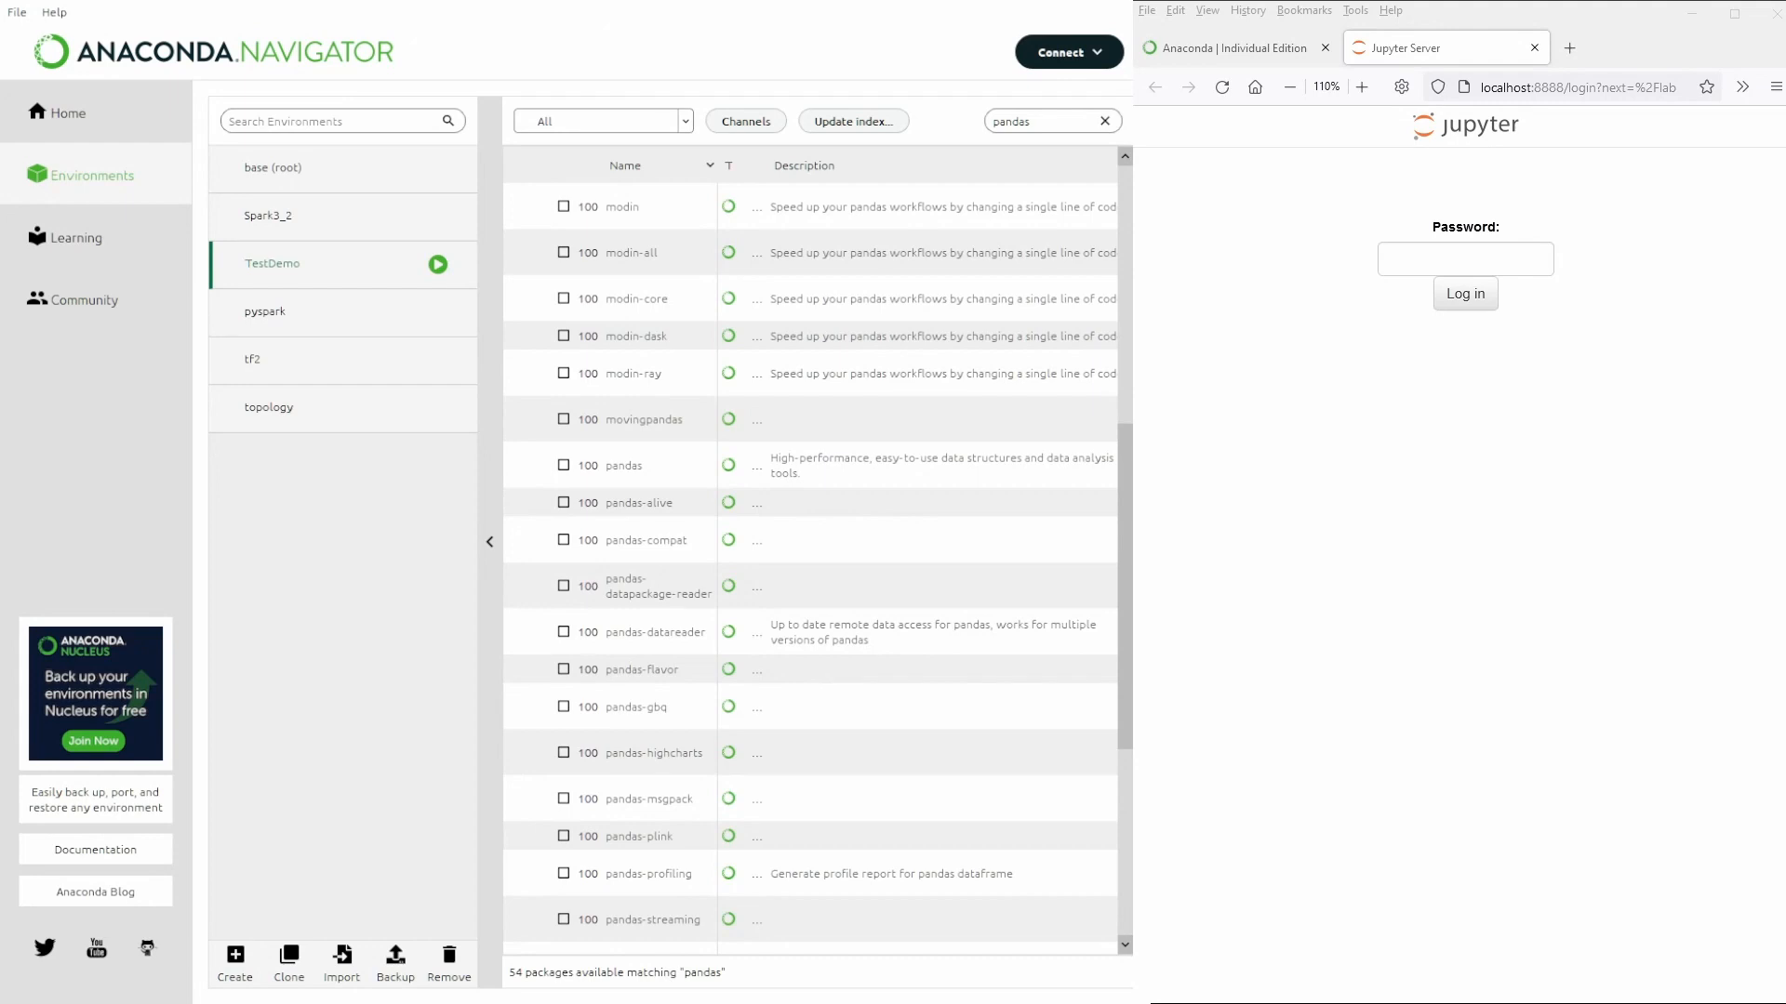
left_click(1464, 258)
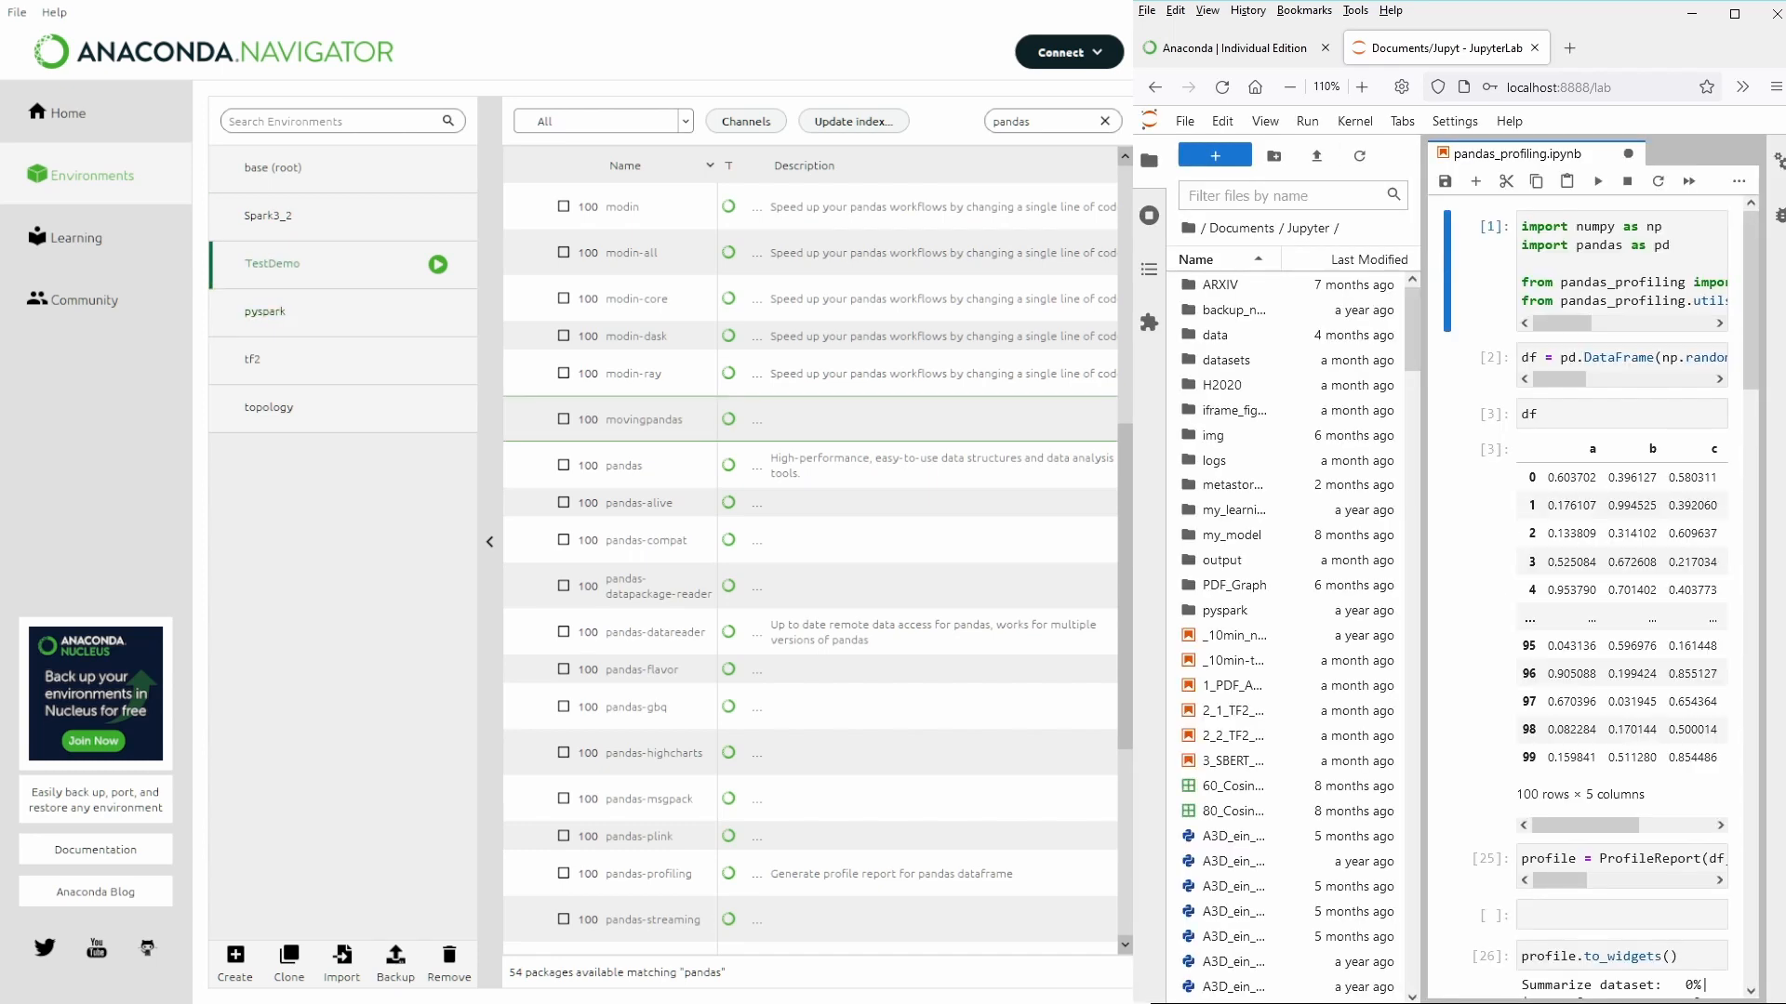
left_click(1213, 435)
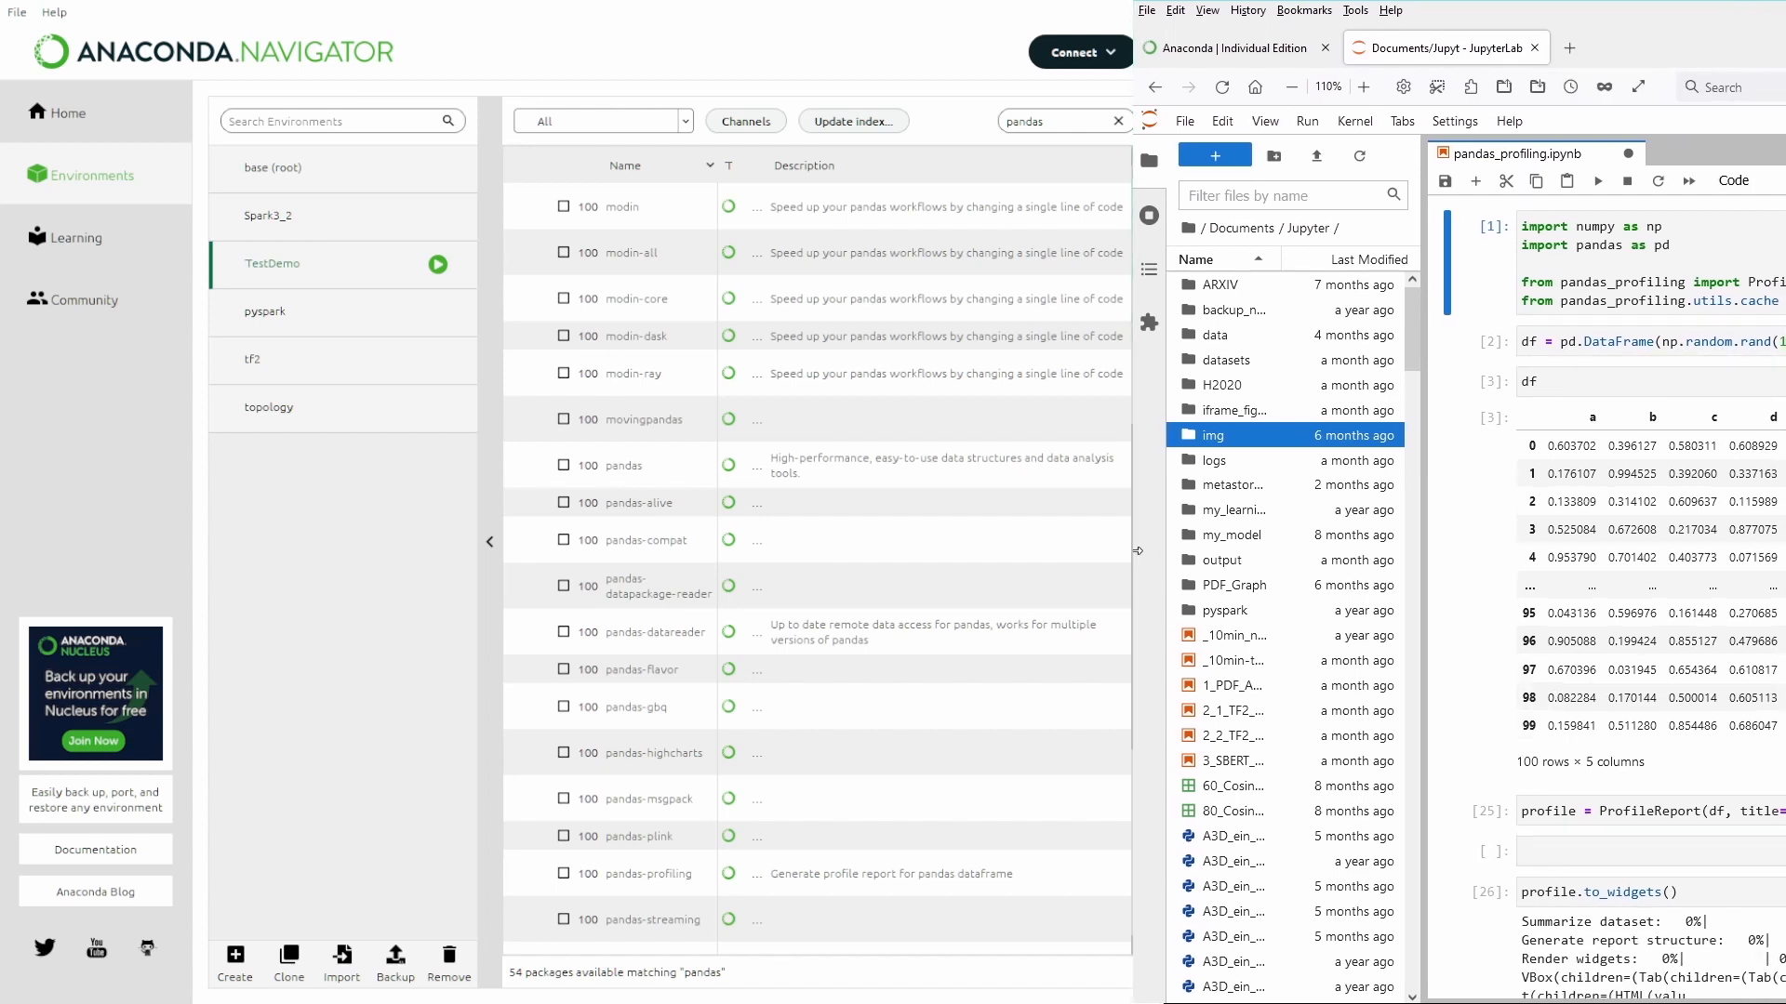
mouse_move(1447, 183)
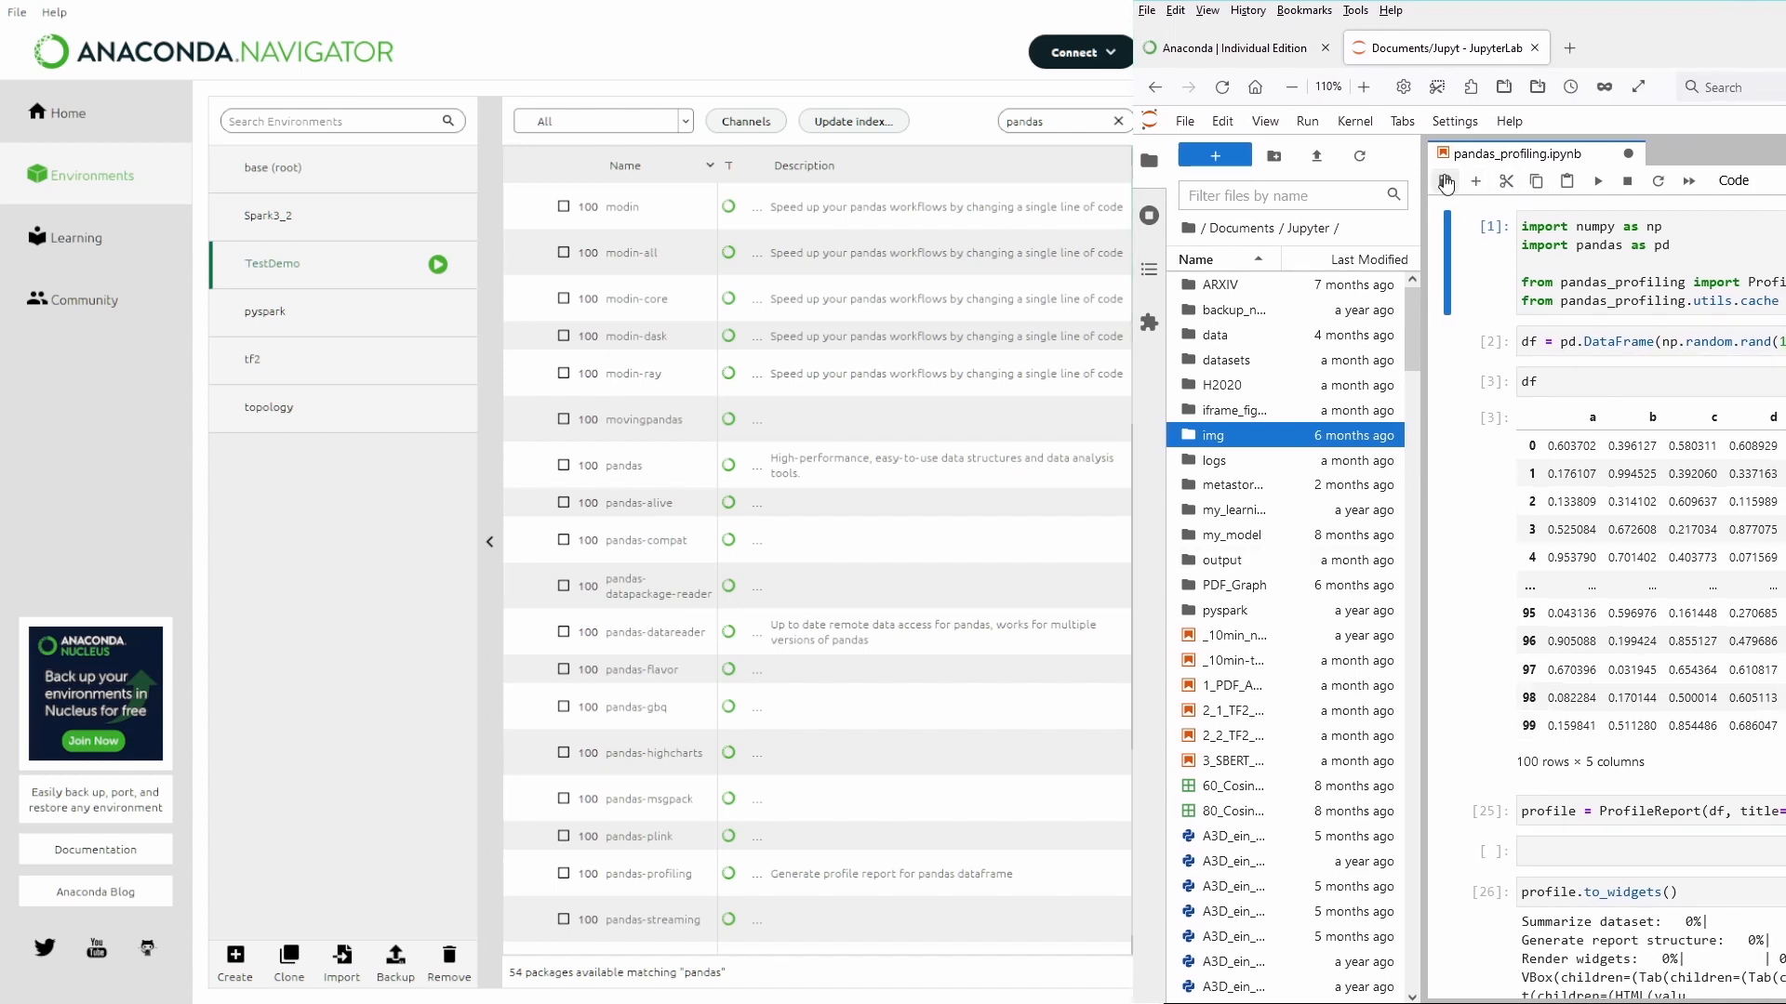
mouse_move(1503, 180)
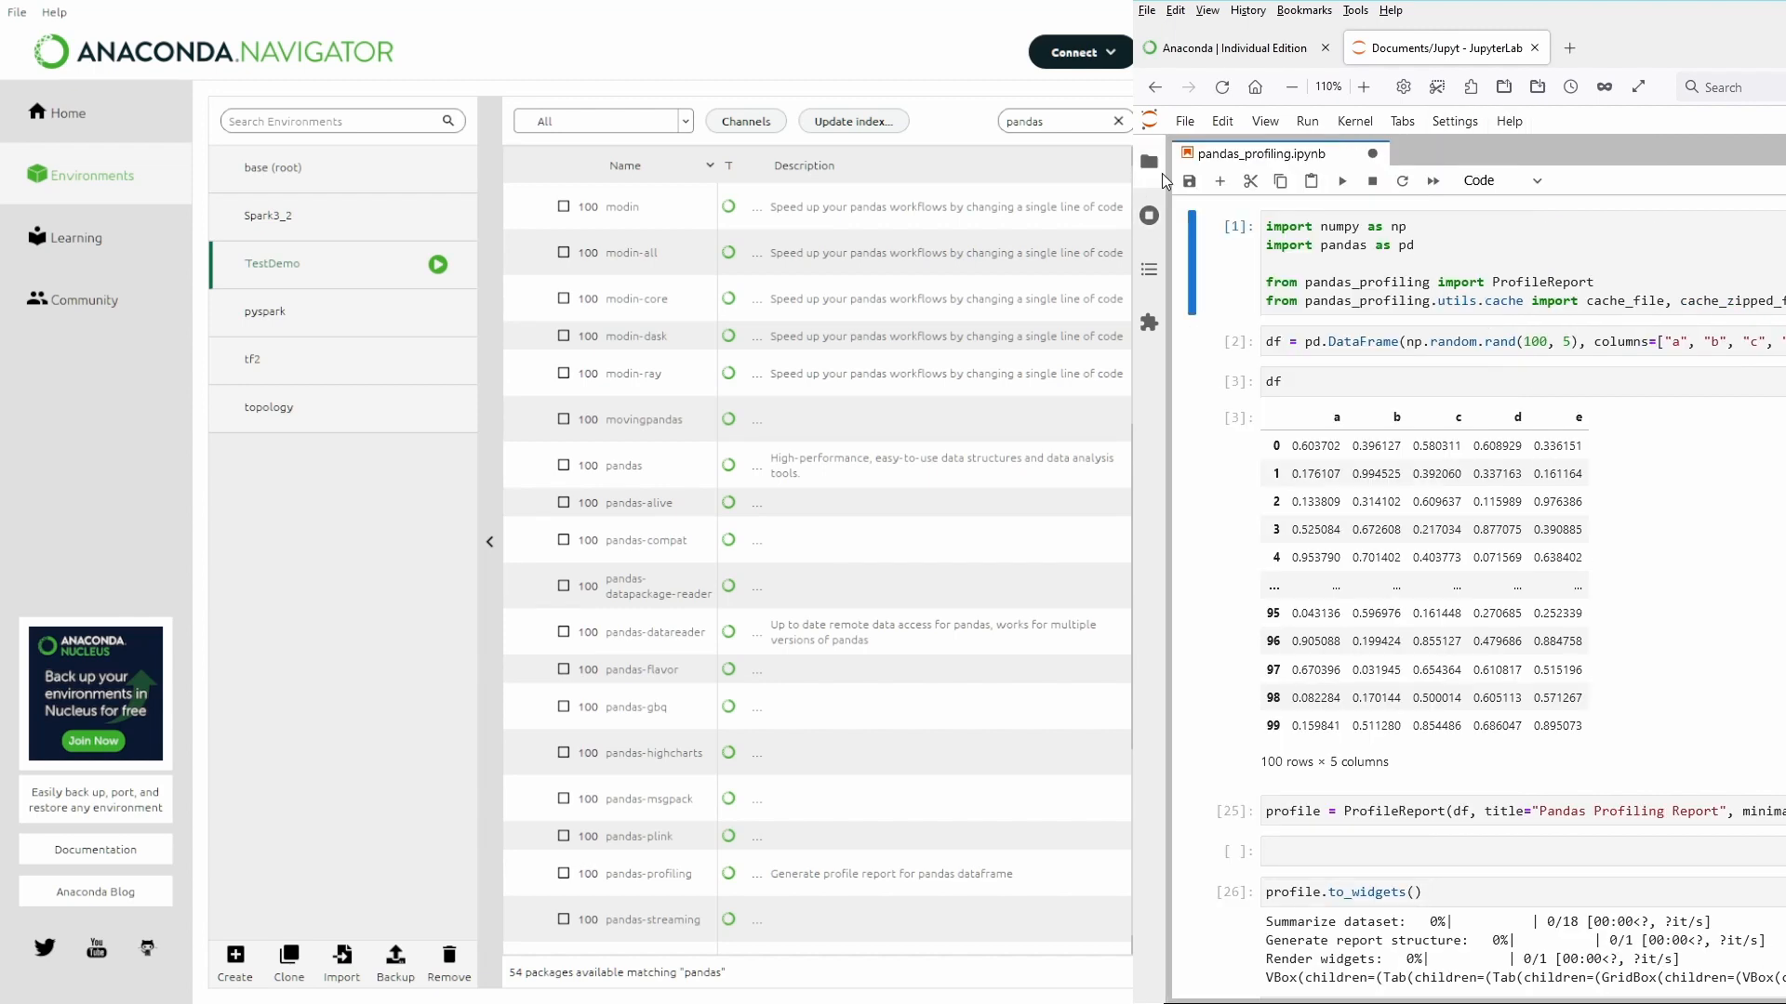
left_click(1149, 160)
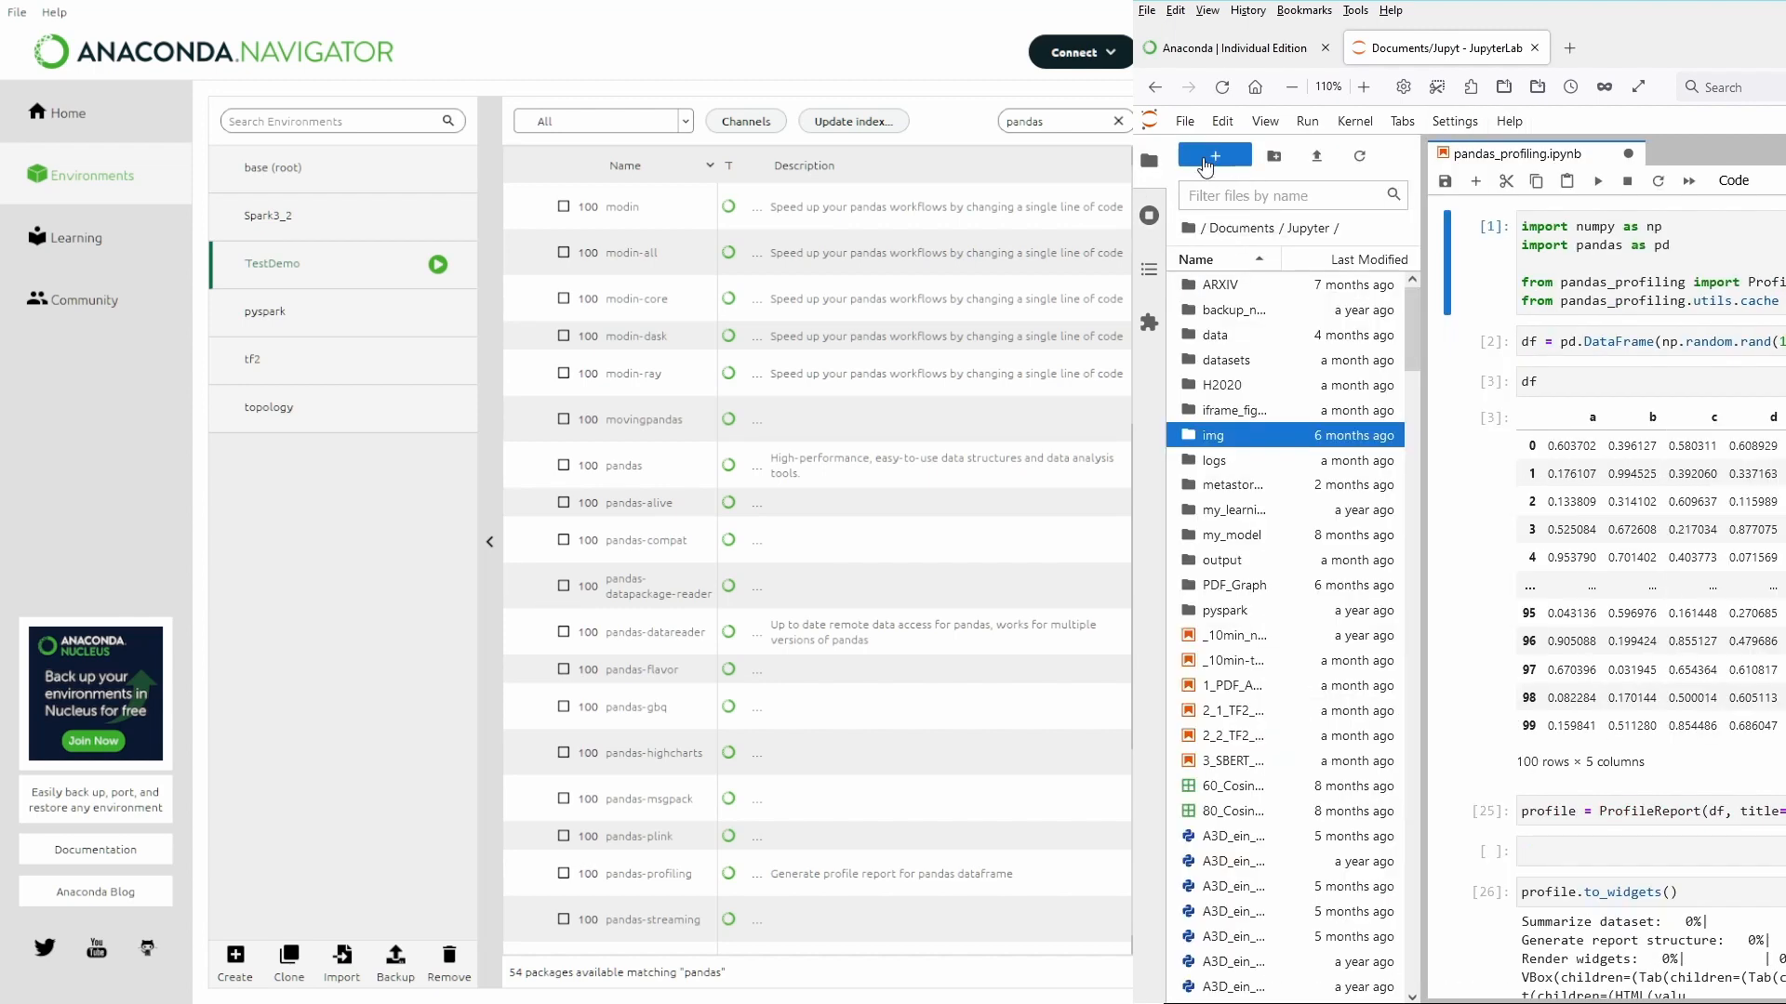
Create a new Python 3 (ipykernel) notebook and run 'import pandas as pd'
left_click(1215, 154)
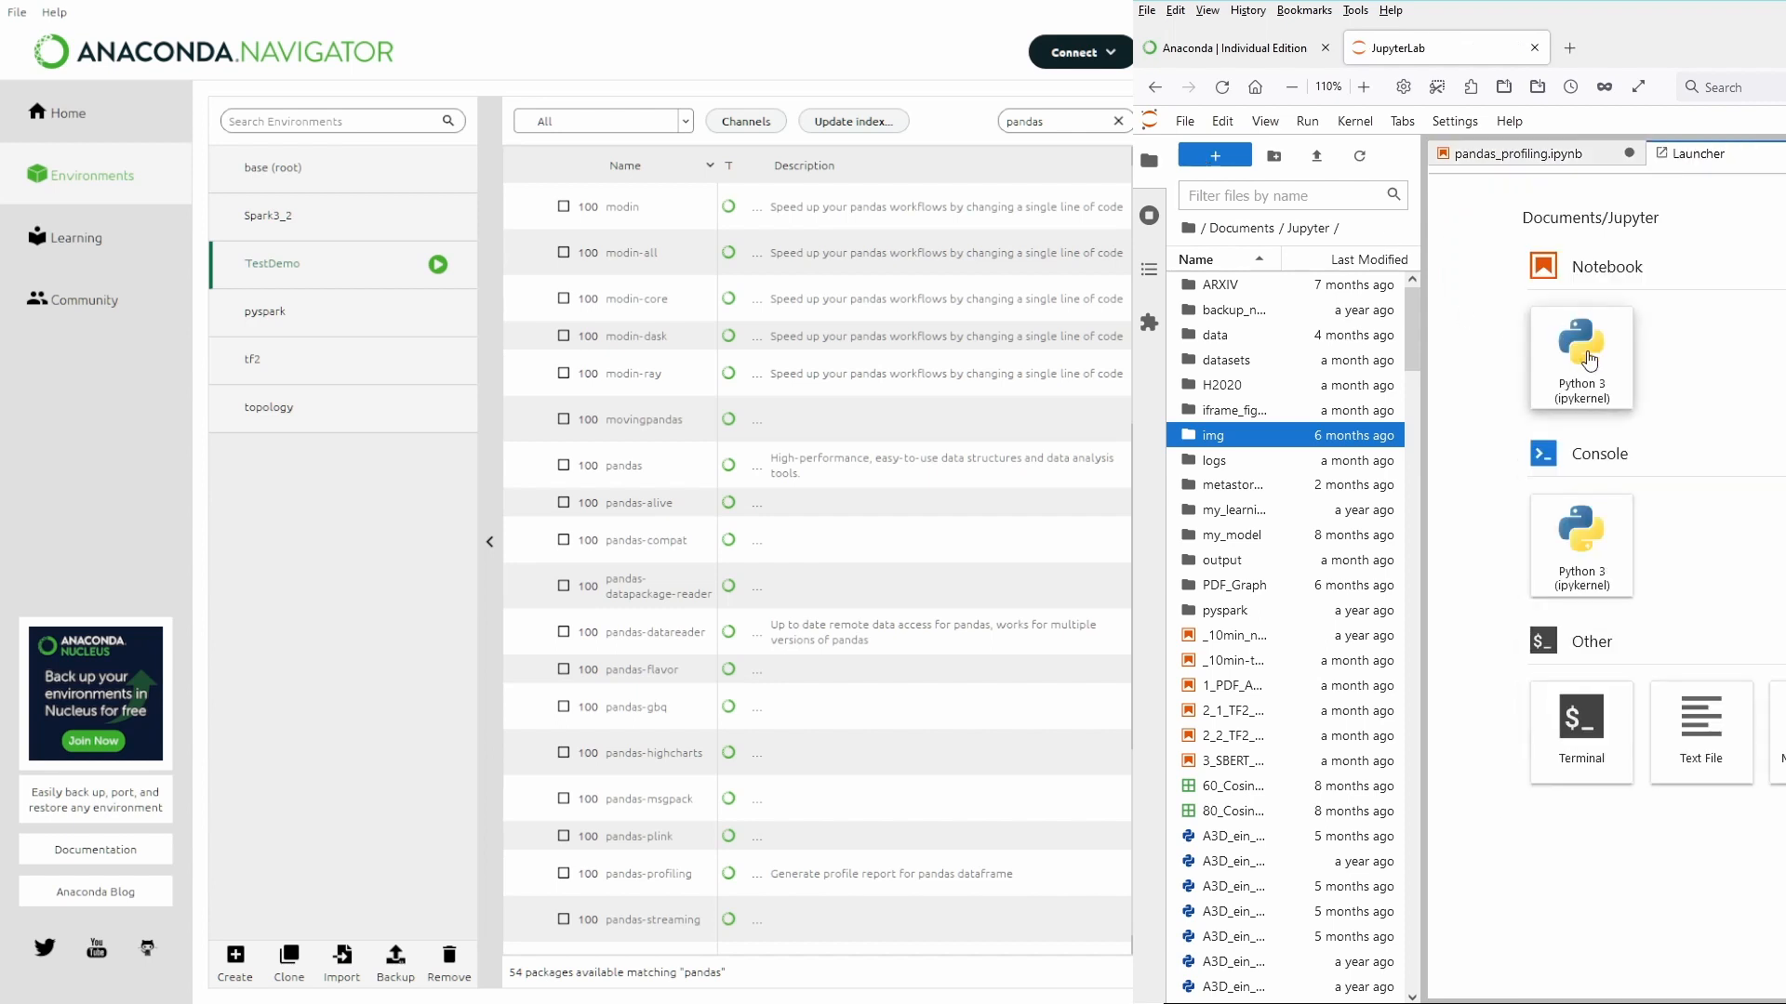
left_click(1579, 357)
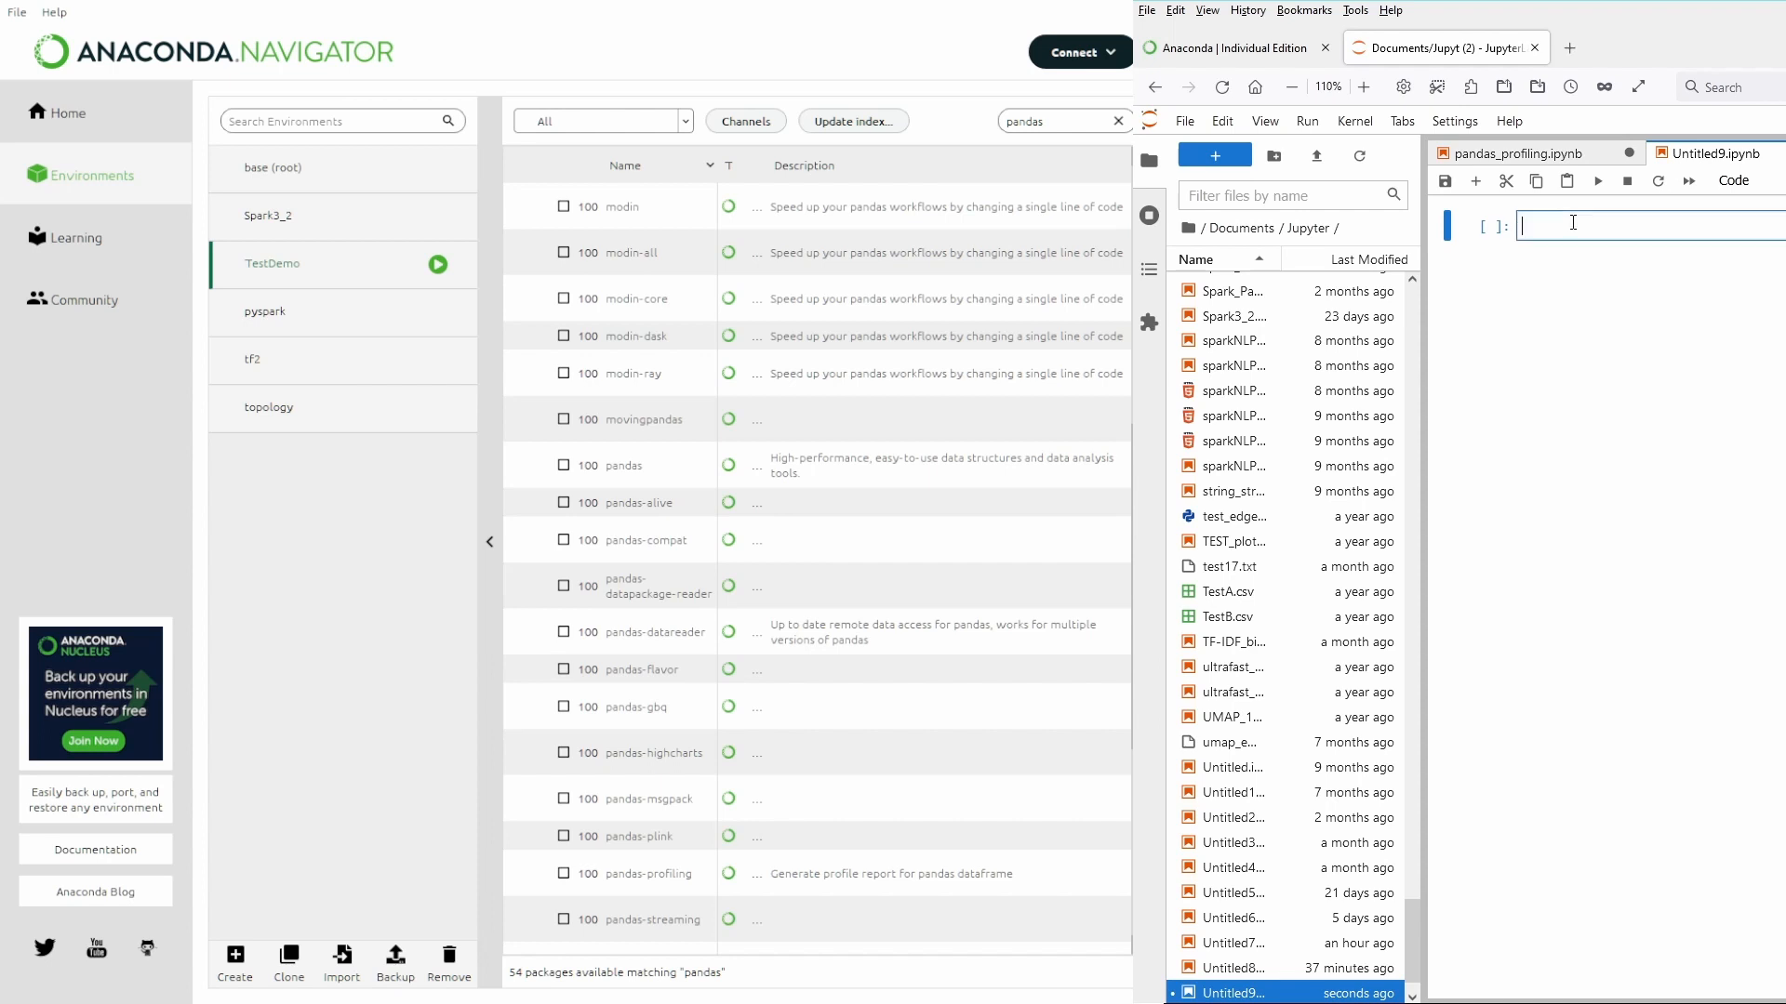
type("import pandas as pd")
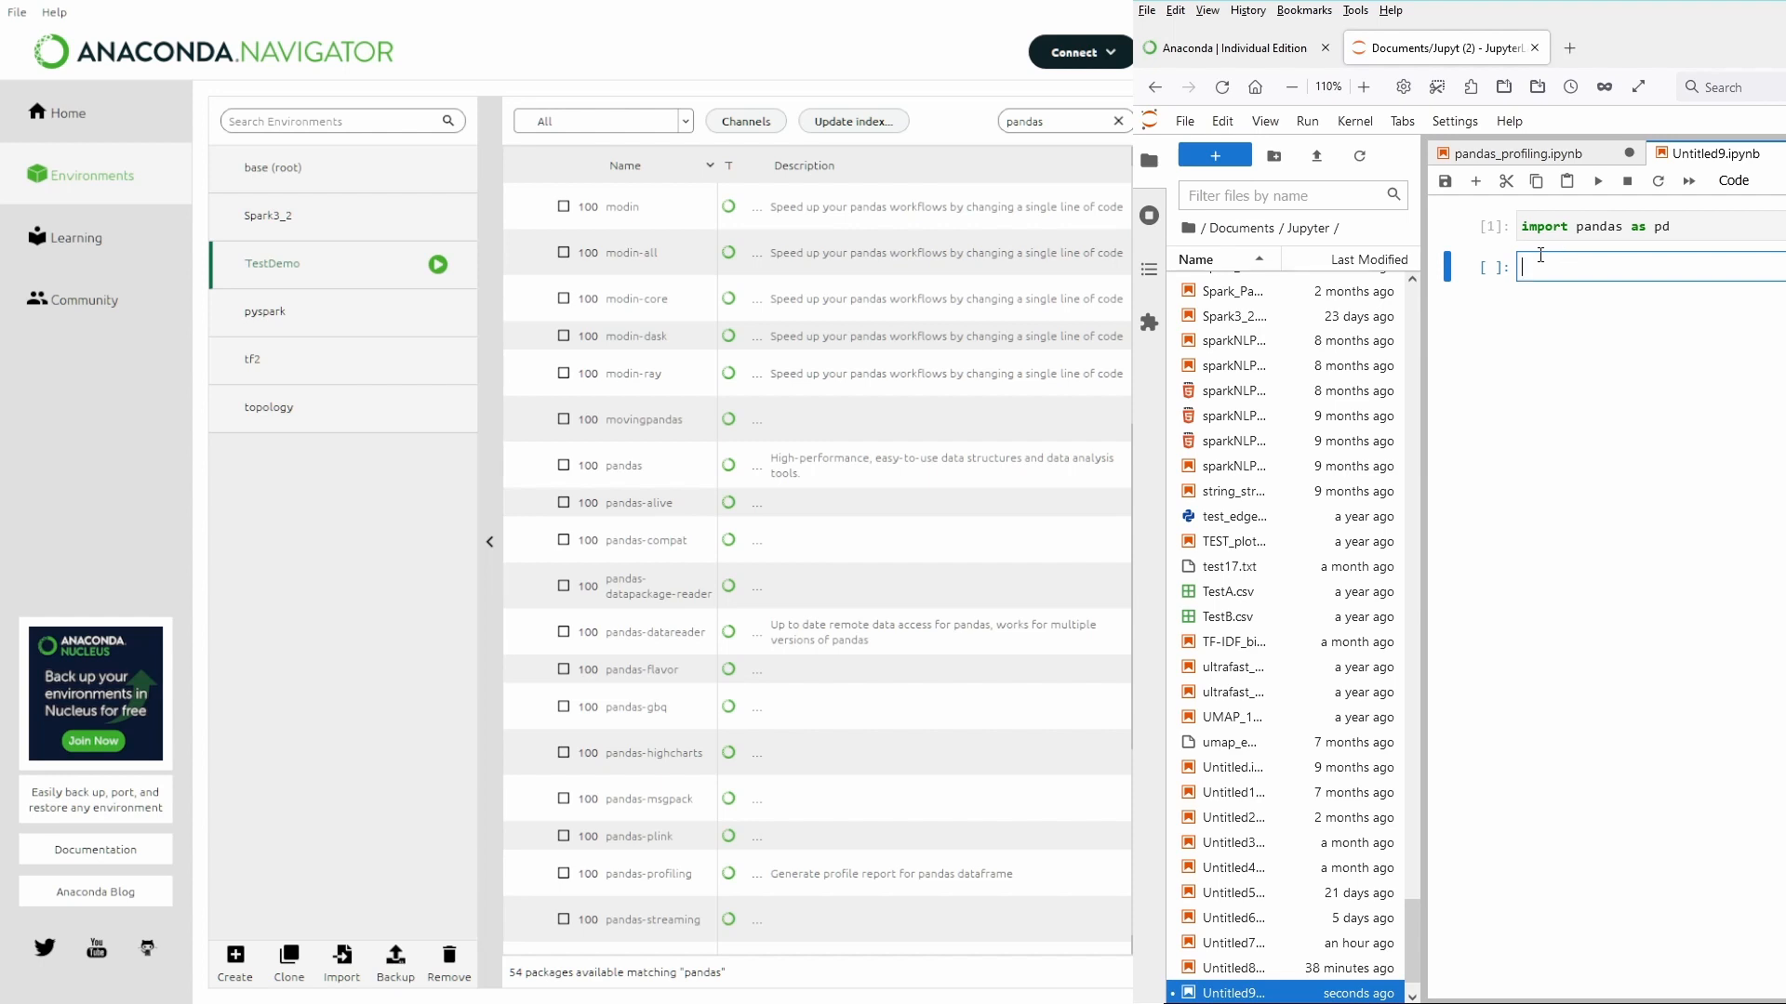
mouse_move(1564, 729)
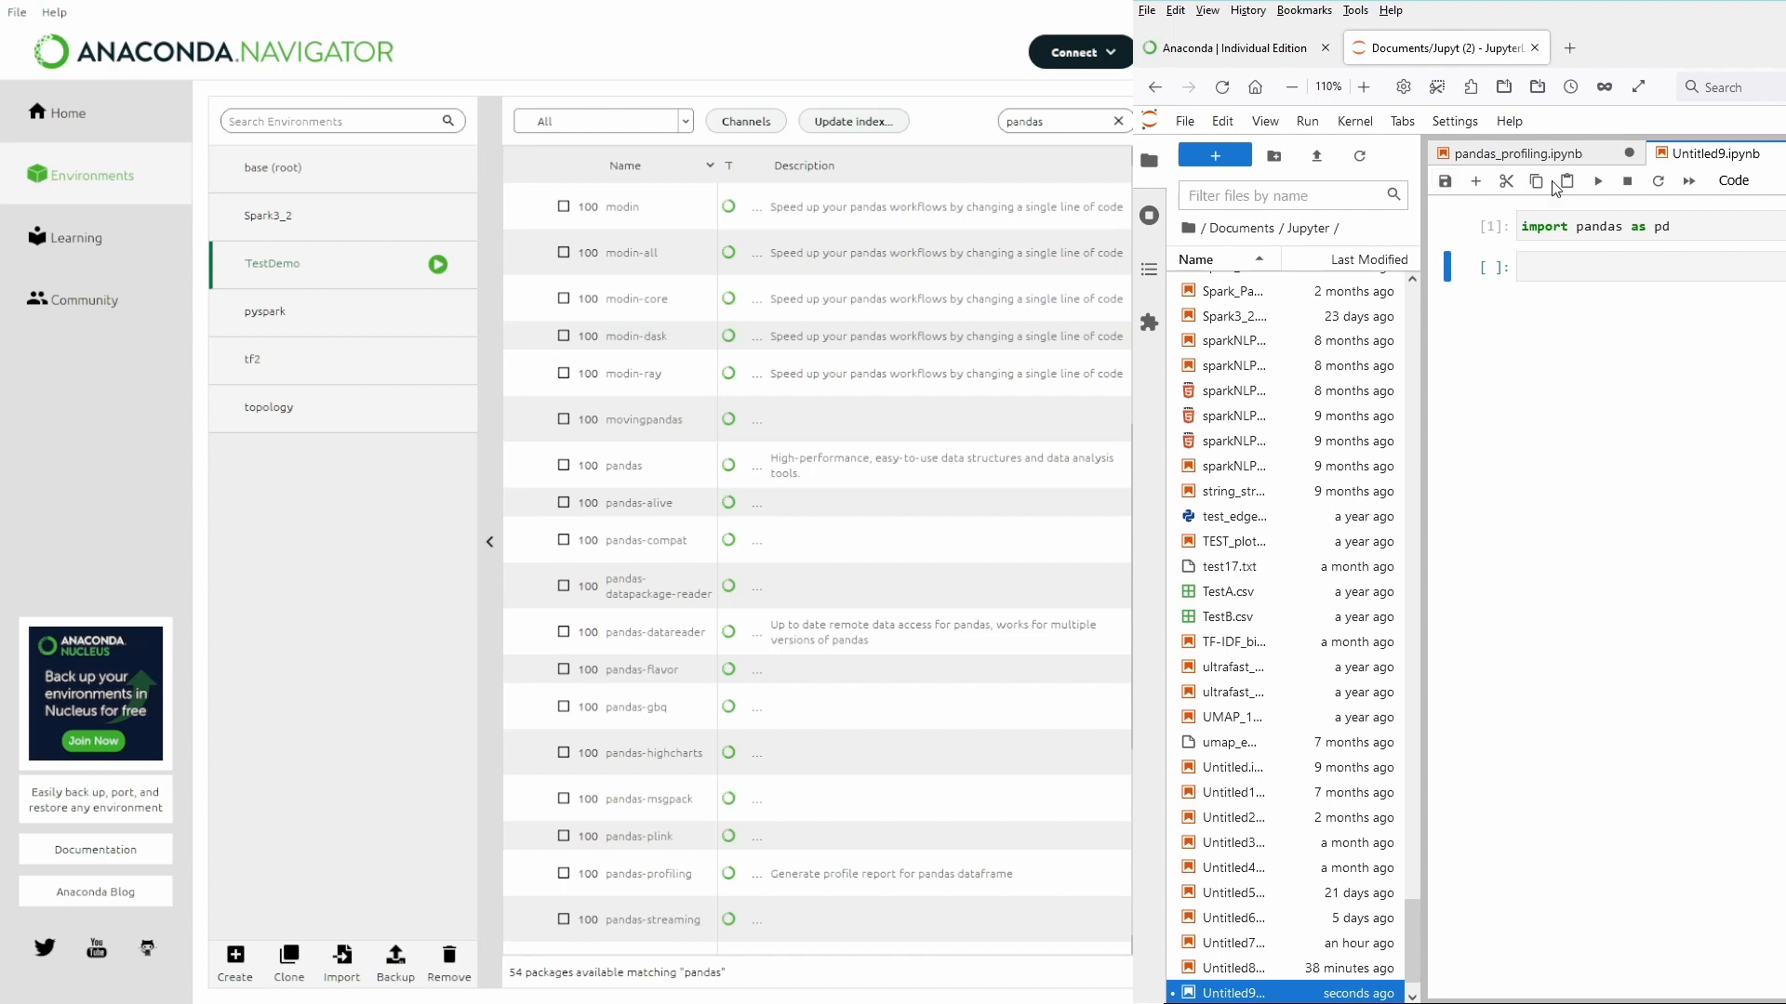
left_click(1185, 121)
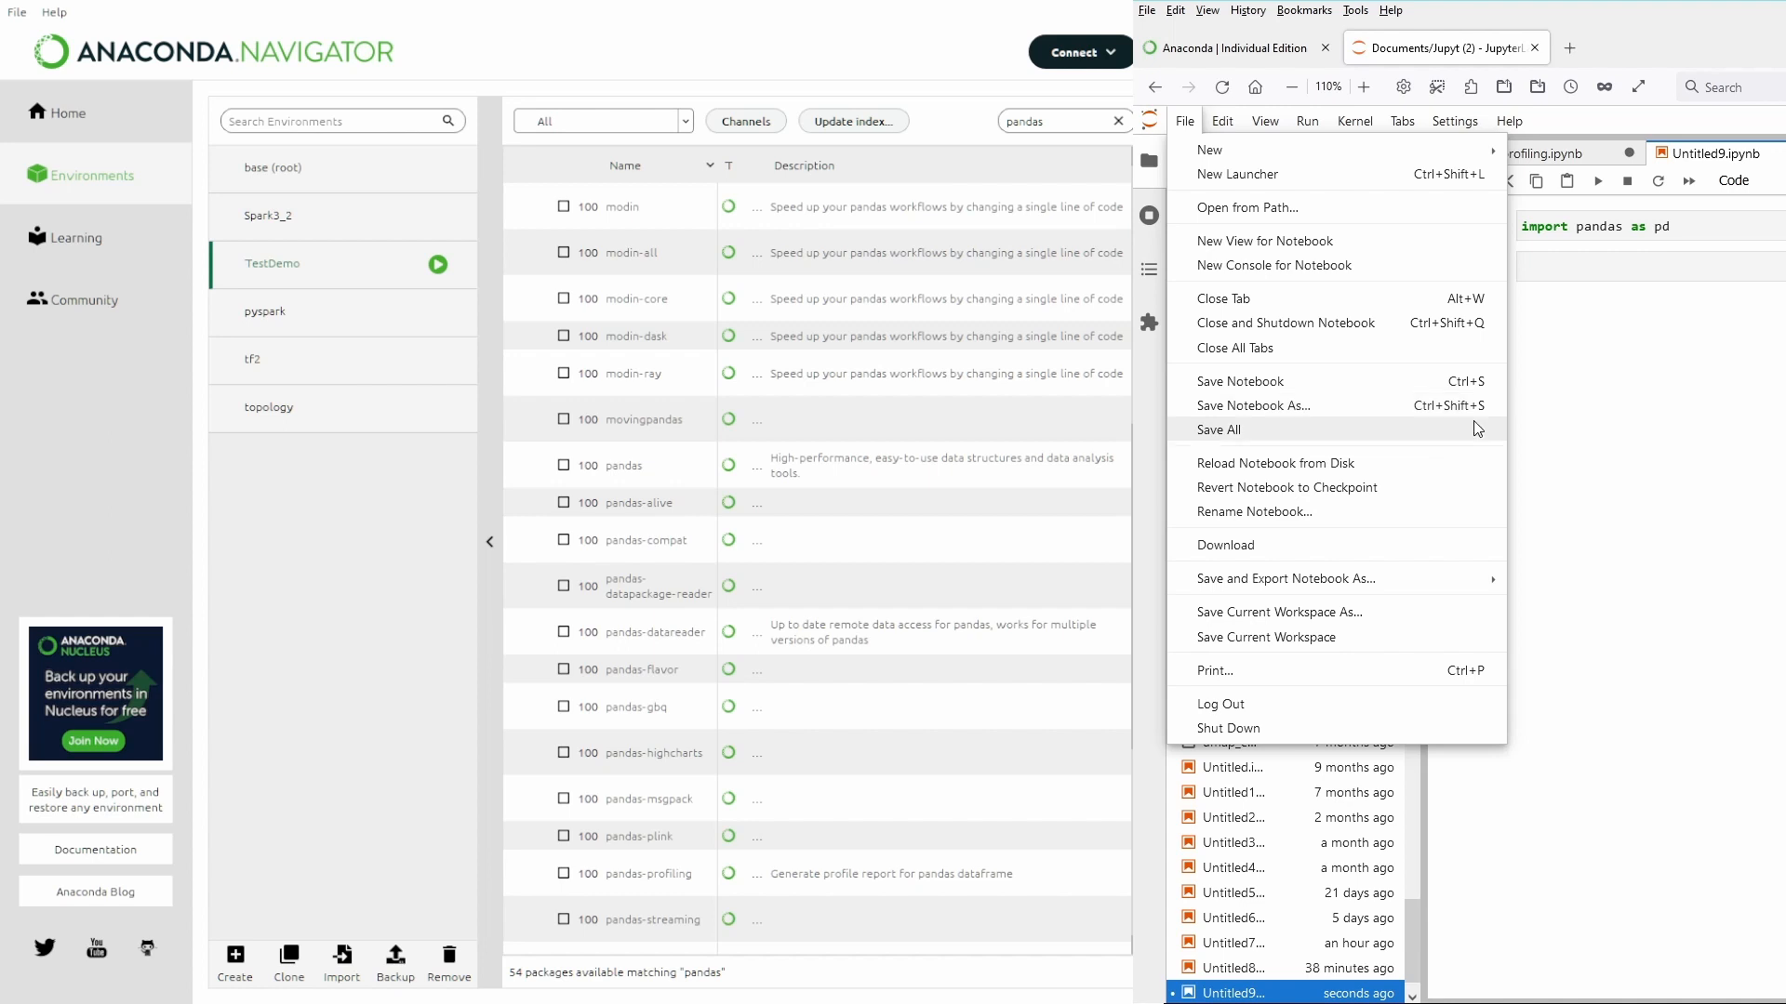
mouse_move(1230, 729)
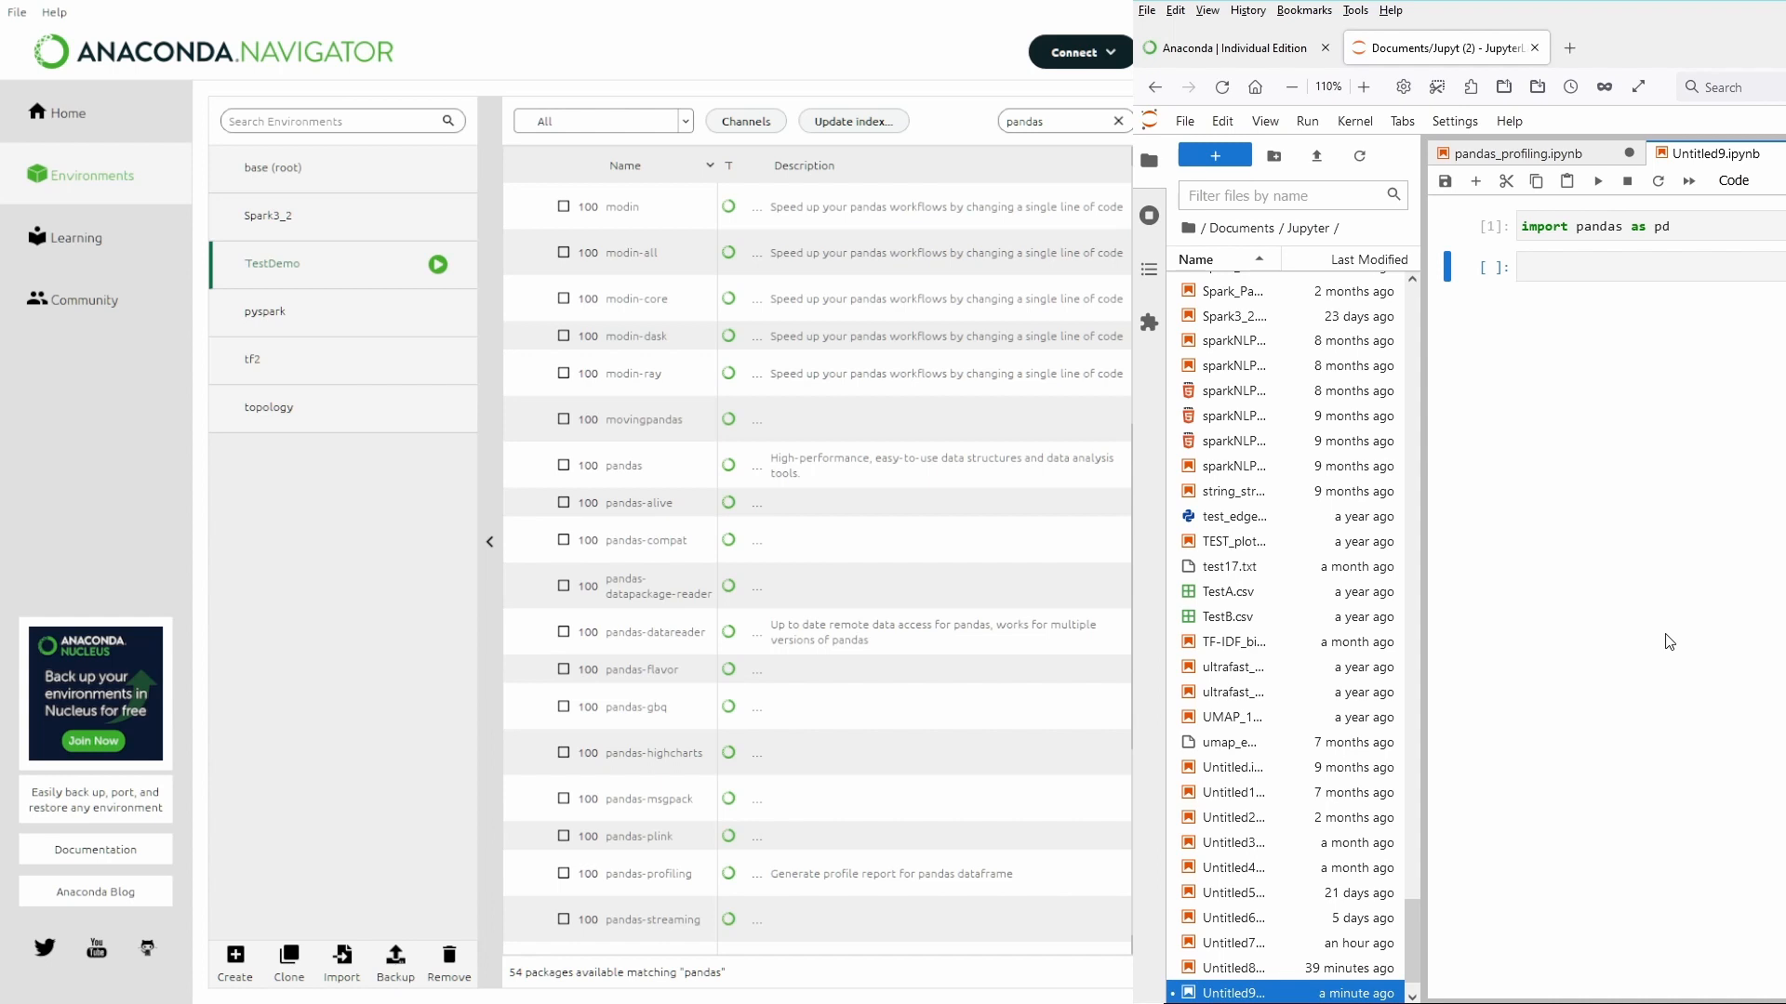
left_click(1641, 266)
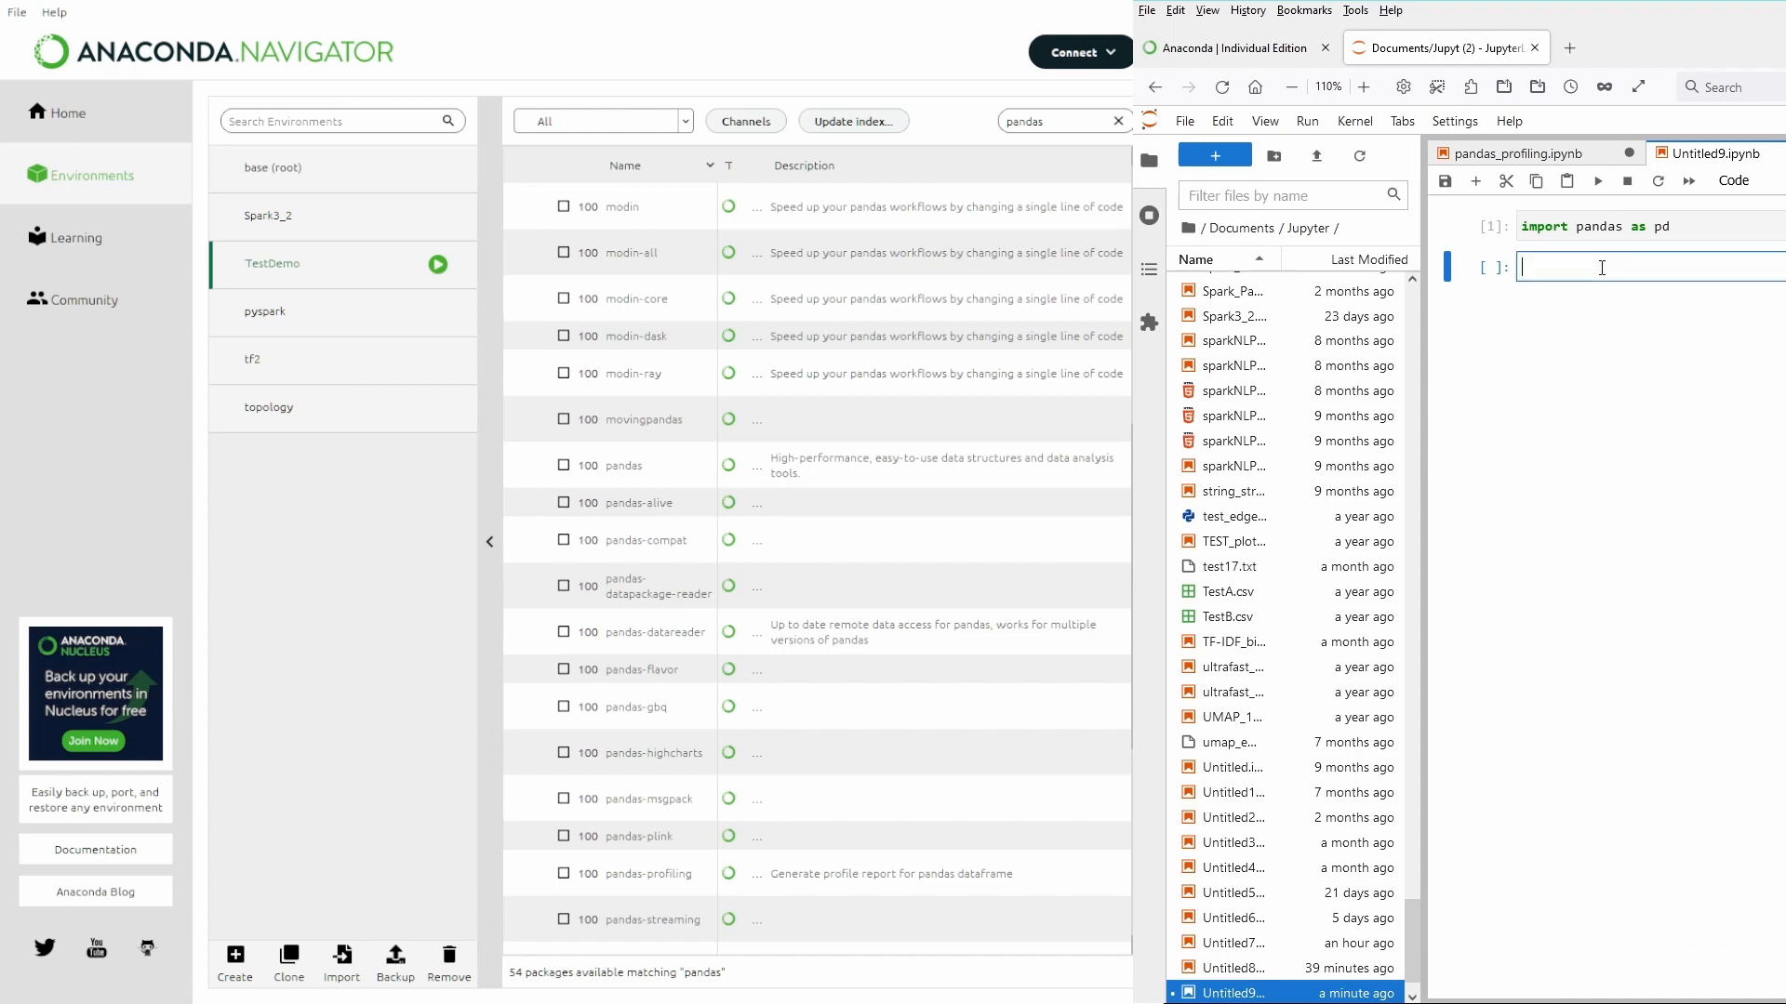